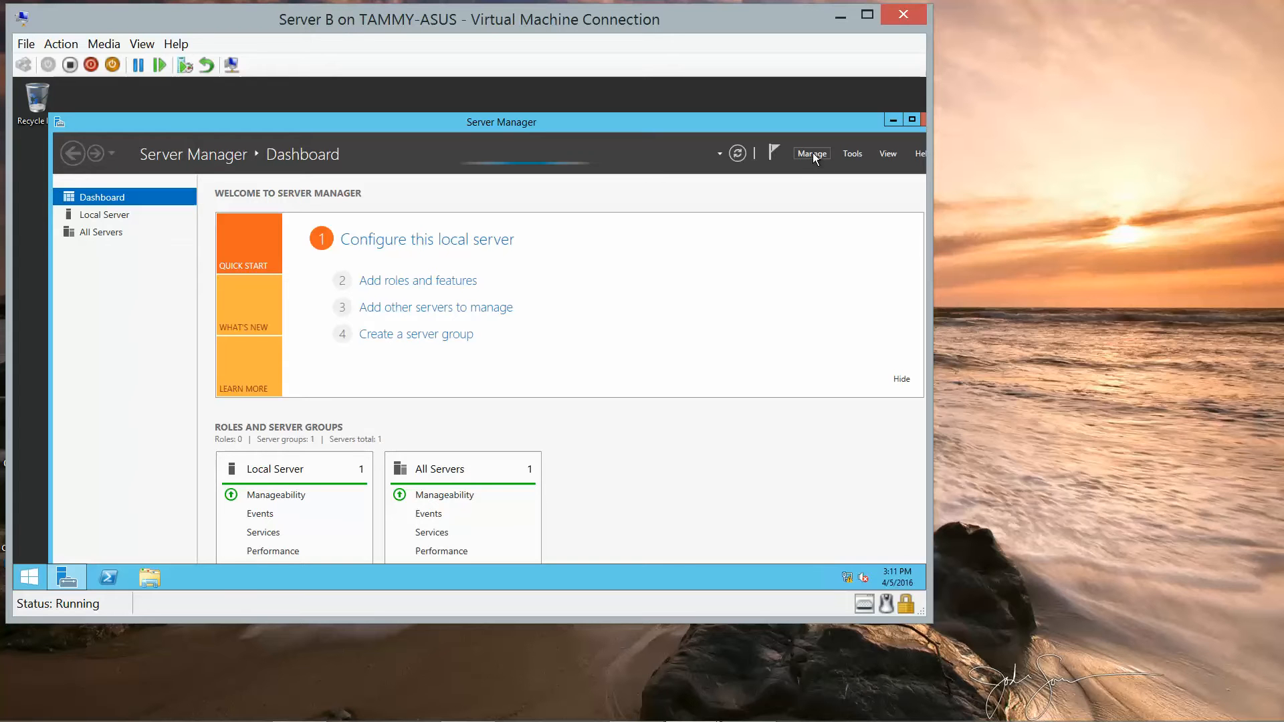
mouse_move(832, 162)
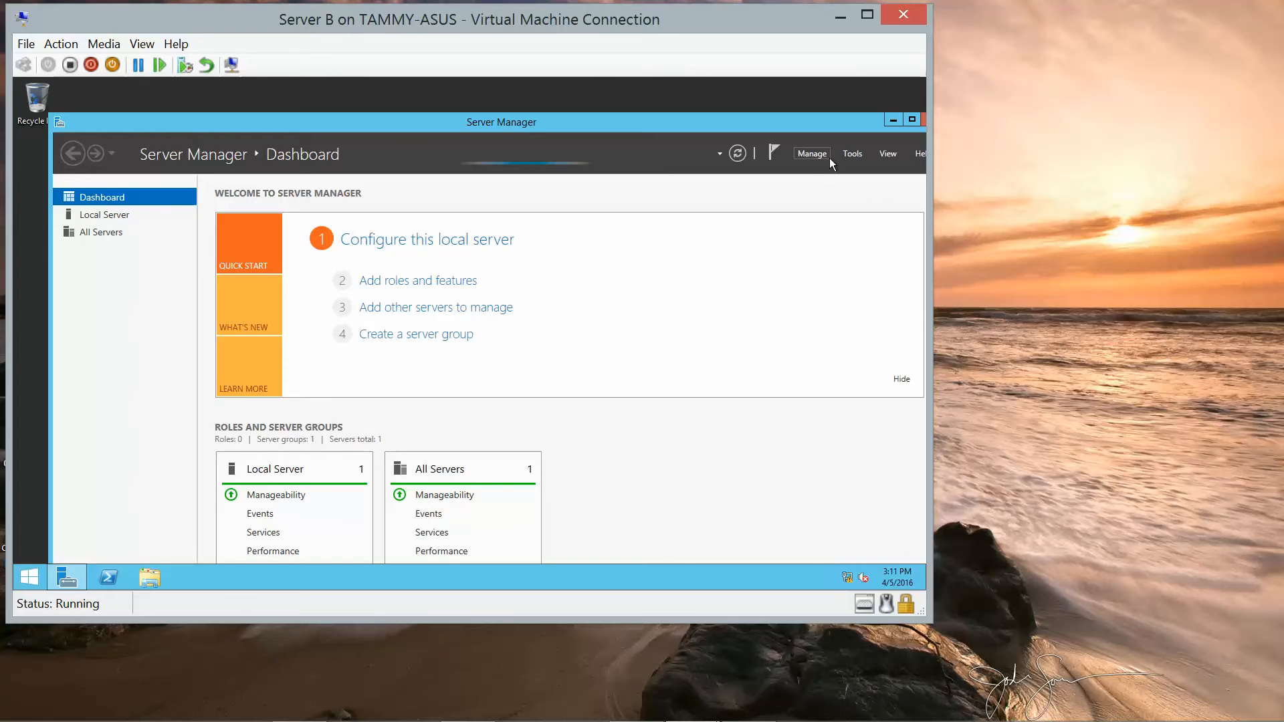
mouse_move(766, 713)
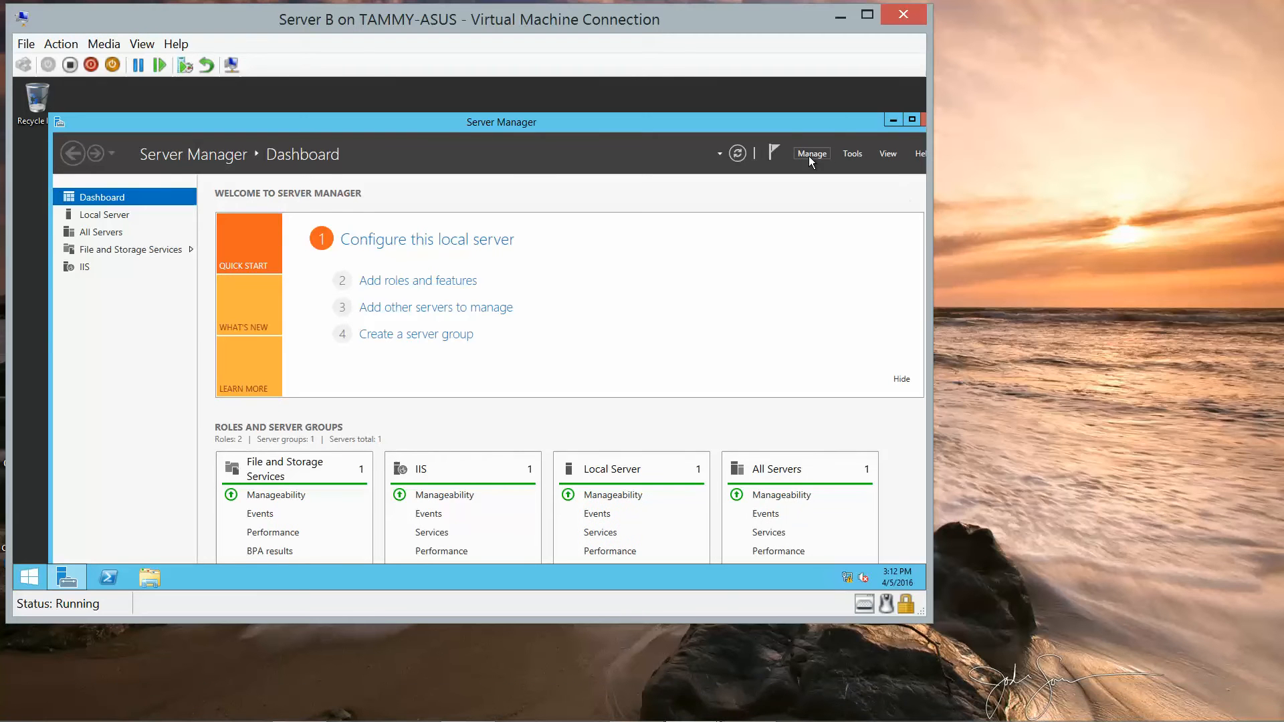
mouse_move(817, 182)
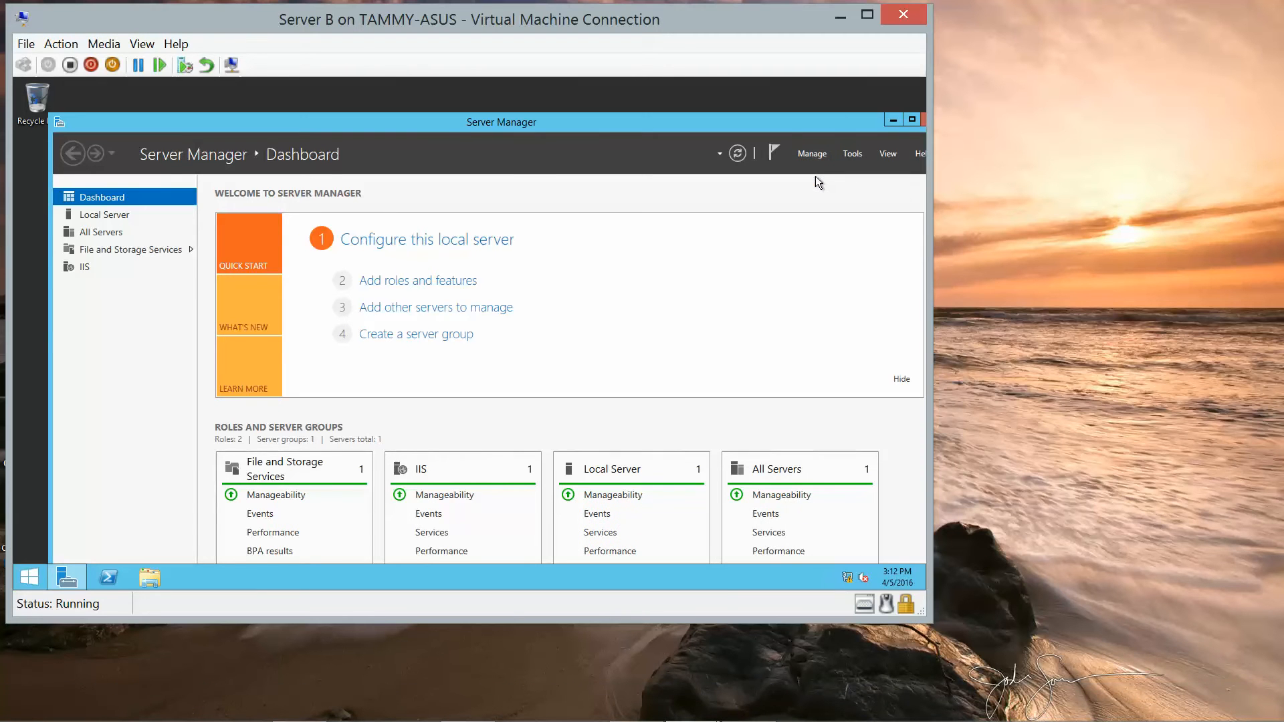
Step: Select the Print and Document Services role with Print Server and management tools, up to confirmation
click(416, 281)
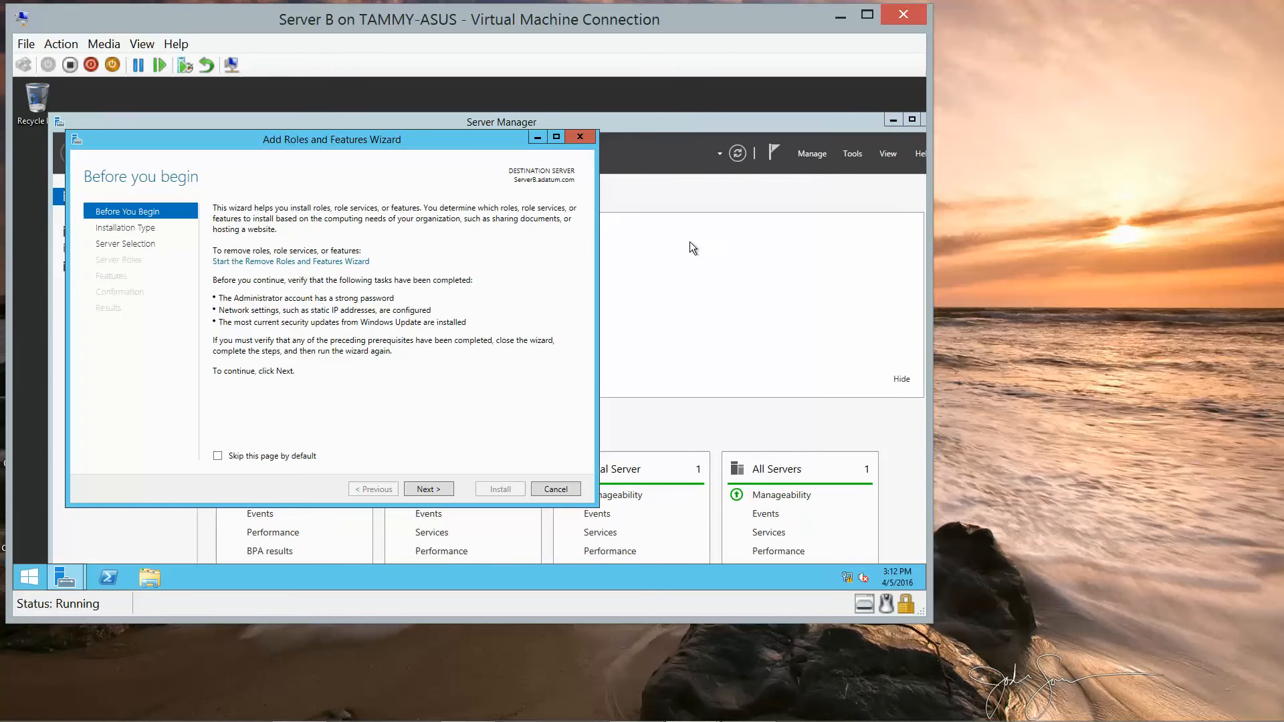
click(428, 489)
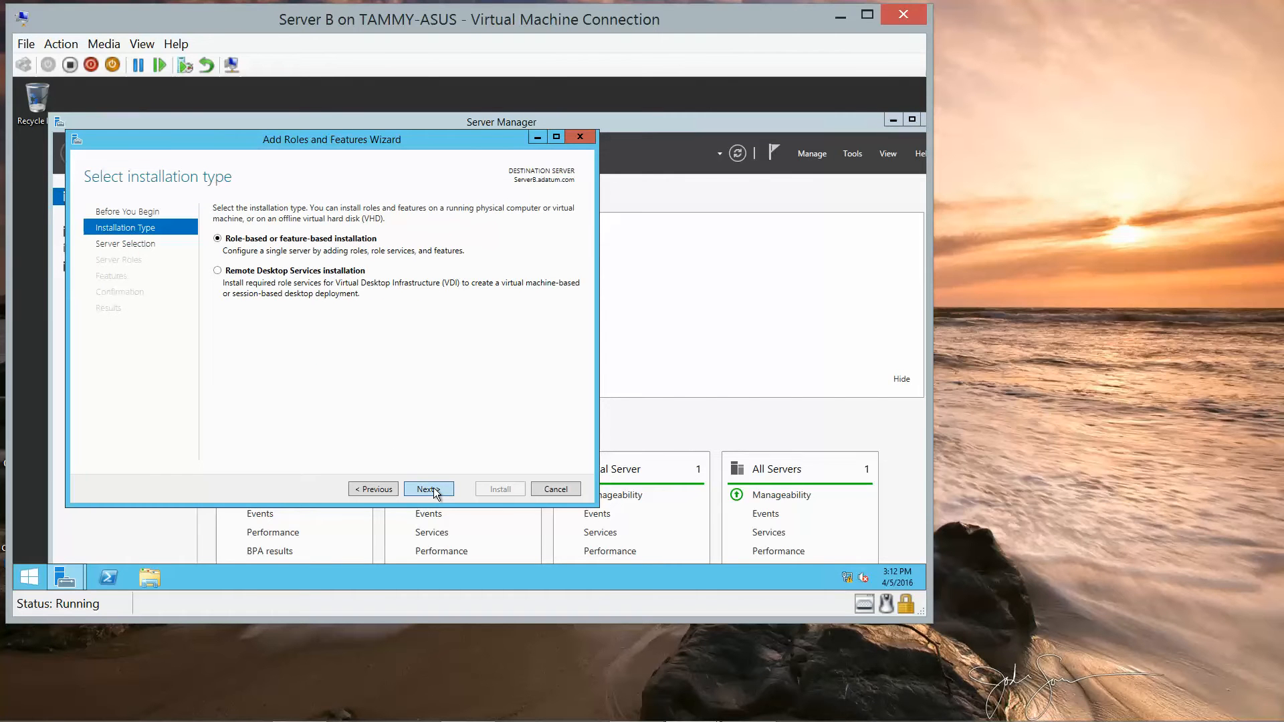
click(428, 489)
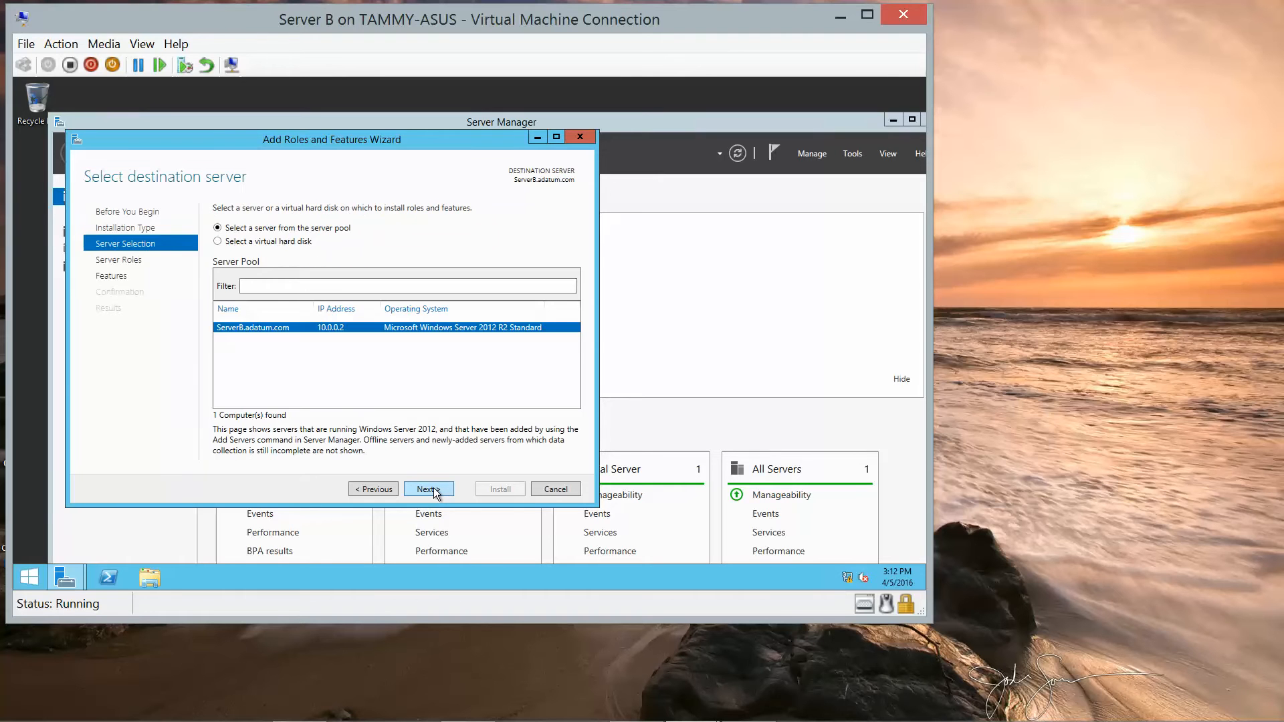
click(427, 489)
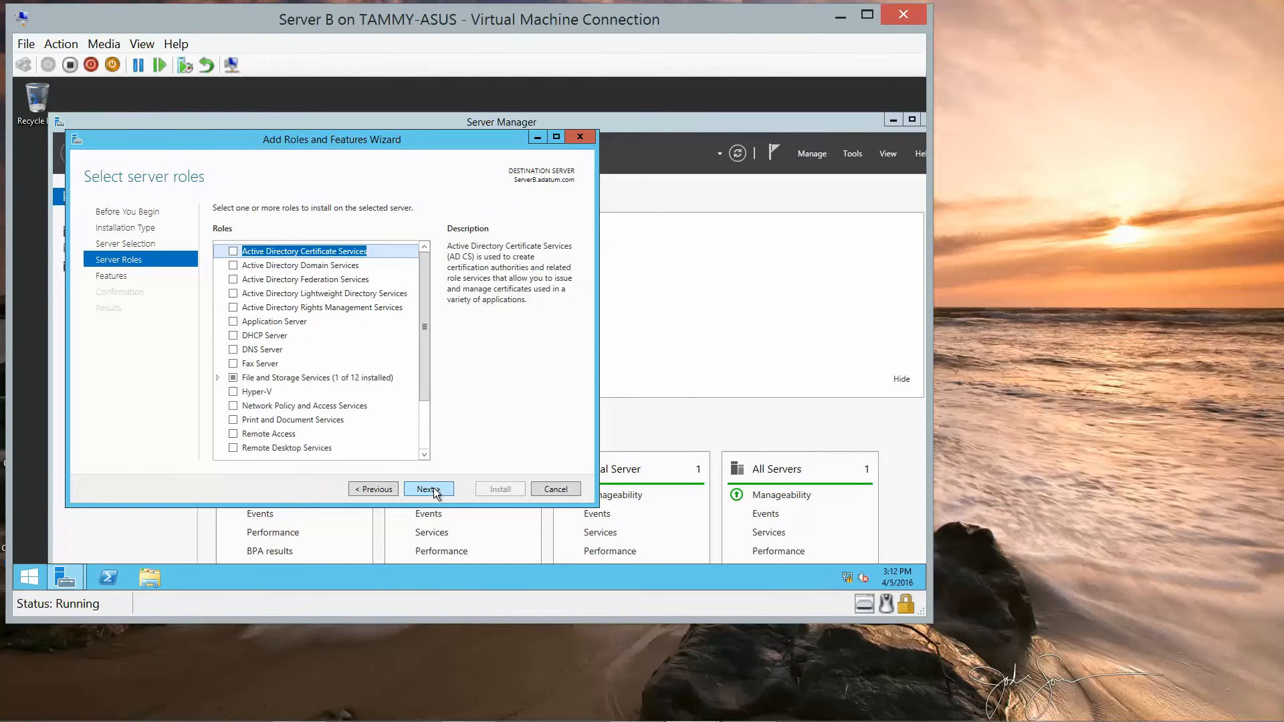
mouse_move(250, 429)
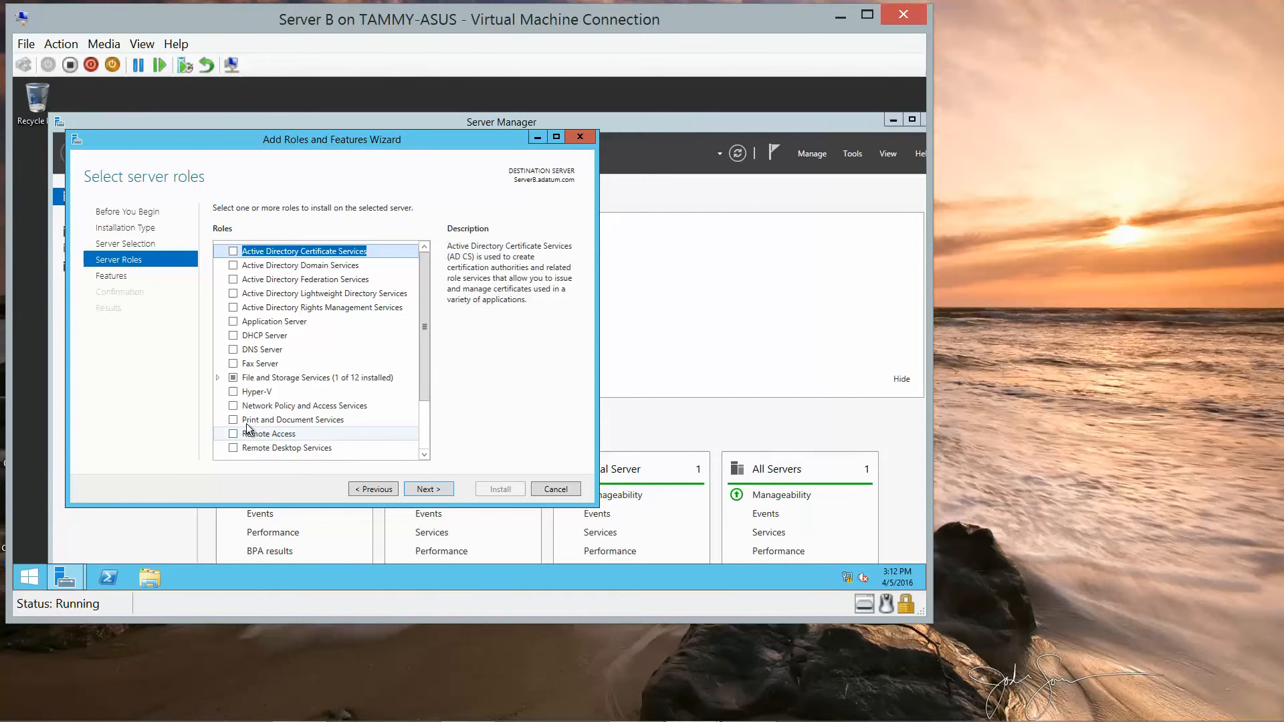
click(233, 419)
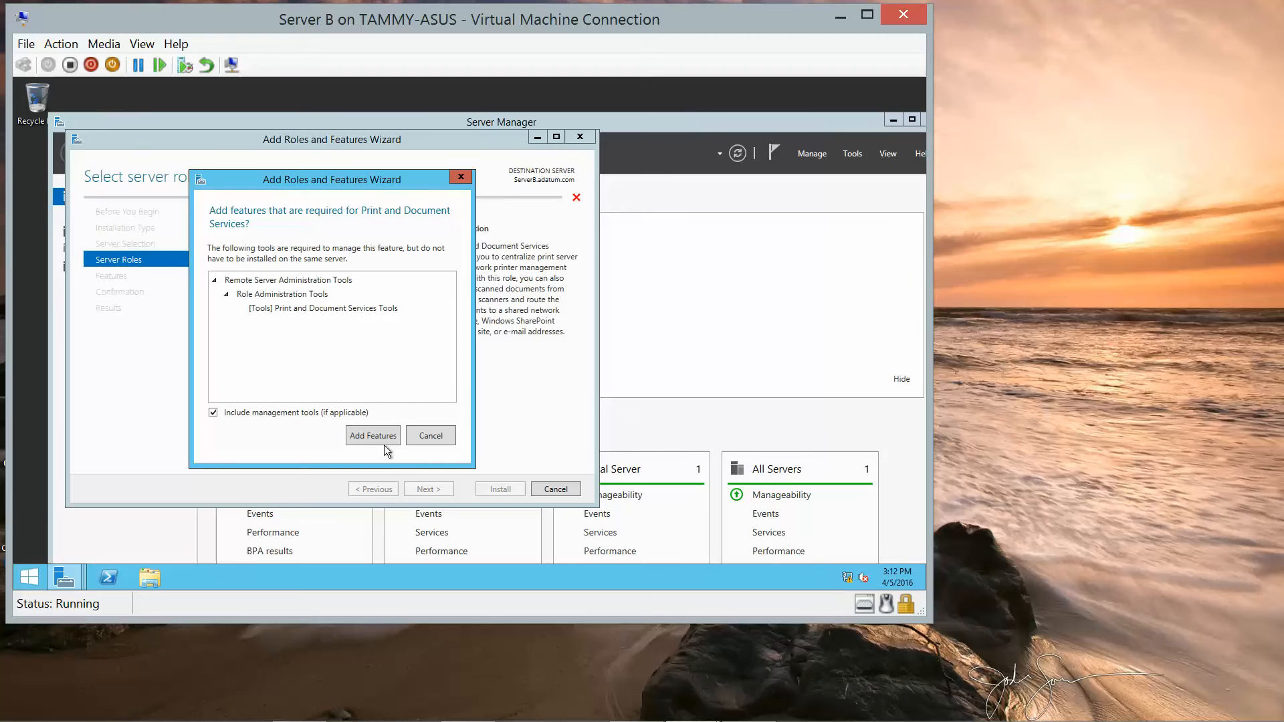
click(372, 434)
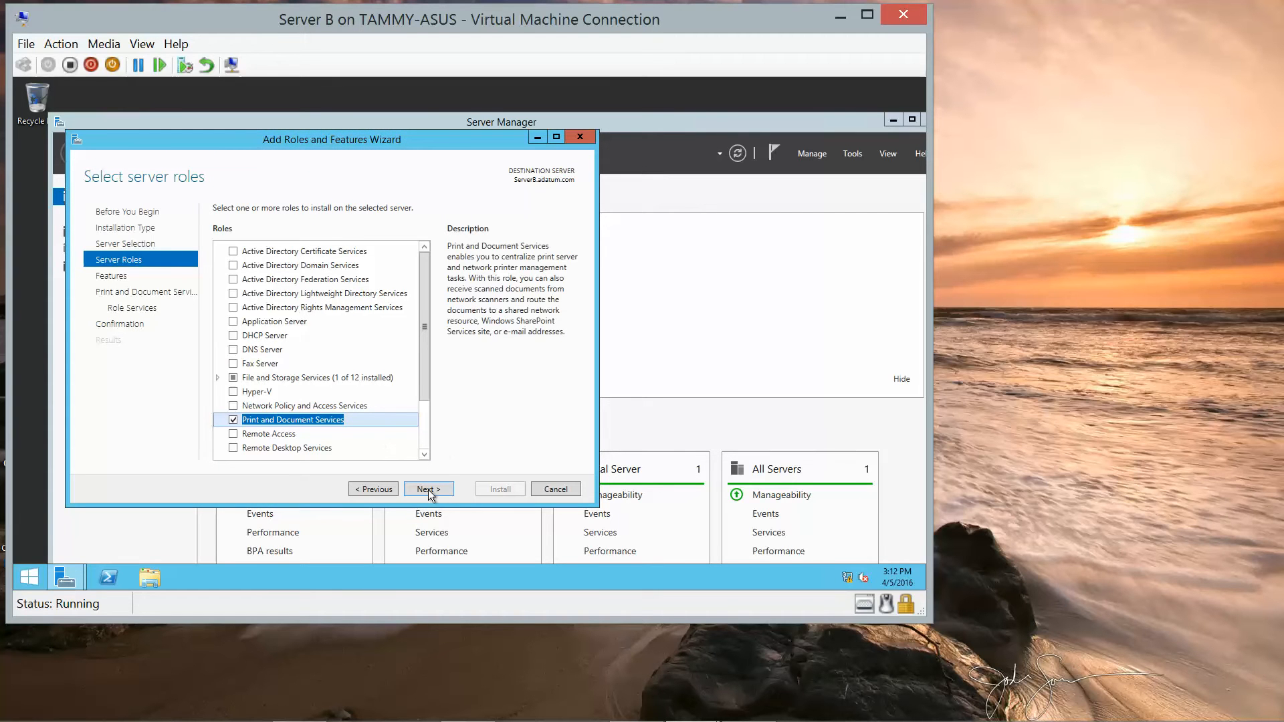
click(426, 489)
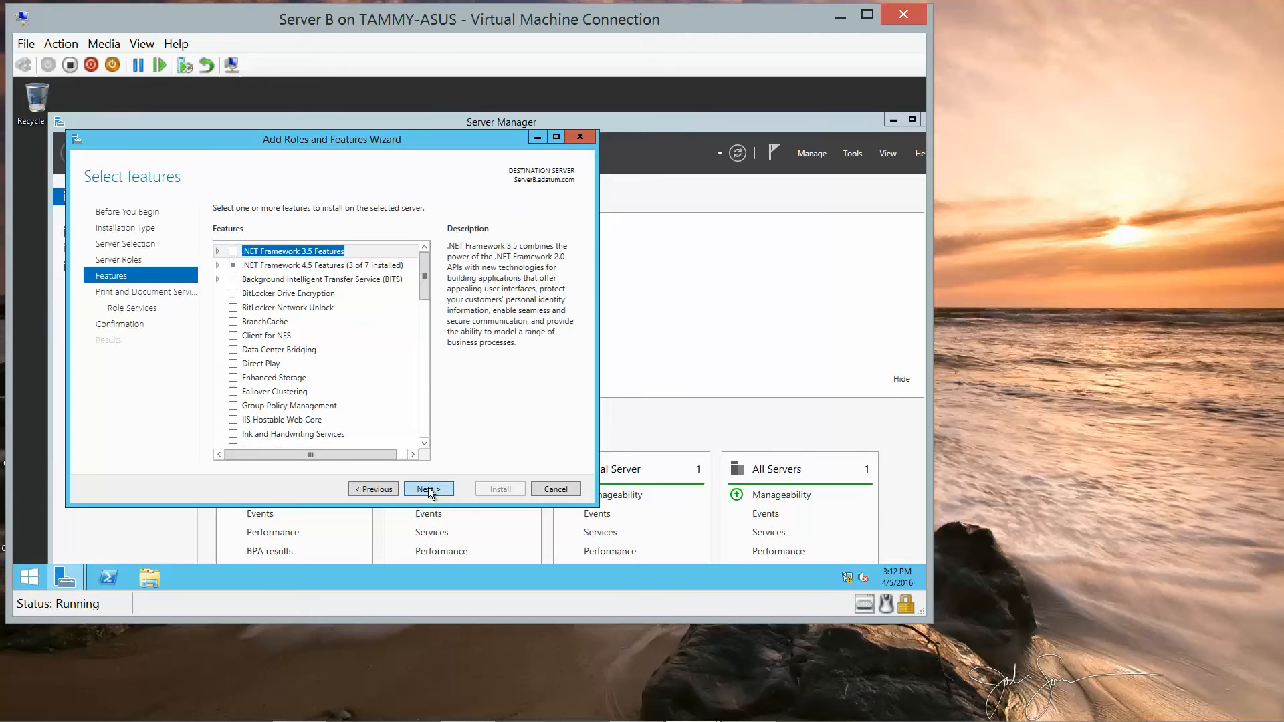
click(428, 488)
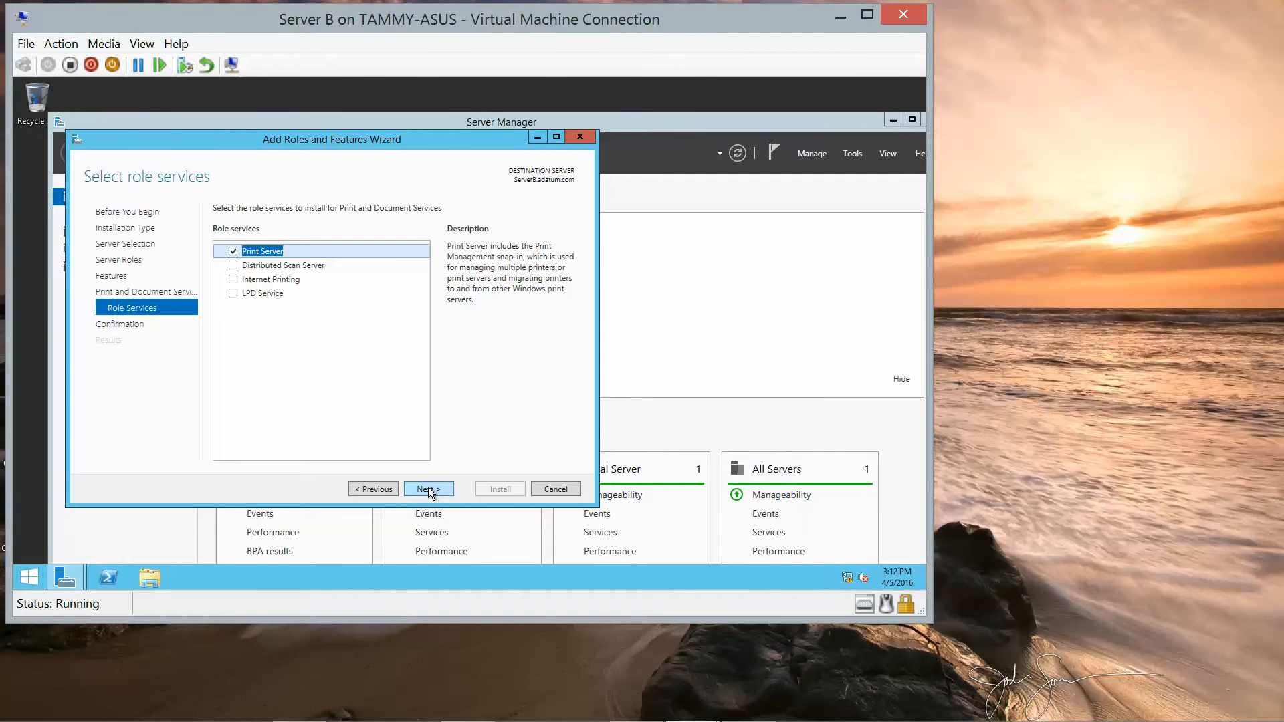
click(428, 489)
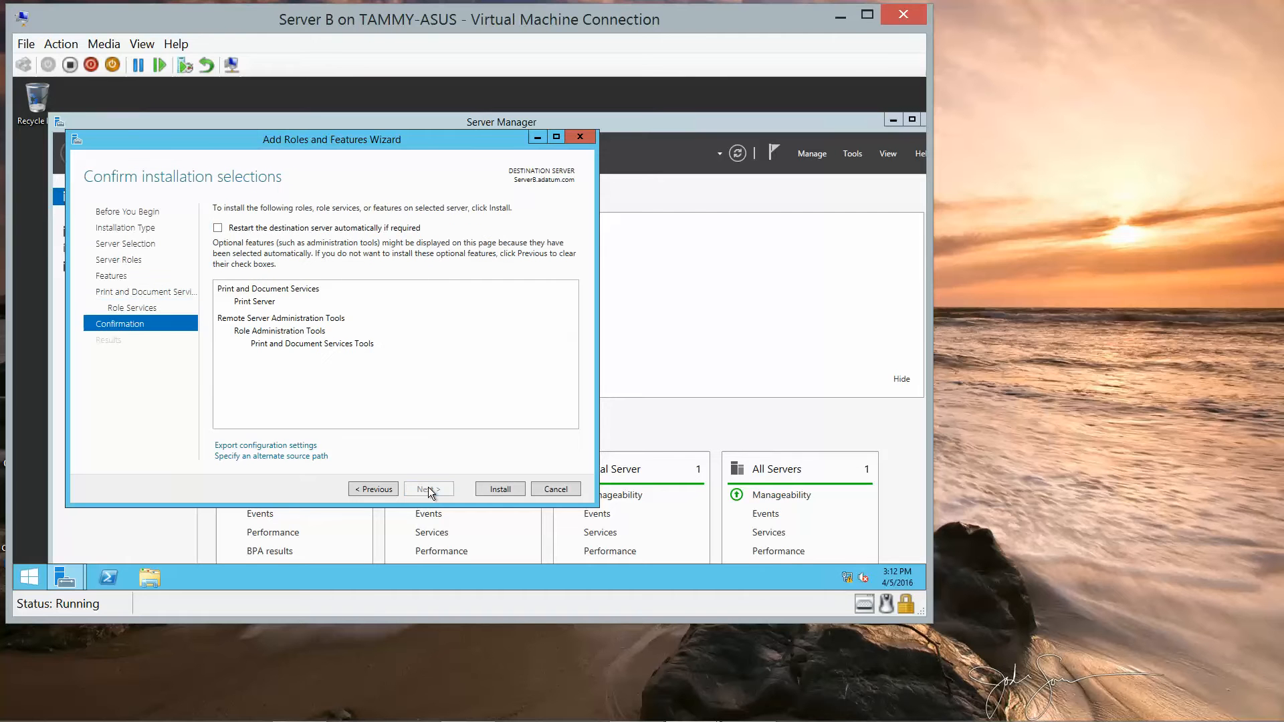
Step: Install Print and Document Services with Print Server and its management tools
click(500, 489)
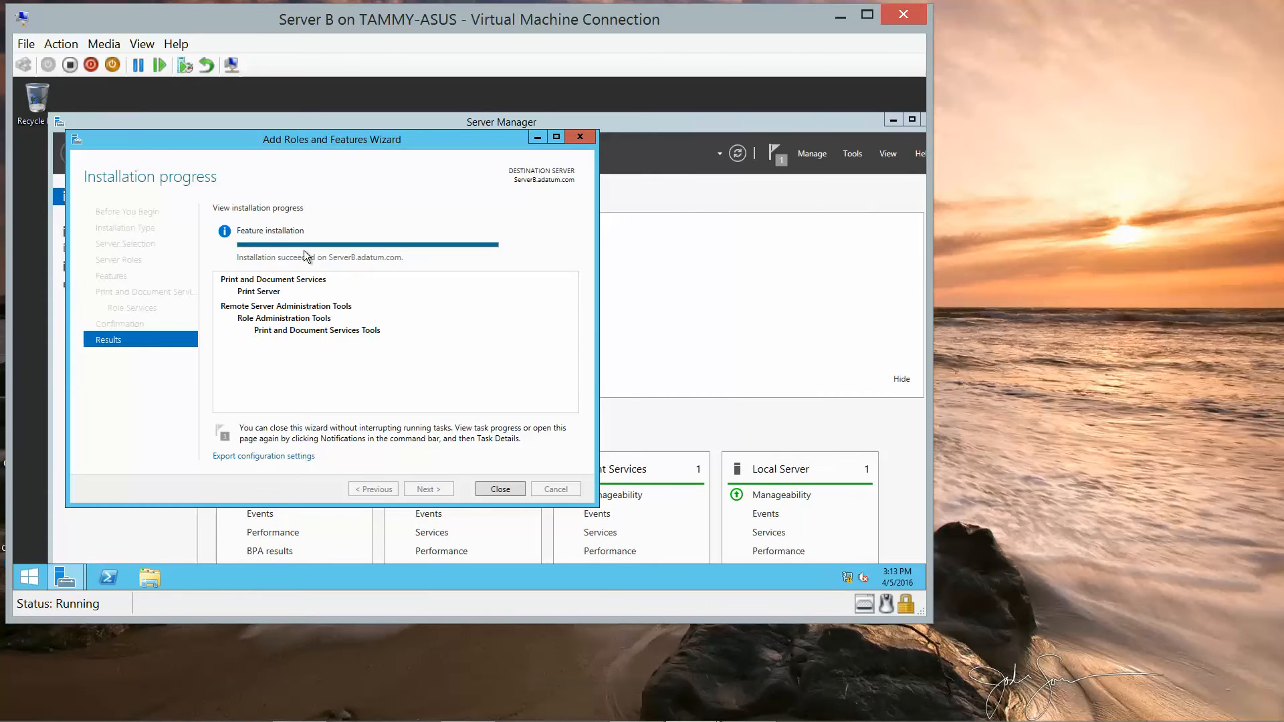
mouse_move(456, 481)
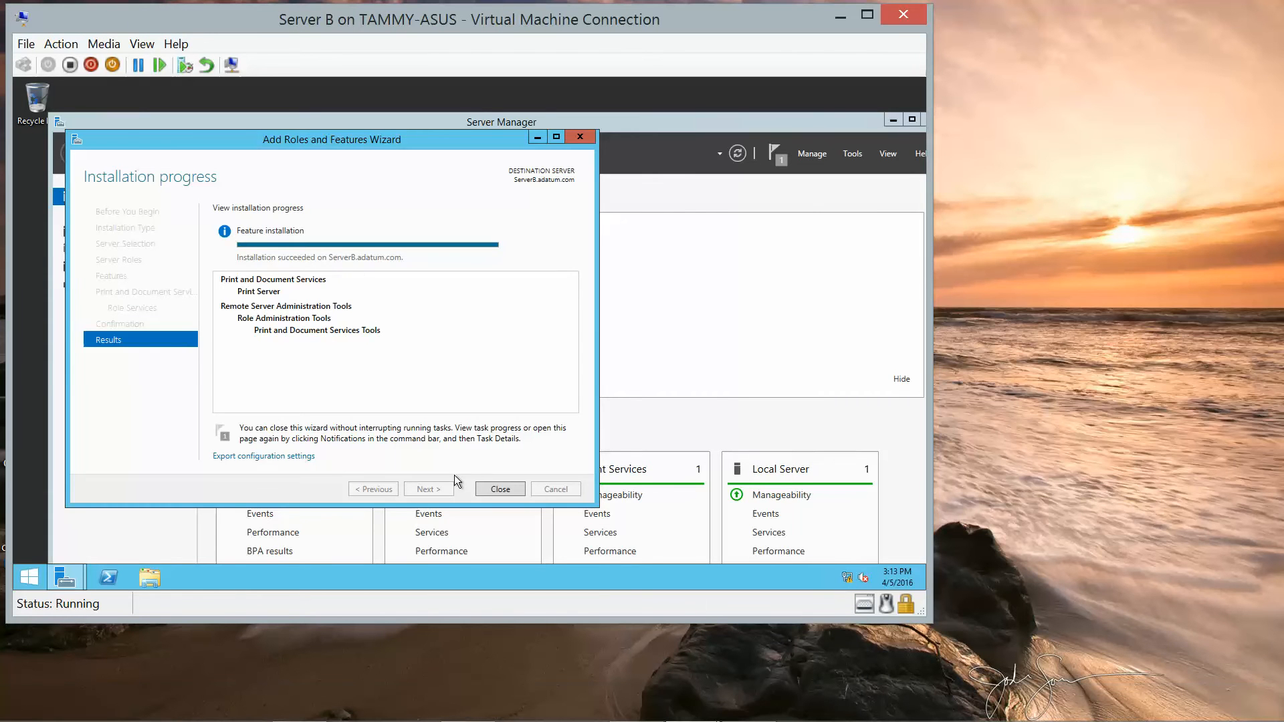
Step: Close the finished wizard, dismiss notifications, and view Print Services listing SERVERB
click(499, 489)
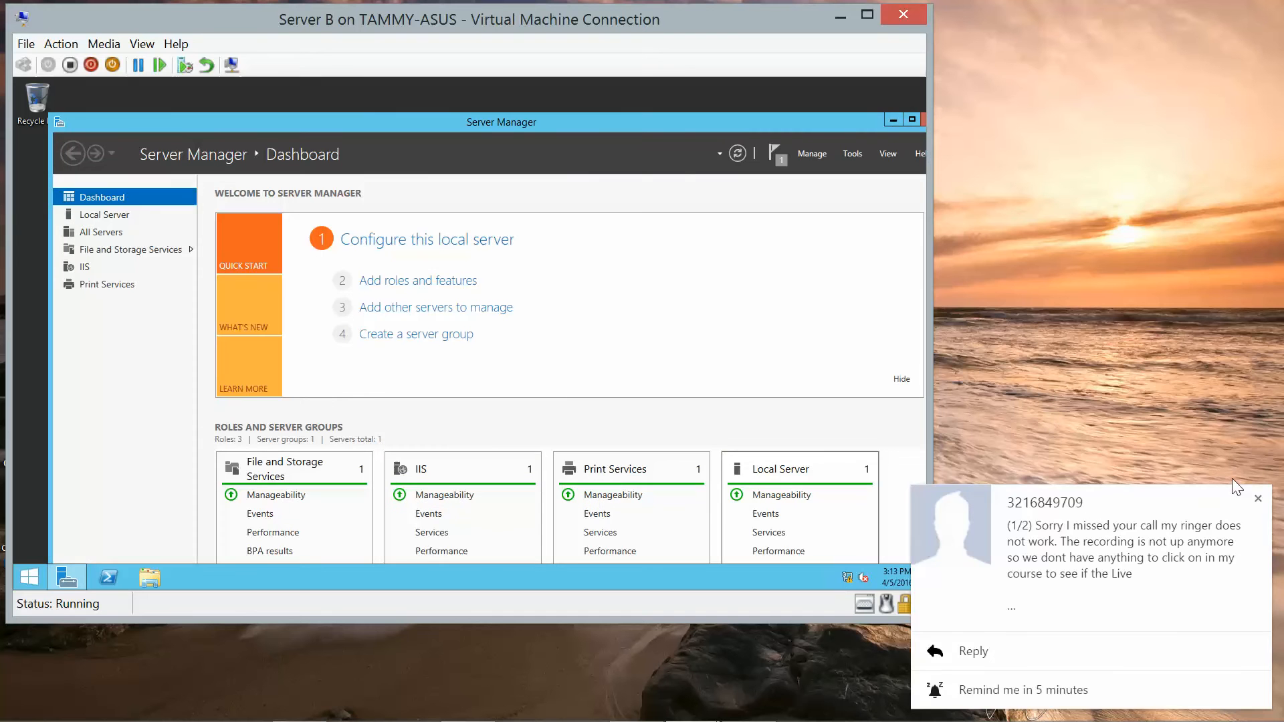
click(1258, 498)
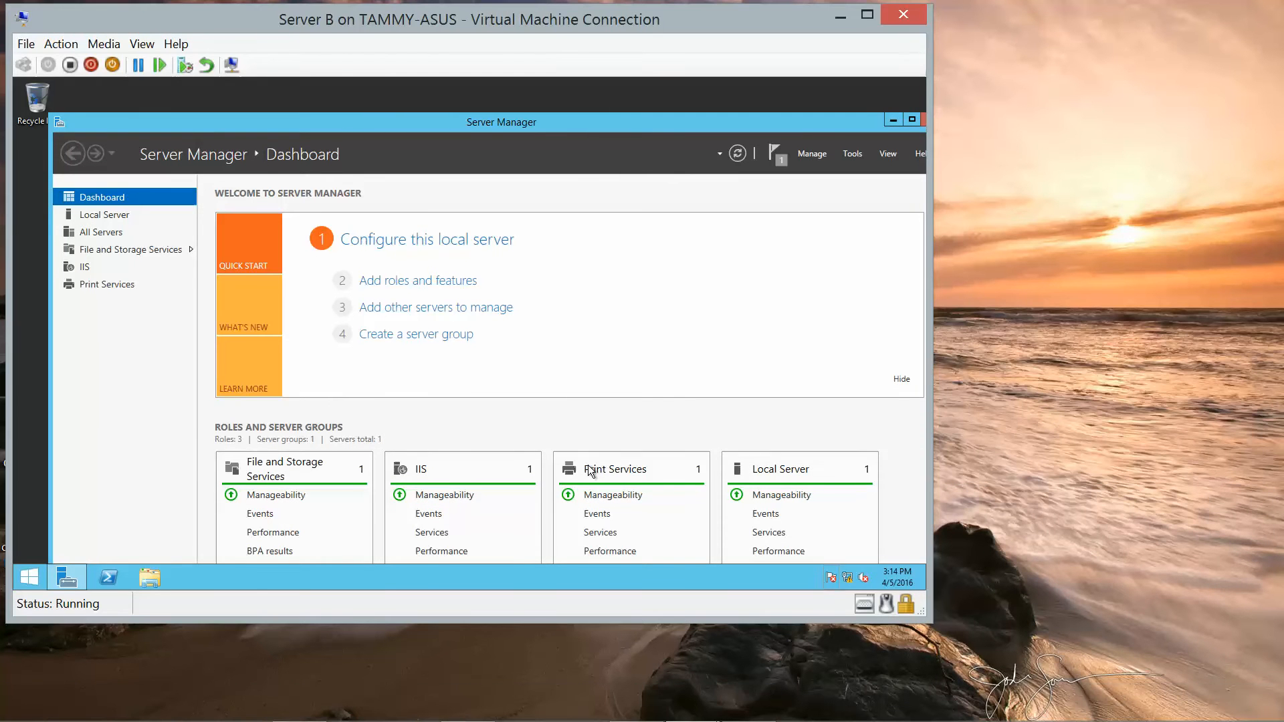
mouse_move(134, 291)
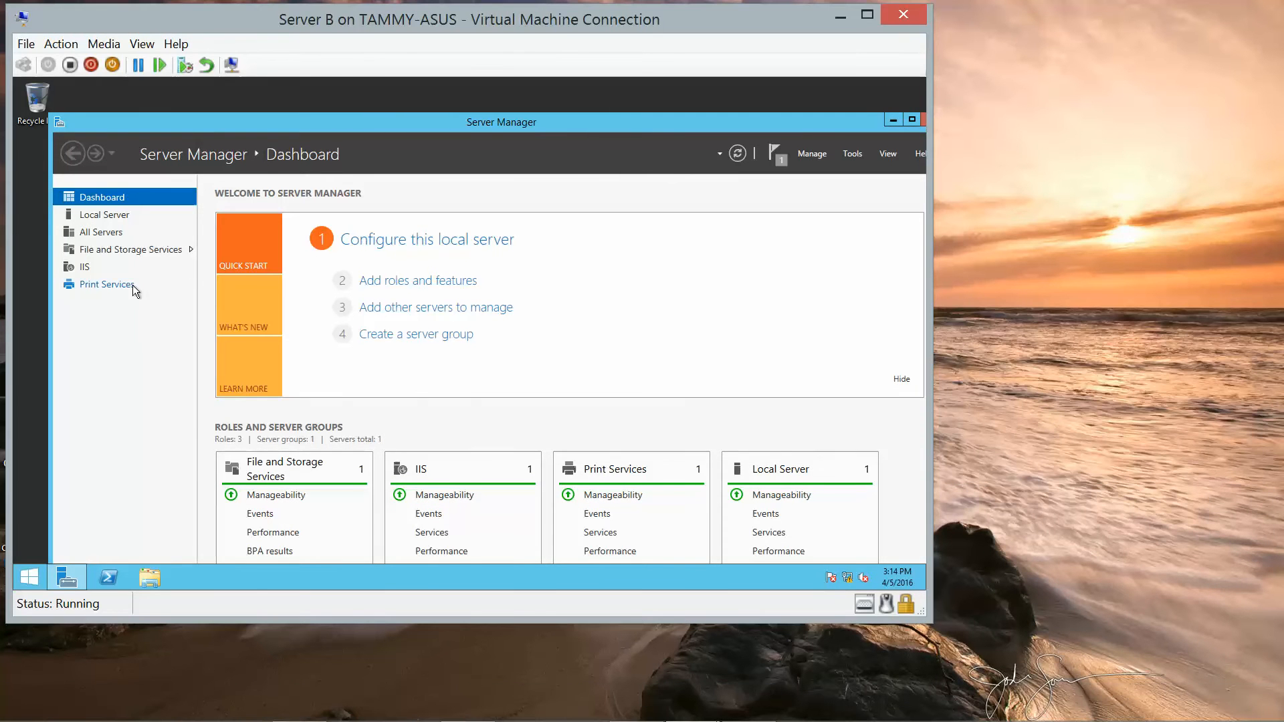
click(106, 284)
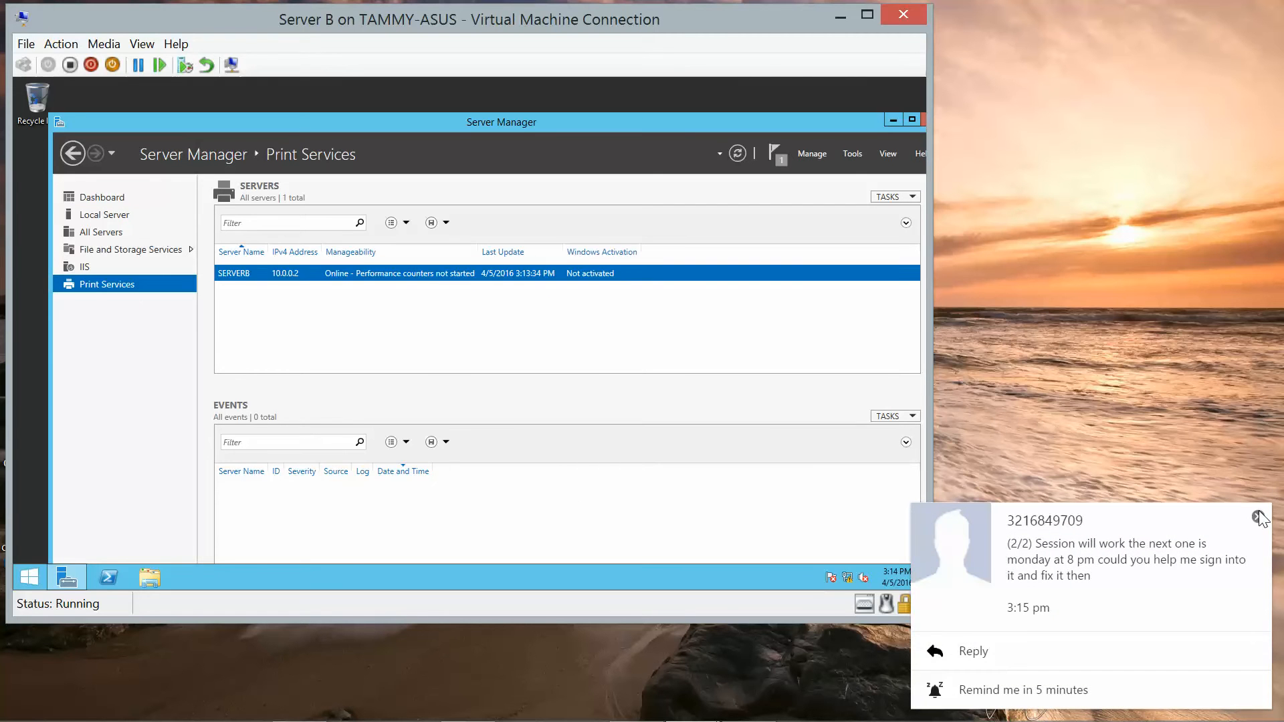
click(1263, 517)
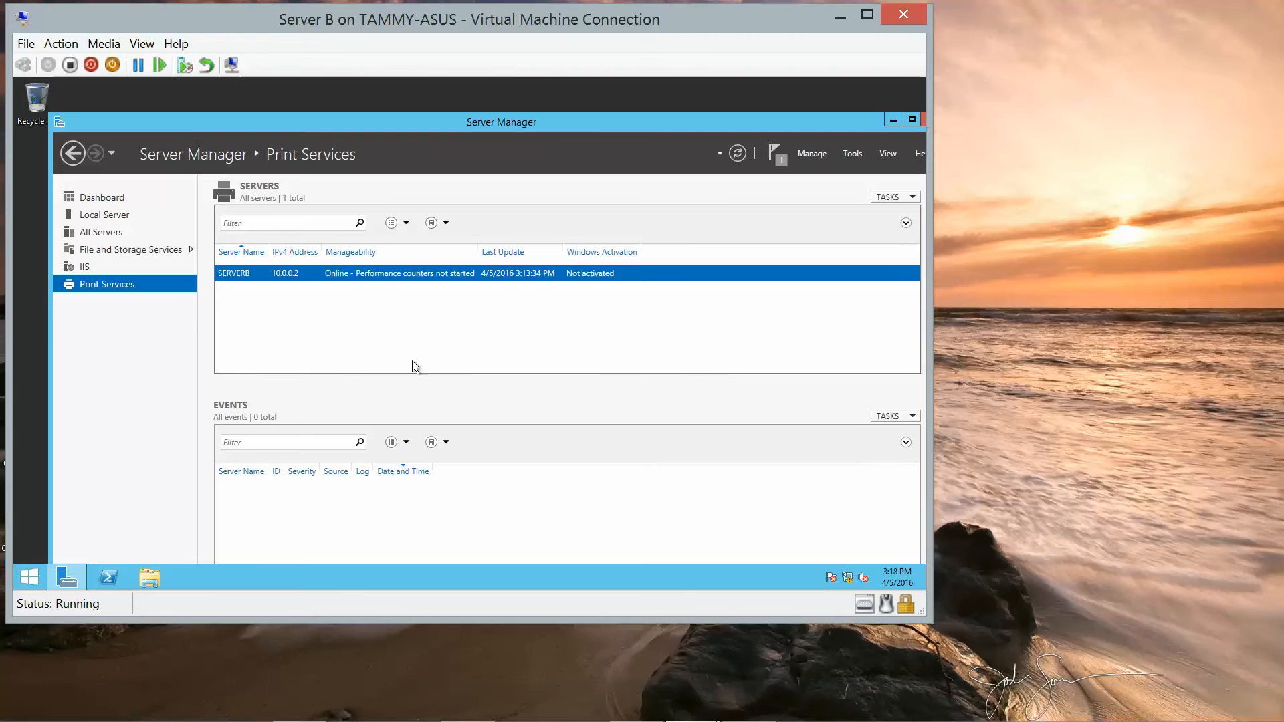
mouse_move(627, 216)
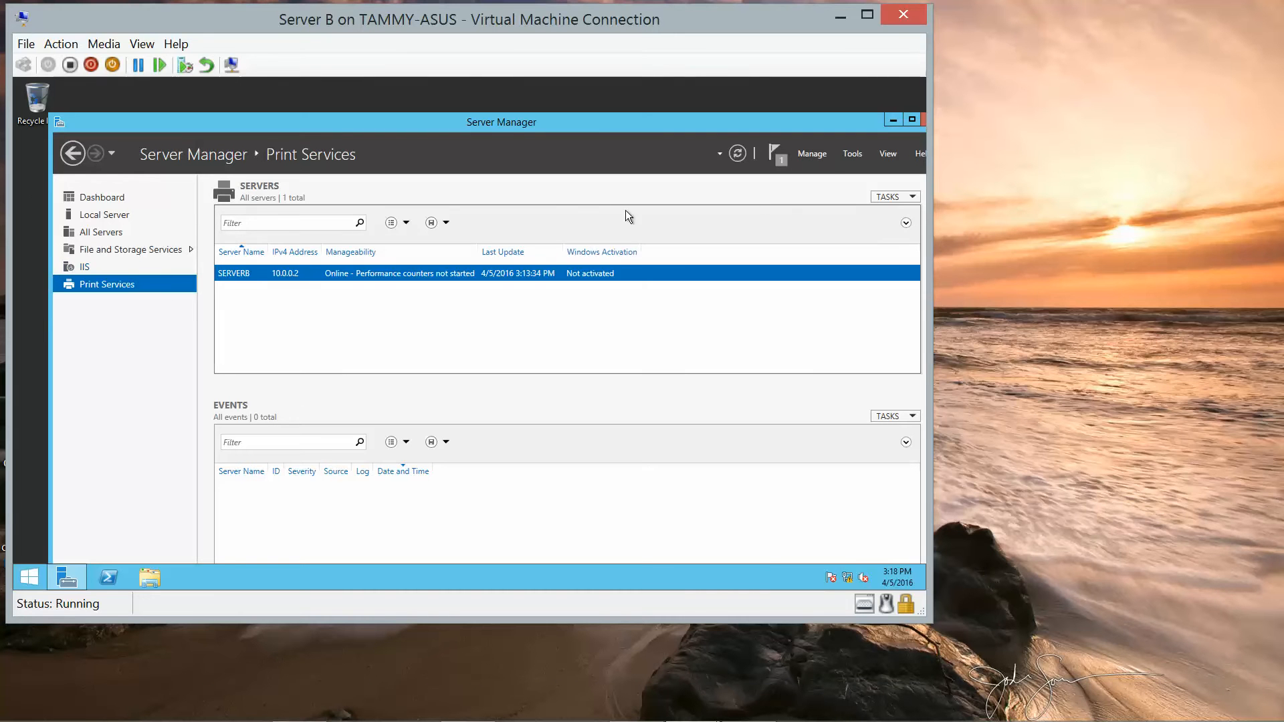
Step: Expand Print Servers and select ServerB (local) to show its Drivers, Forms, Ports, Printers
click(852, 154)
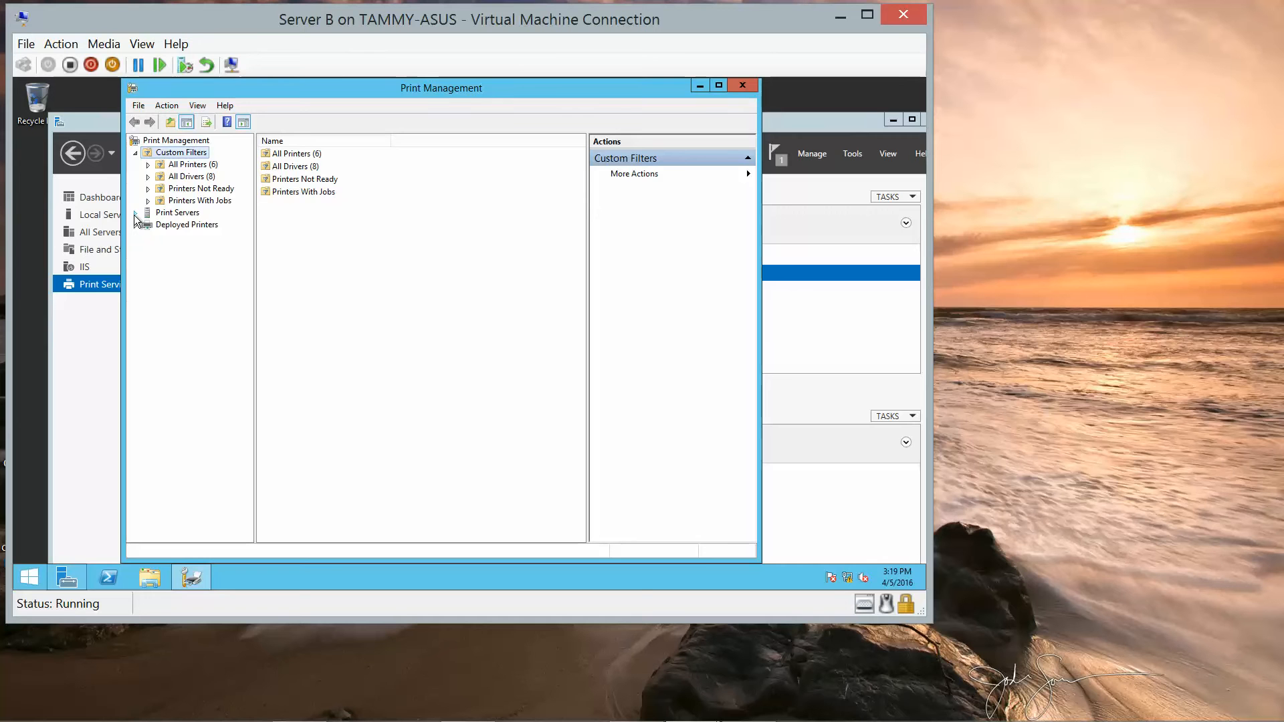
click(150, 212)
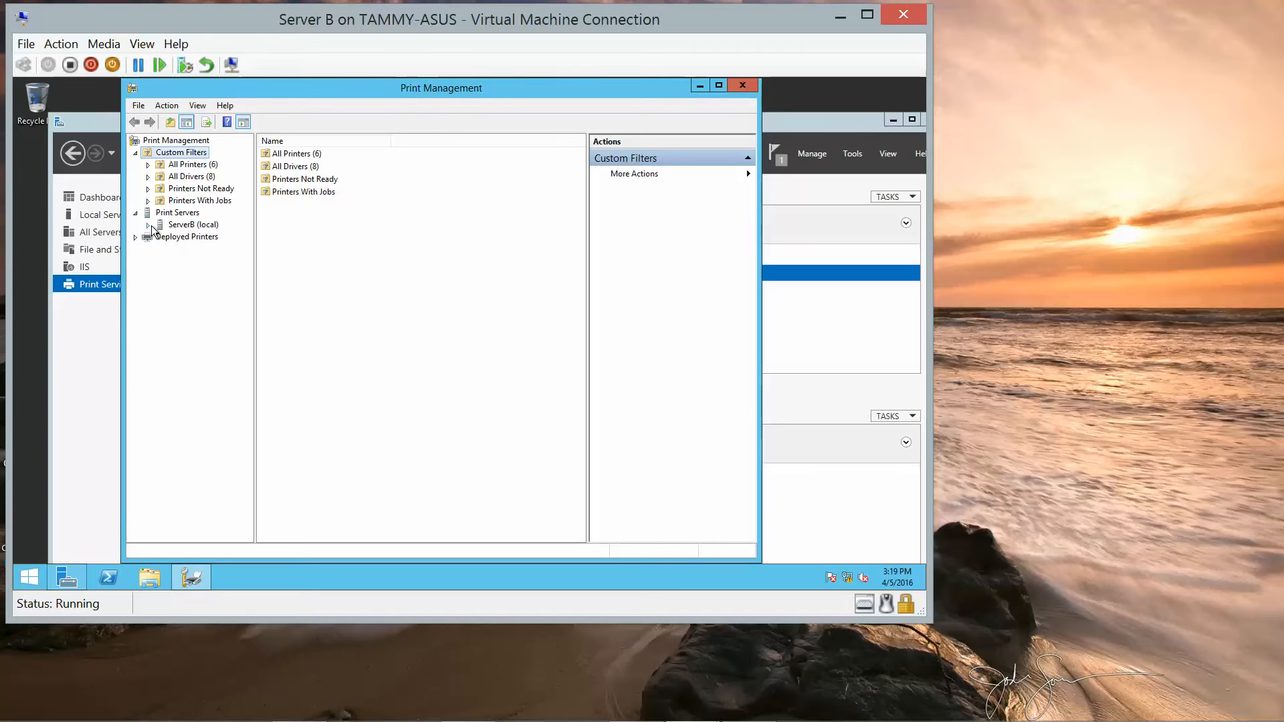
click(149, 225)
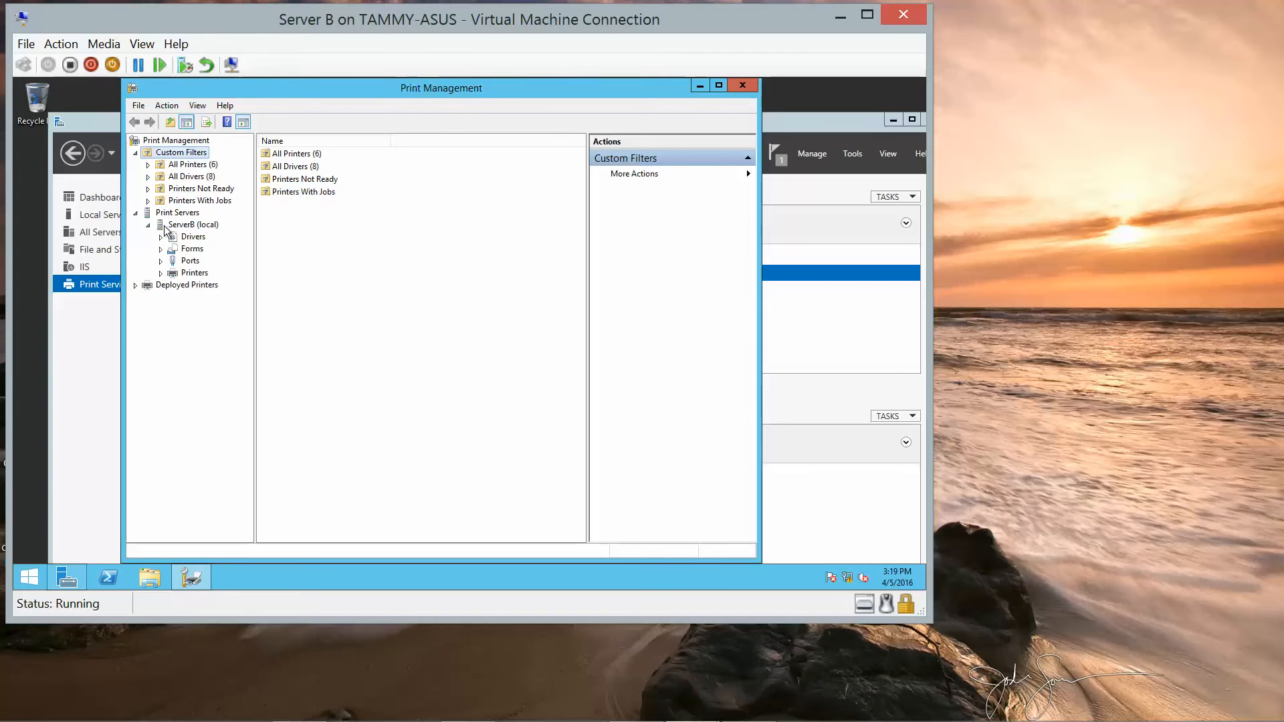
click(193, 225)
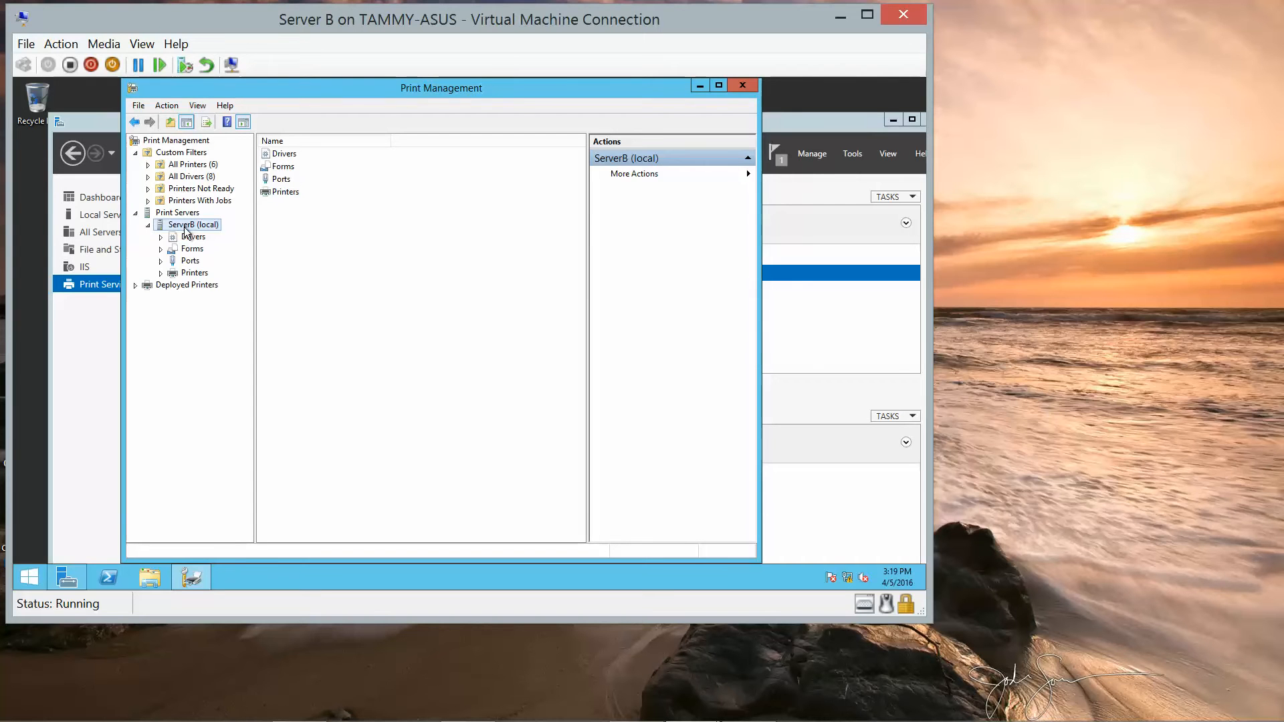
Step: Add a printer to ServerB using the existing LPT1 printer port
right_click(194, 225)
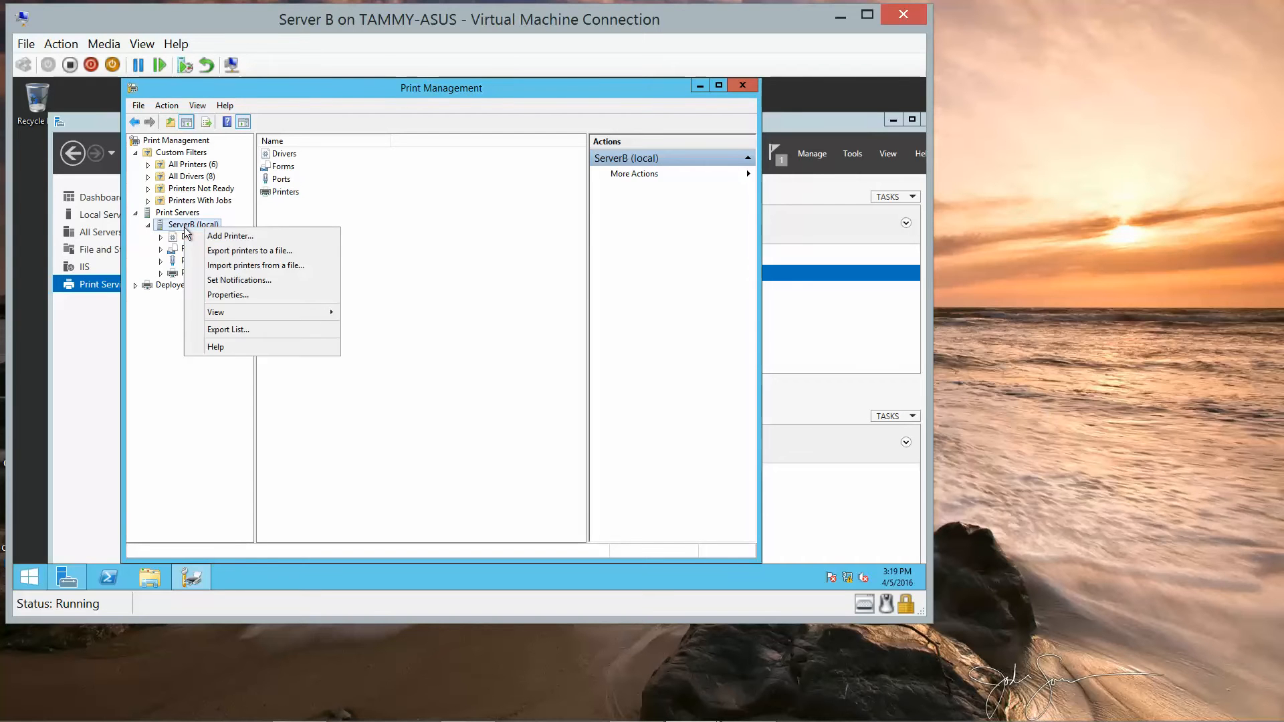
mouse_move(230, 236)
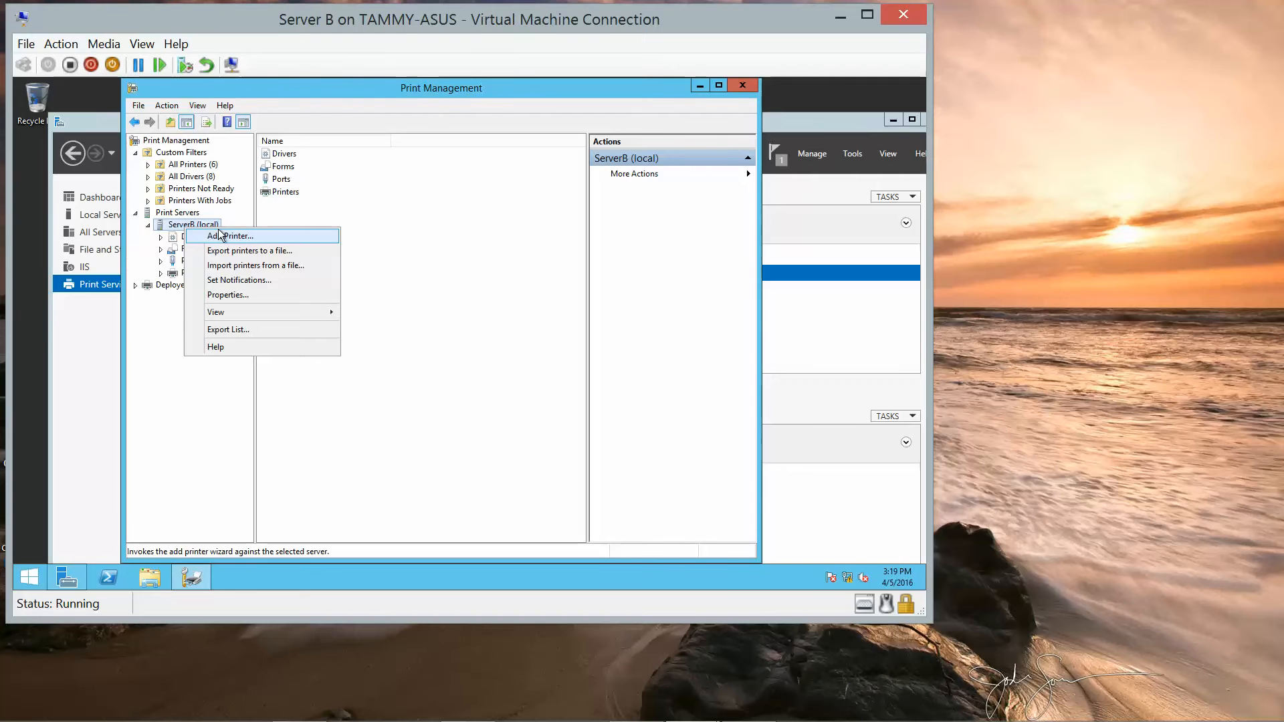
click(230, 236)
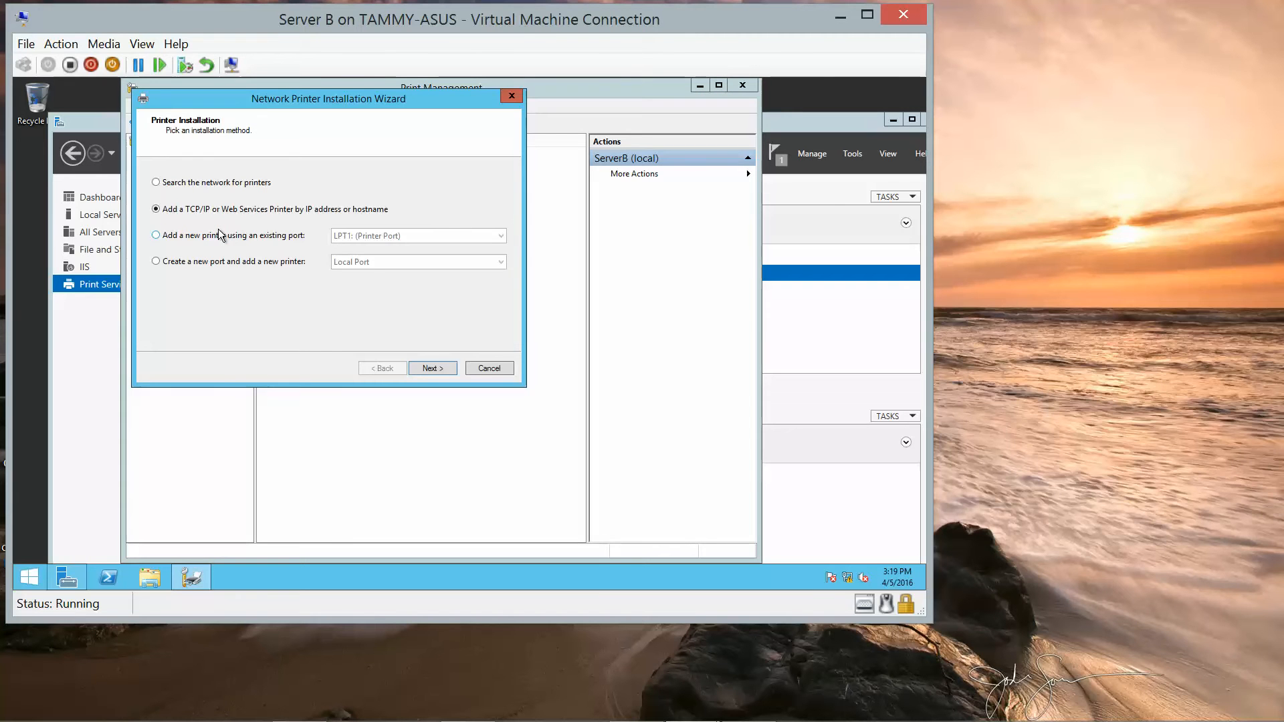
mouse_move(208, 230)
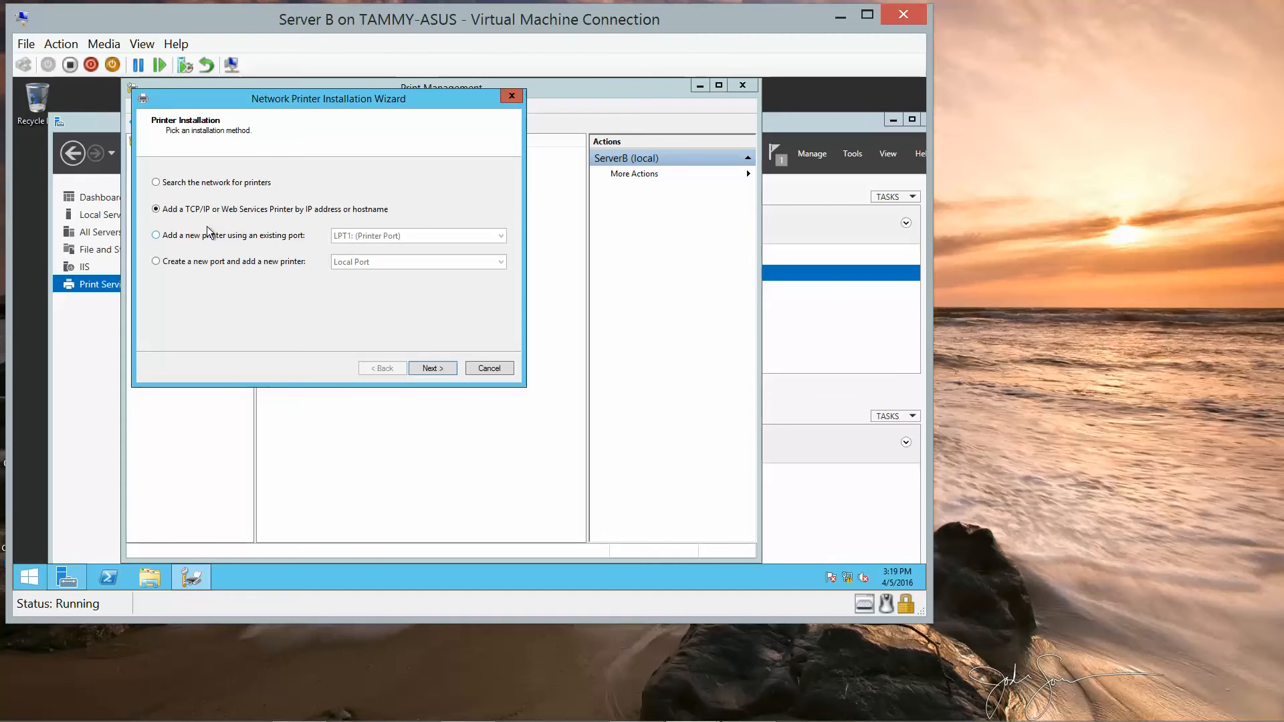
mouse_move(182, 235)
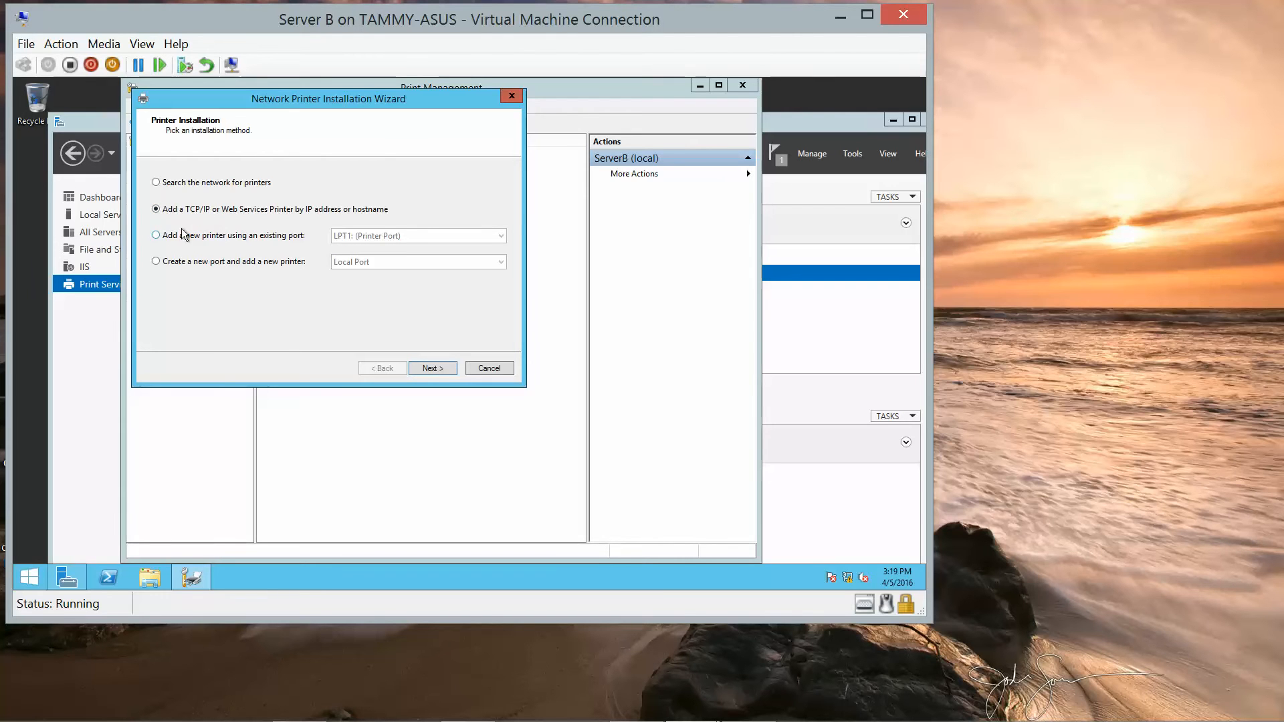
mouse_move(157, 241)
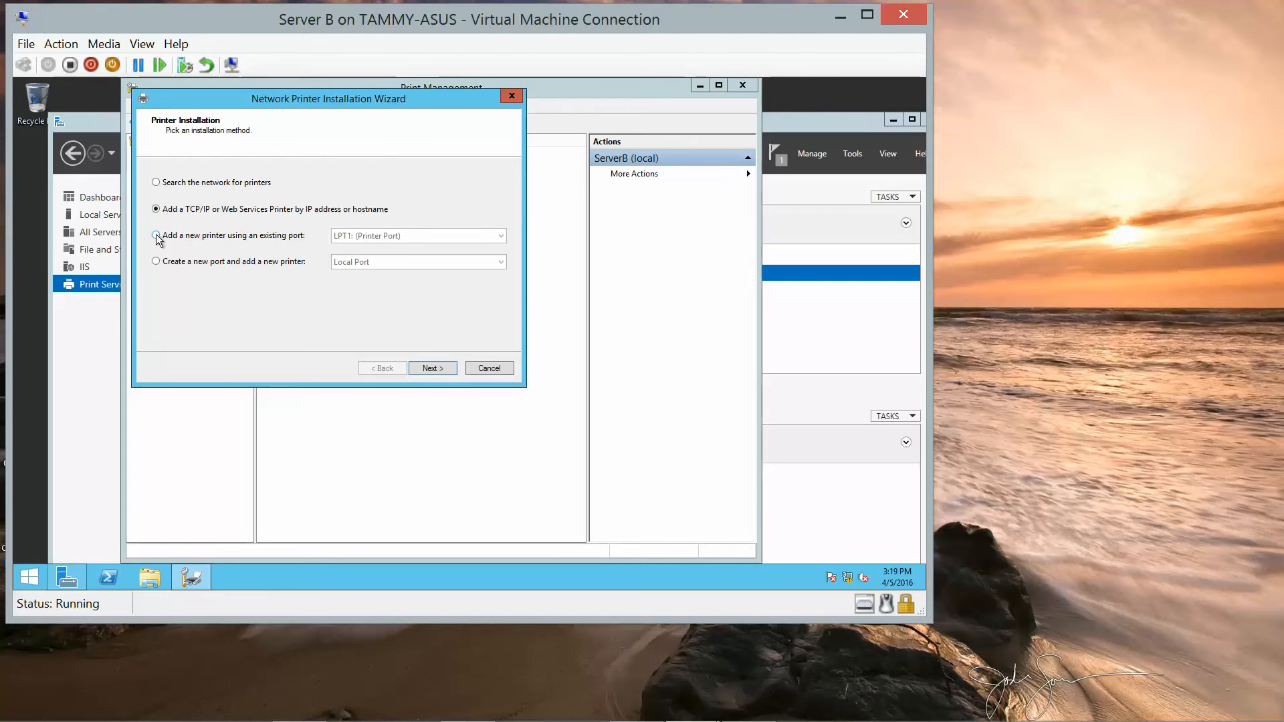
click(156, 237)
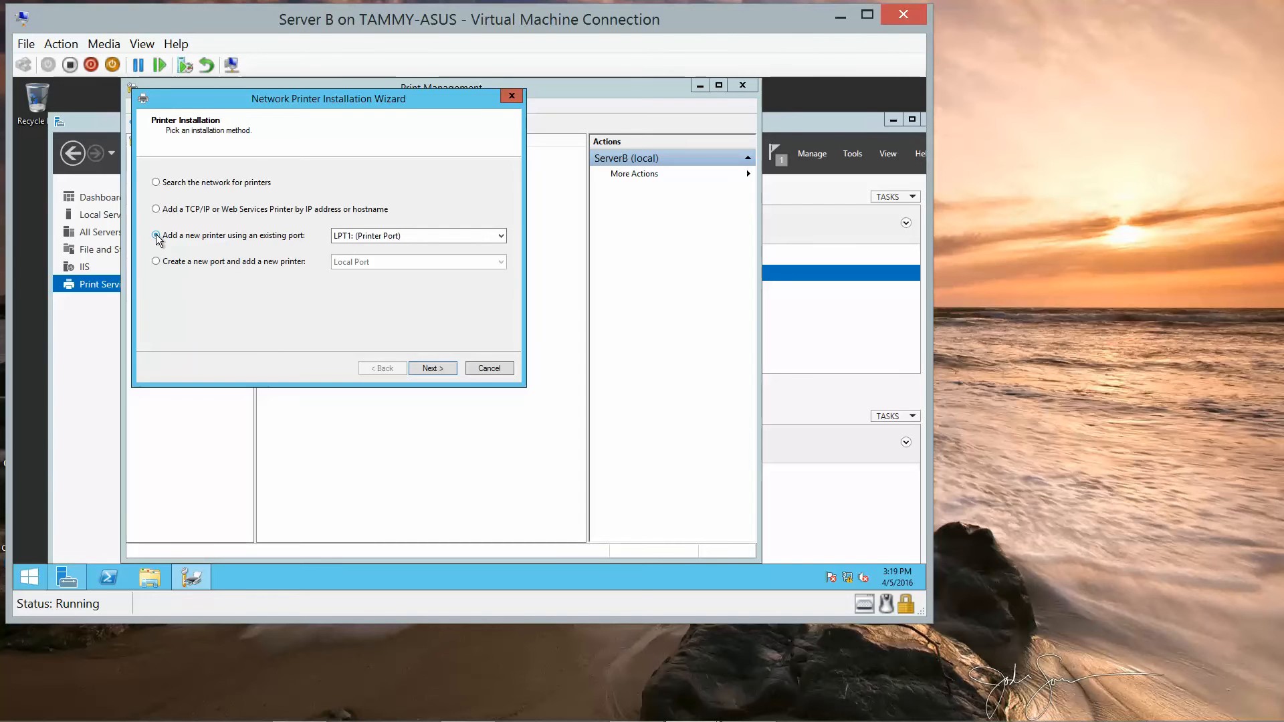
click(156, 236)
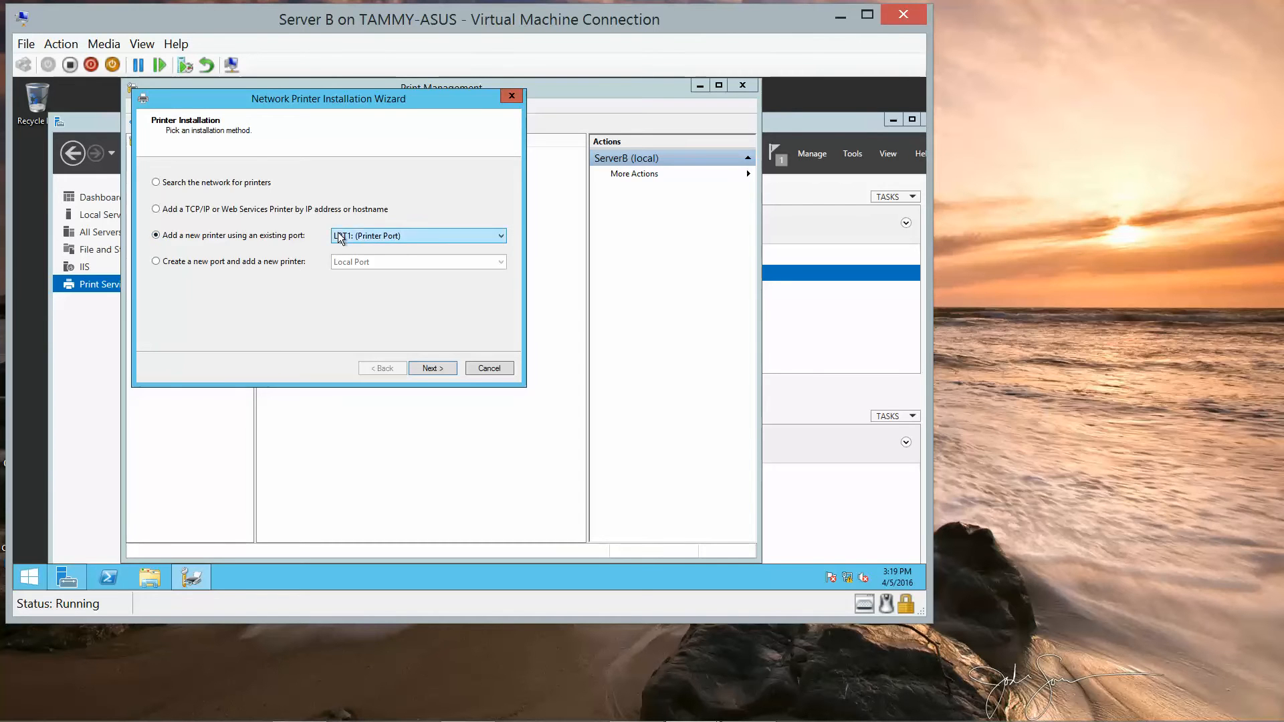
mouse_move(385, 290)
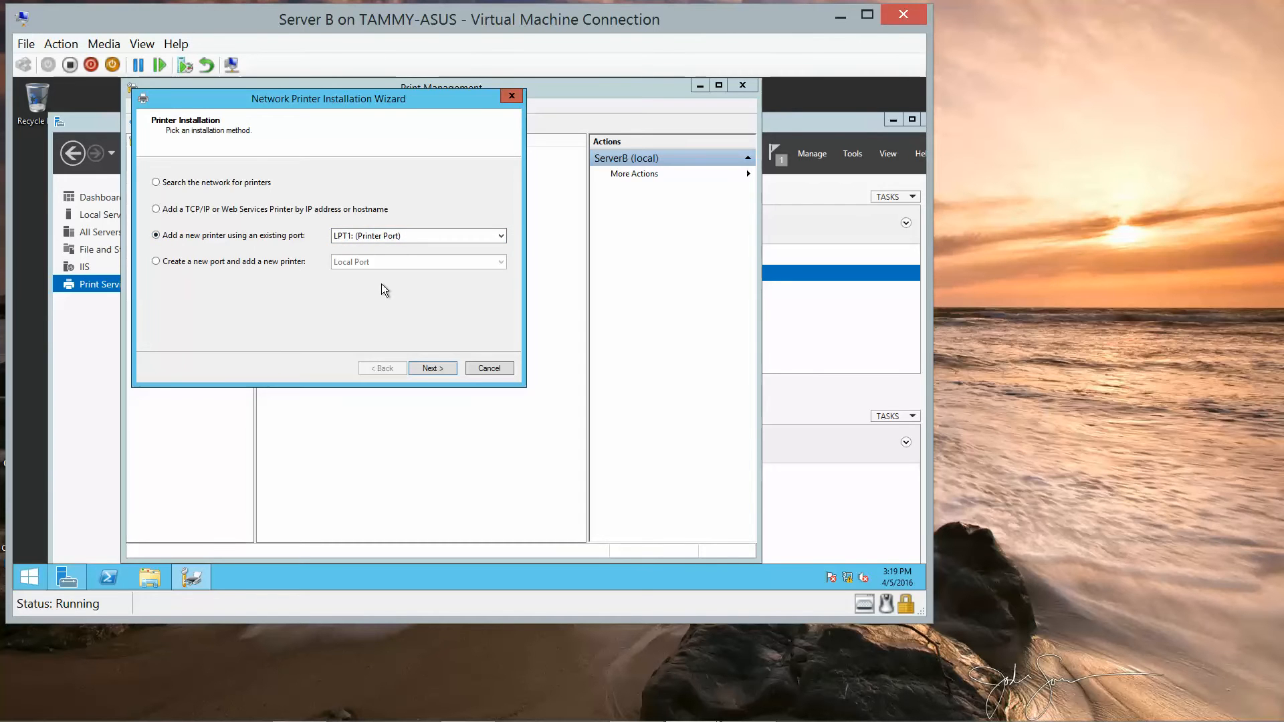
mouse_move(283, 307)
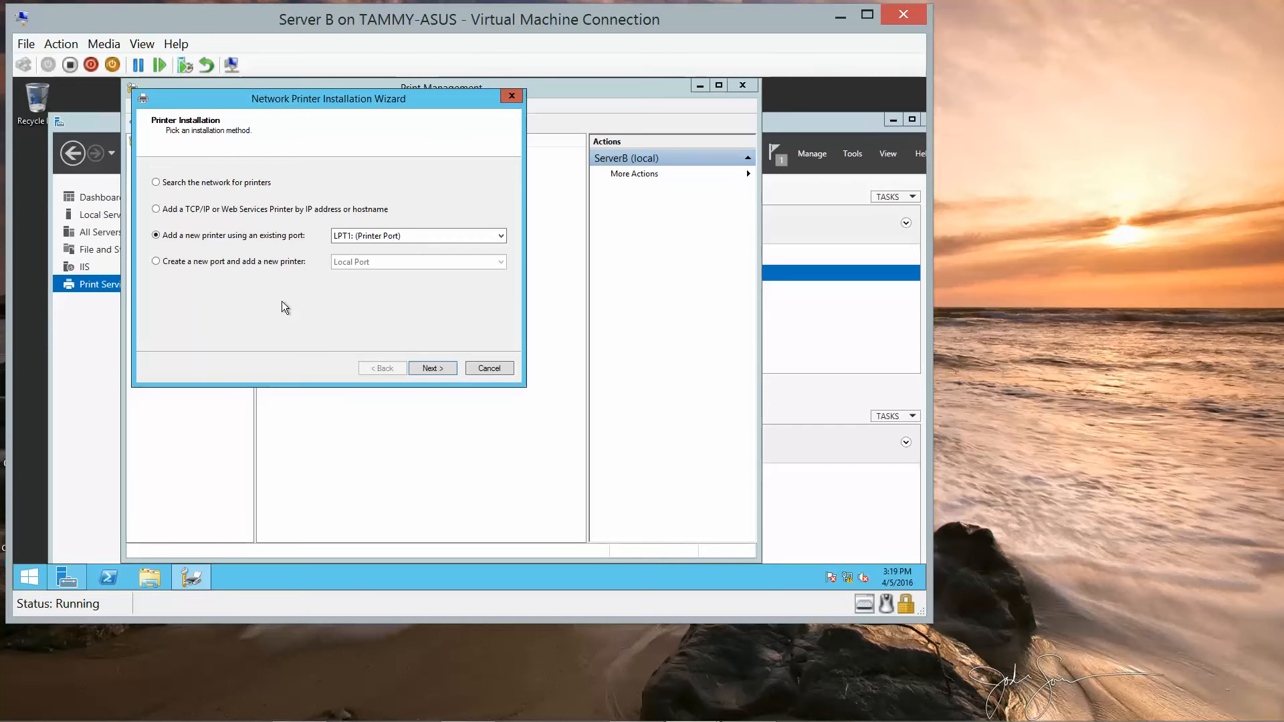
mouse_move(288, 353)
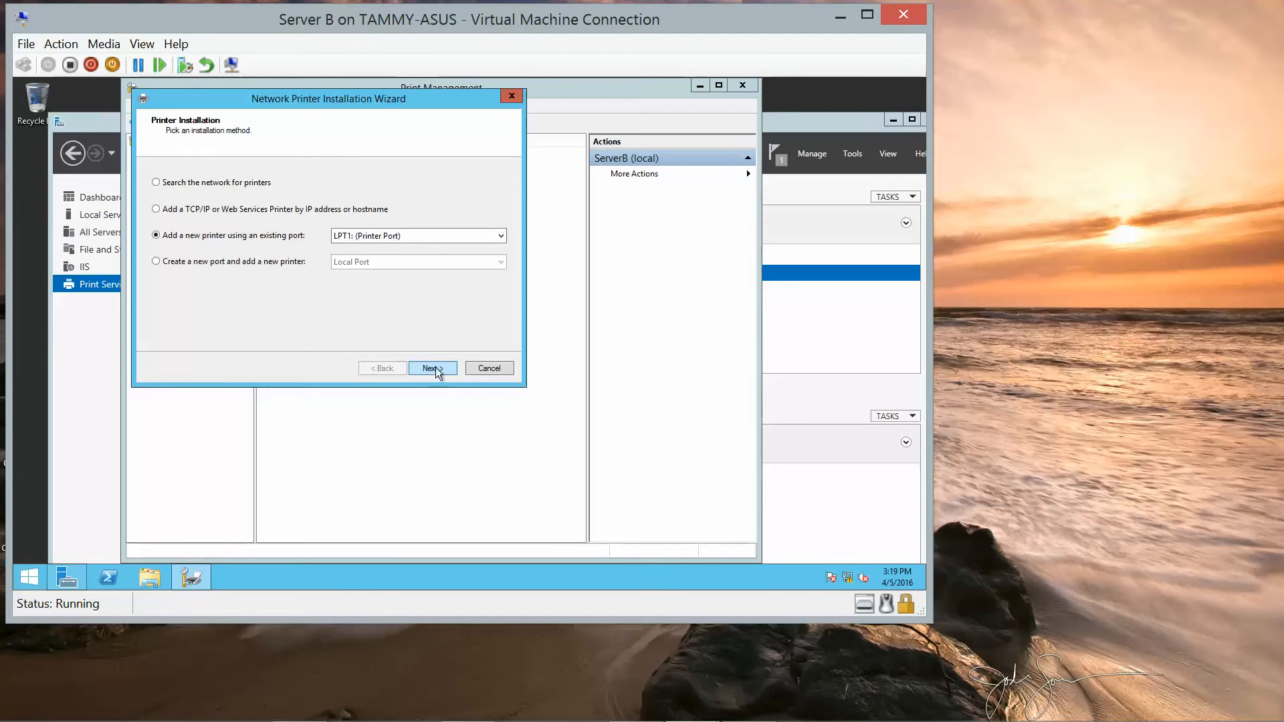
Step: Continue past the port page and choose to install a new printer driver
click(431, 368)
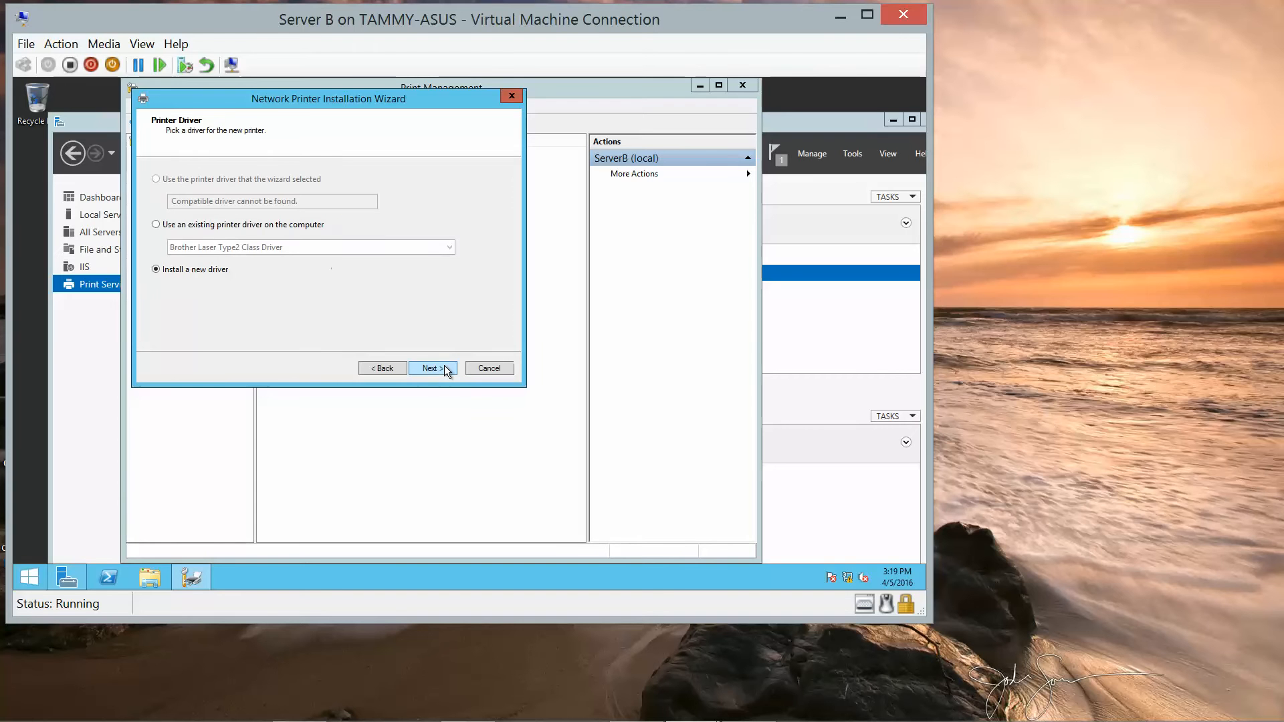
mouse_move(378, 339)
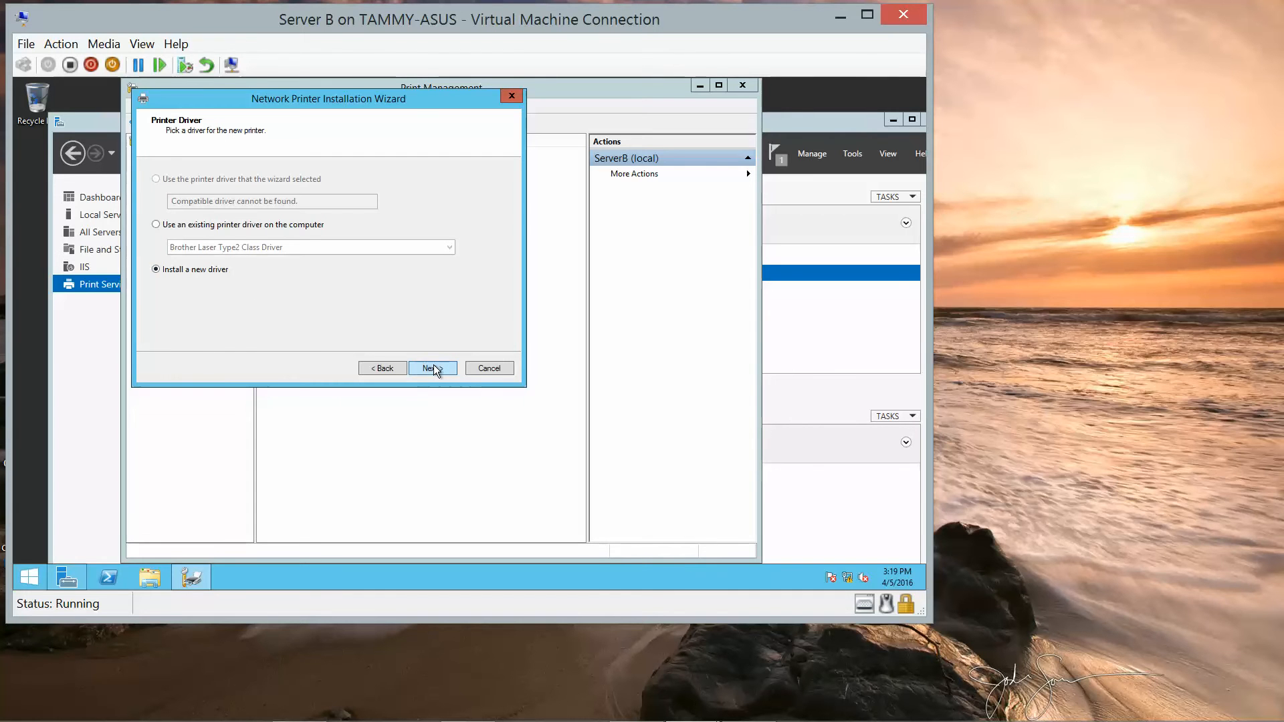
click(431, 368)
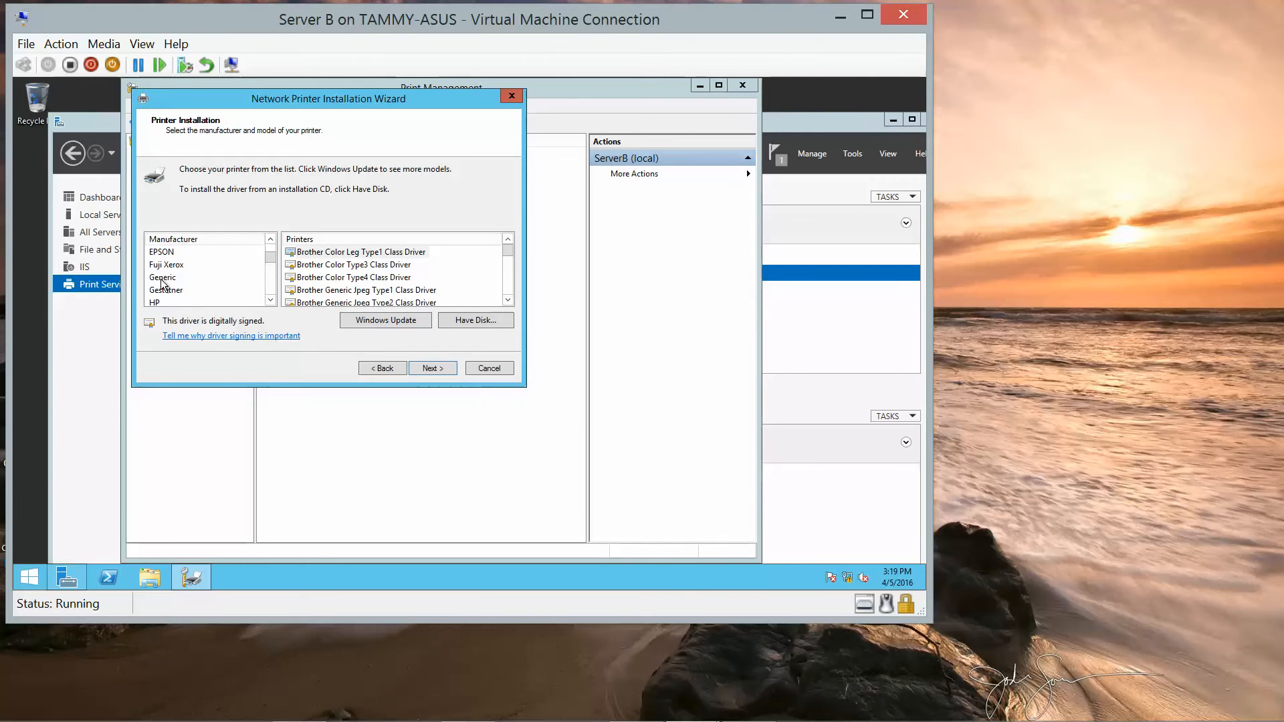
Step: Choose the Generic MS Publisher Color Printer driver and continue
click(163, 277)
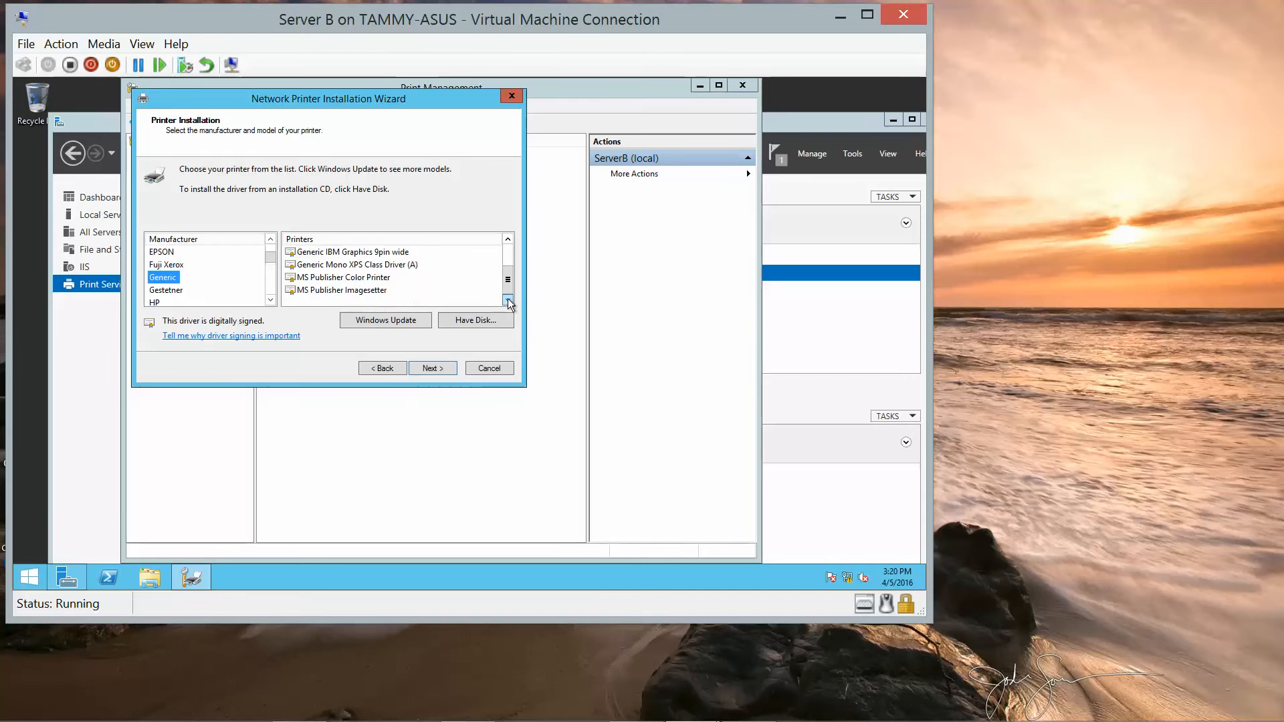
click(343, 276)
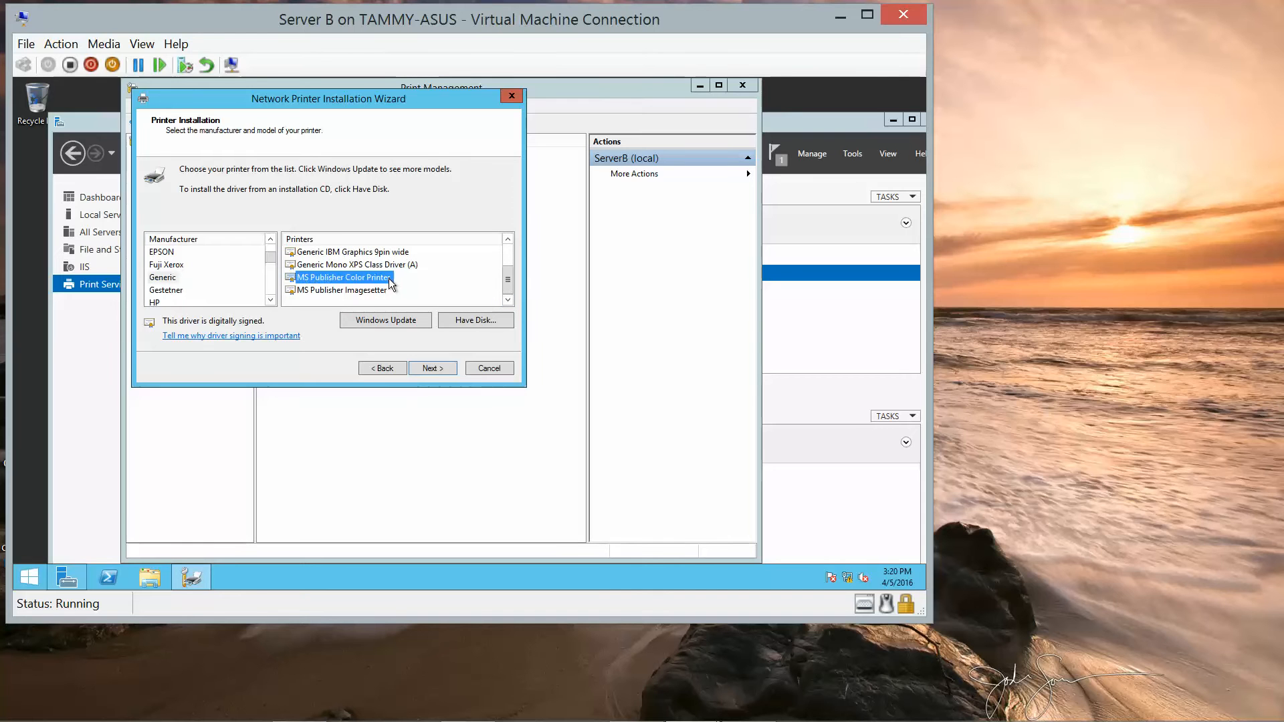
mouse_move(437, 340)
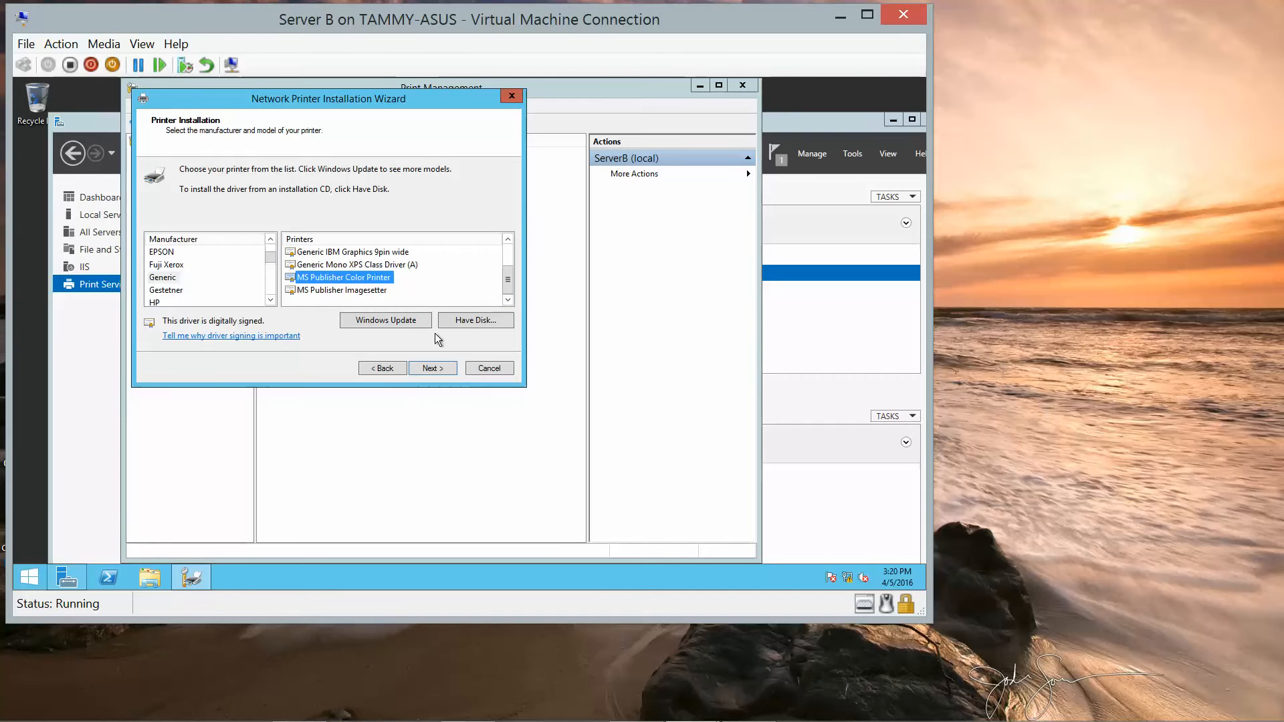
click(432, 367)
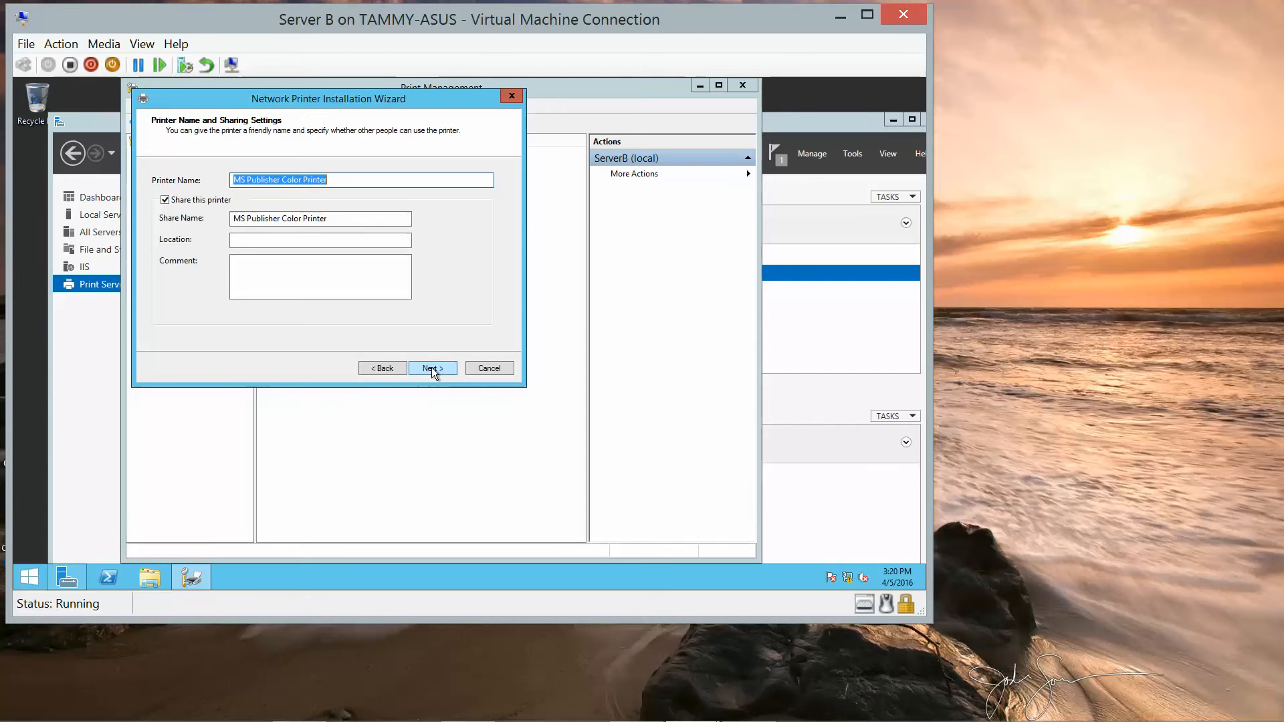
Step: Name the printer MSColor and share it as MSColor
text(MS)
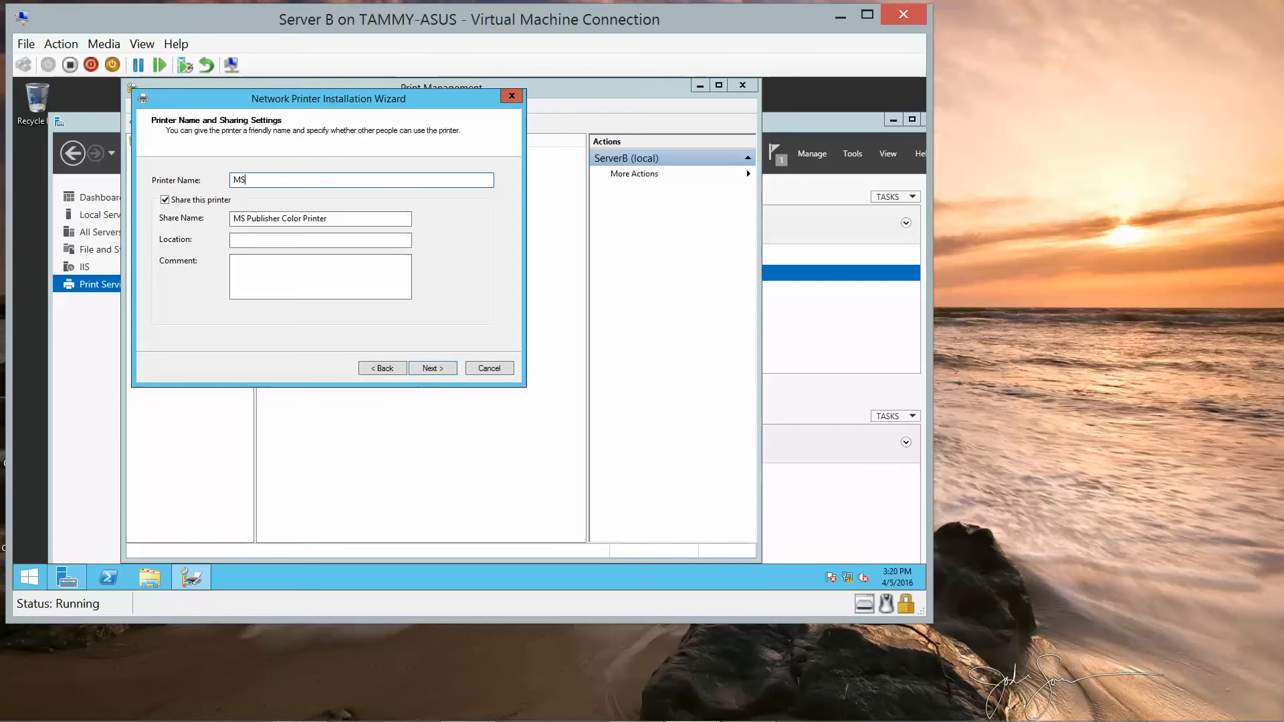
text(Color)
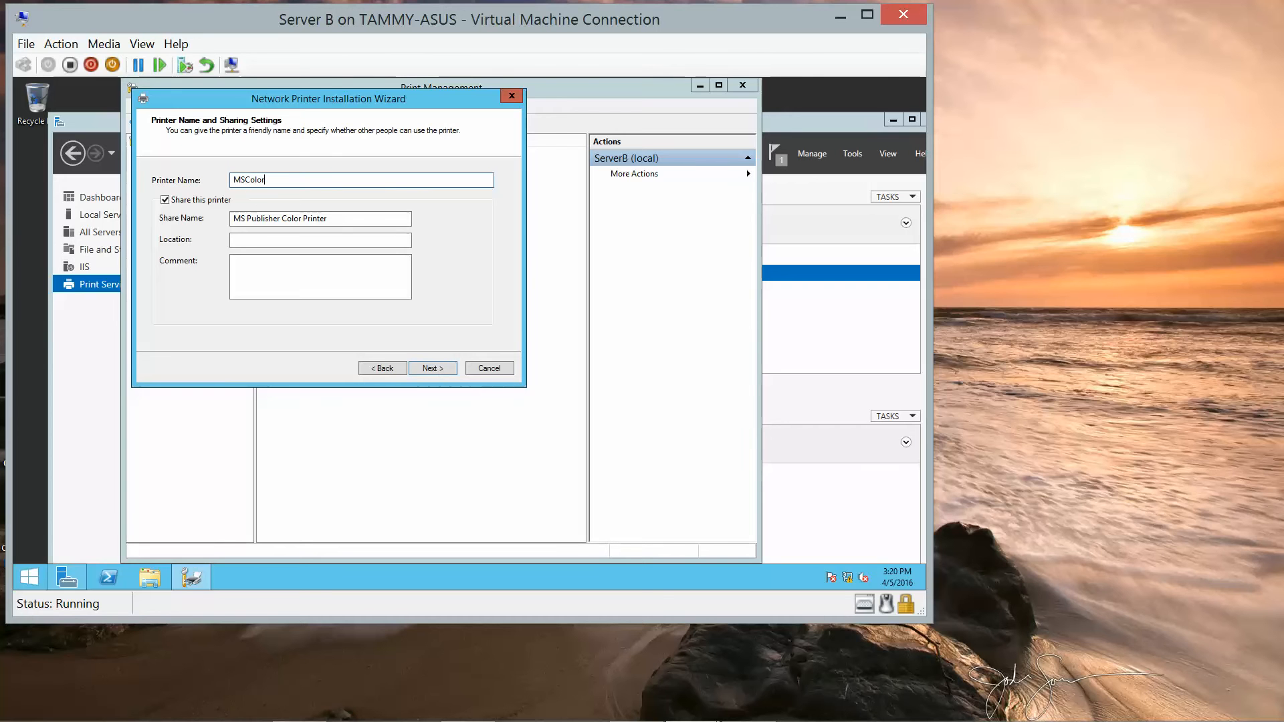
mouse_move(470, 393)
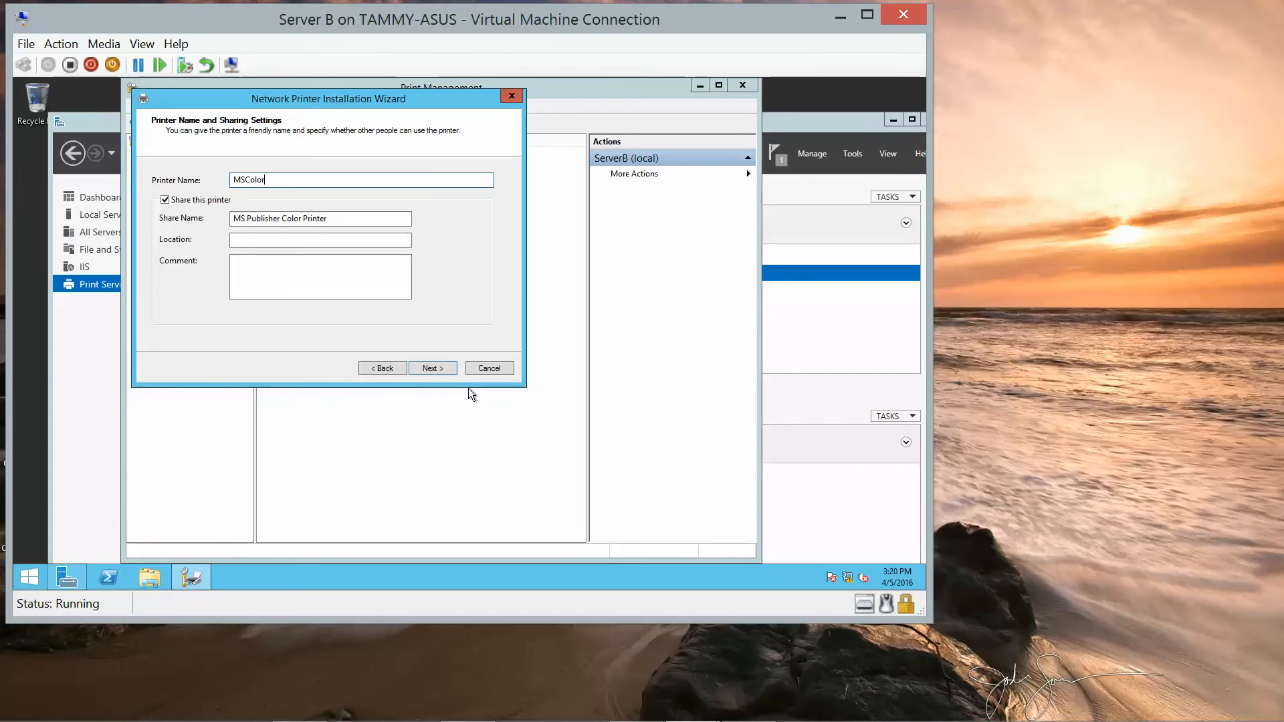
mouse_move(467, 391)
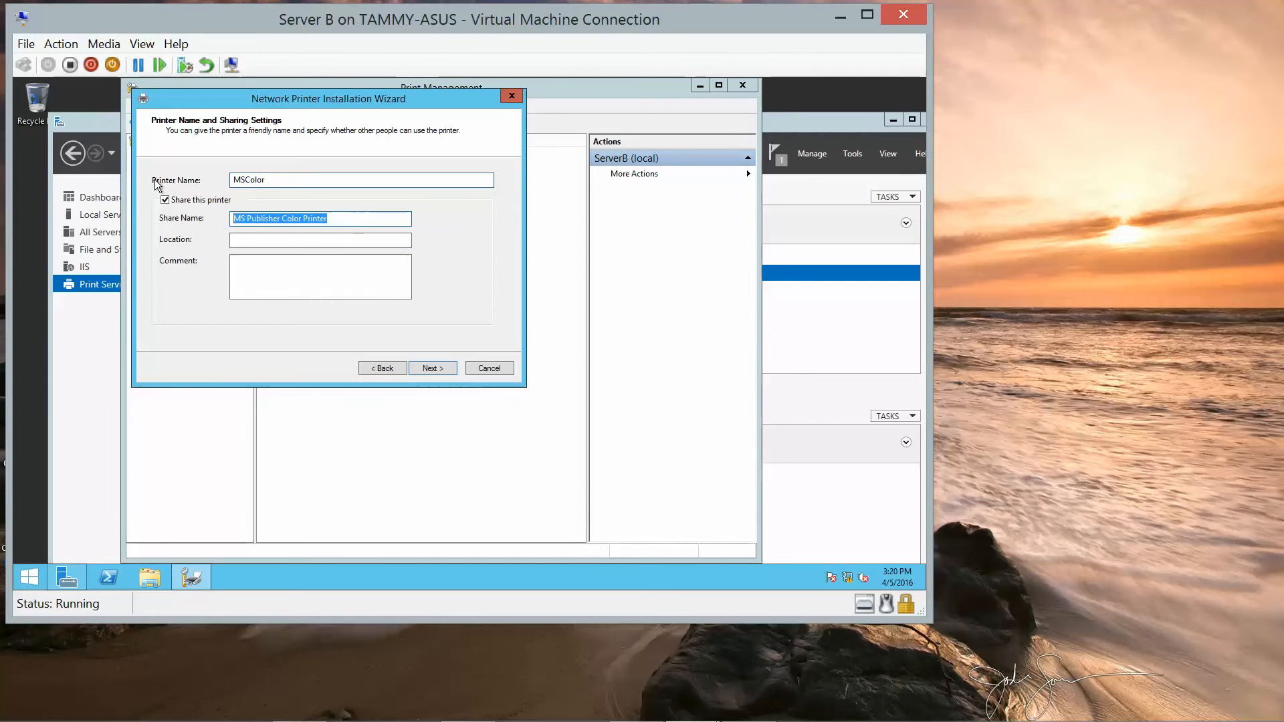
text(MSColor)
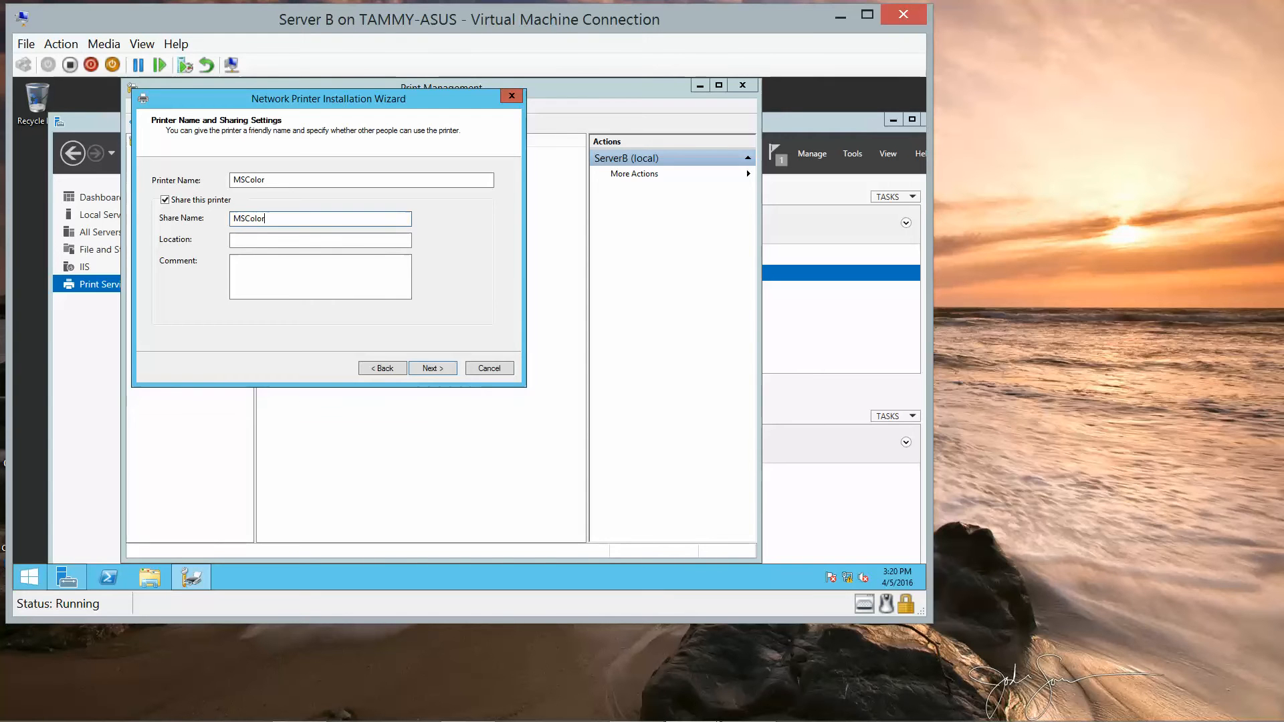
mouse_move(433, 367)
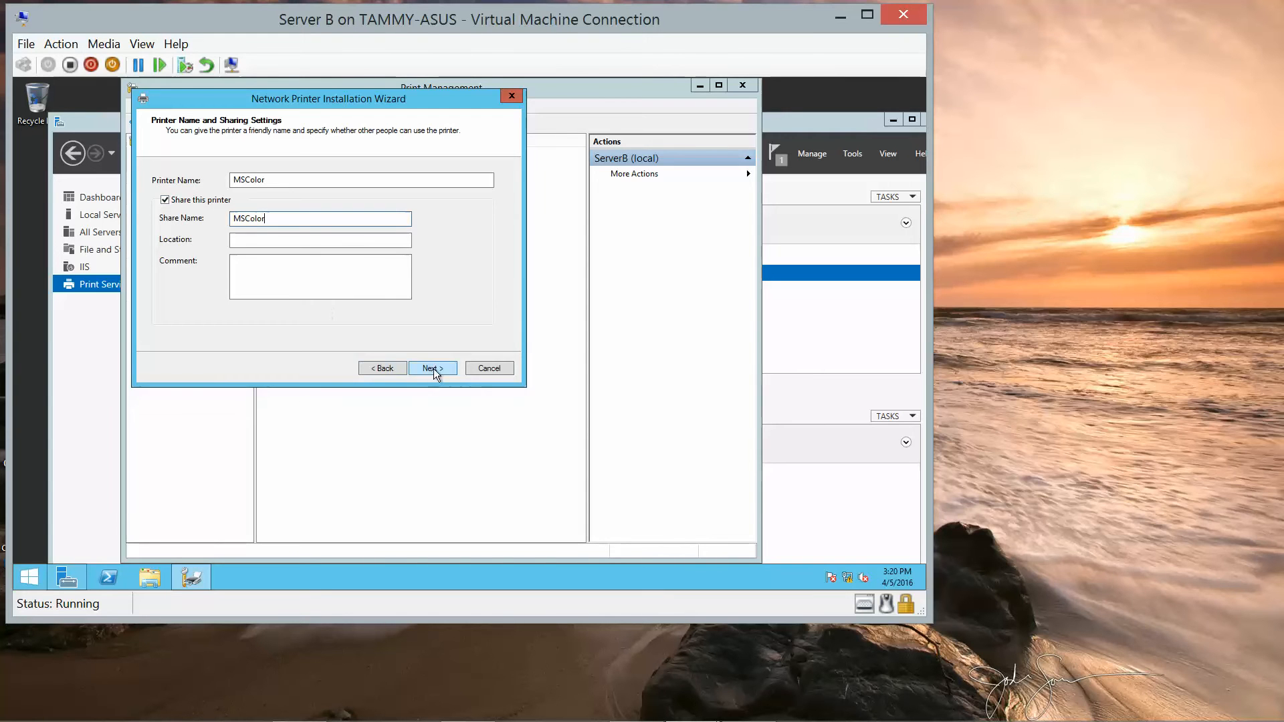
click(431, 368)
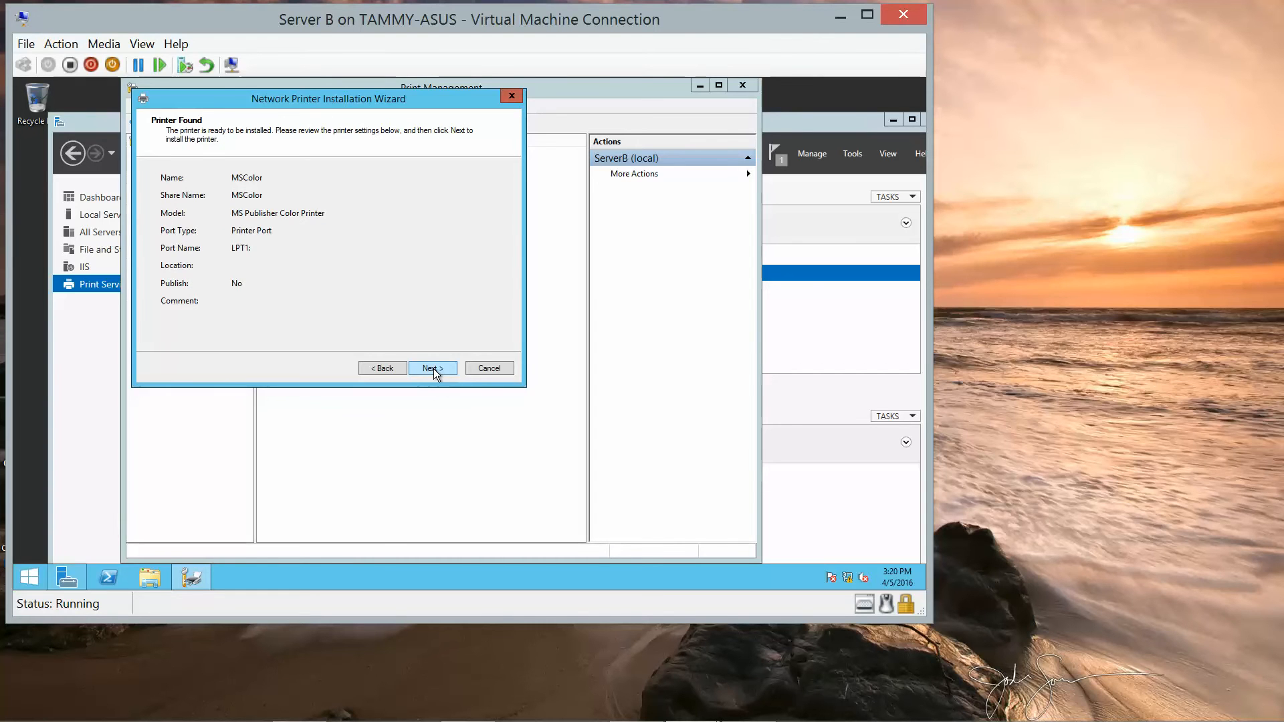
Step: Install the MSColor printer on LPT1 and finish the wizard
click(432, 367)
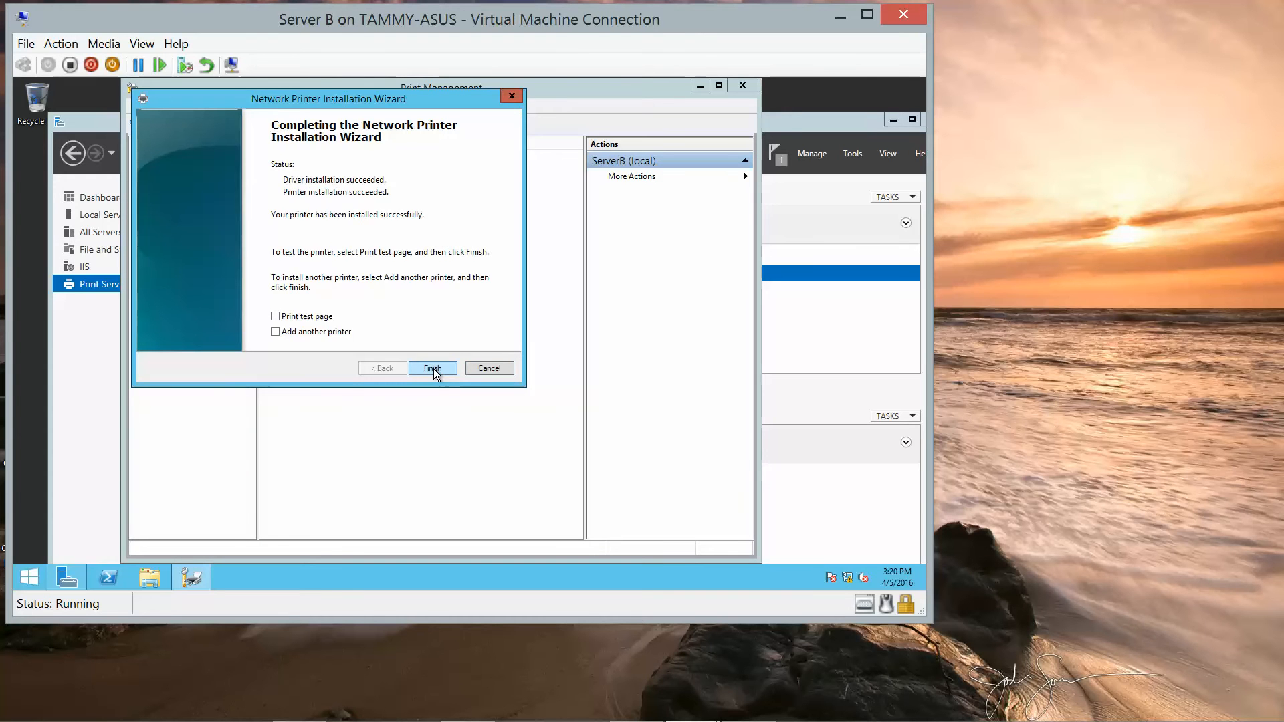
click(433, 367)
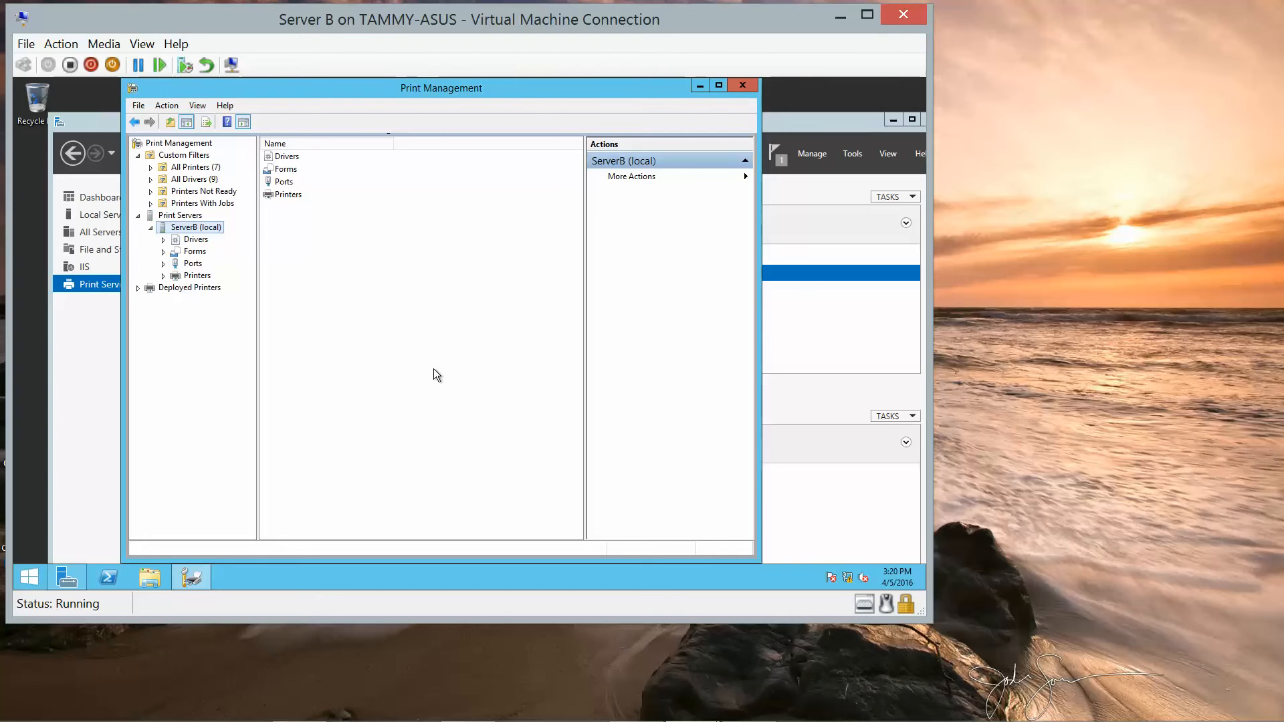
mouse_move(208, 232)
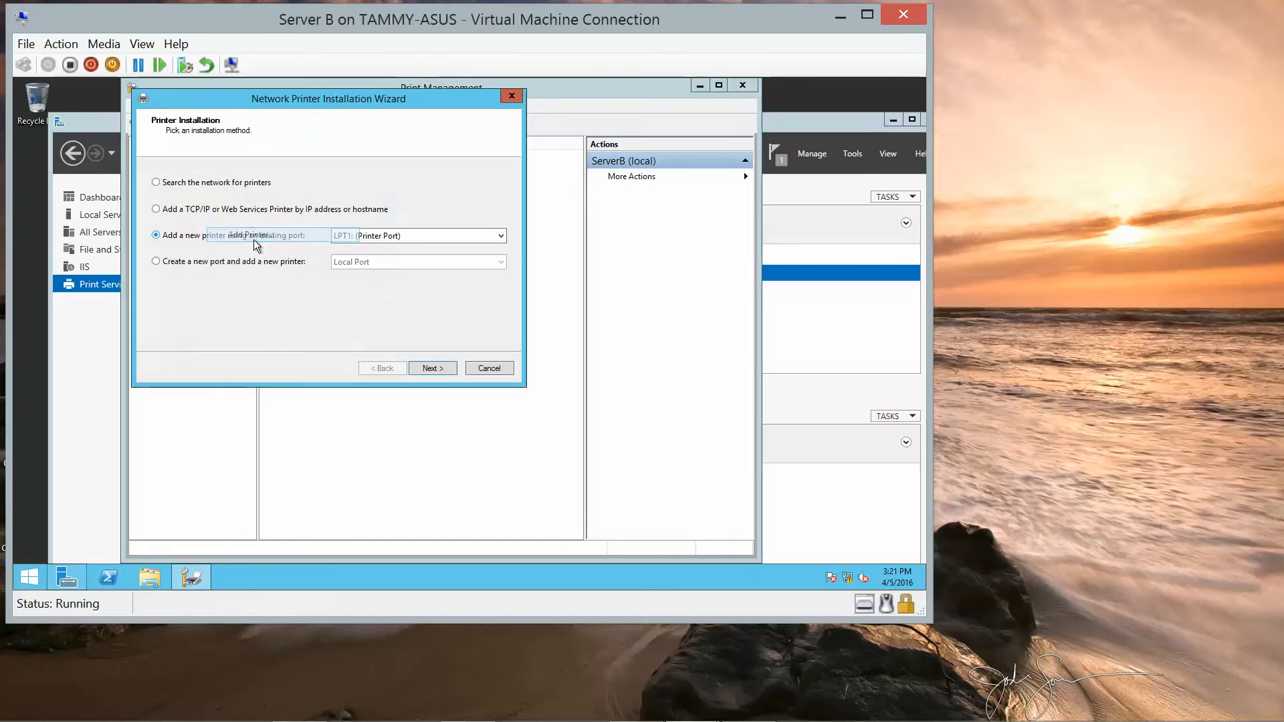
Step: Start a second printer on existing port LPT2 and move on to driver choices
click(498, 236)
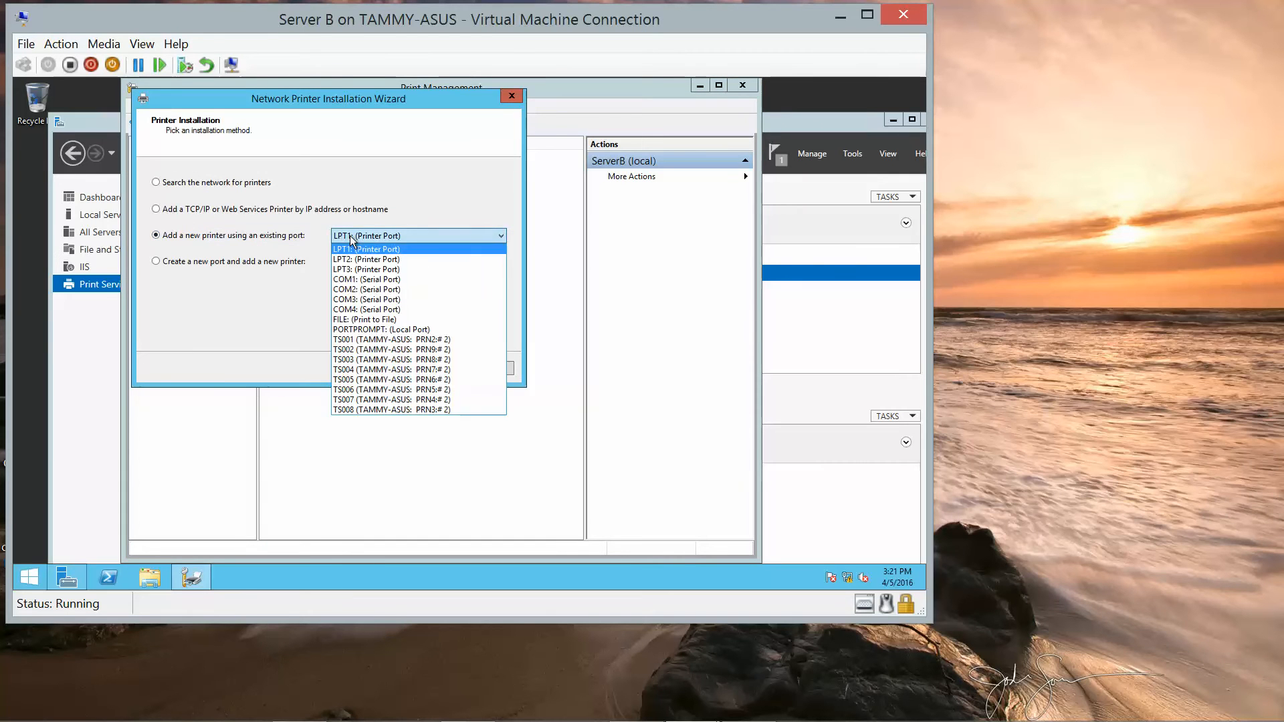
click(366, 259)
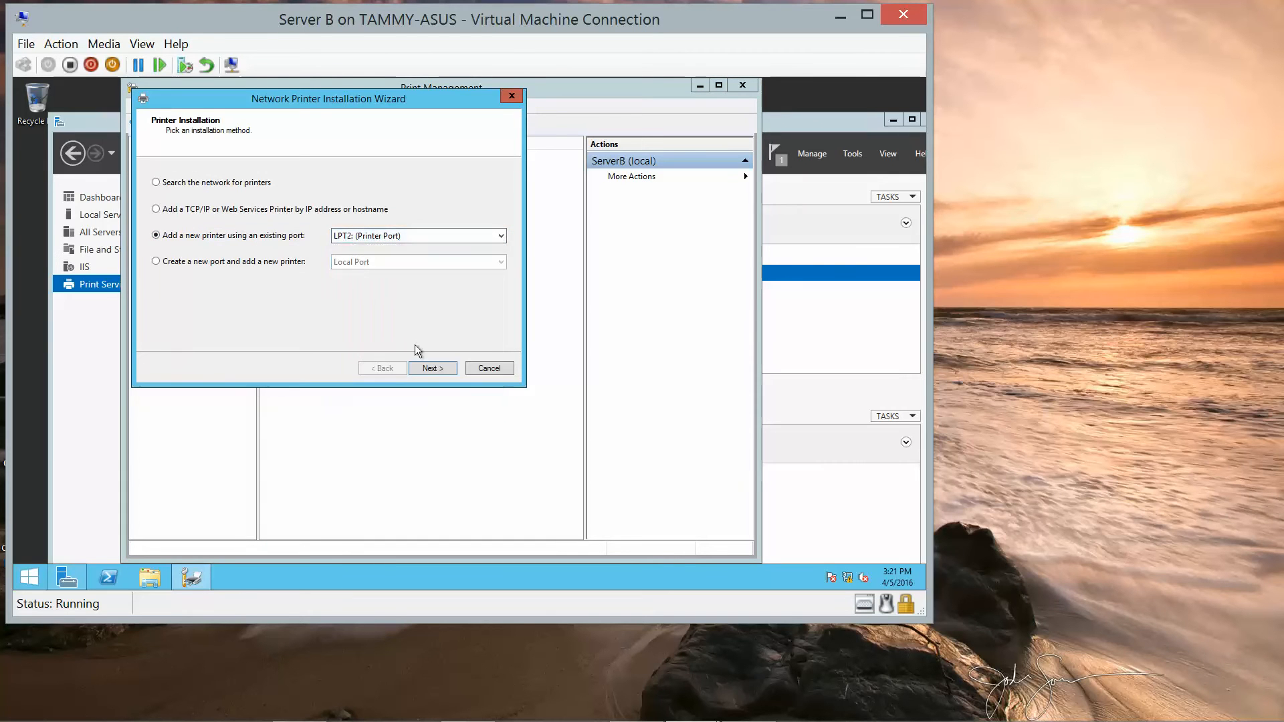
click(431, 367)
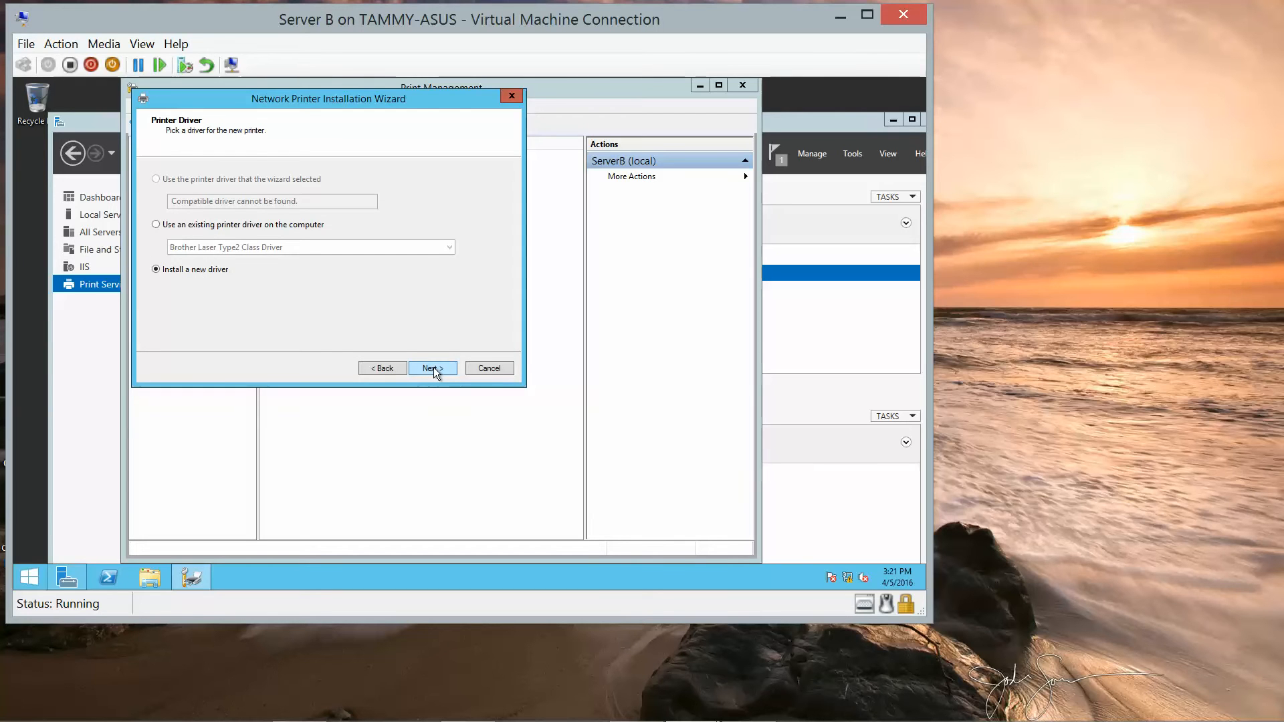
Step: Choose the Generic MS Publisher Imagesetter driver and advance to printer naming
click(431, 368)
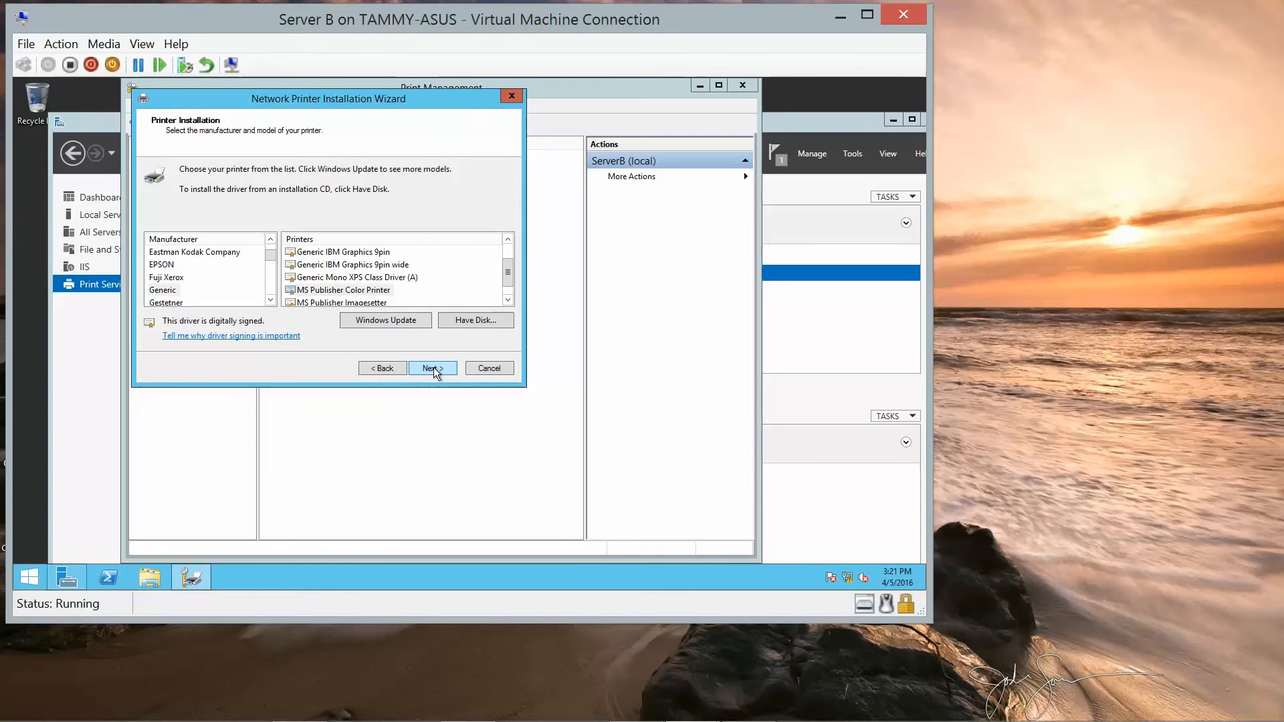
mouse_move(230, 291)
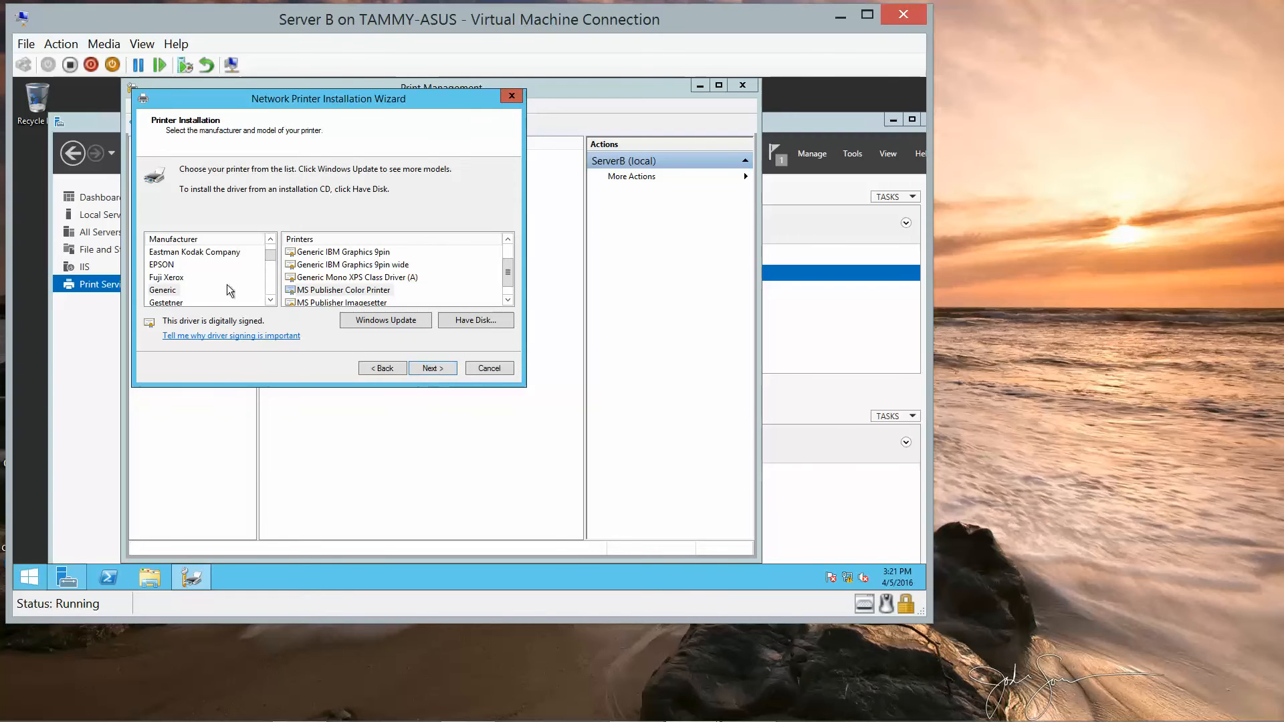
click(163, 290)
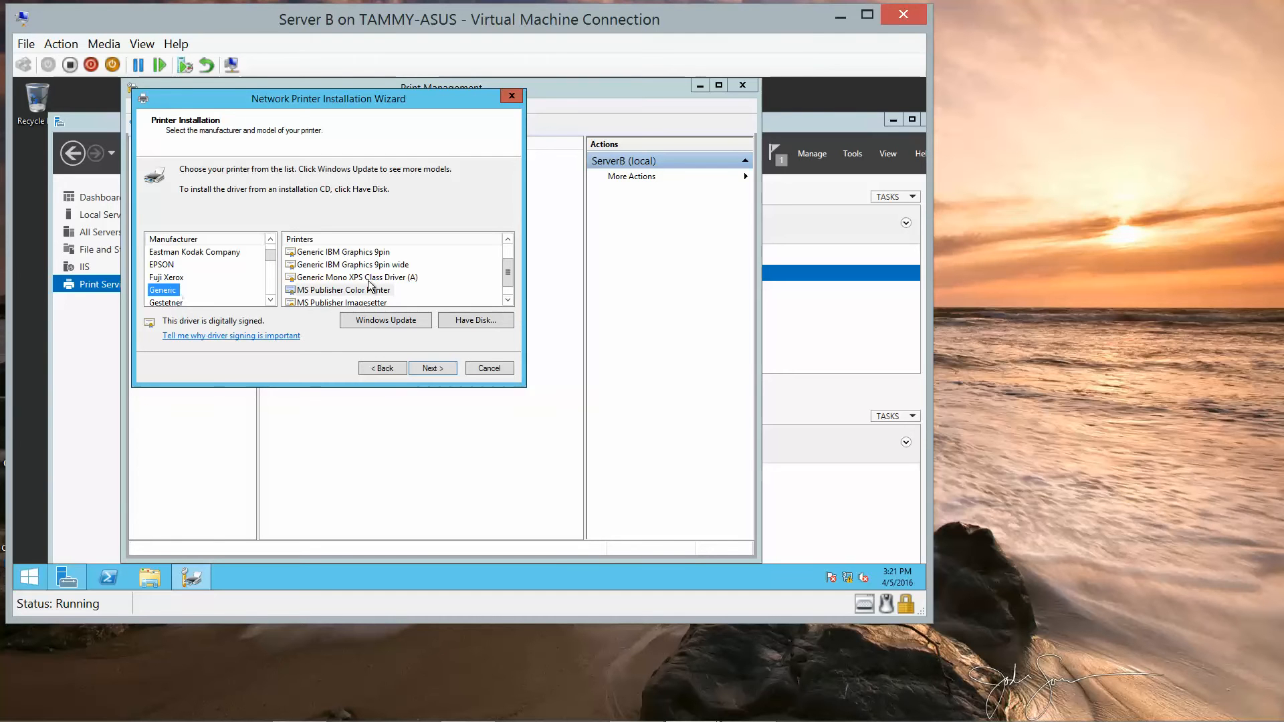
click(344, 302)
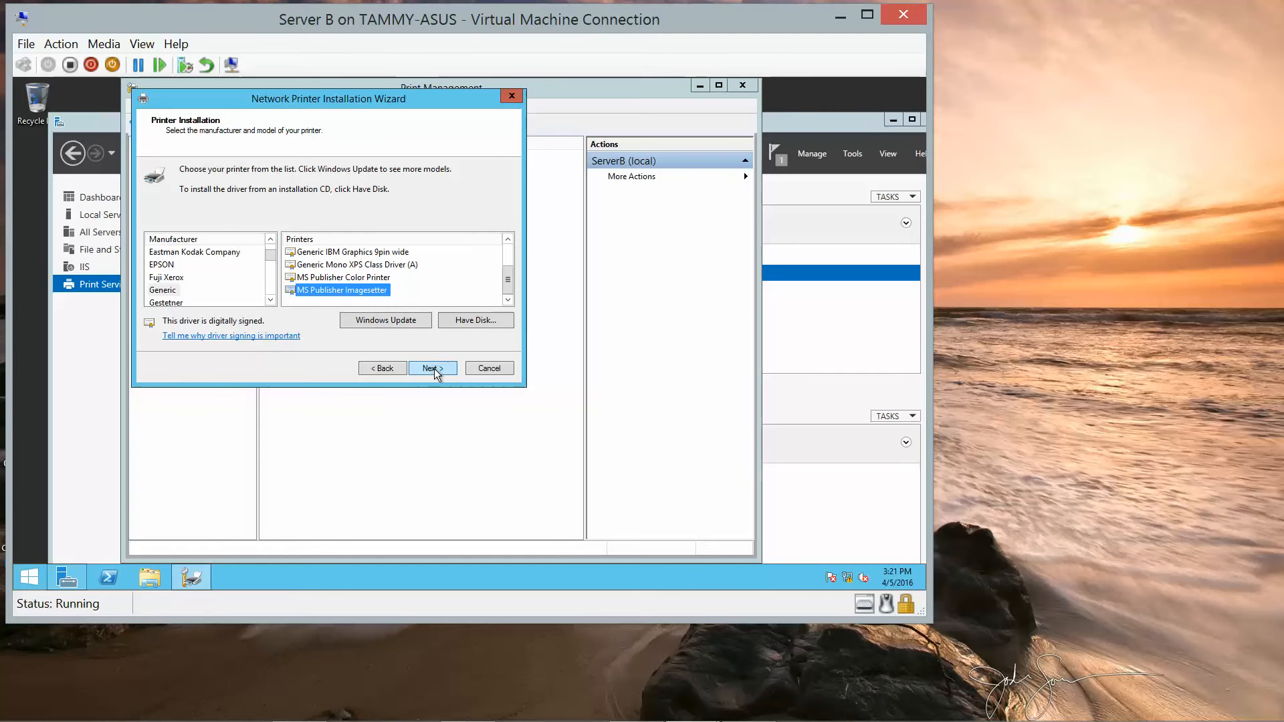
click(431, 368)
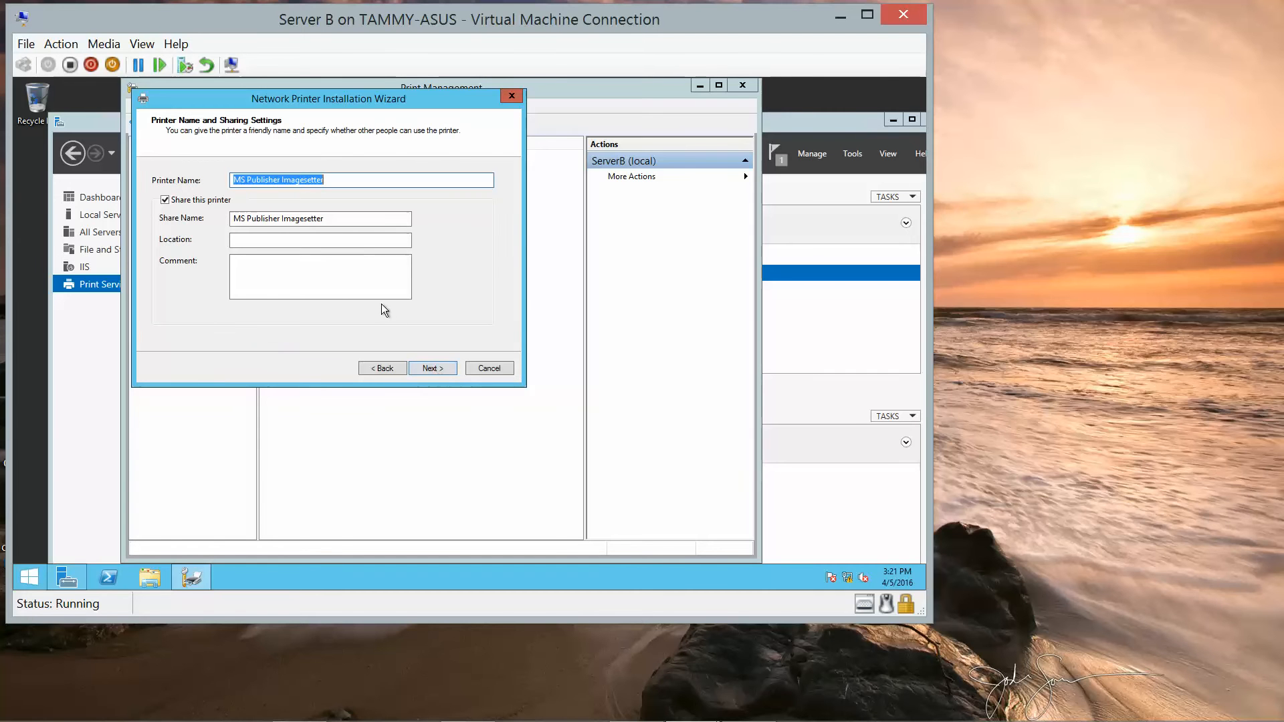
Step: Enter MSMono as both printer name and share name, then continue to the summary
text(M)
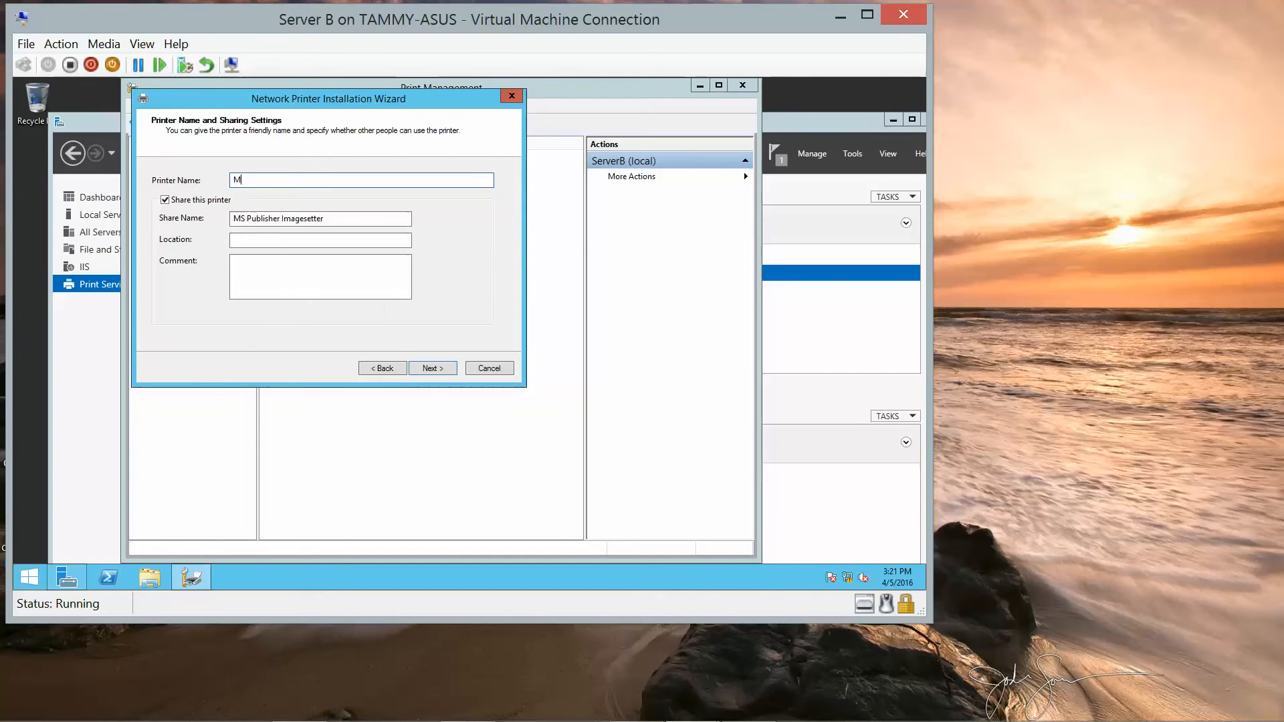
text(SMono)
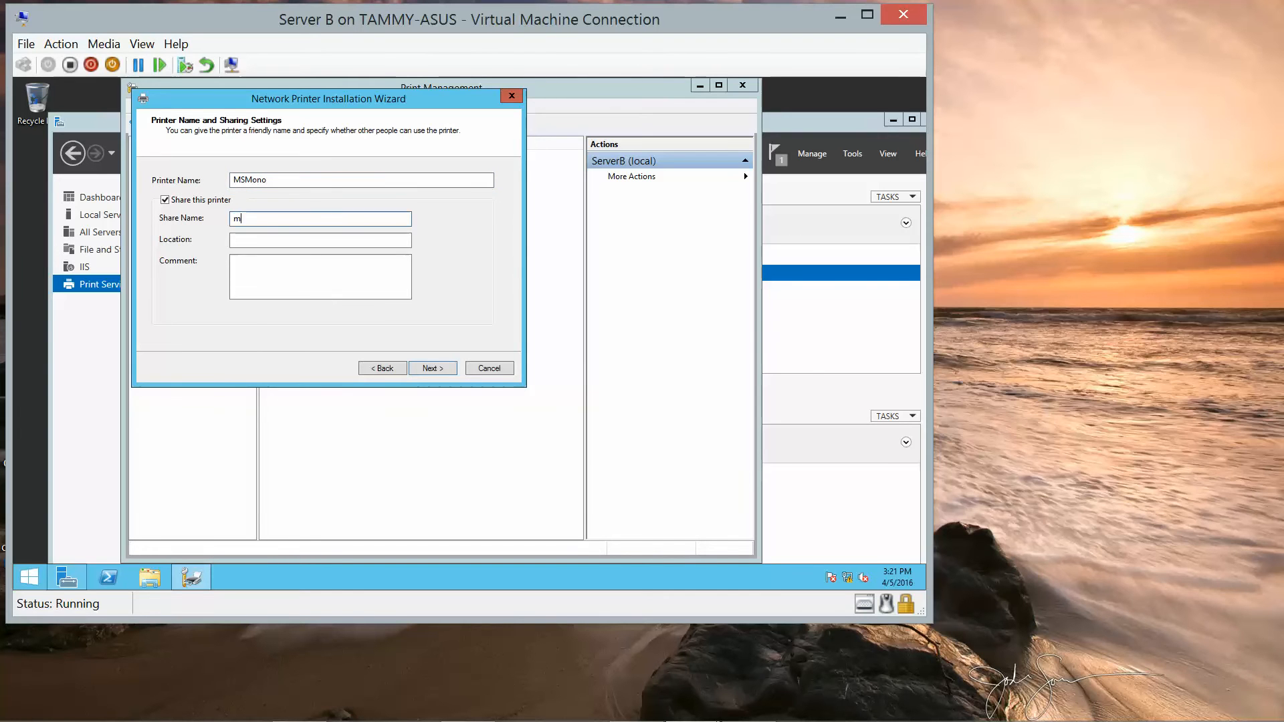
text(M)
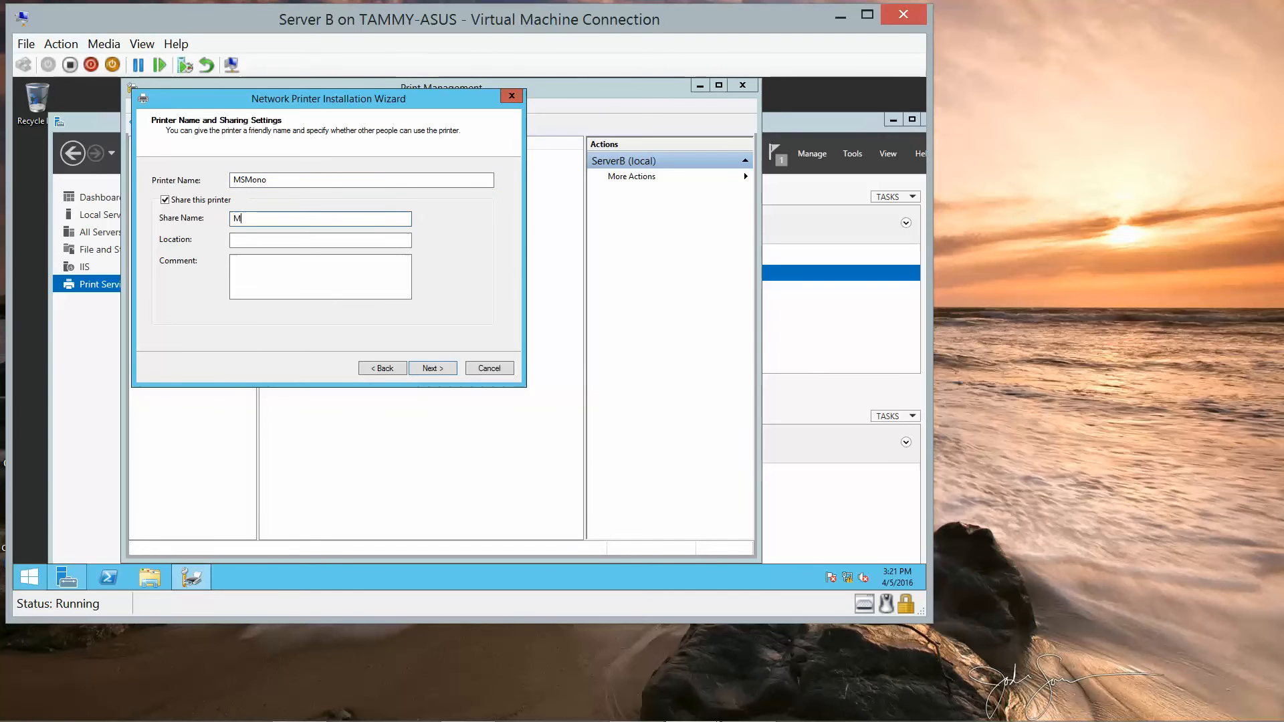
text(SMo)
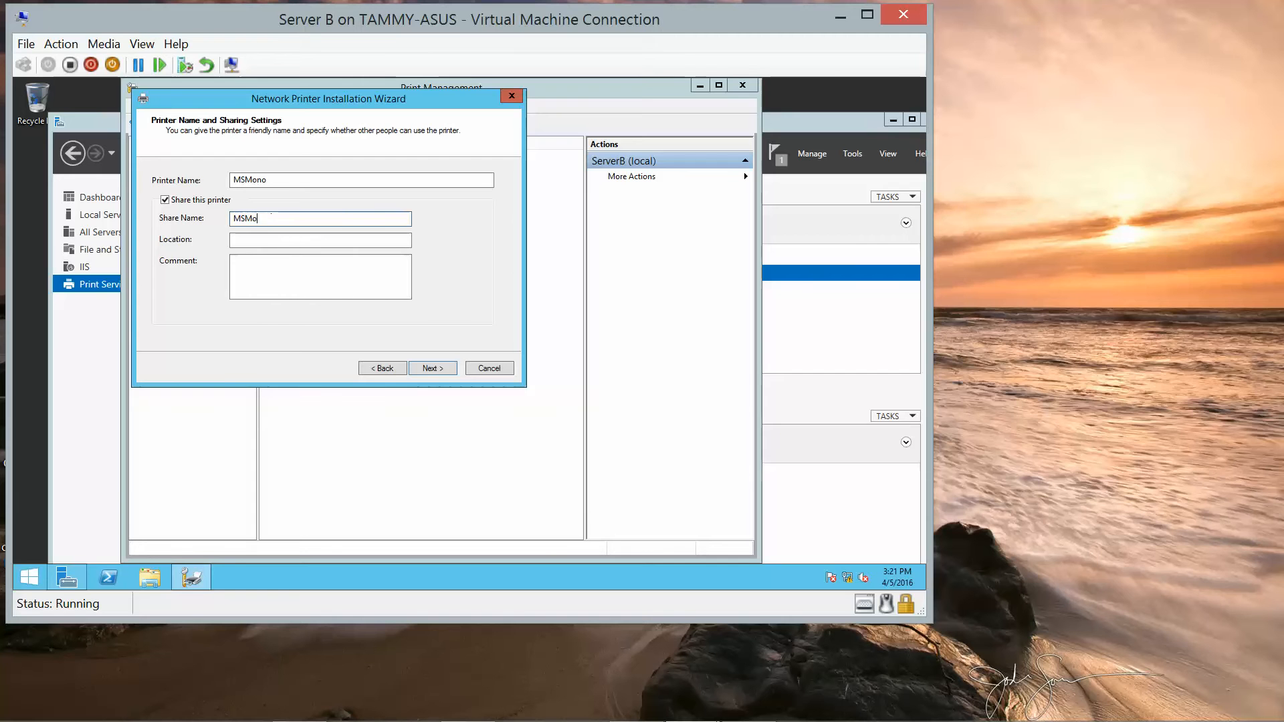
text(no)
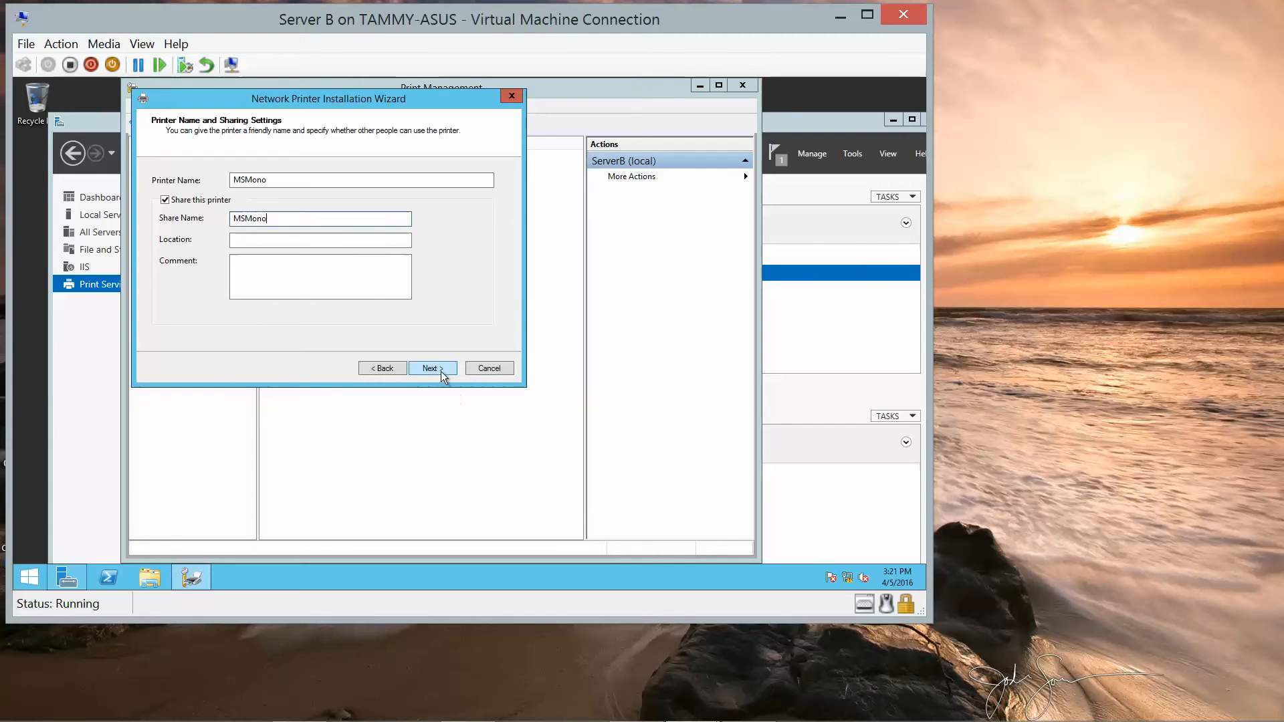
click(432, 368)
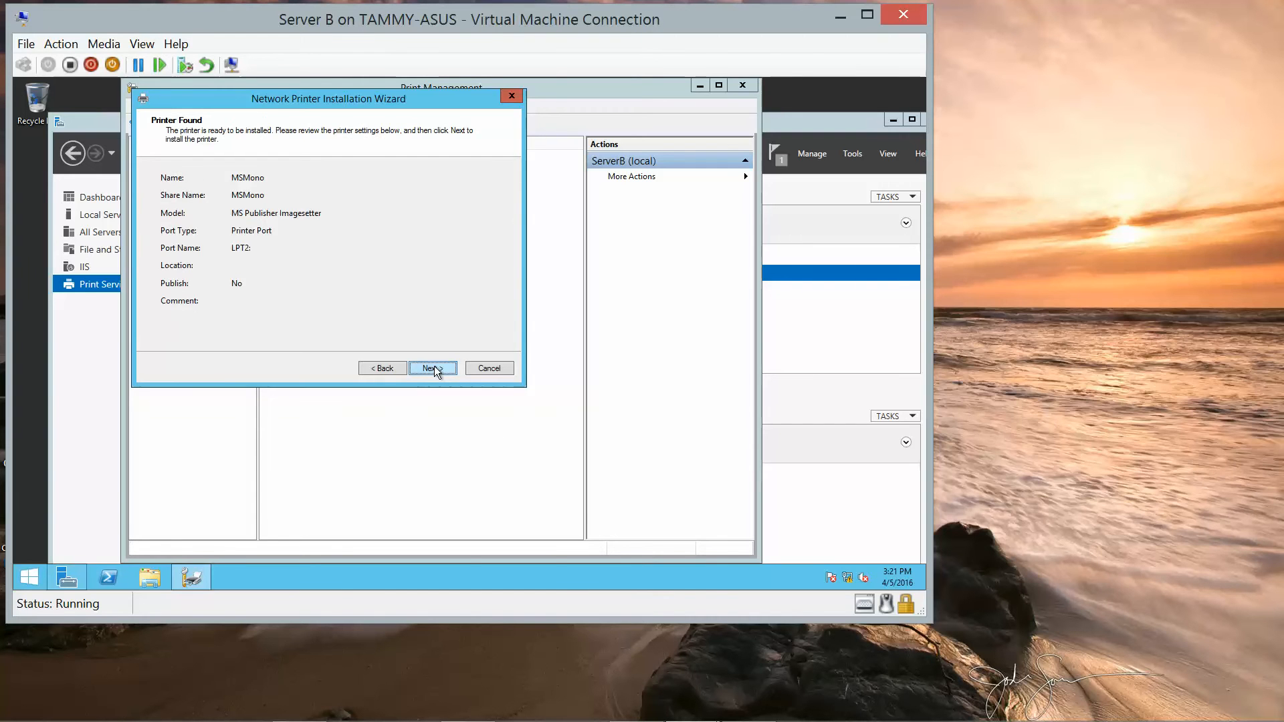
Step: Install the MSMono printer and finish the wizard
click(430, 368)
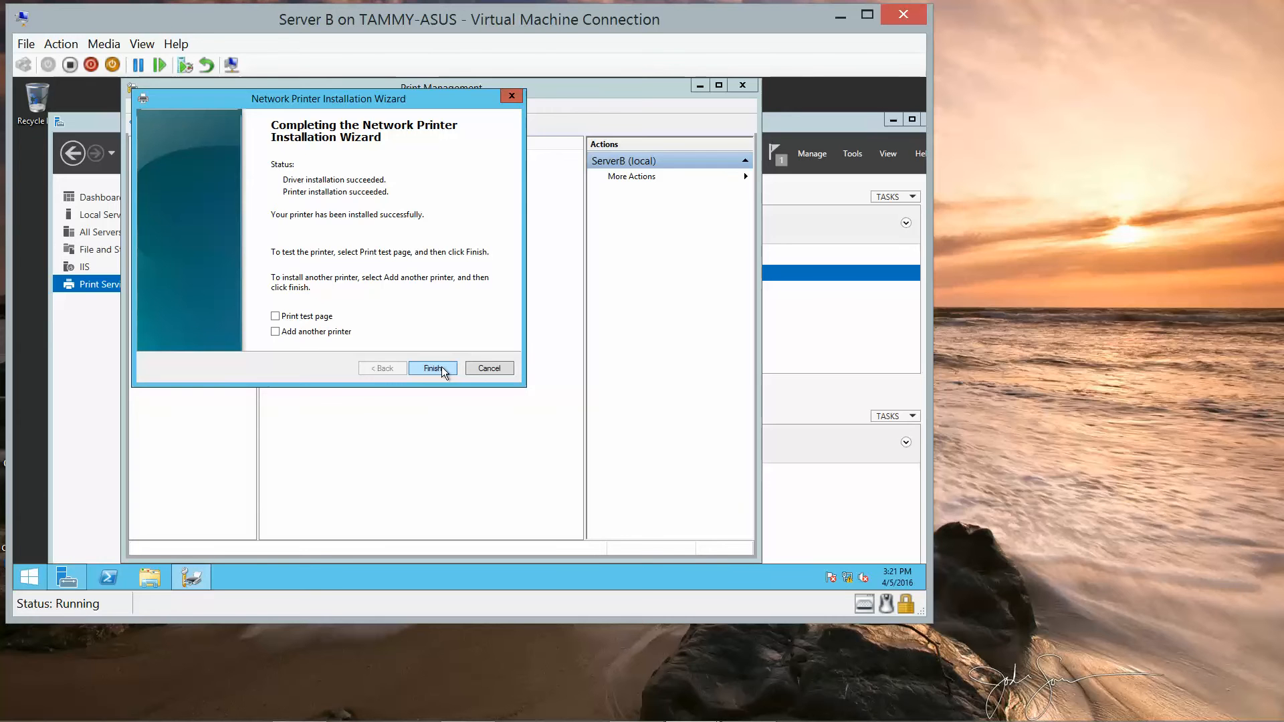
click(432, 368)
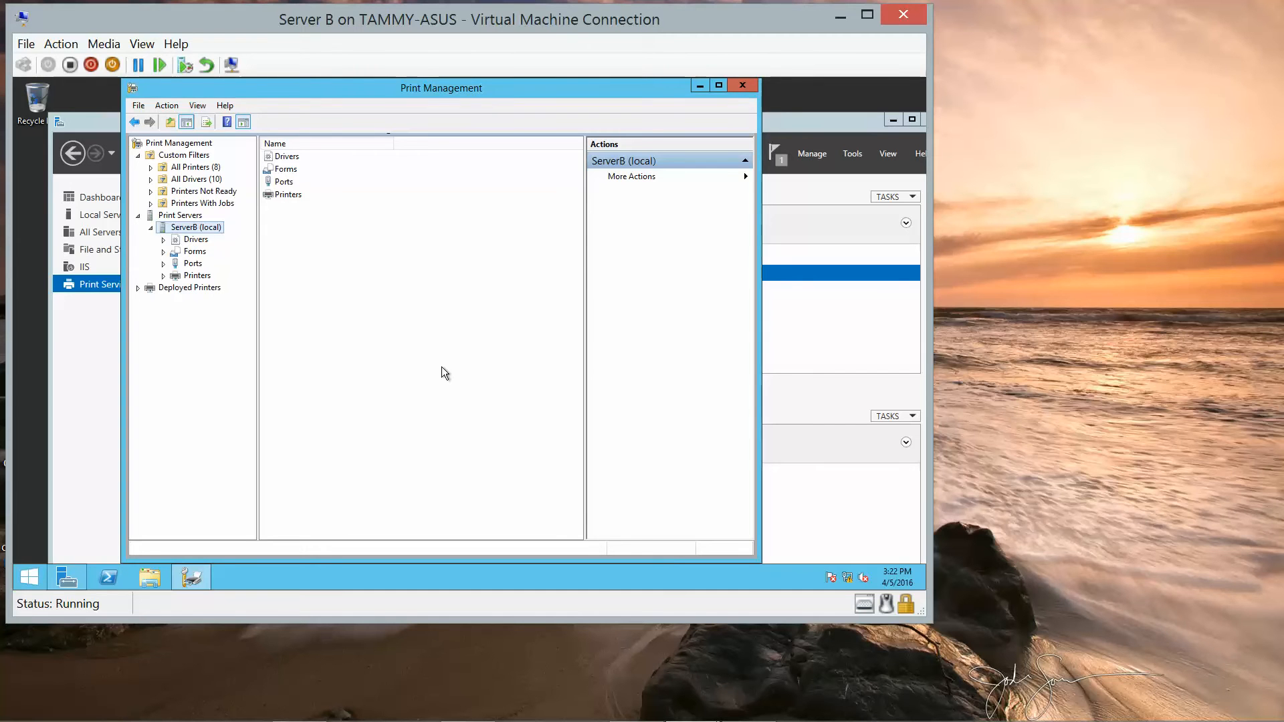
mouse_move(474, 388)
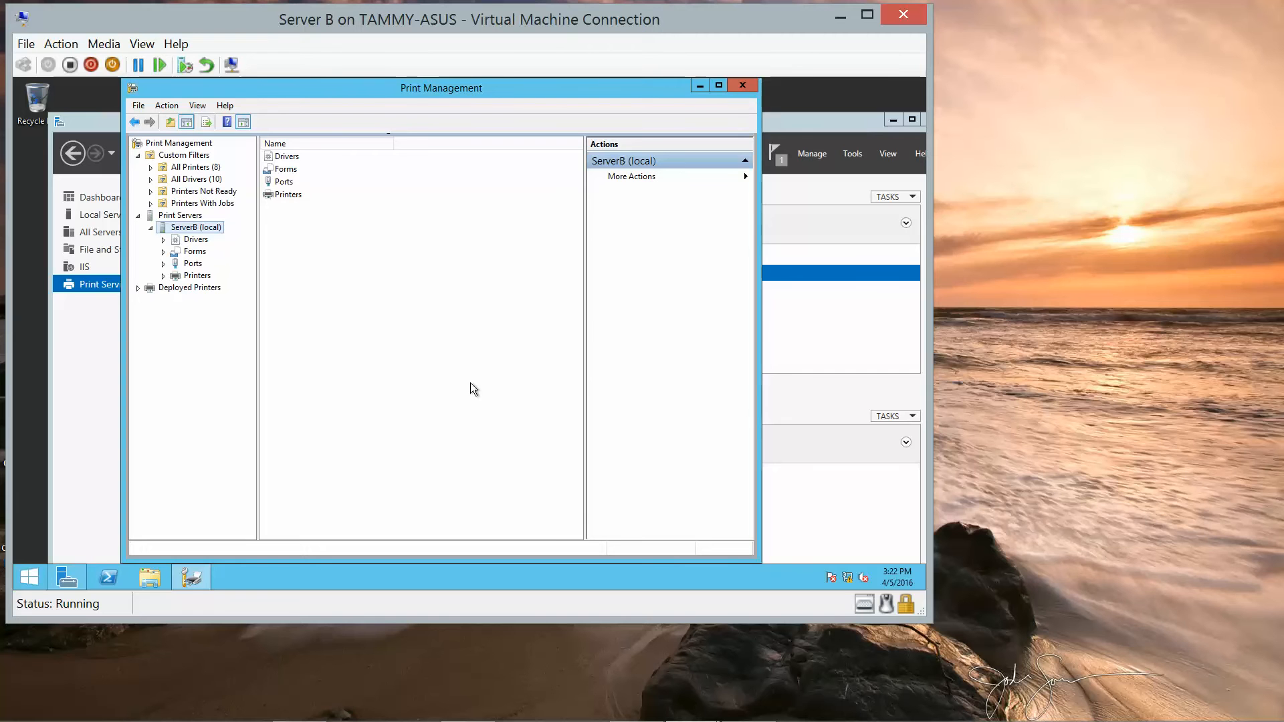
mouse_move(349, 275)
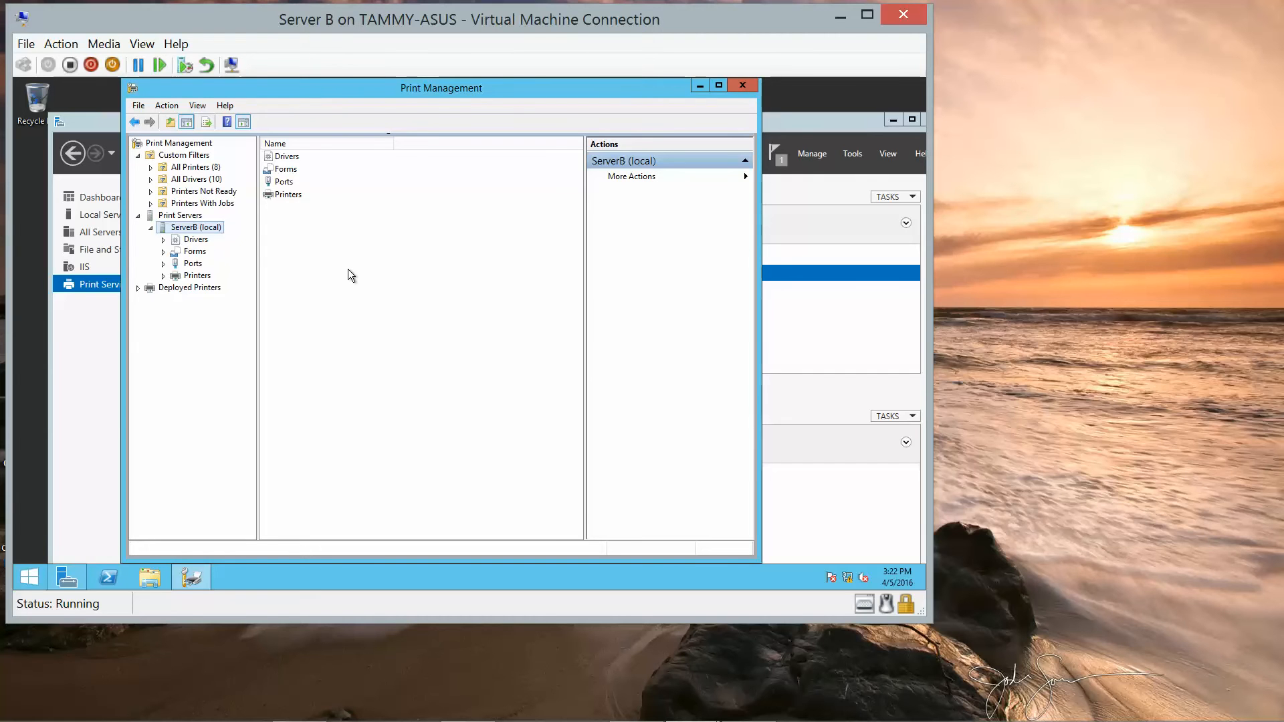
mouse_move(207, 277)
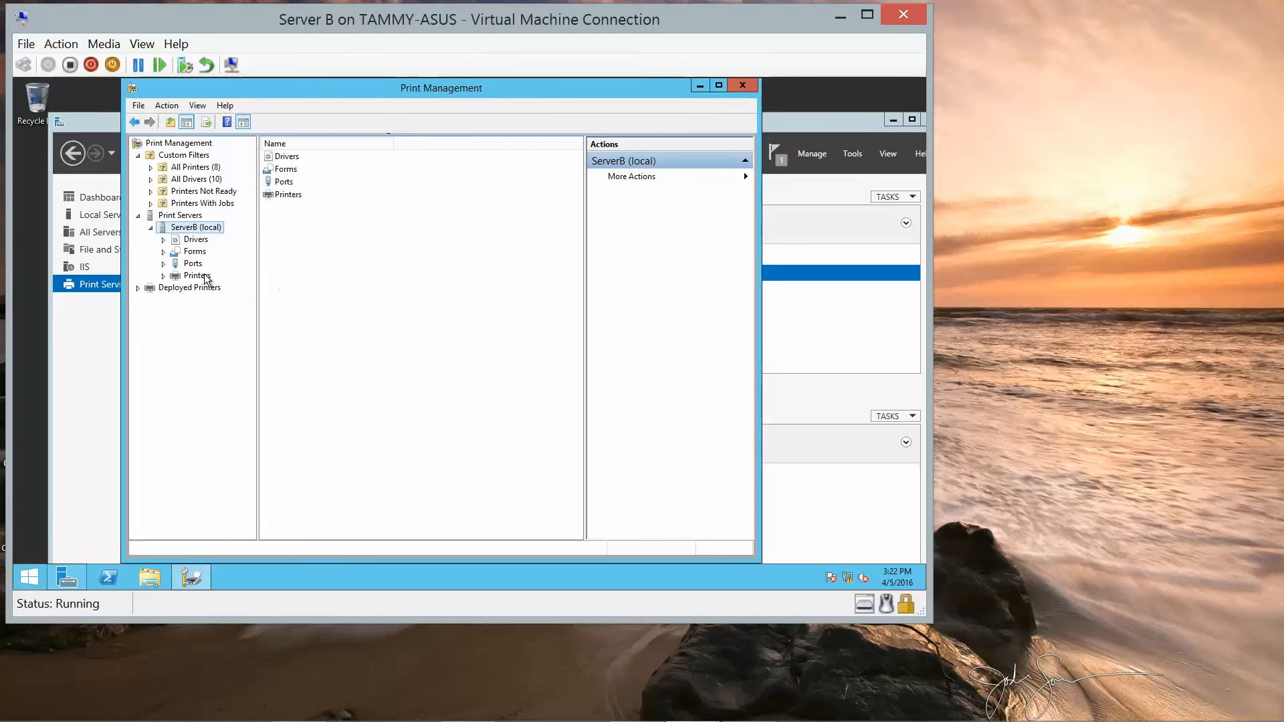
mouse_move(459, 259)
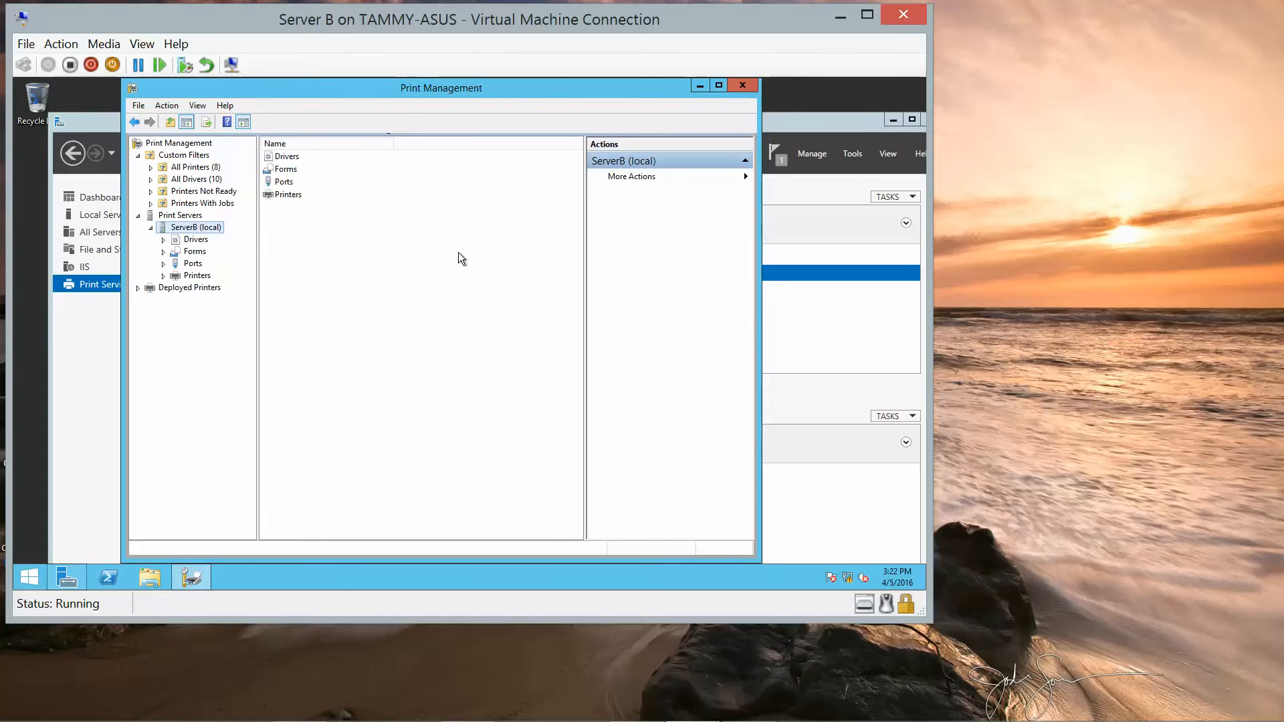
Step: Show ServerB's Printers node and select MSColor in the list
click(198, 275)
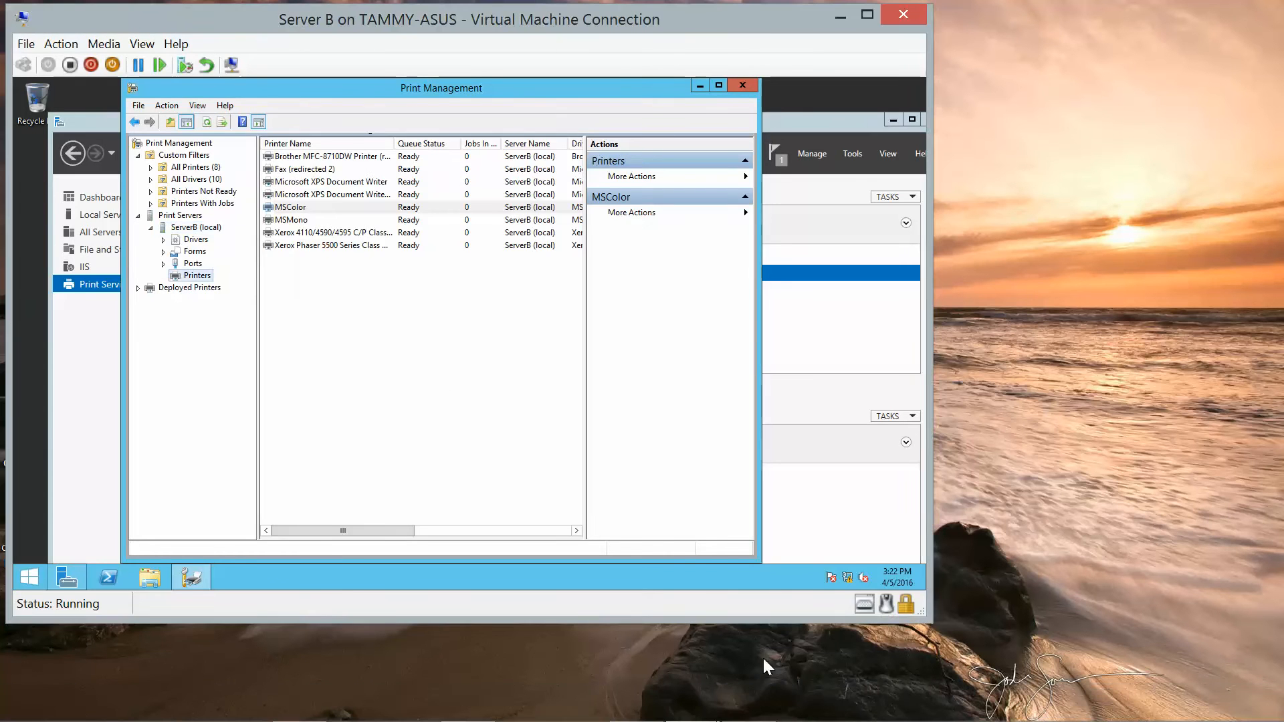
mouse_move(233, 266)
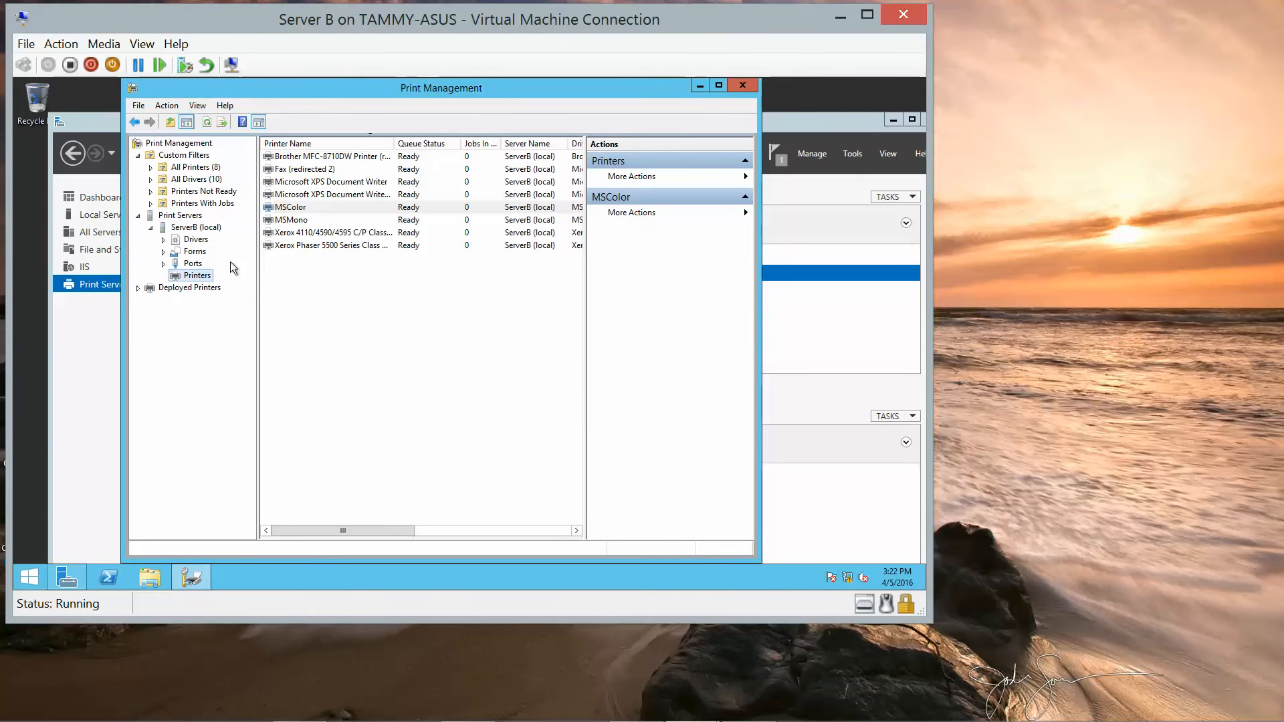
mouse_move(327, 252)
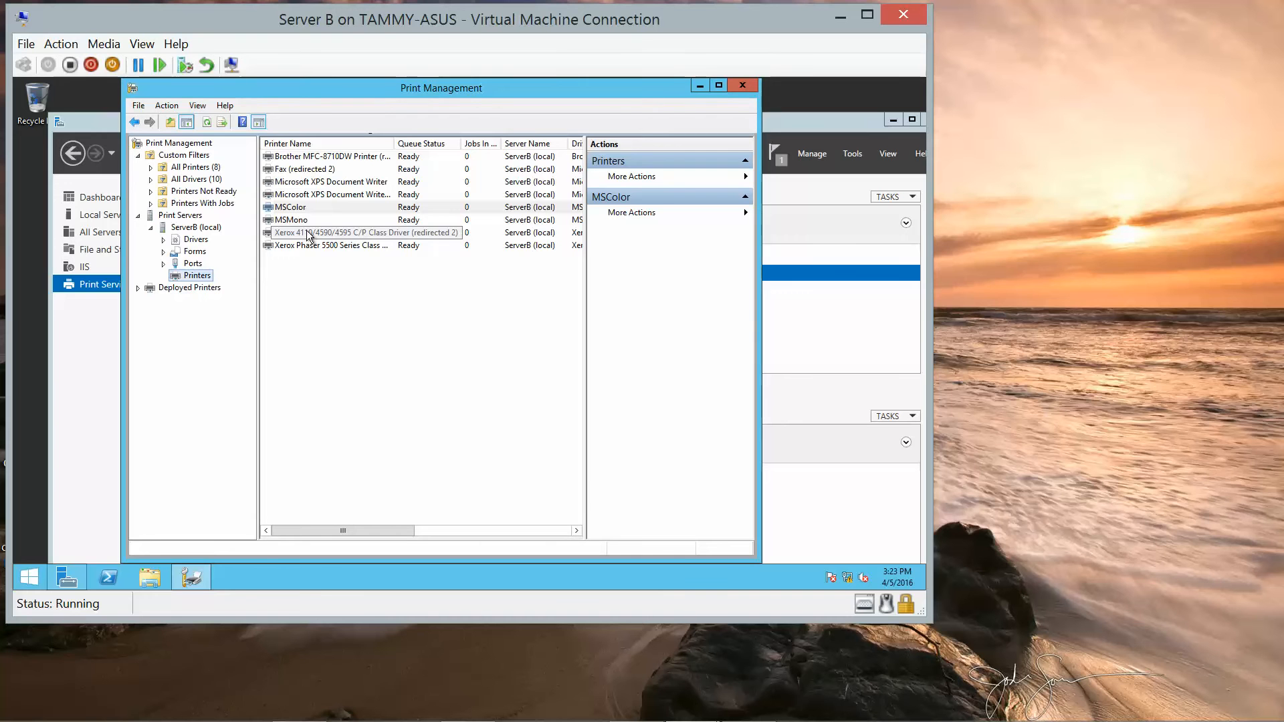
click(291, 206)
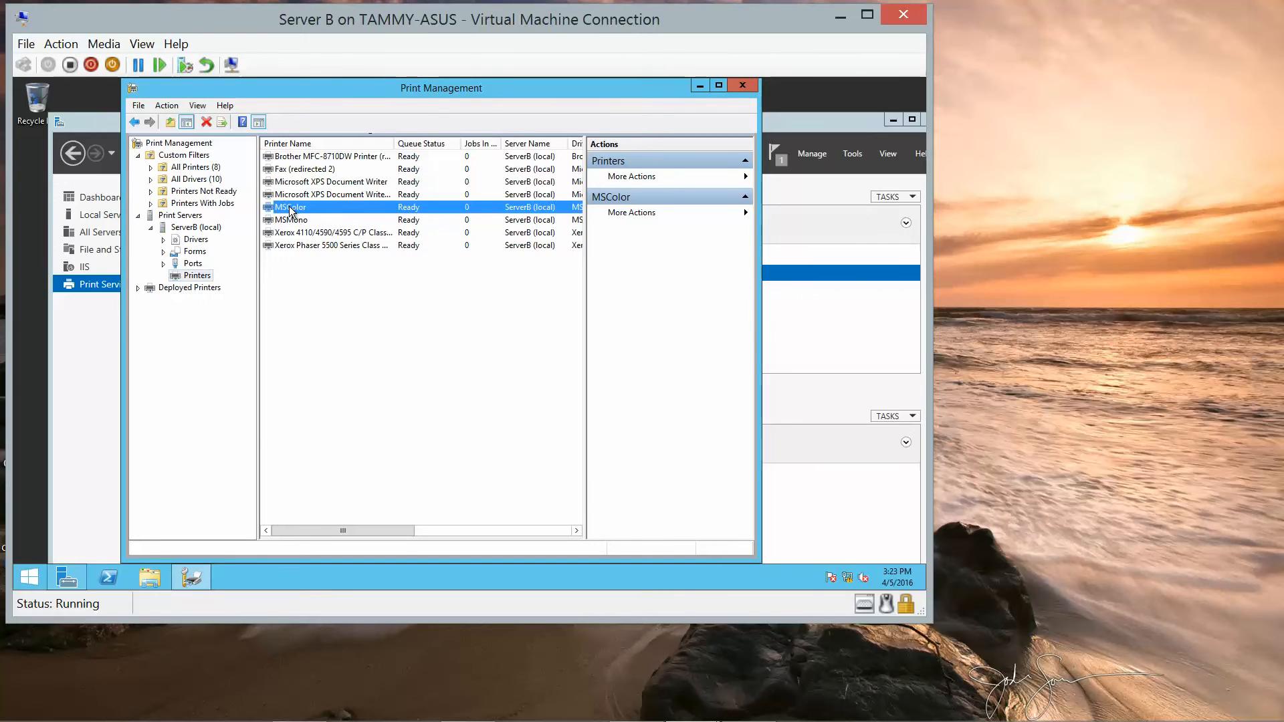
right_click(289, 206)
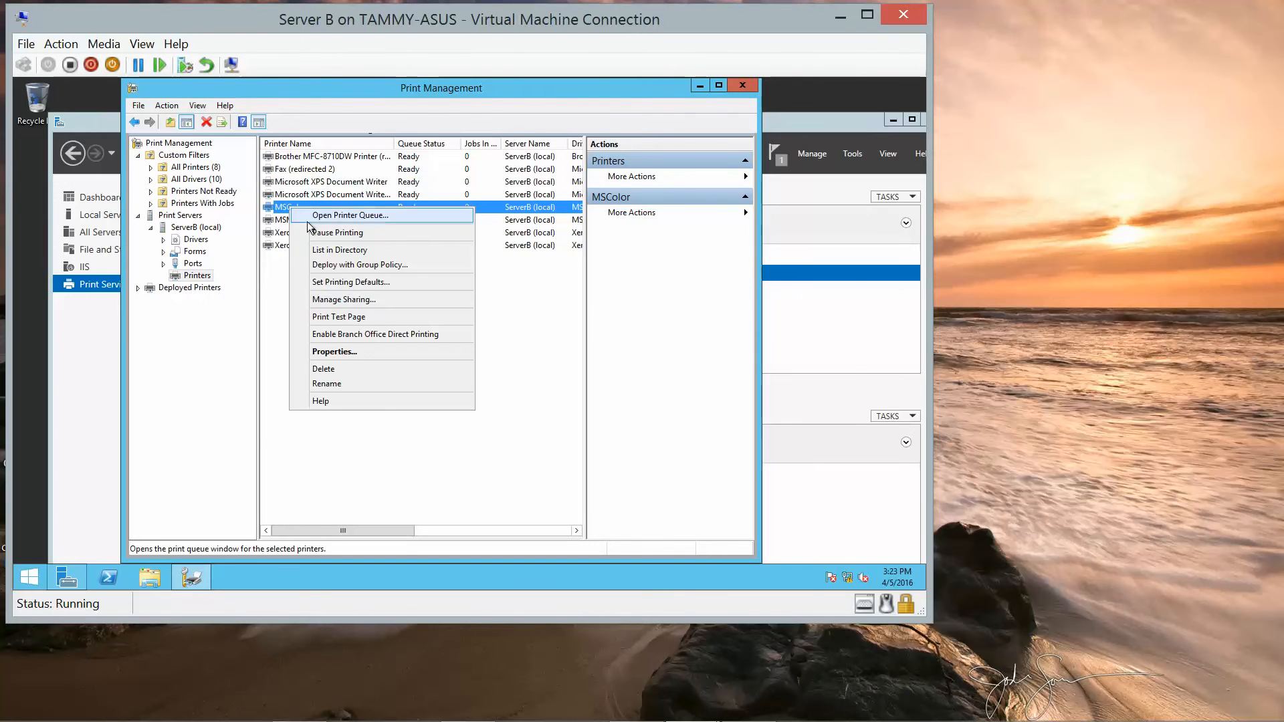
mouse_move(339, 249)
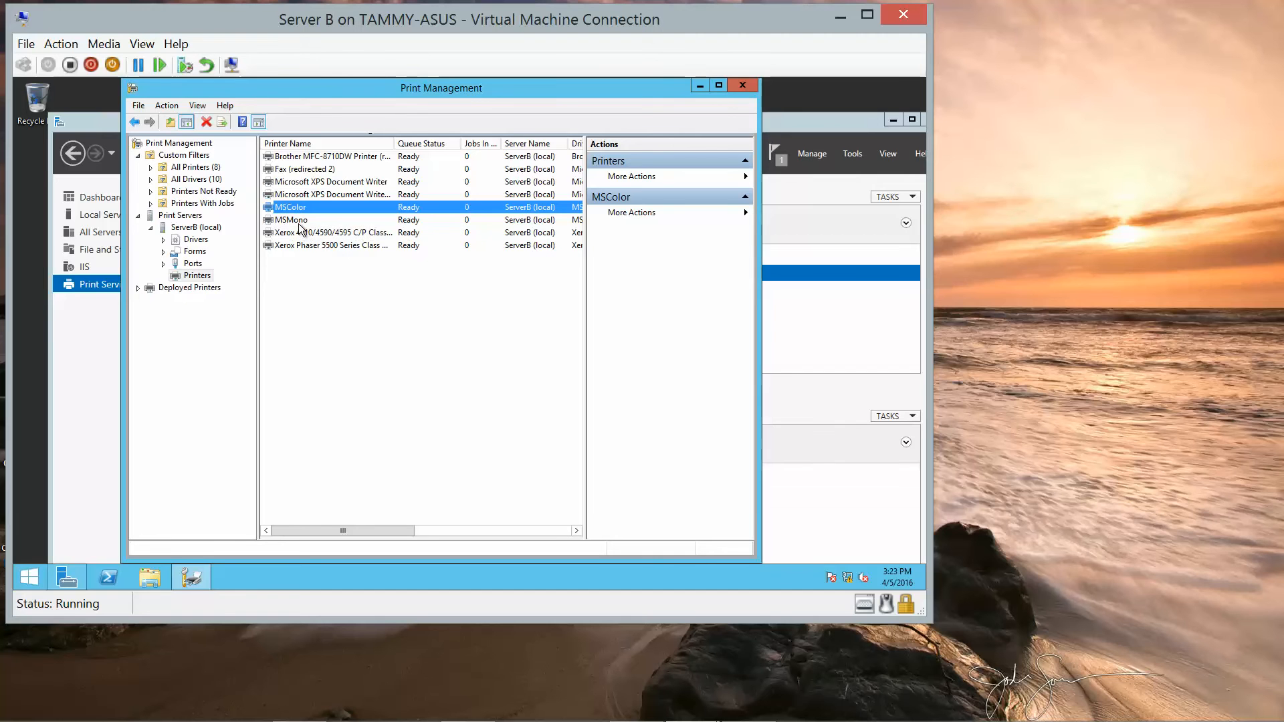
click(292, 219)
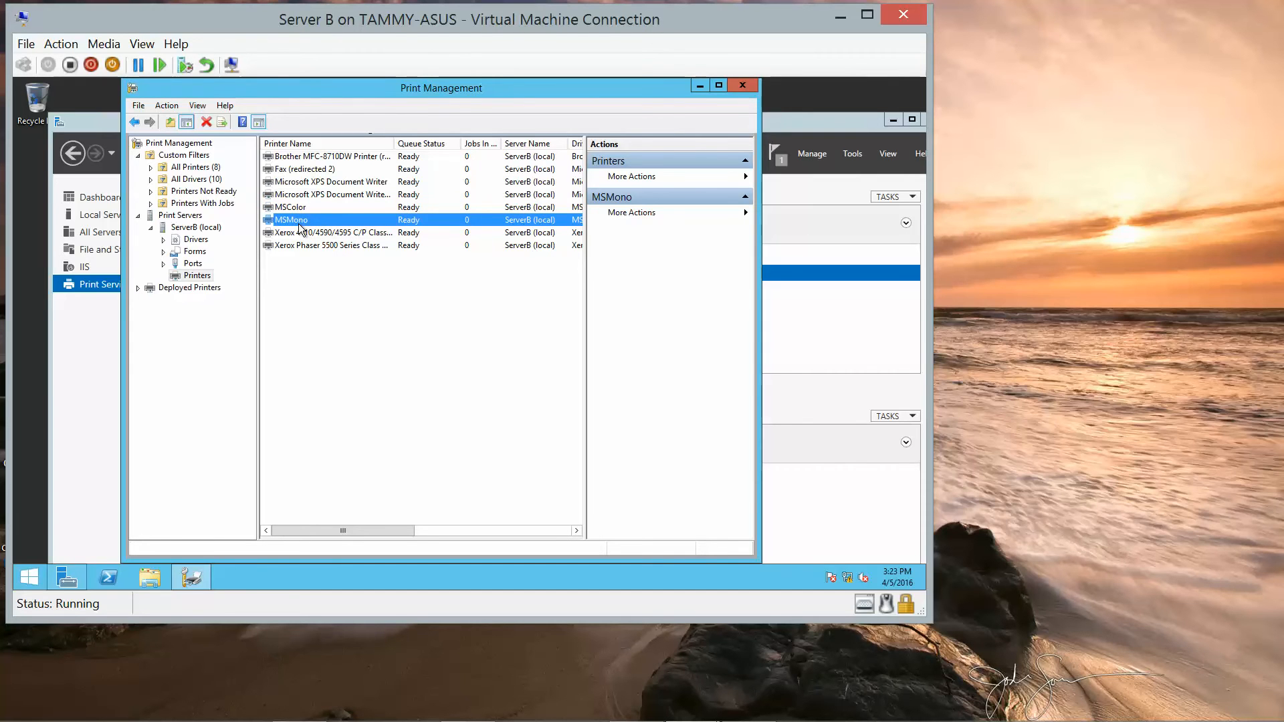
Step: Open Deploy with Group Policy from the MSMono printer's context menu
right_click(291, 220)
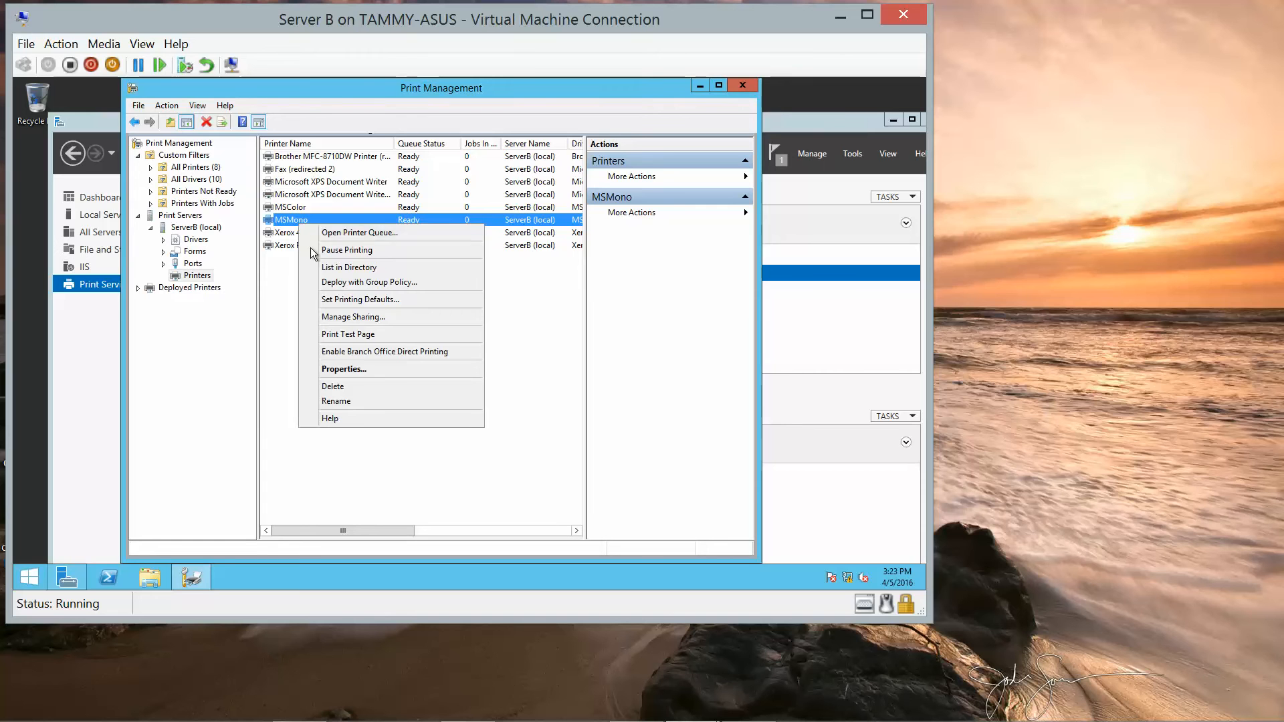
mouse_move(368, 283)
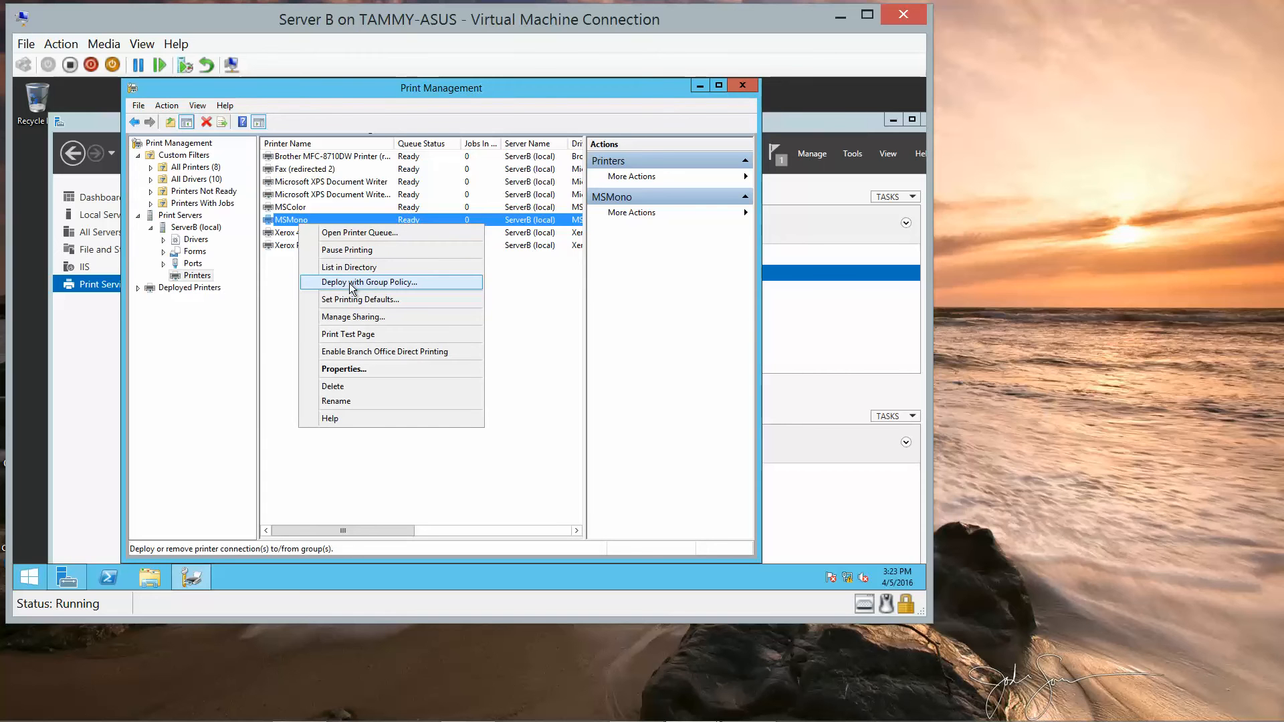
click(369, 281)
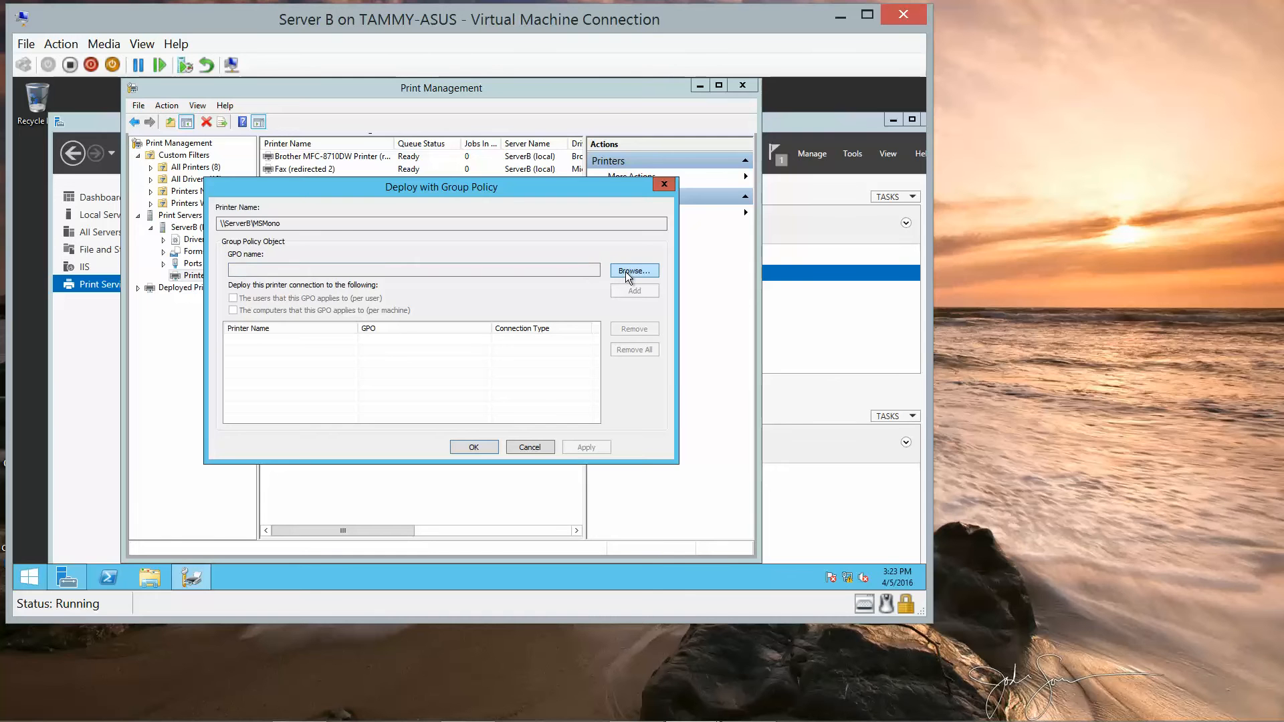
Step: Deploy MSMono per machine through the Default Domain Policy GPO
click(634, 271)
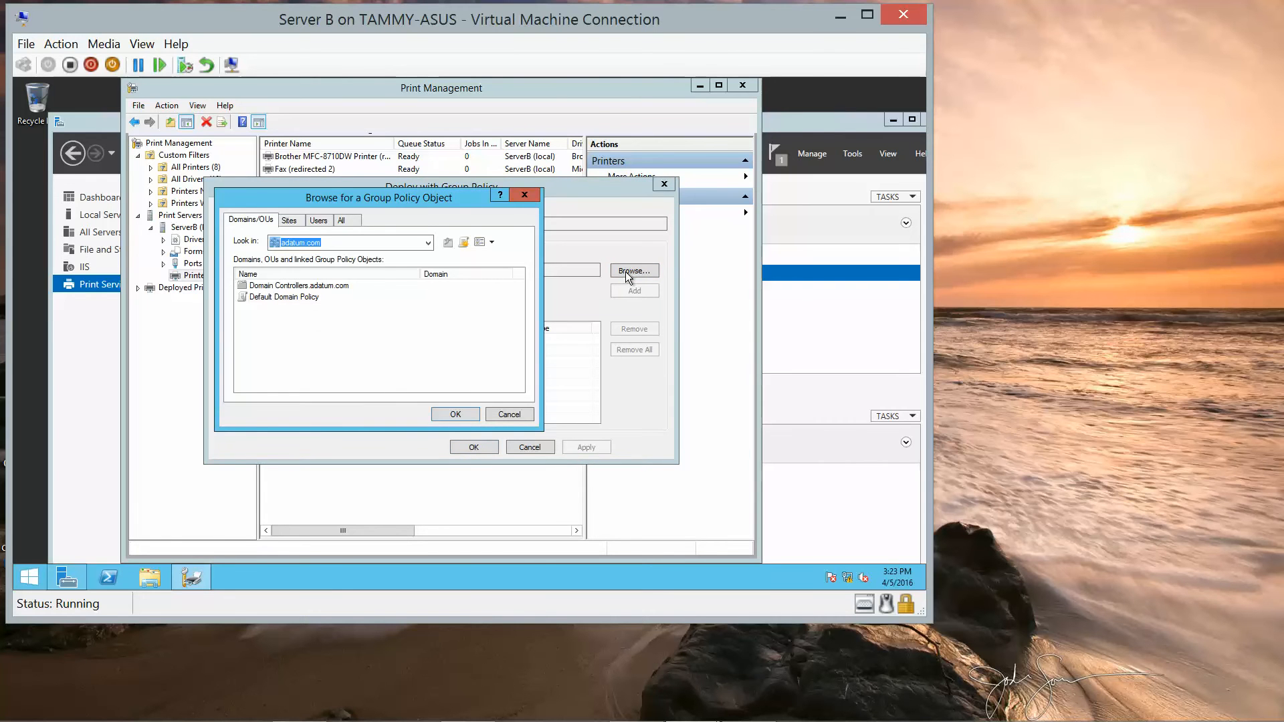
mouse_move(337, 291)
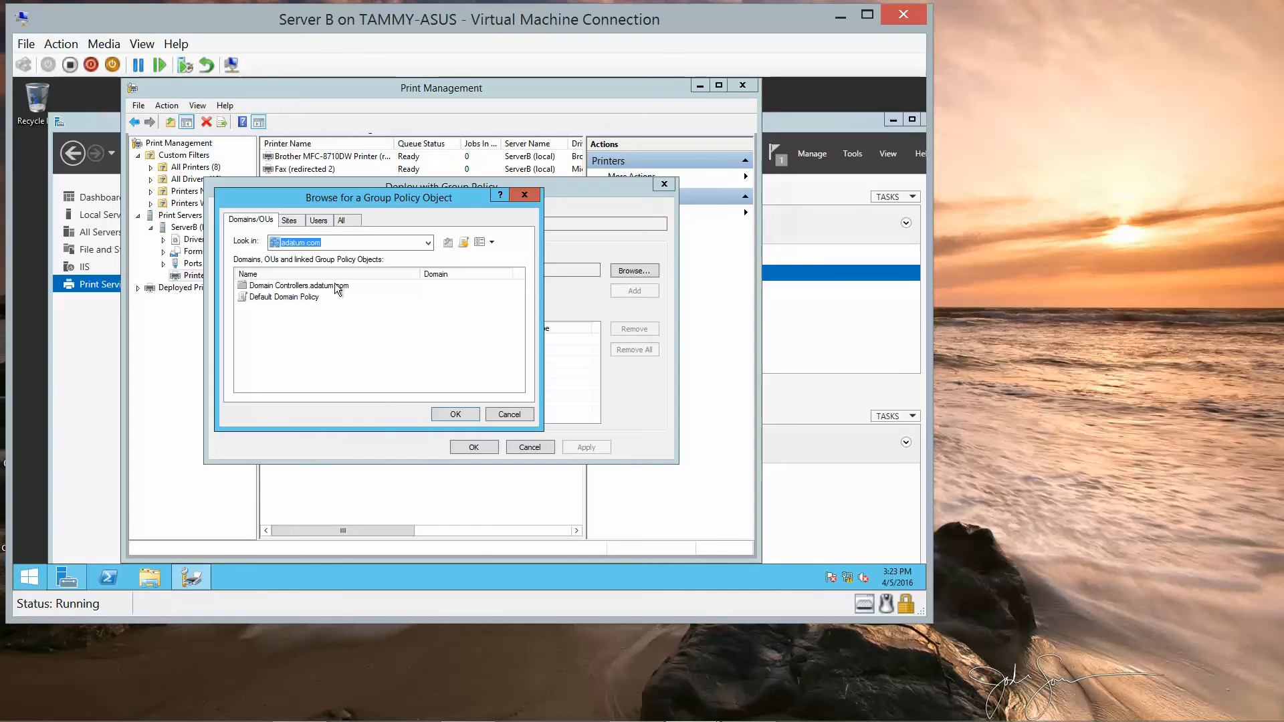
click(282, 296)
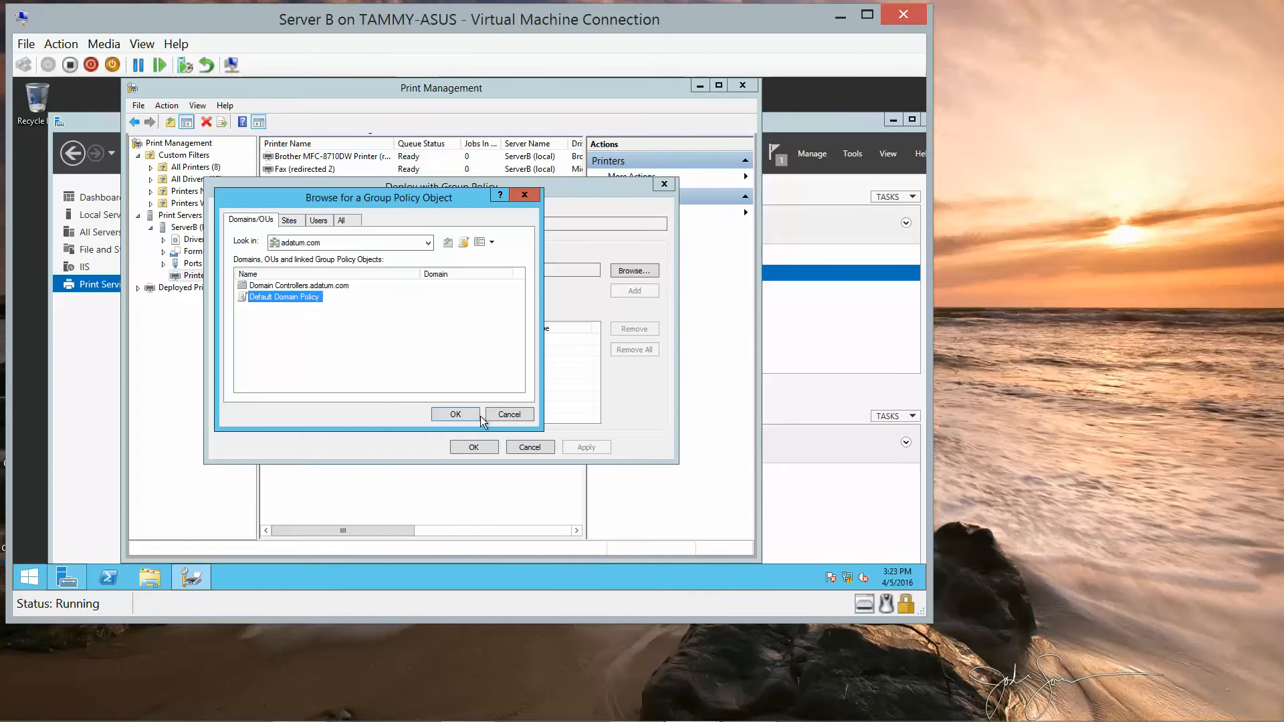
click(456, 414)
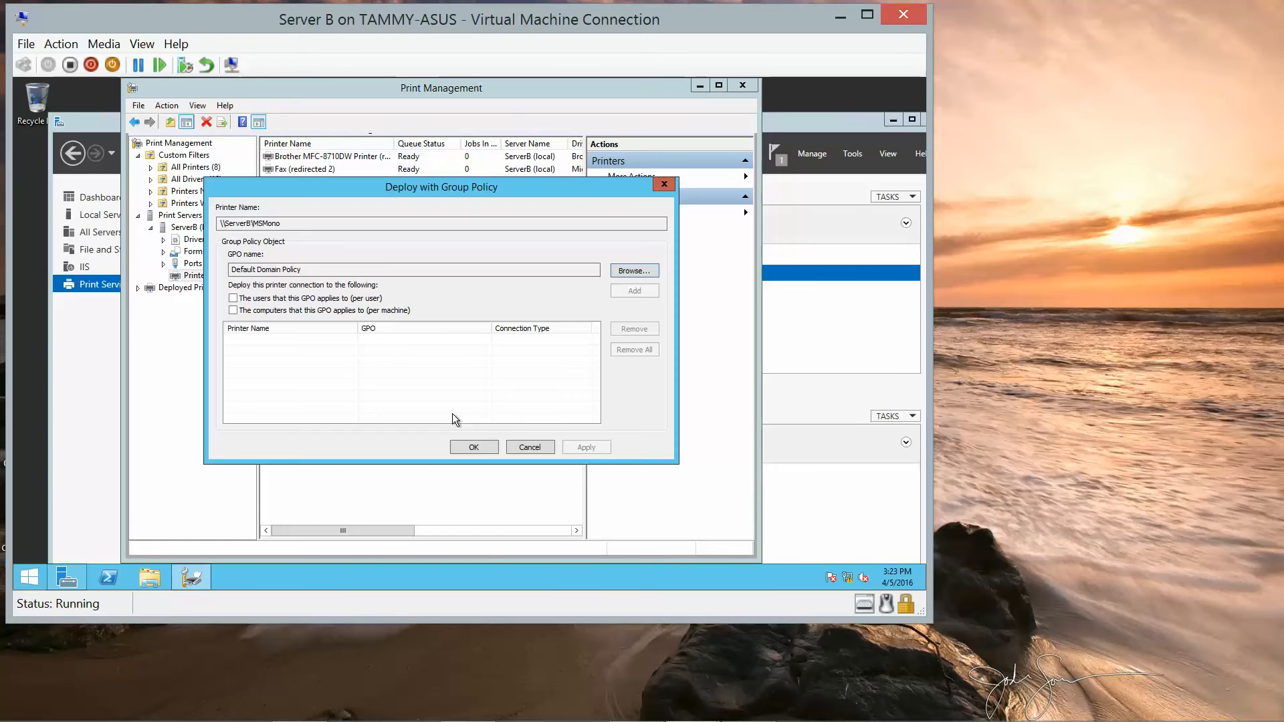
mouse_move(405, 389)
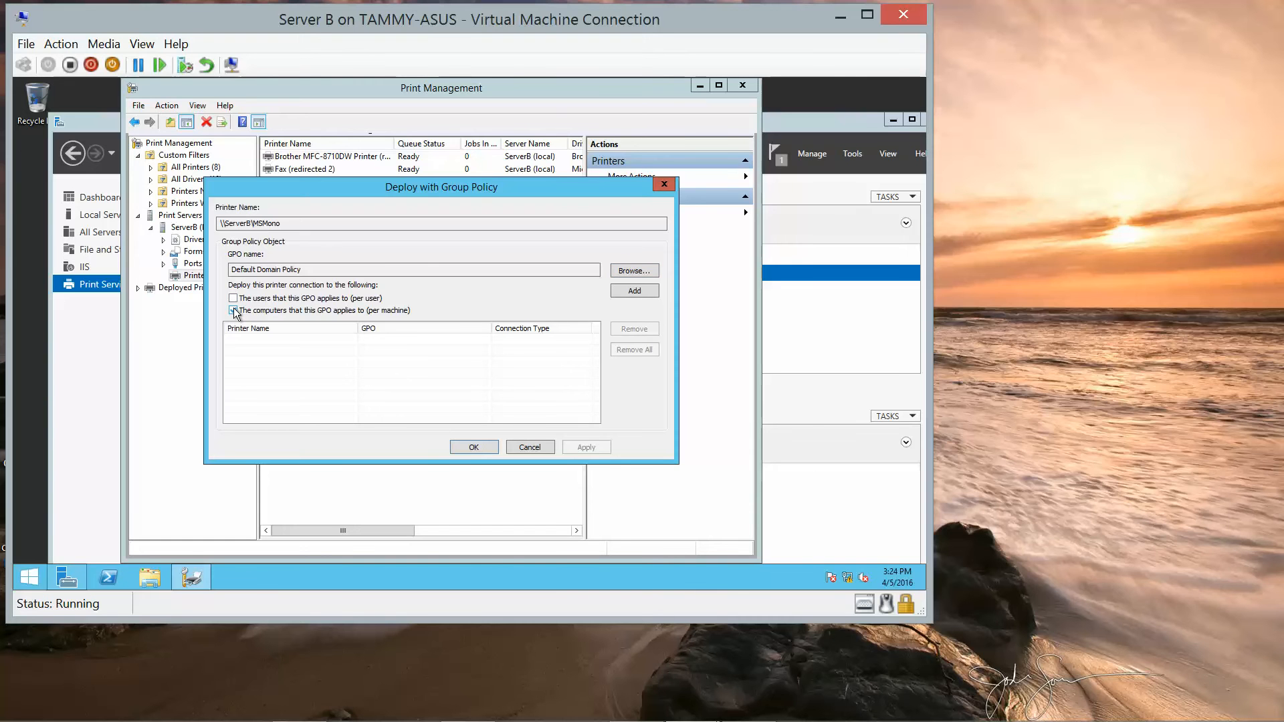
click(529, 447)
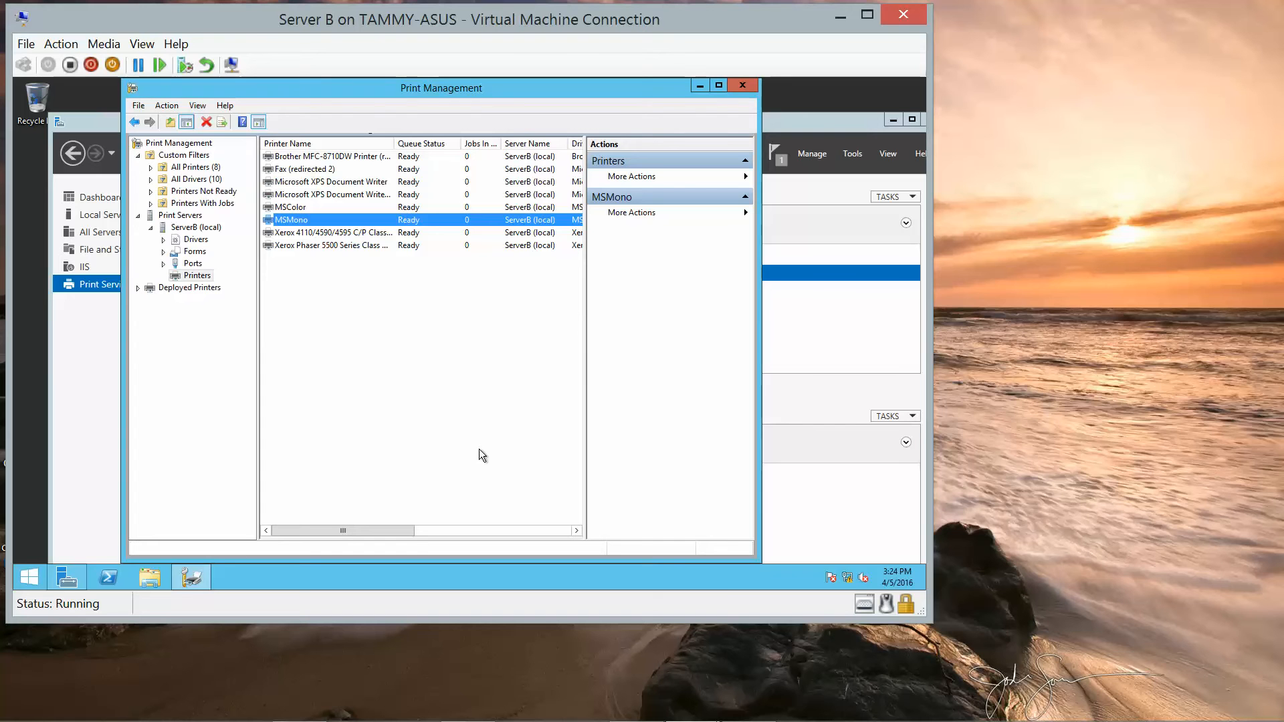
mouse_move(340, 242)
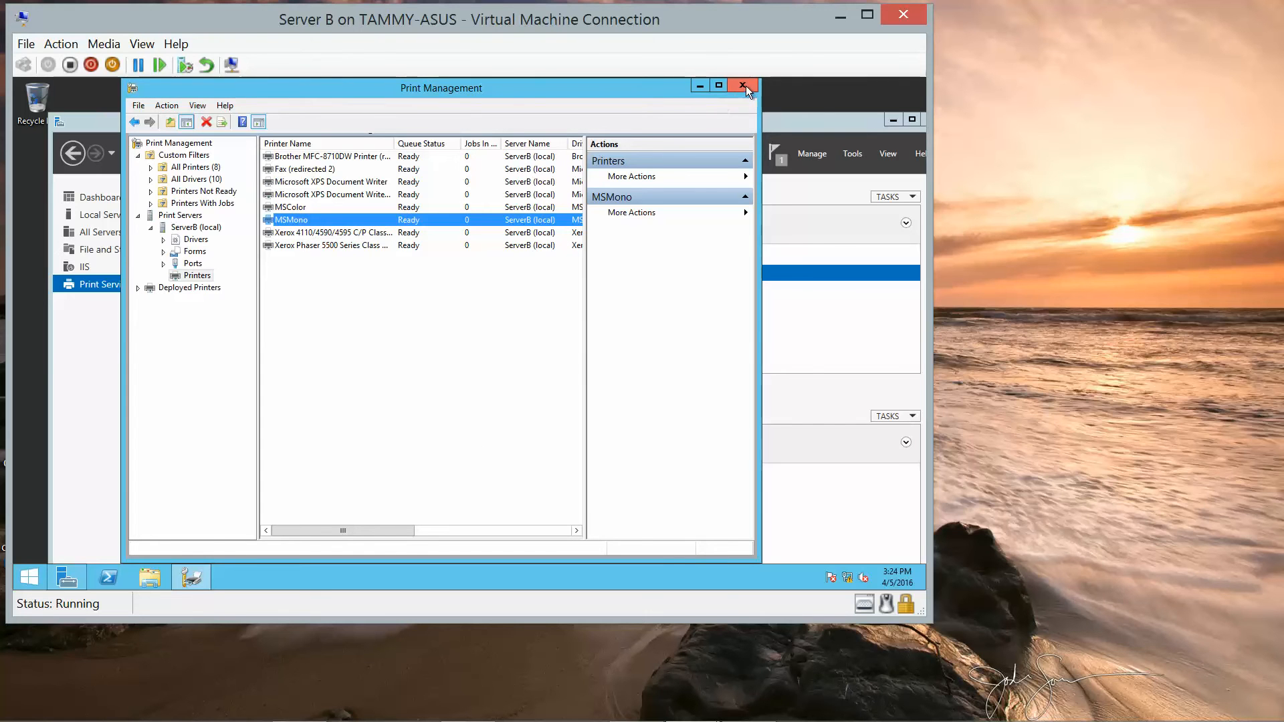
Step: Close Print Management on Server B
click(744, 85)
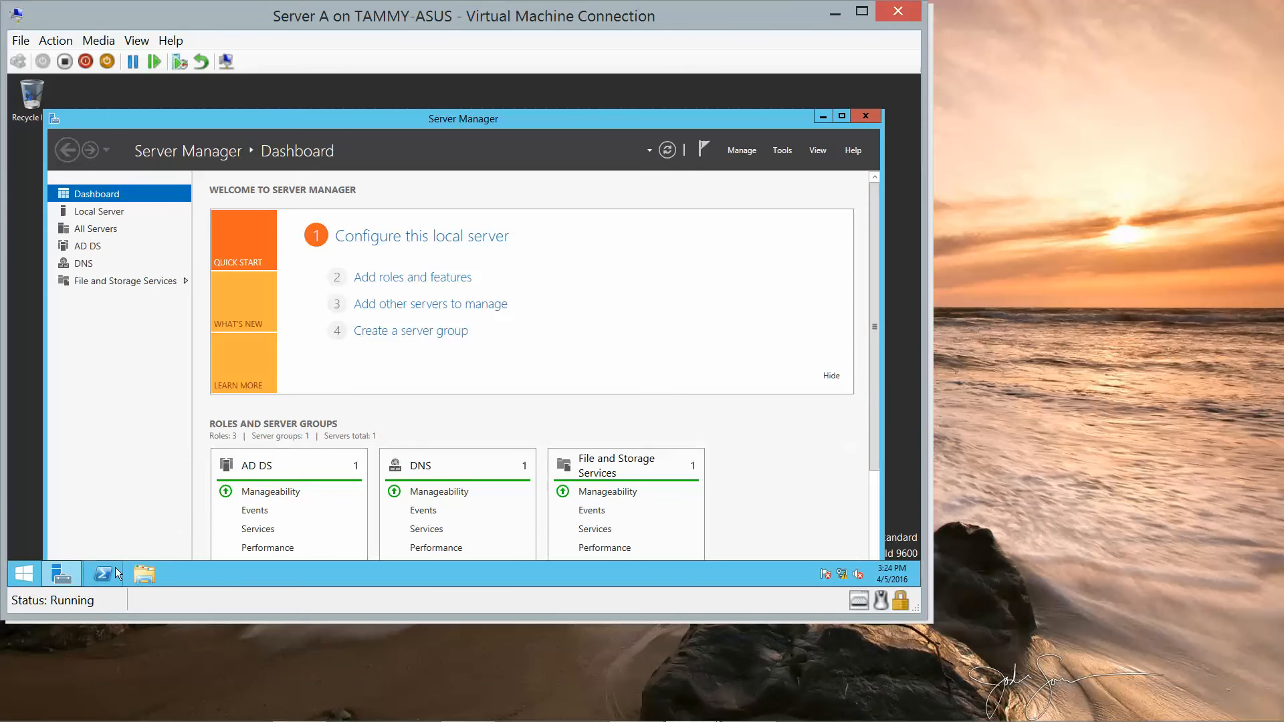
Step: Run 'control /name Microsoft.DevicesAndPrinters' in PowerShell to open Devices and Printers
click(103, 573)
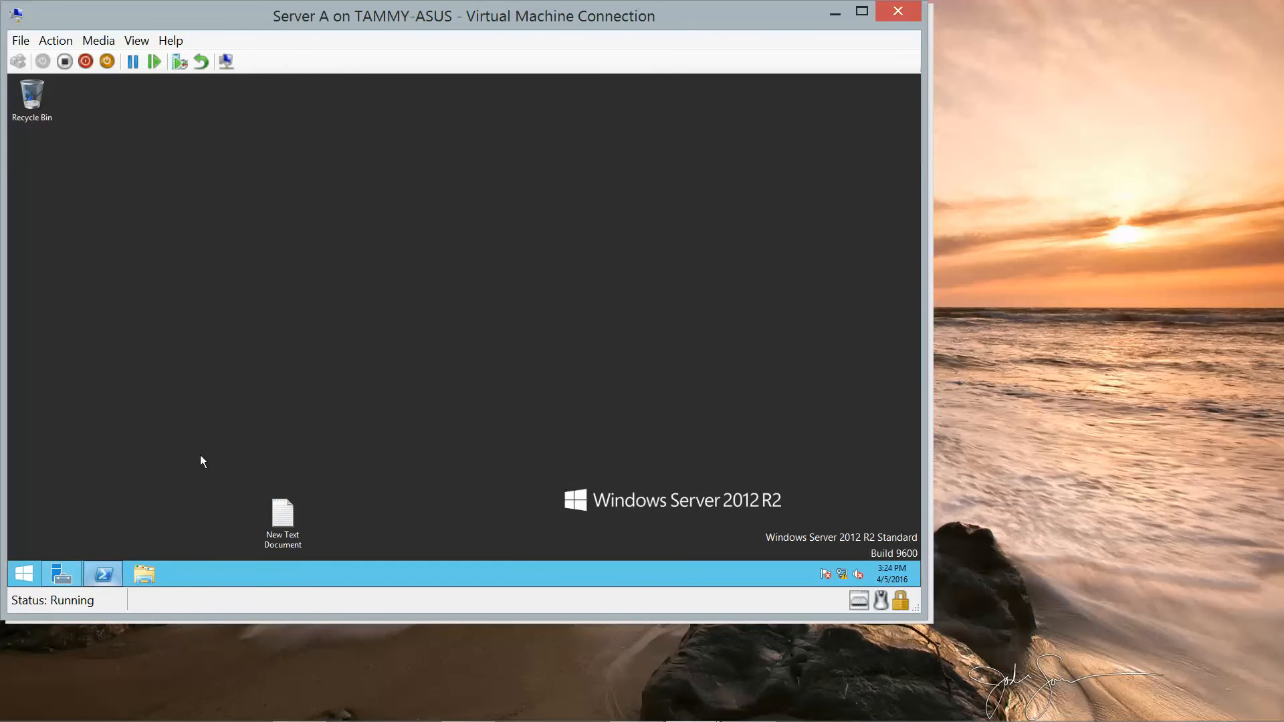
mouse_move(109, 539)
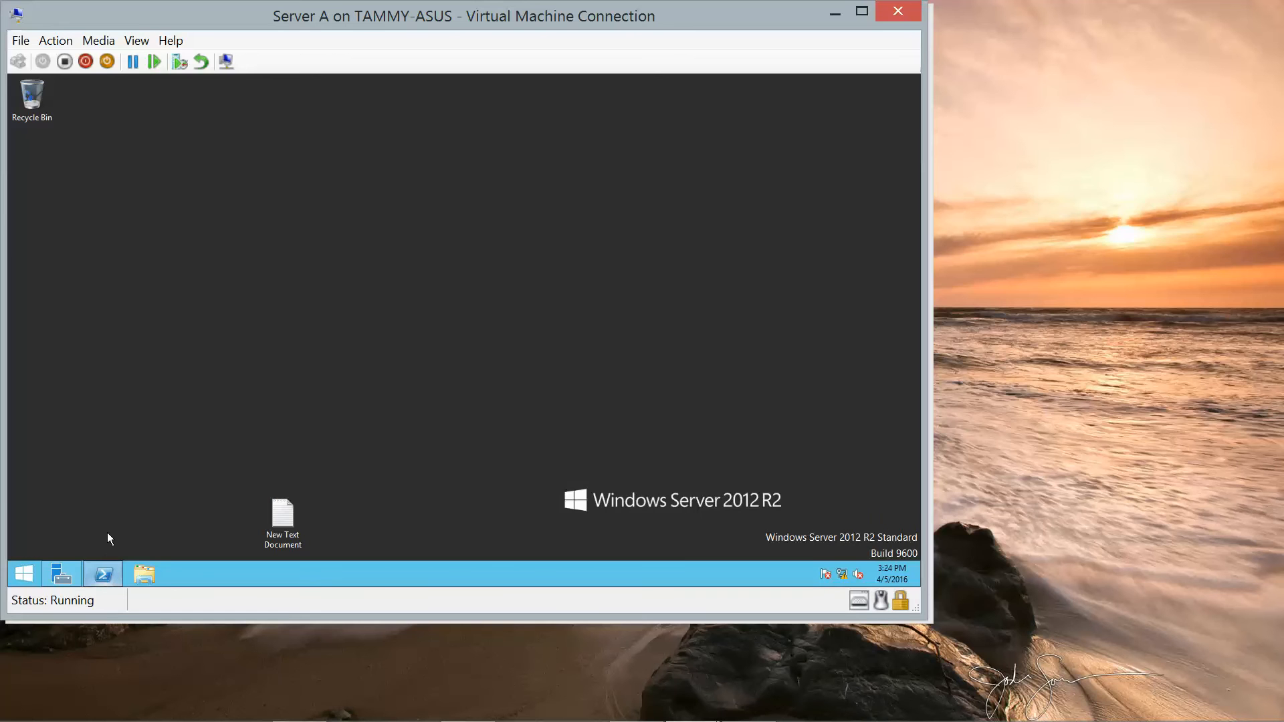
click(101, 573)
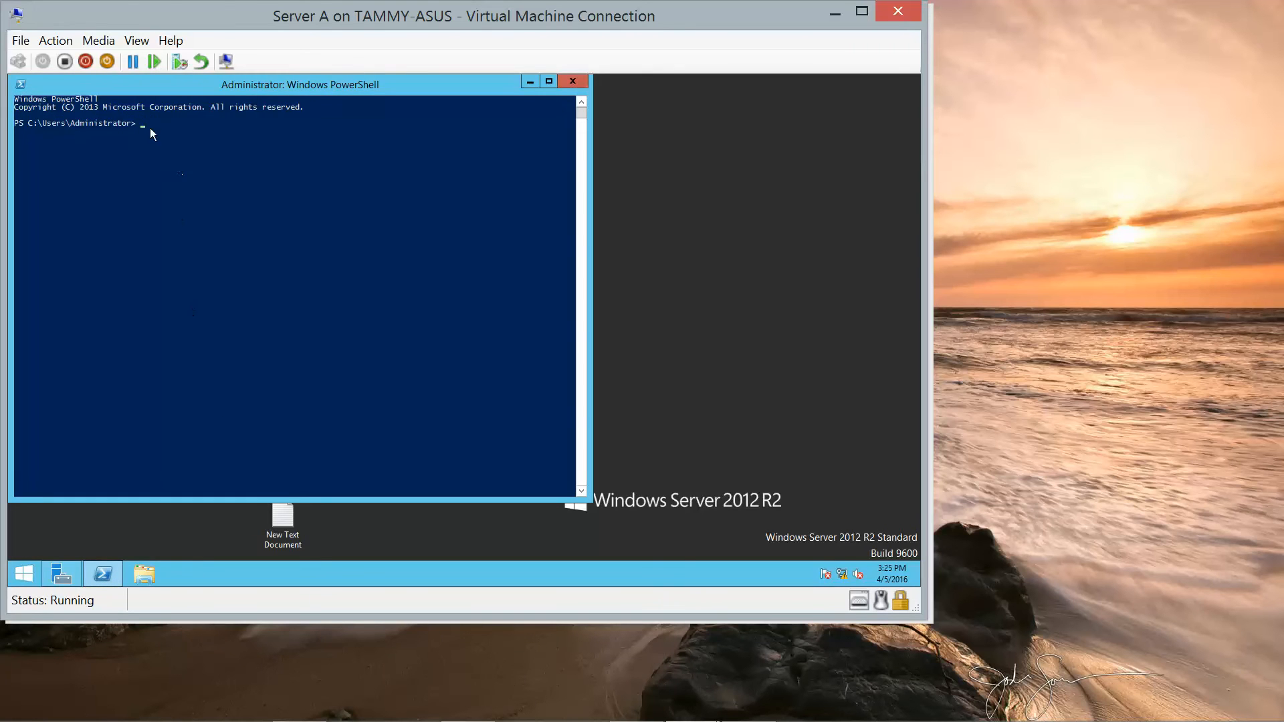
click(147, 123)
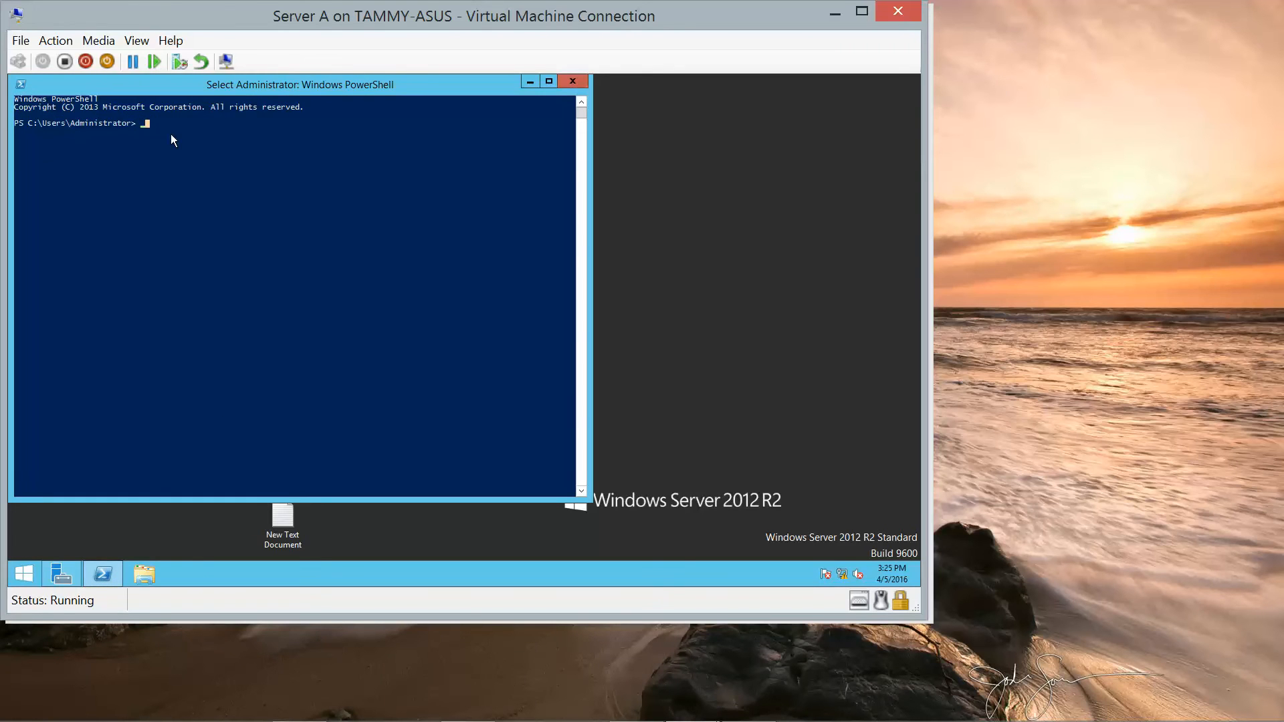
mouse_move(265, 188)
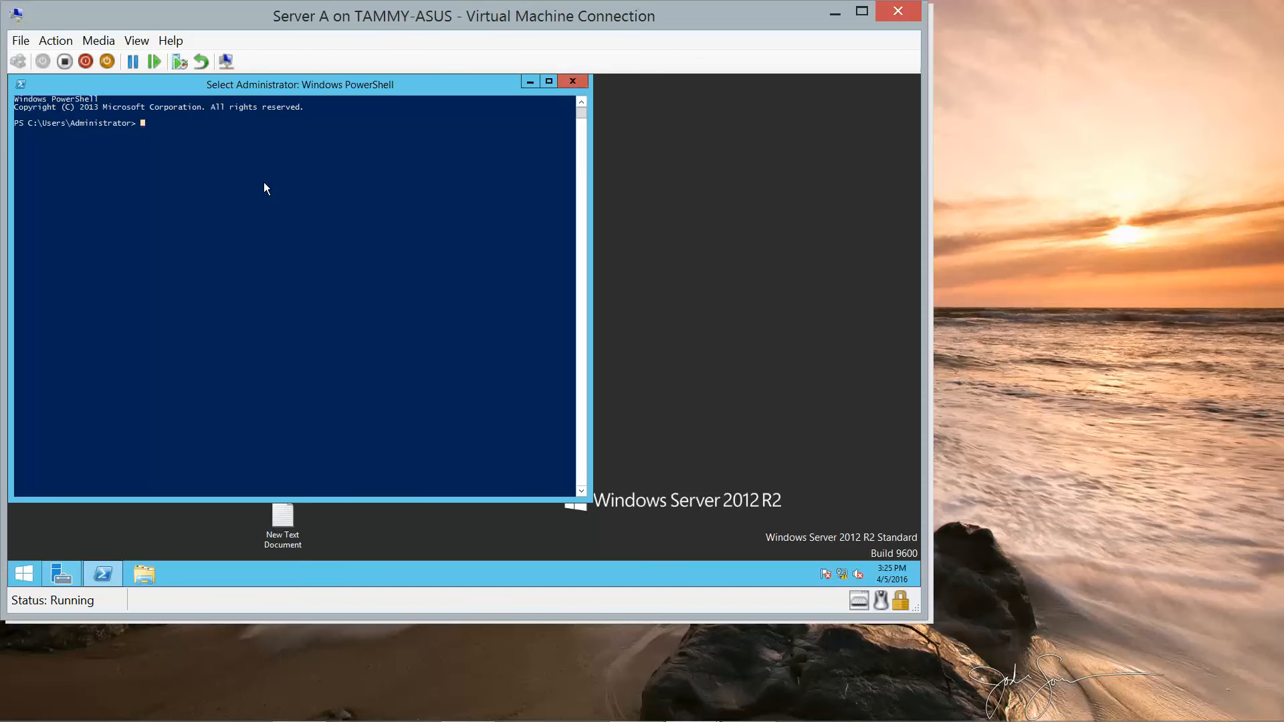
text(control/)
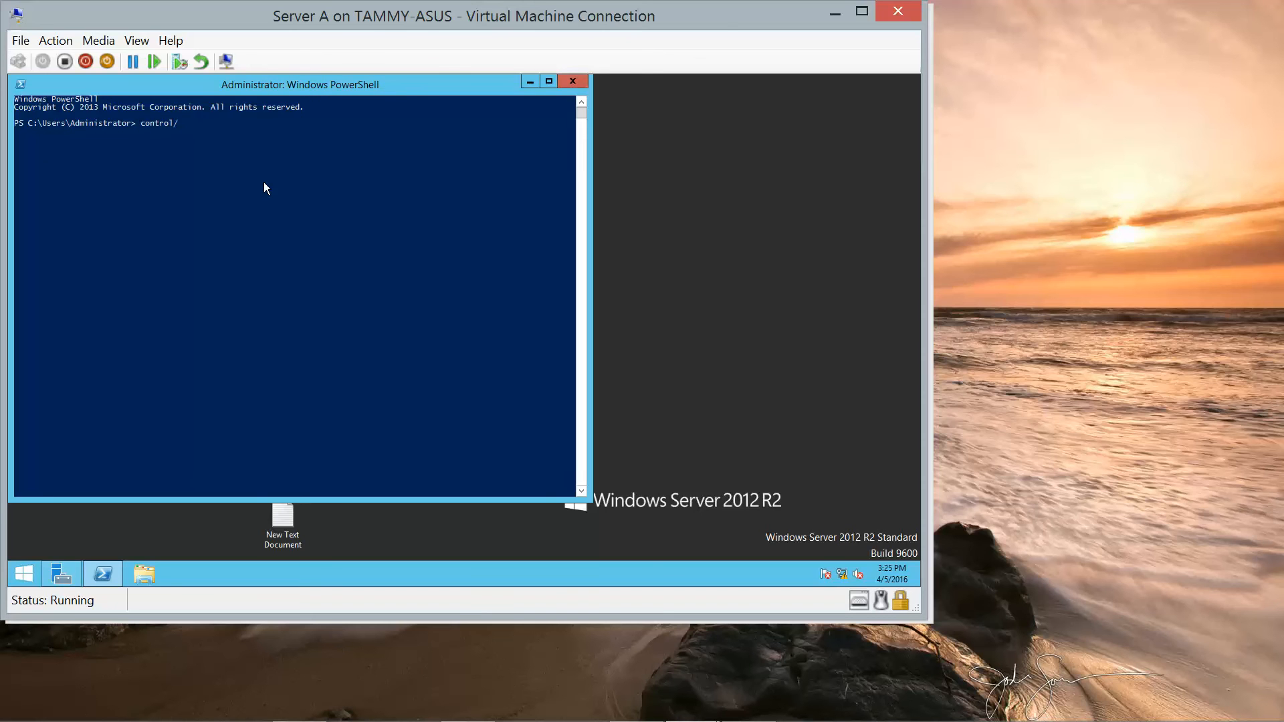
text(nameMicrosoft.)
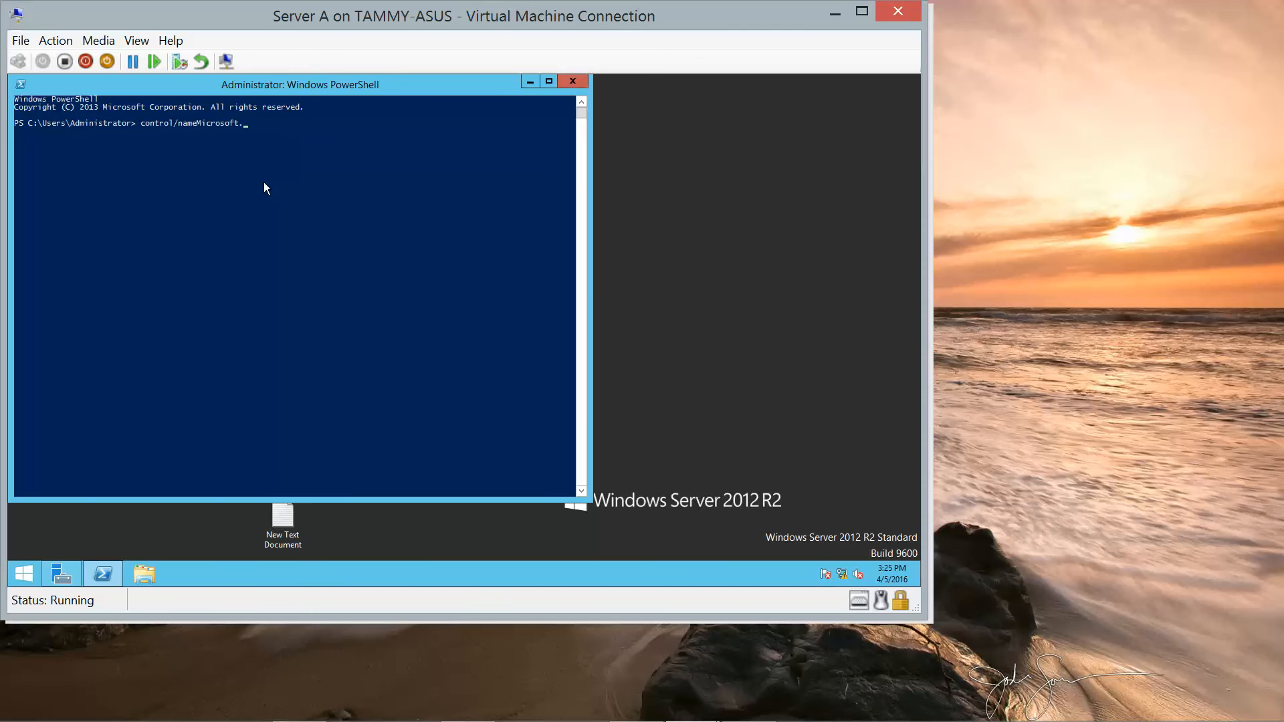
text(Devices)
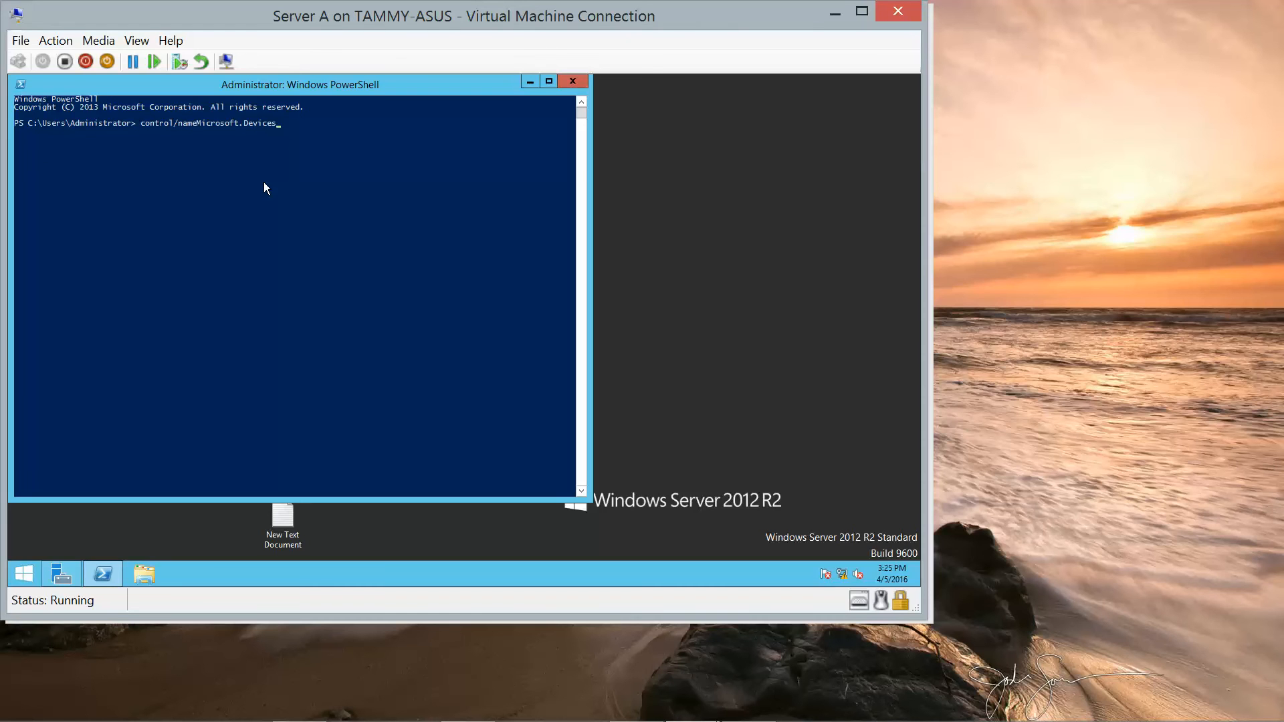
text(And Prin)
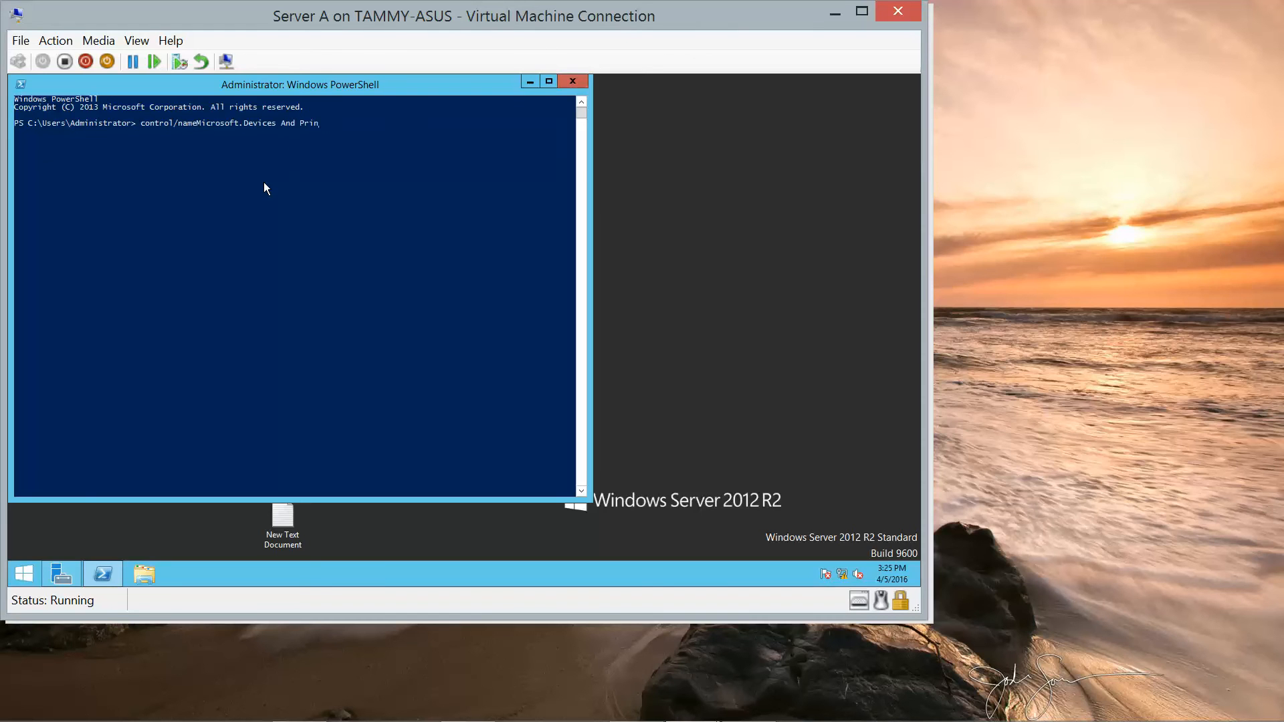
text(ters)
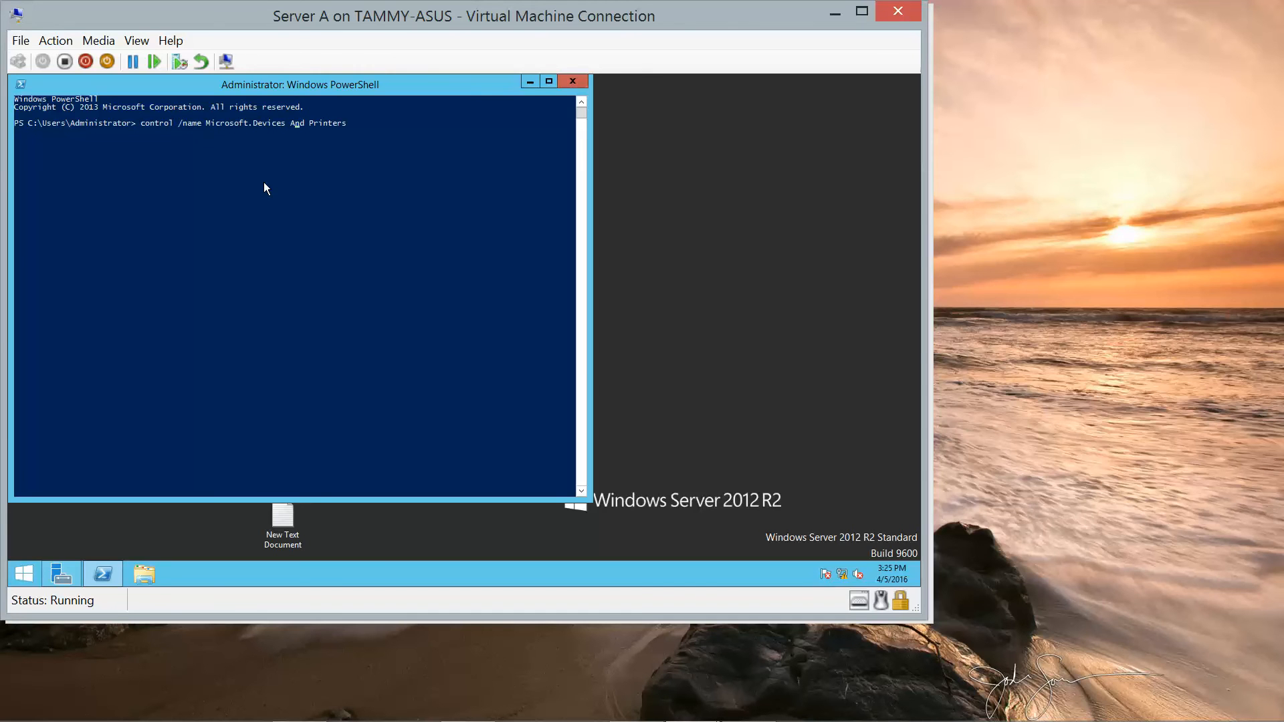
text(_)
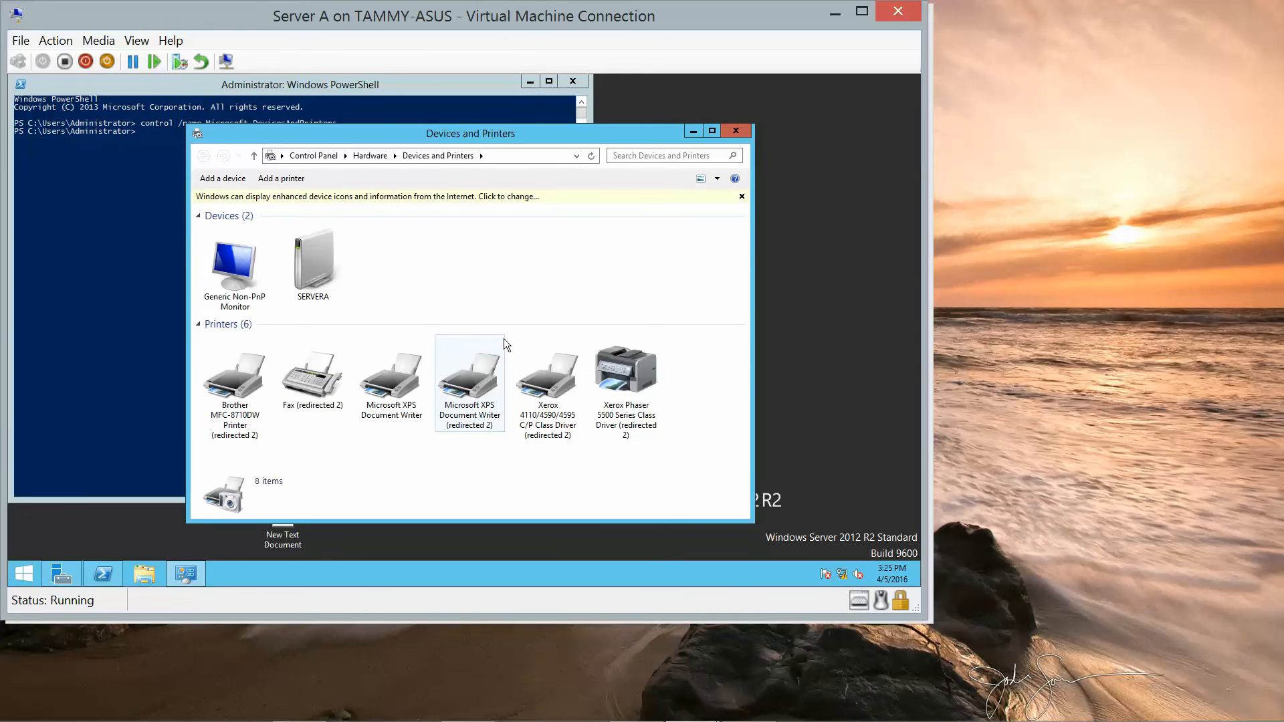
mouse_move(505, 217)
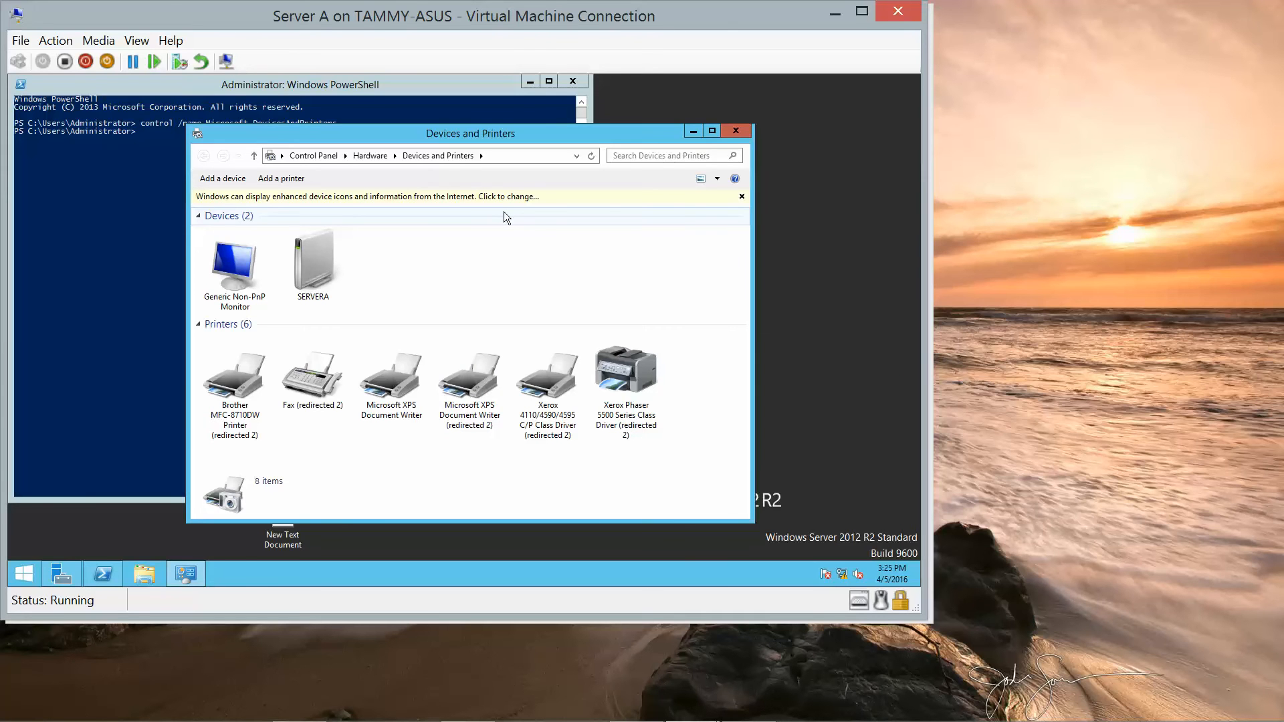
mouse_move(544, 256)
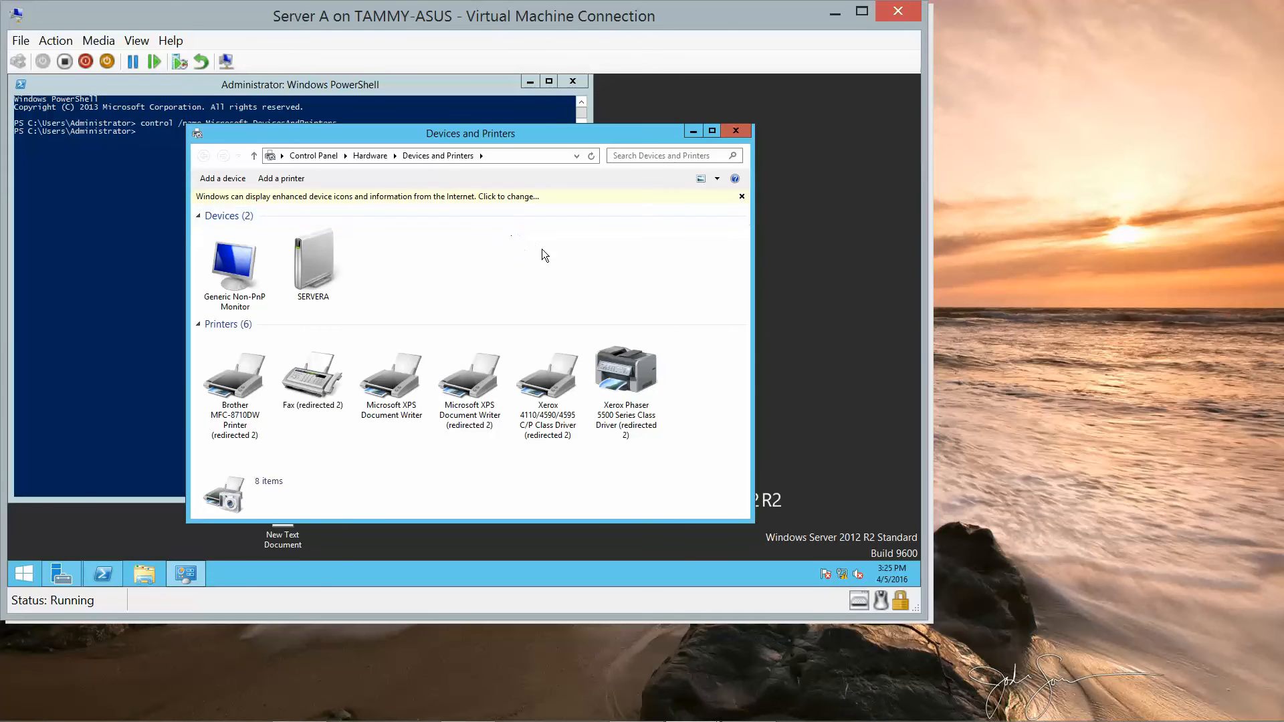
mouse_move(466, 307)
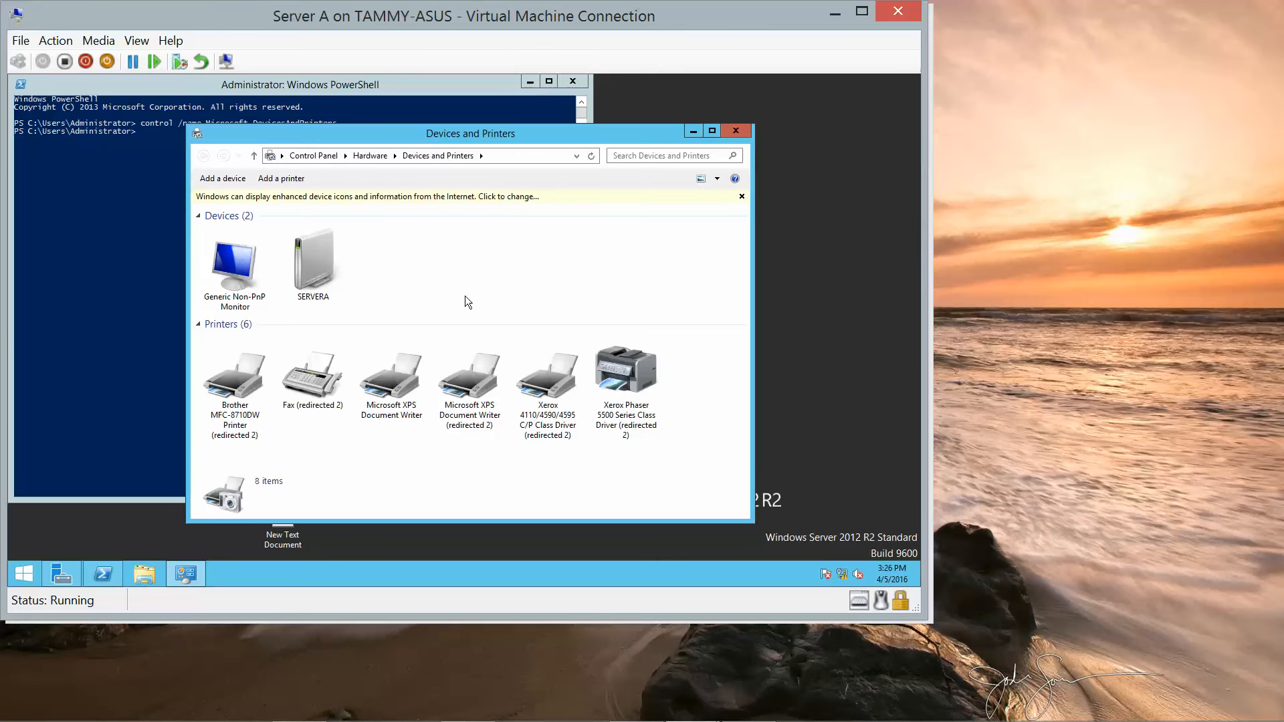
mouse_move(736, 131)
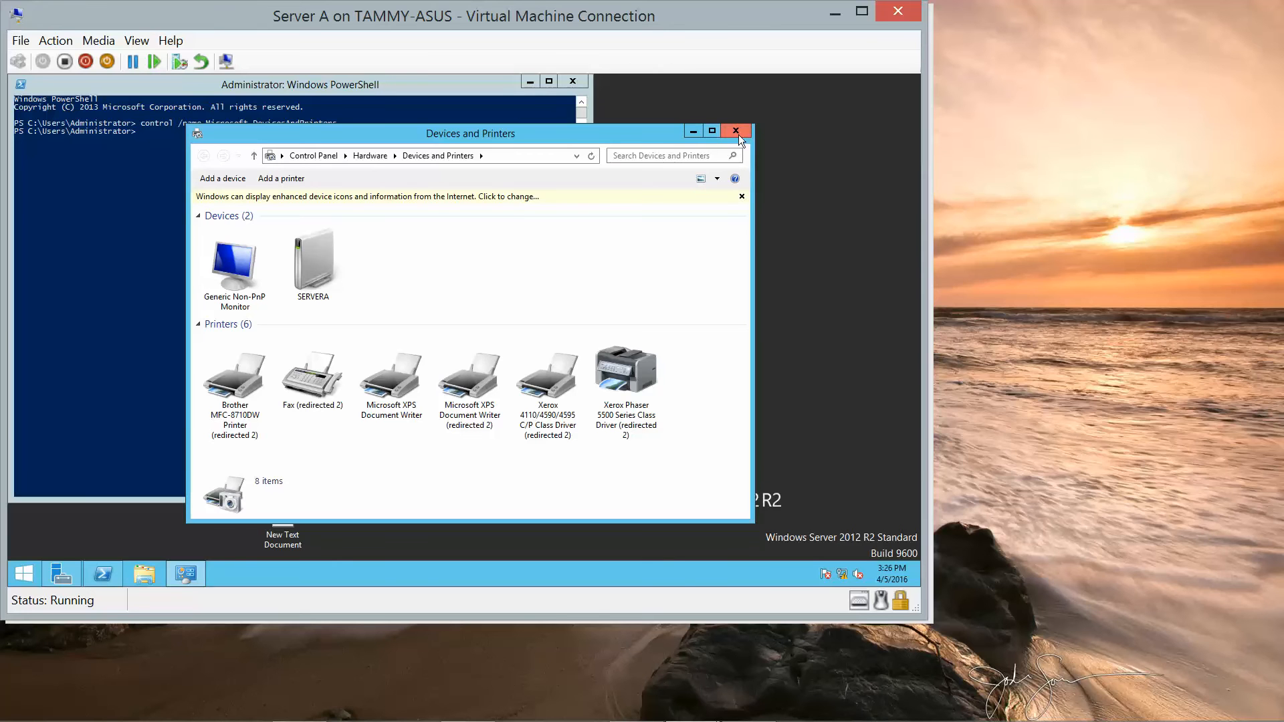
Step: Review Server A's installed printers, then close Devices and Printers
click(624, 369)
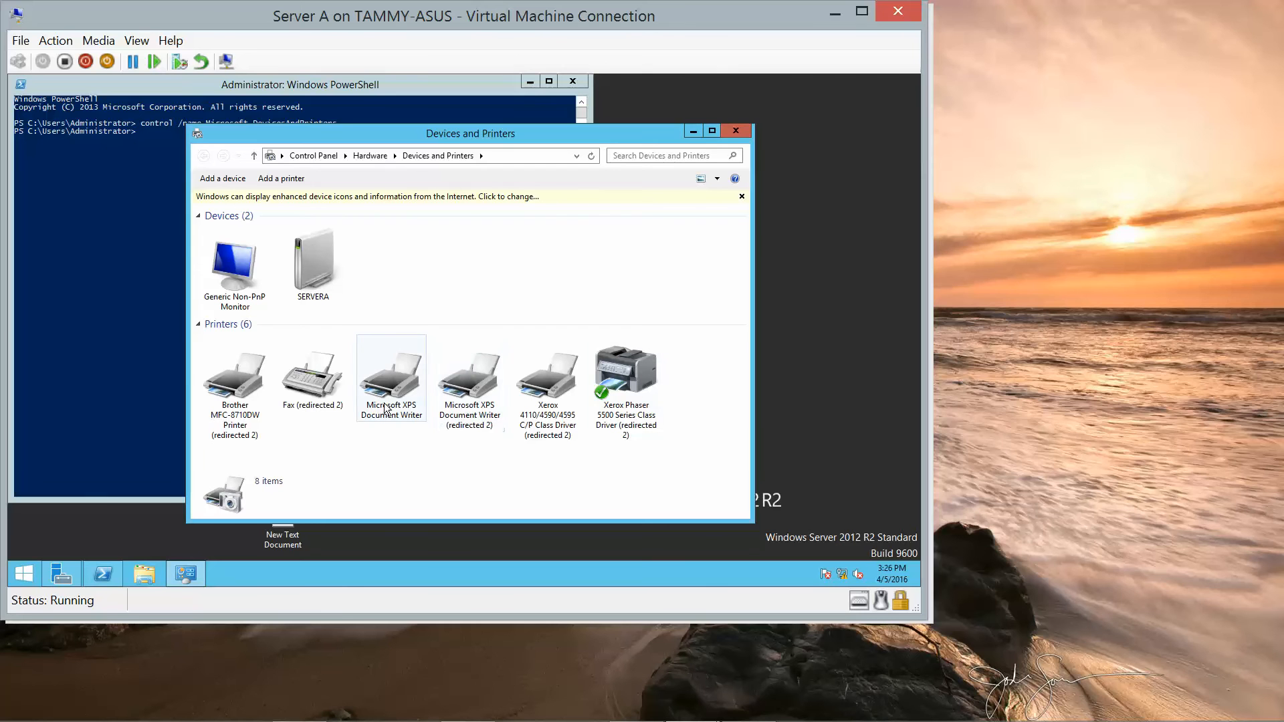
click(313, 373)
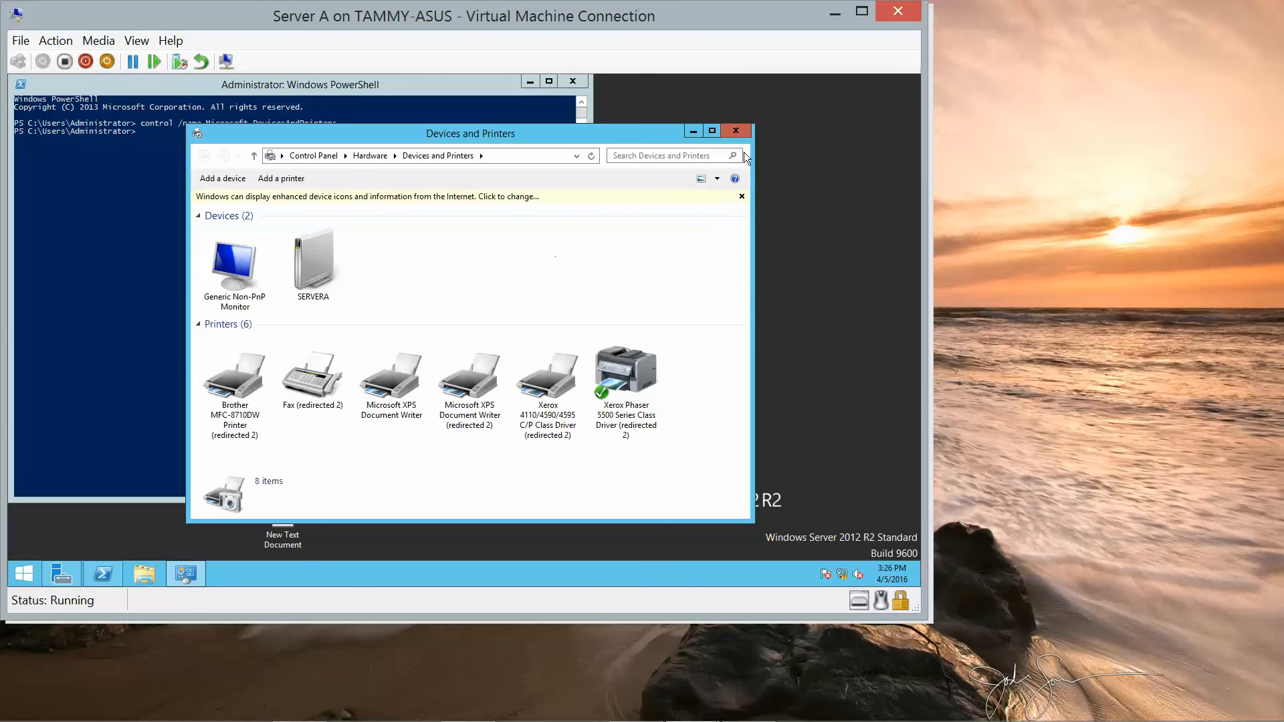
click(734, 131)
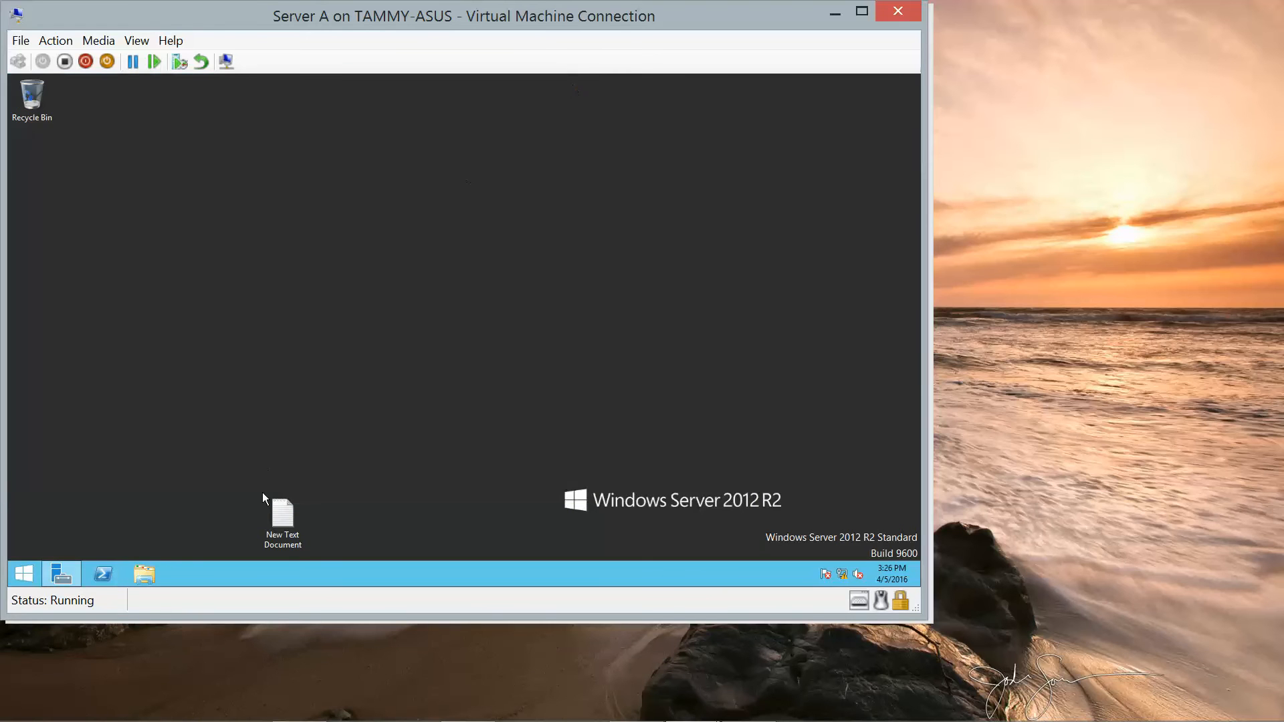
Step: Reopen Server Manager on Server A and show its Tools menu
click(61, 573)
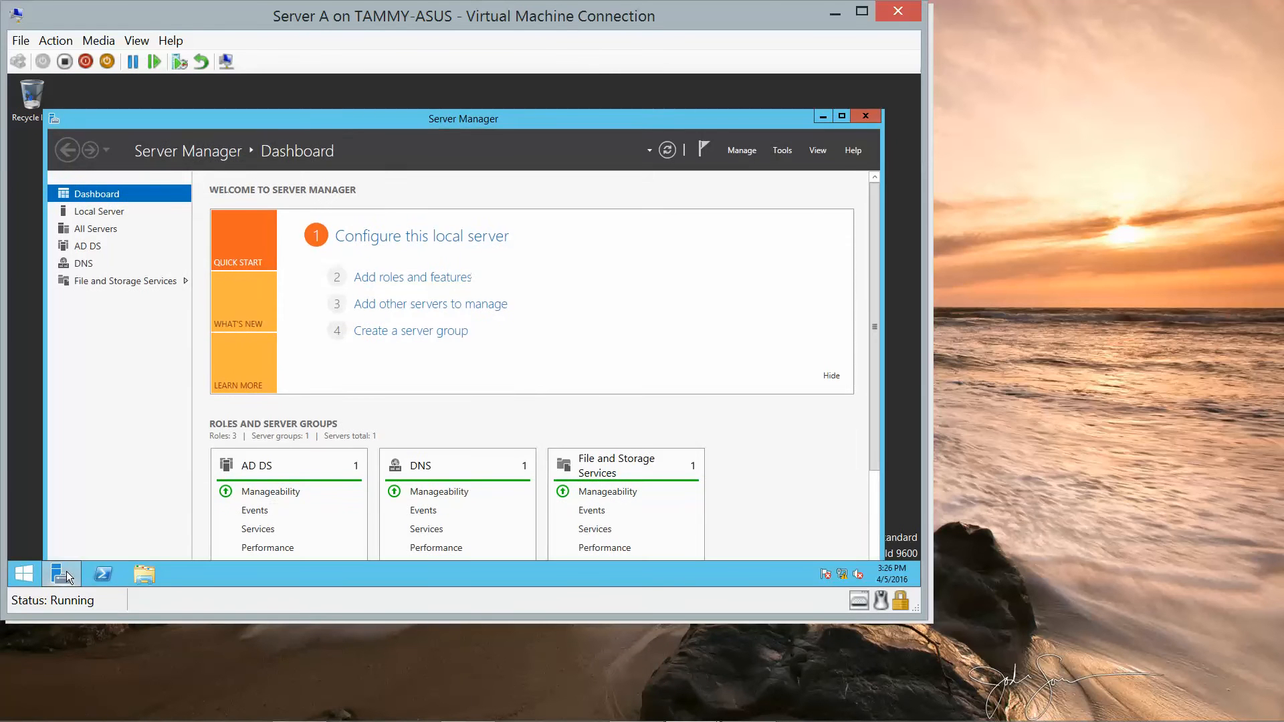
mouse_move(501, 420)
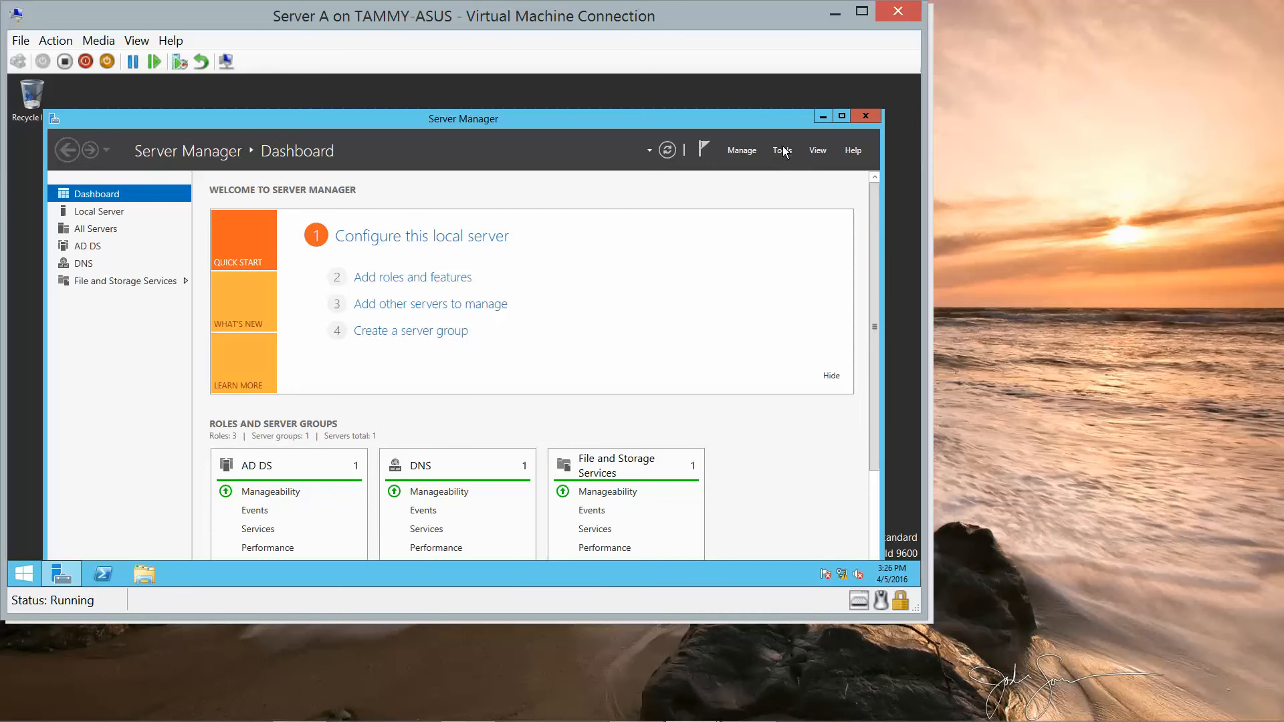
click(780, 149)
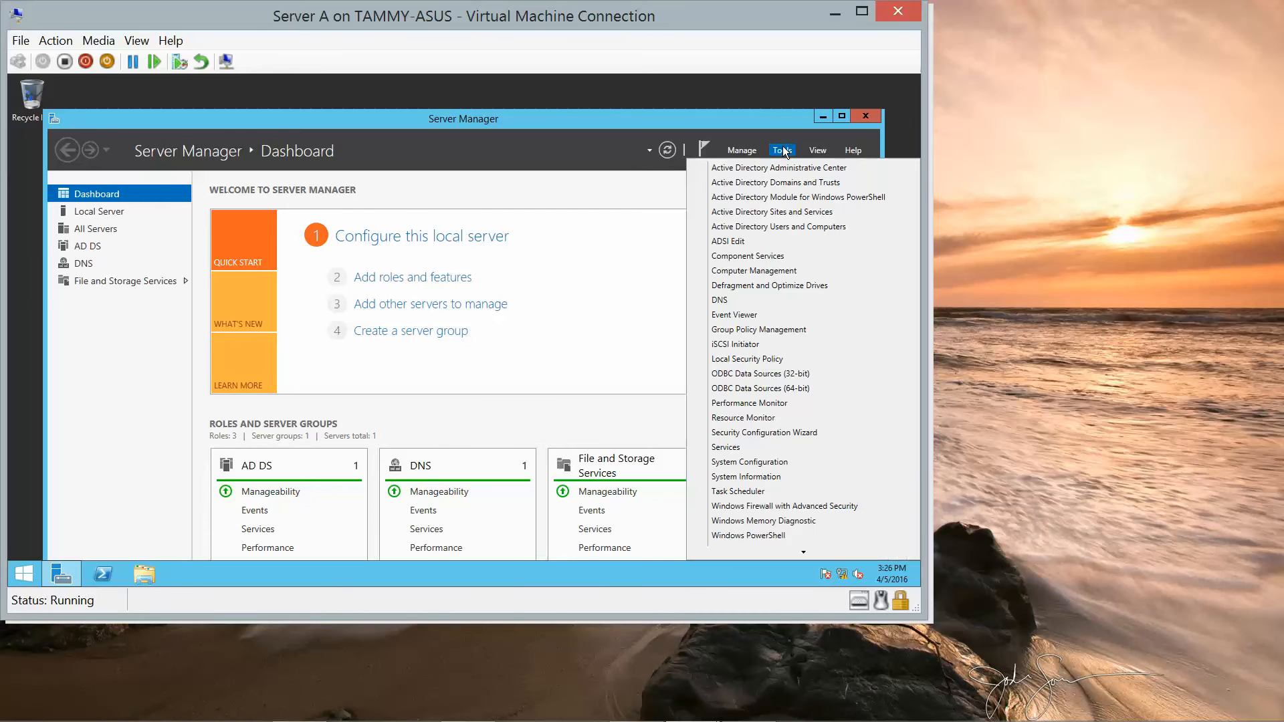
mouse_move(774, 182)
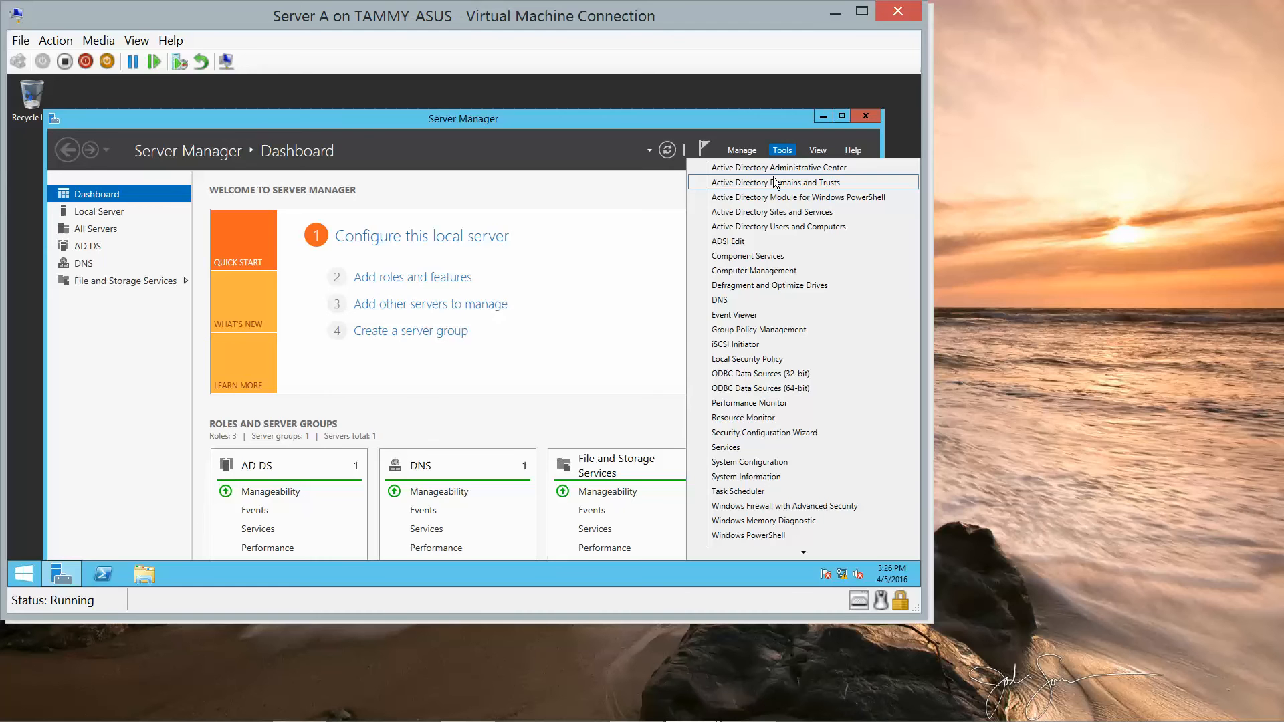
mouse_move(775, 226)
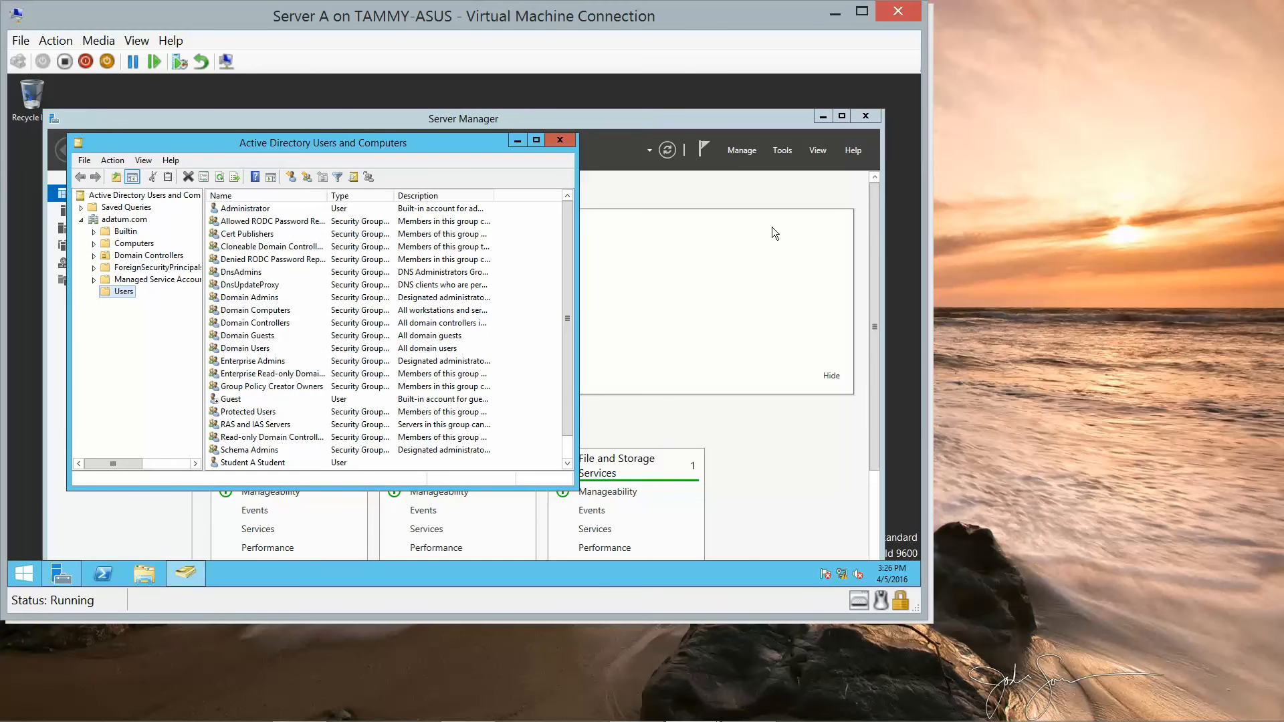
mouse_move(648, 228)
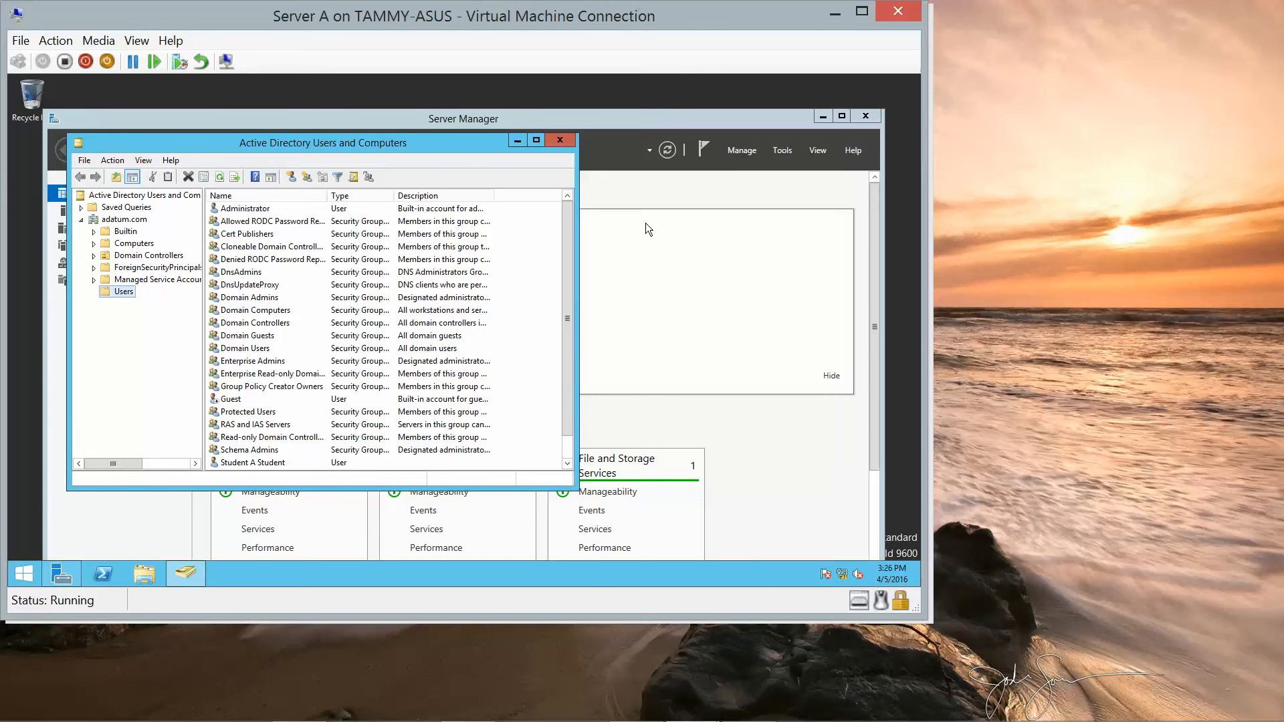
Step: Start a Find search across the adatum.com domain in Active Directory Users and Computers
click(124, 220)
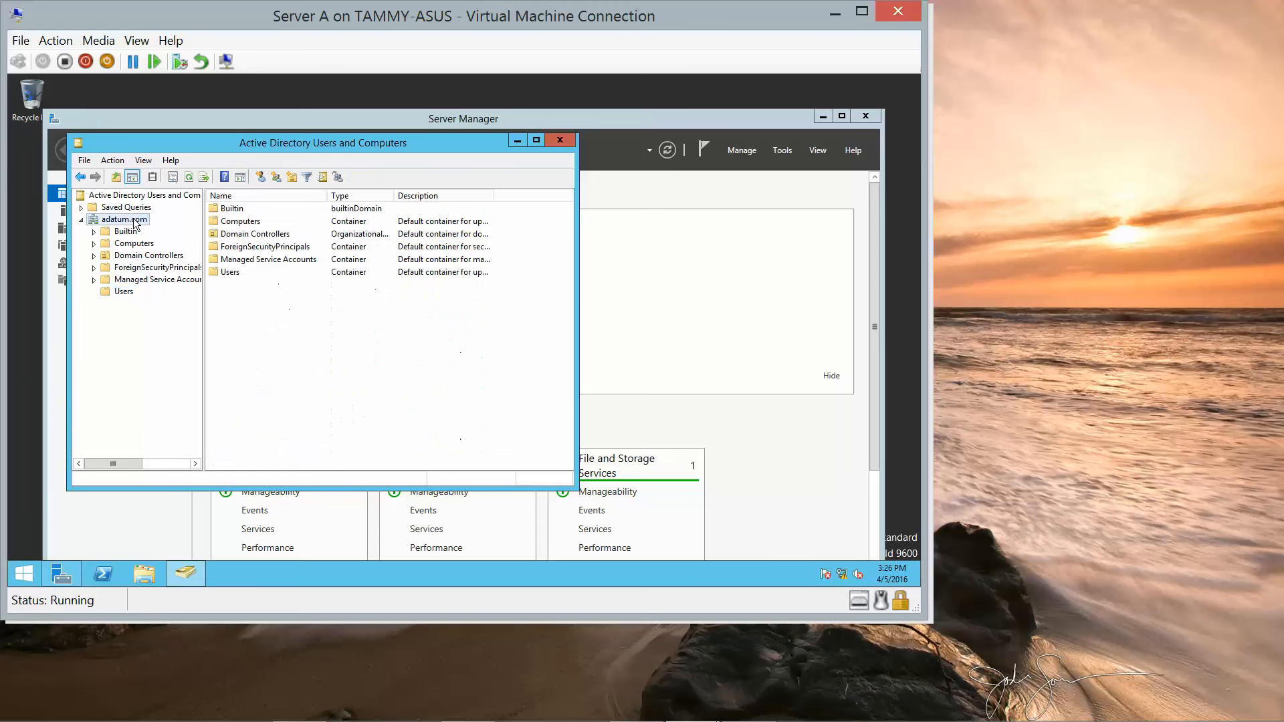
right_click(119, 219)
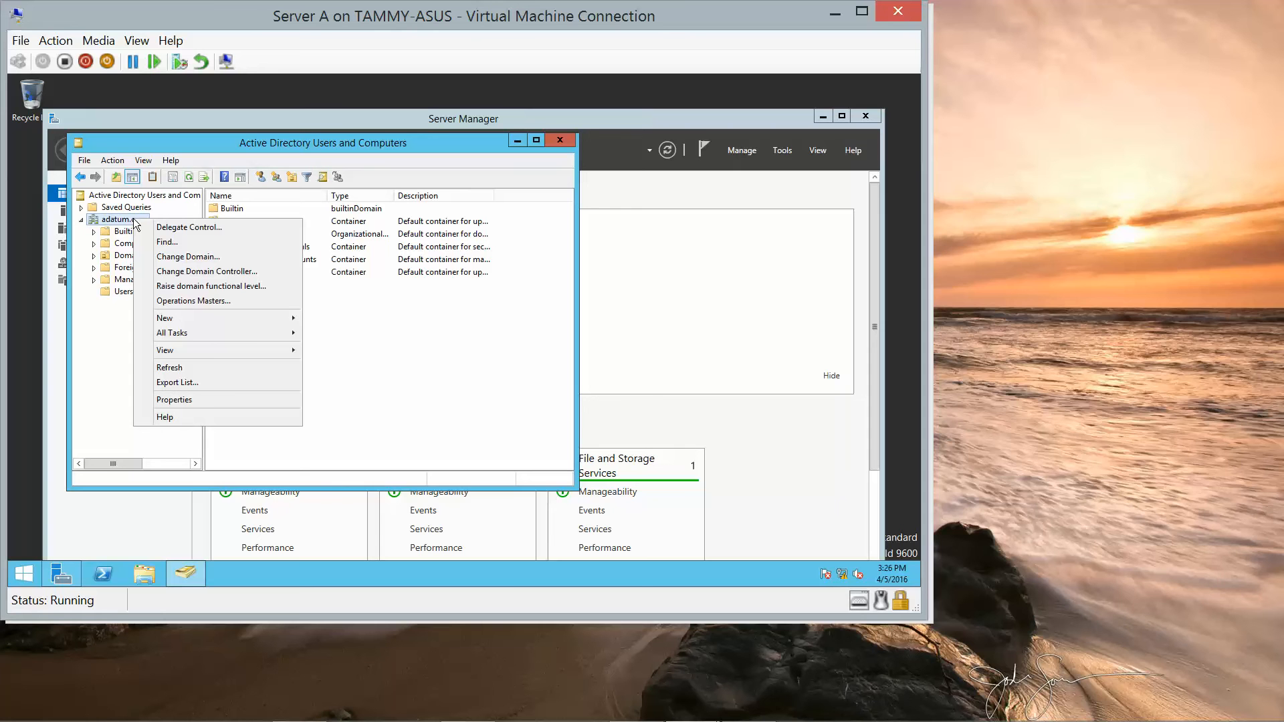
mouse_move(189, 227)
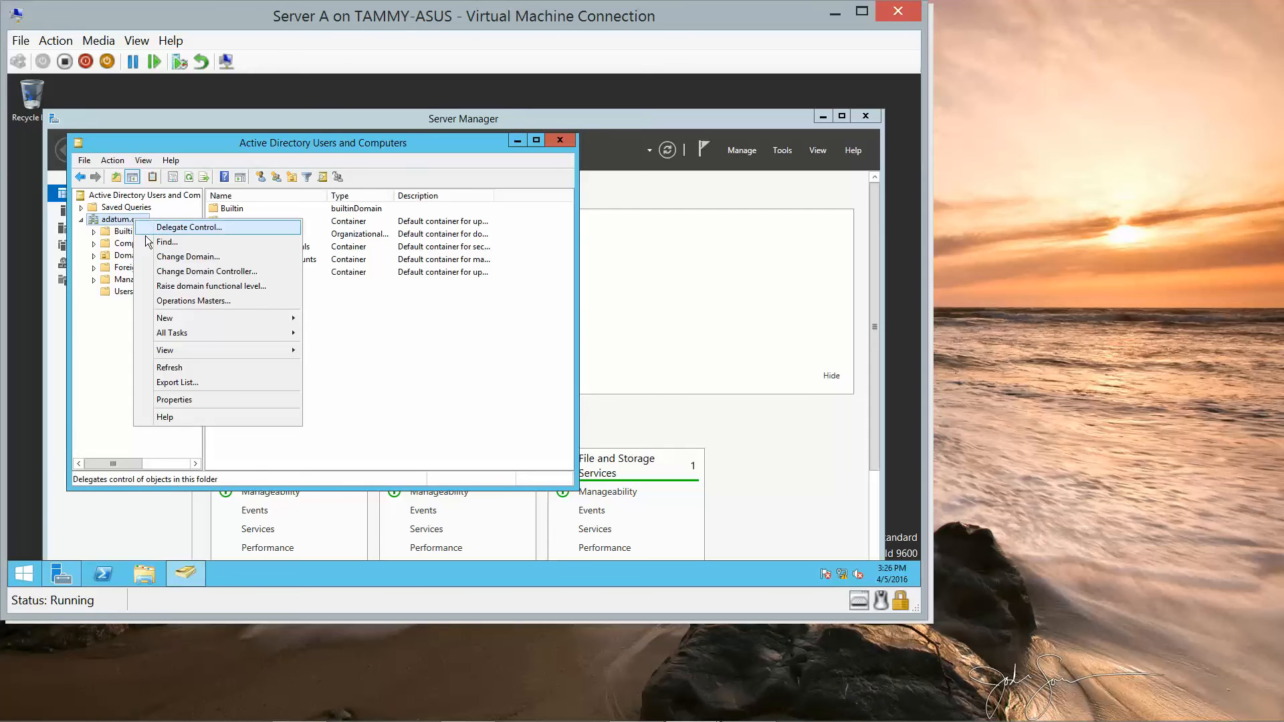
mouse_move(168, 242)
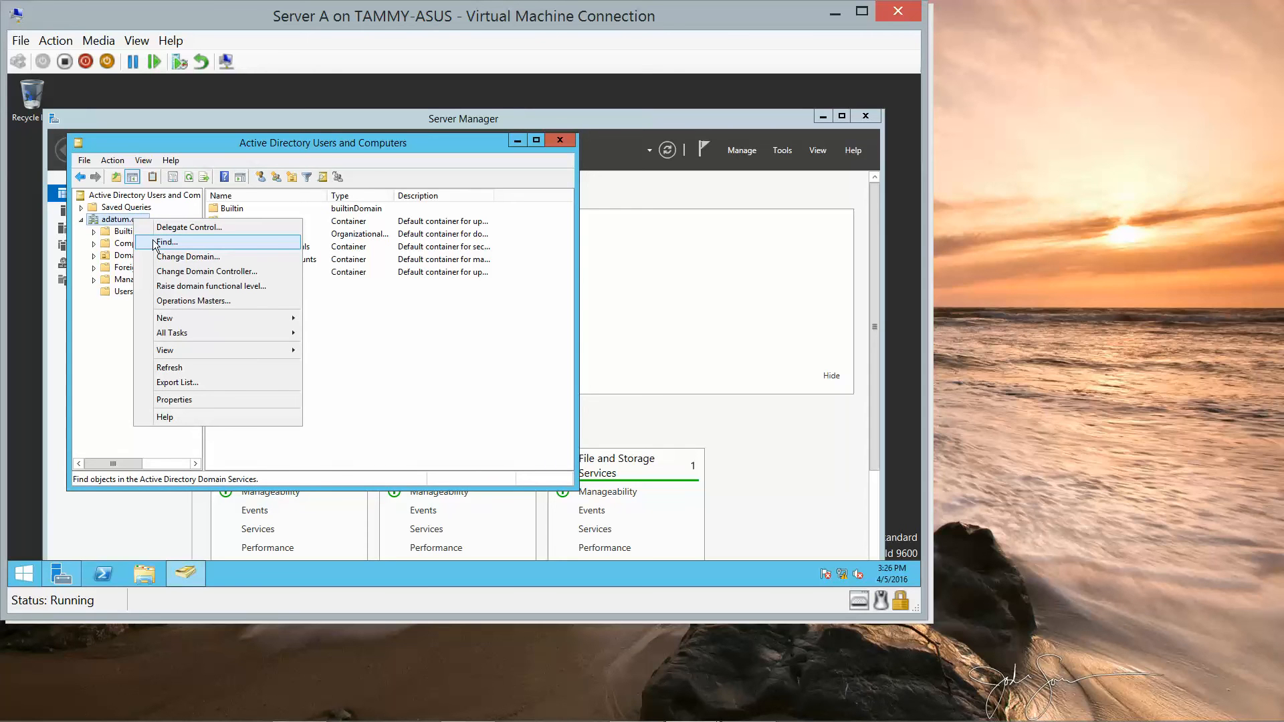
click(167, 241)
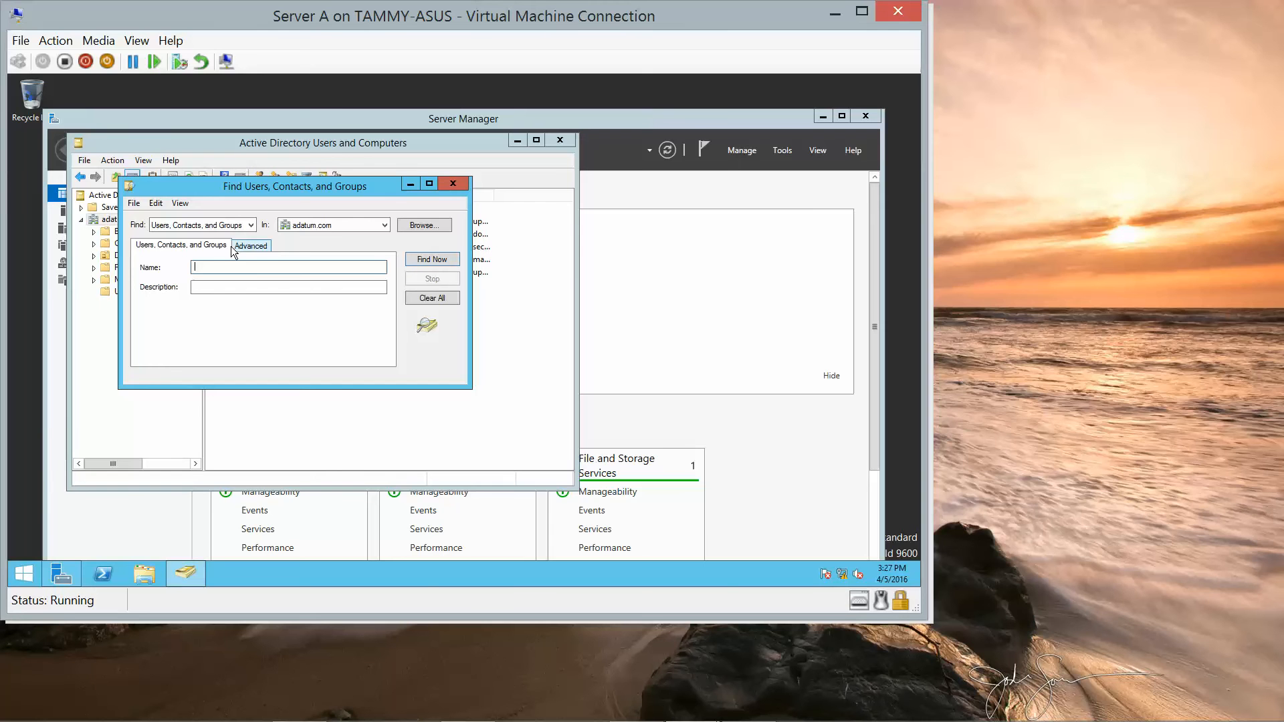
mouse_move(278, 253)
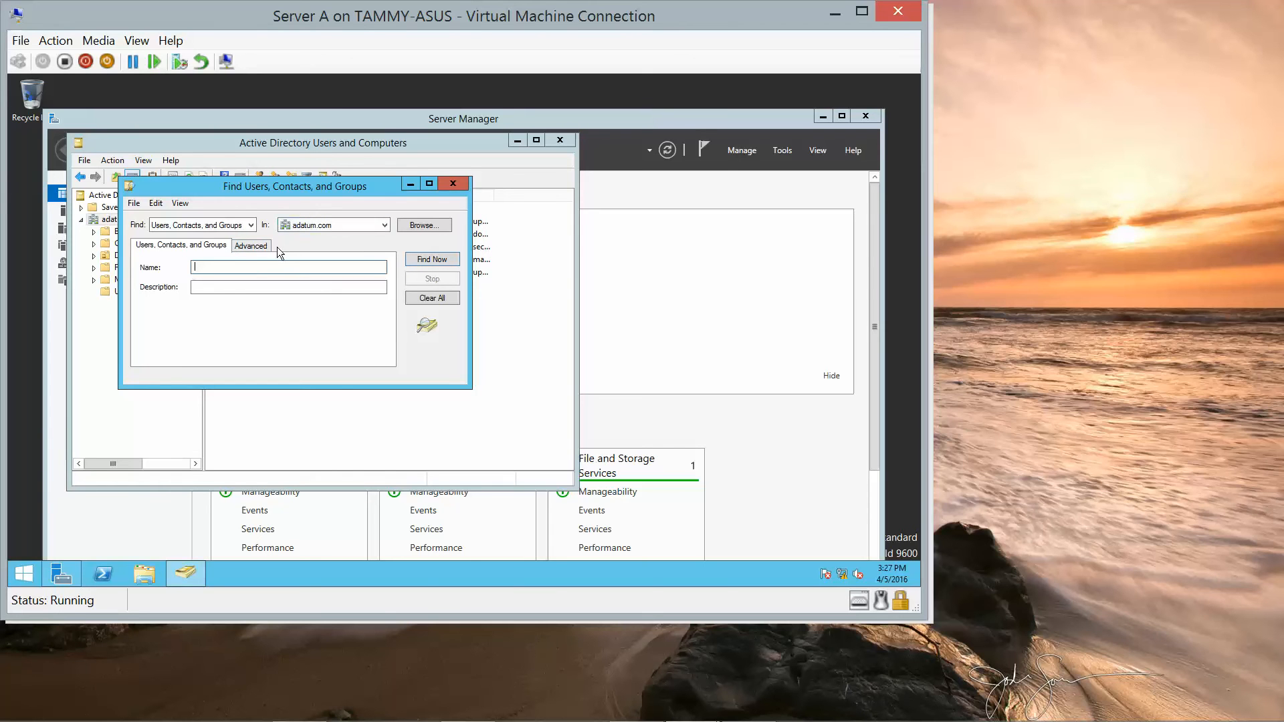
Step: Search the adatum.com directory for printers
click(251, 225)
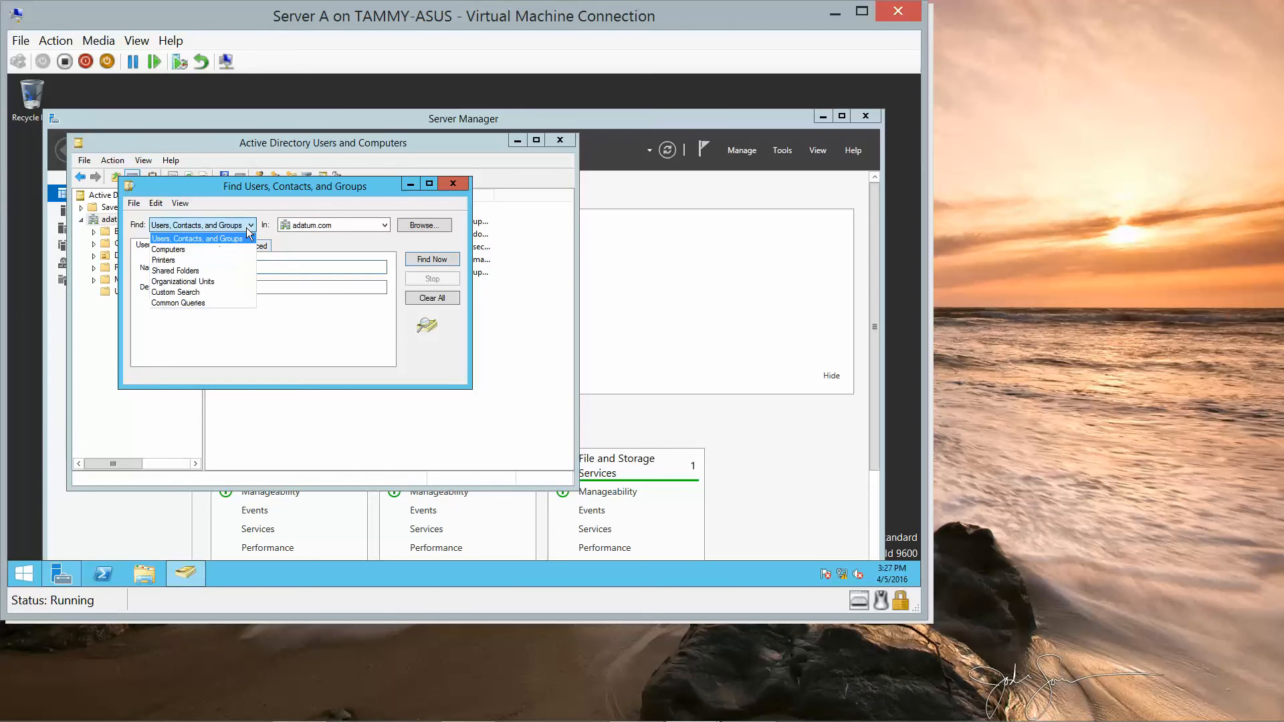
click(169, 249)
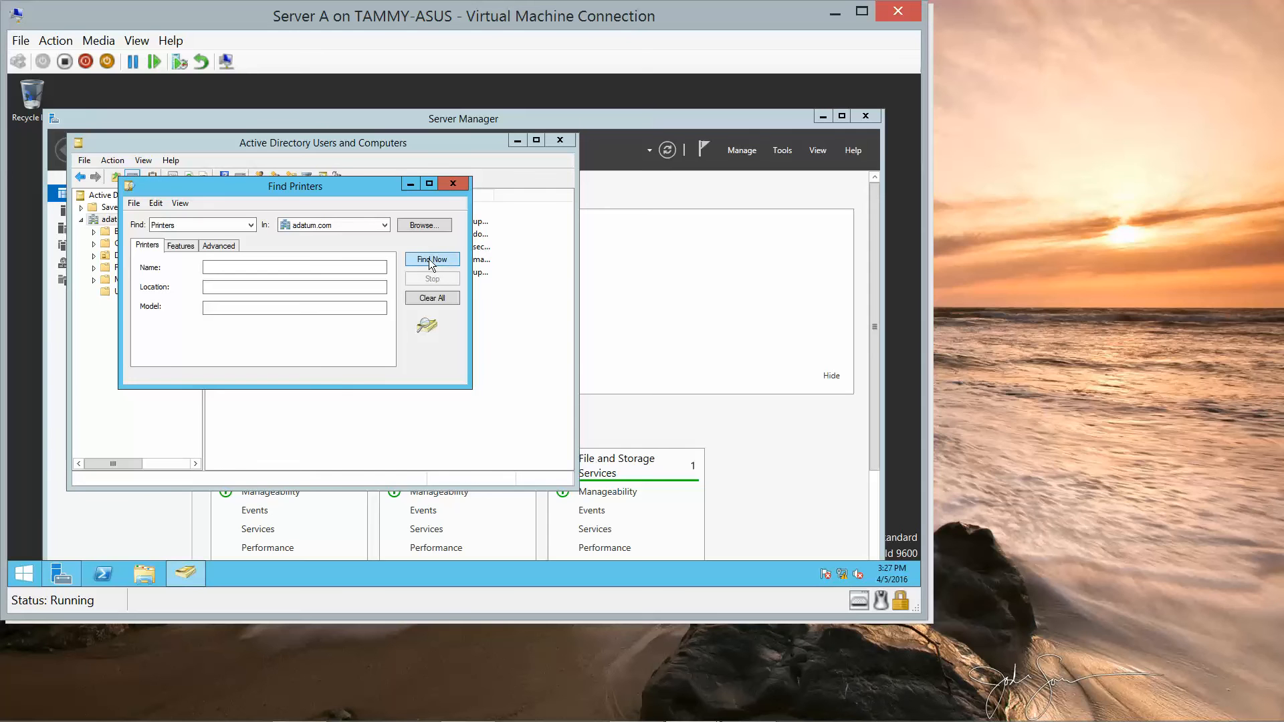
click(432, 259)
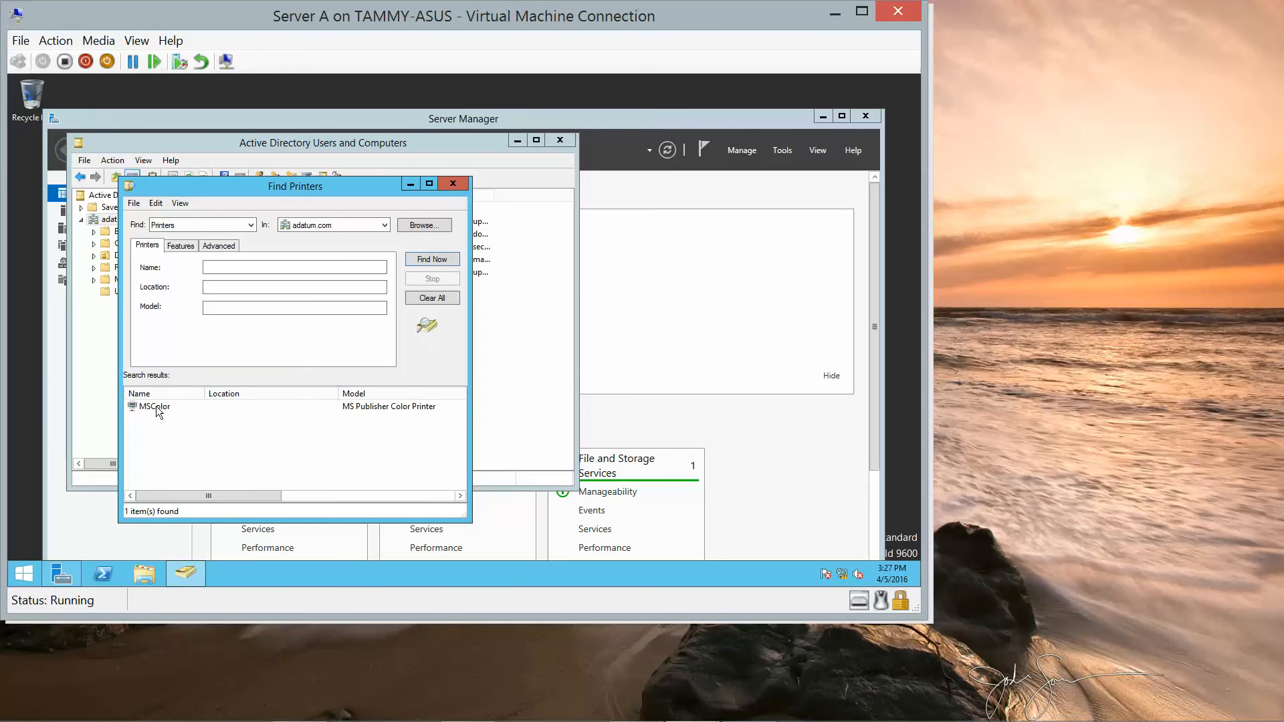
Step: Connect to the MSColor printer, then close the search and the console
click(153, 406)
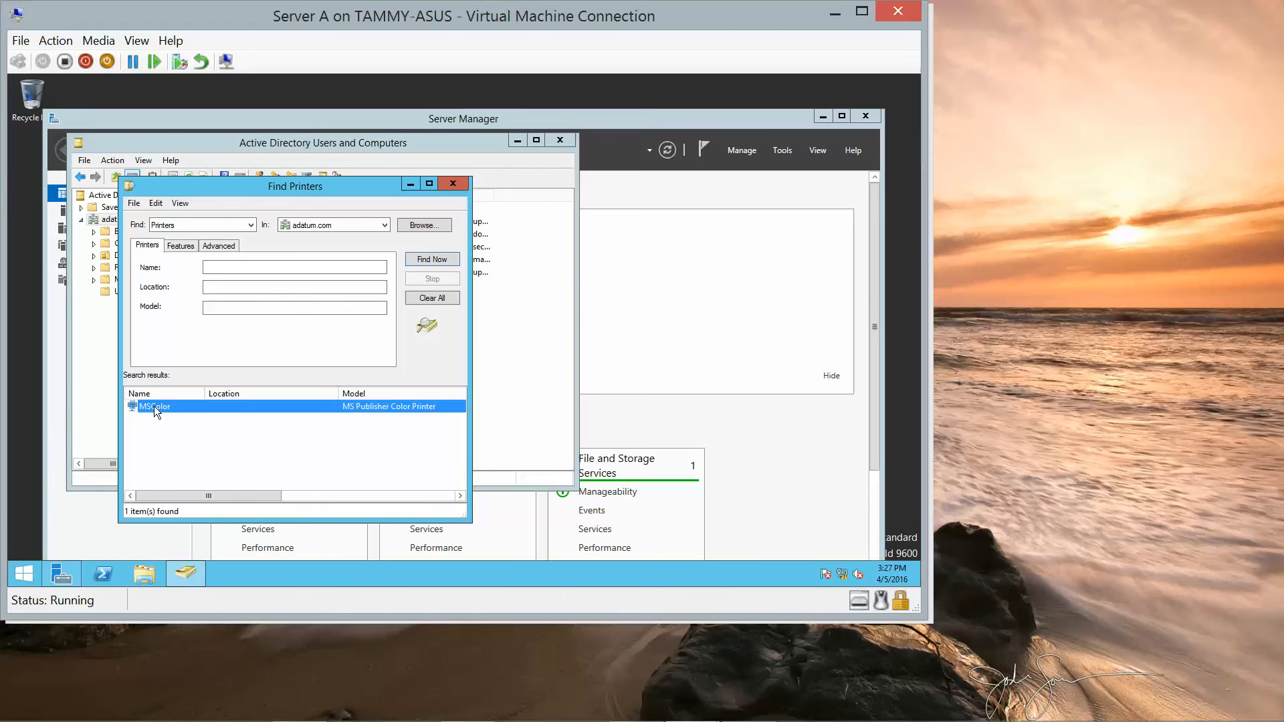
right_click(156, 406)
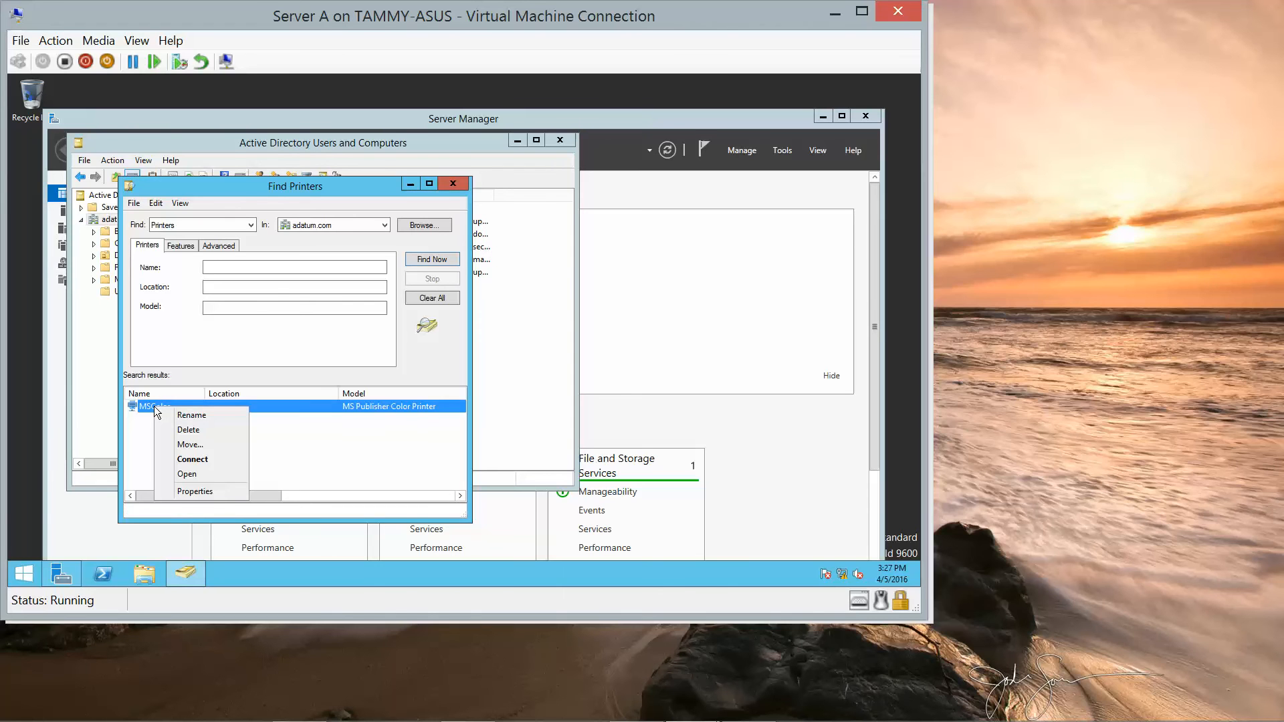
mouse_move(190, 459)
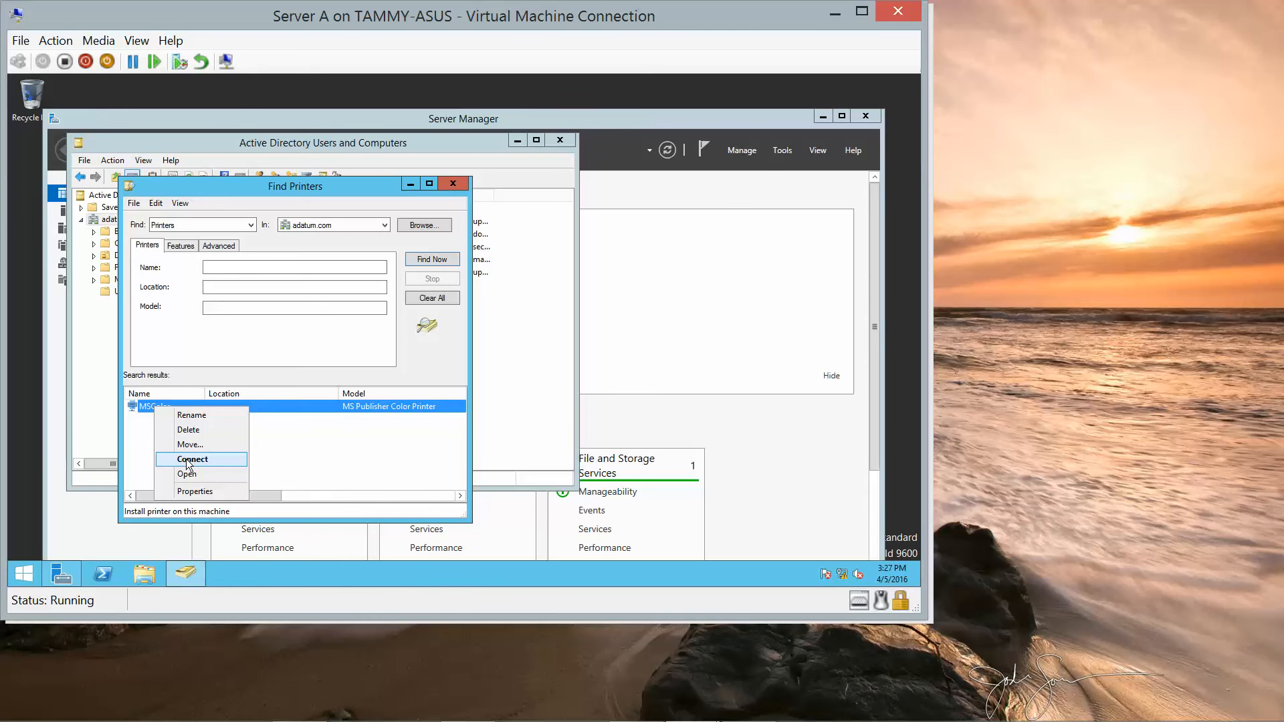
click(192, 458)
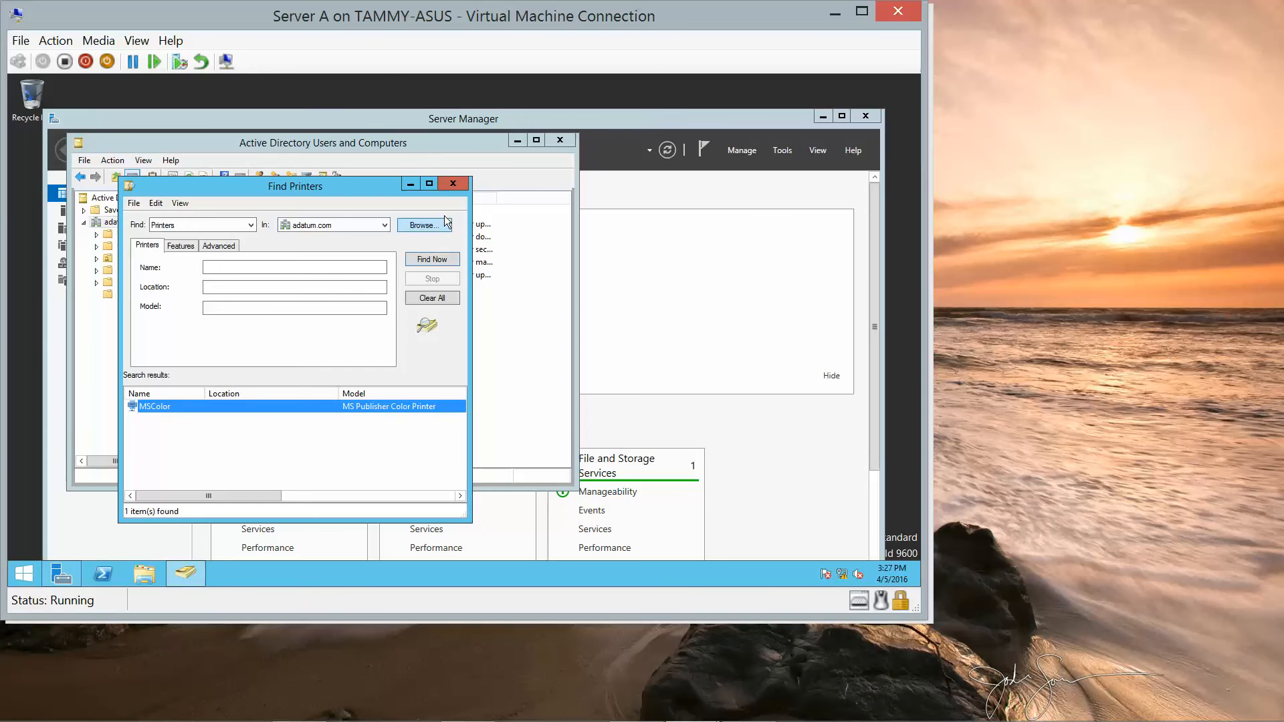
click(453, 183)
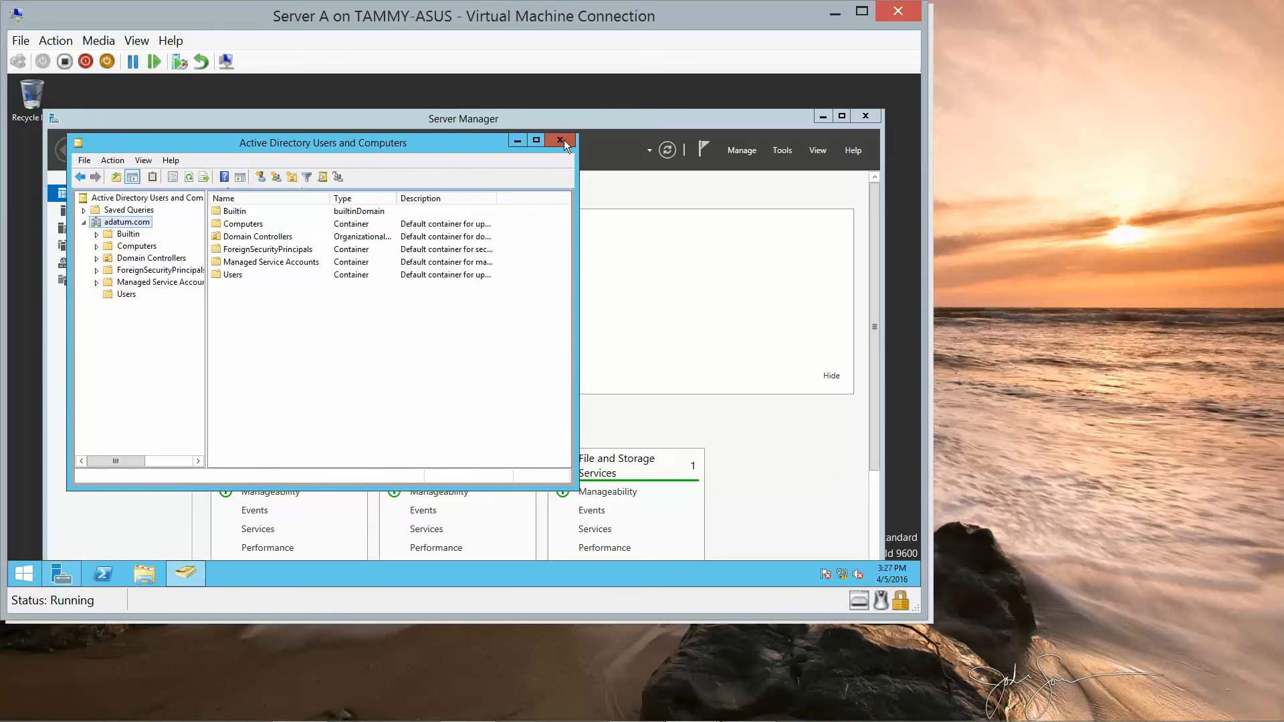
click(562, 139)
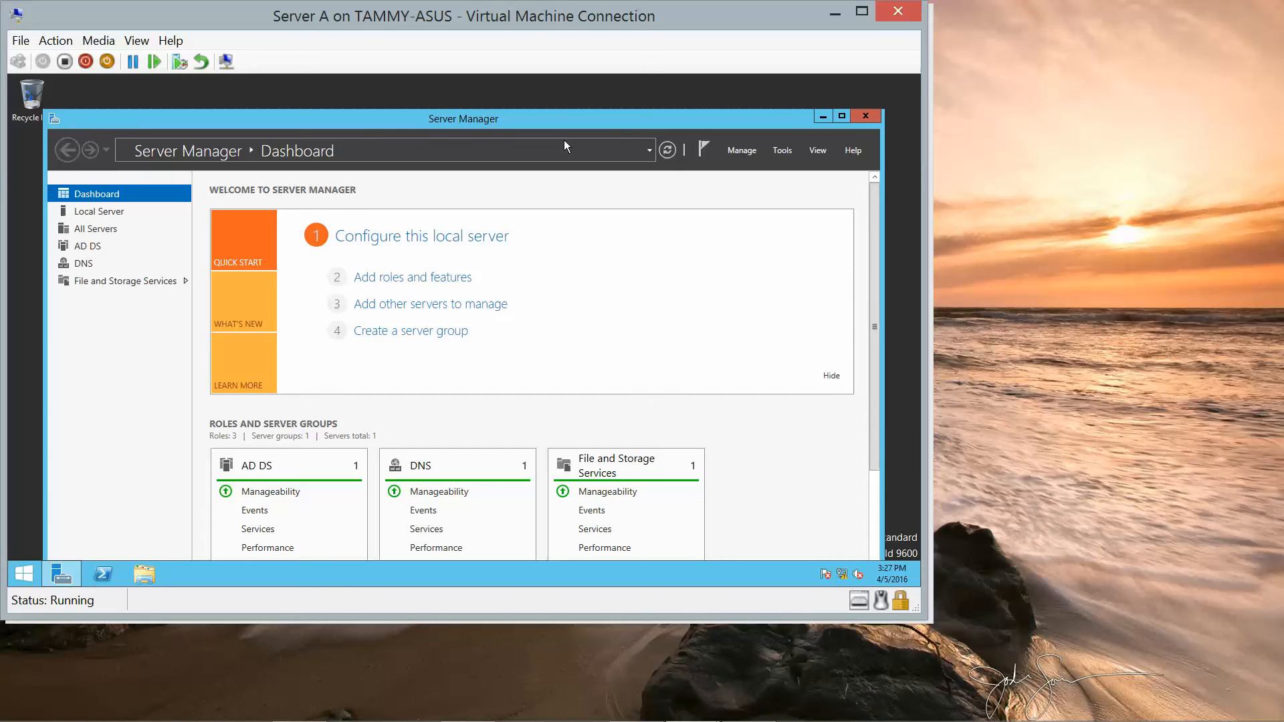
mouse_move(843, 117)
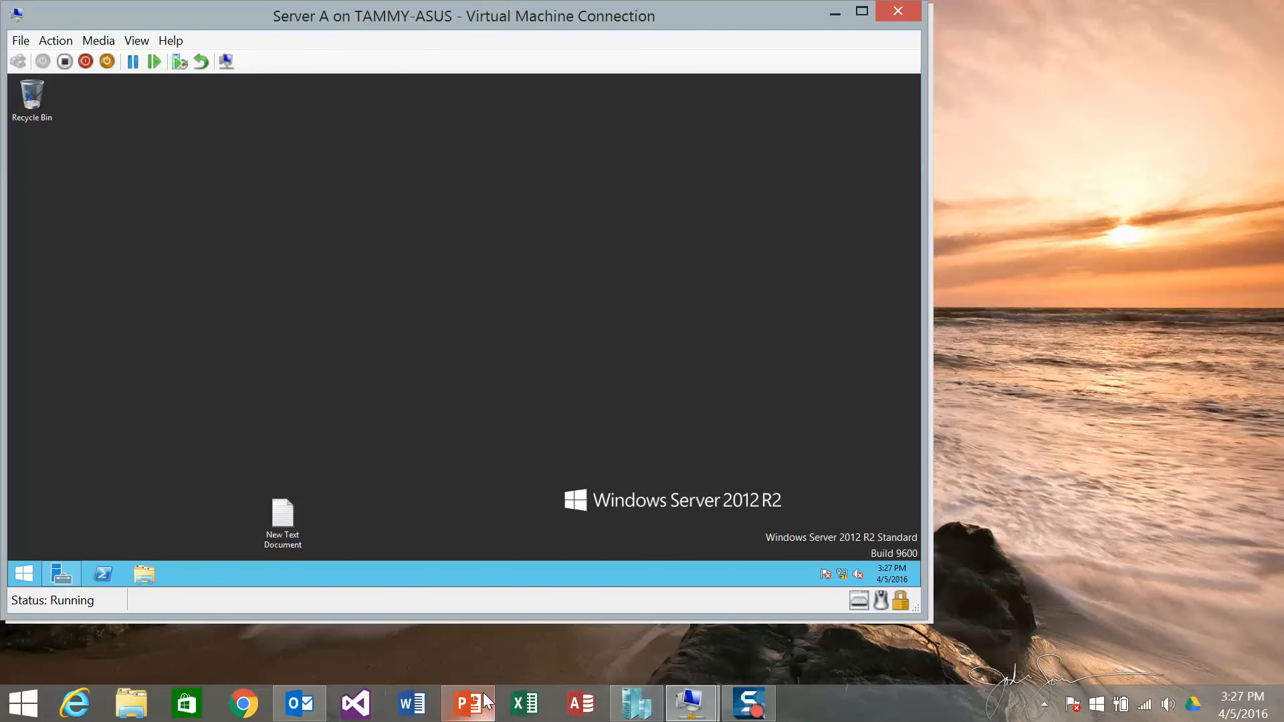
mouse_move(692, 703)
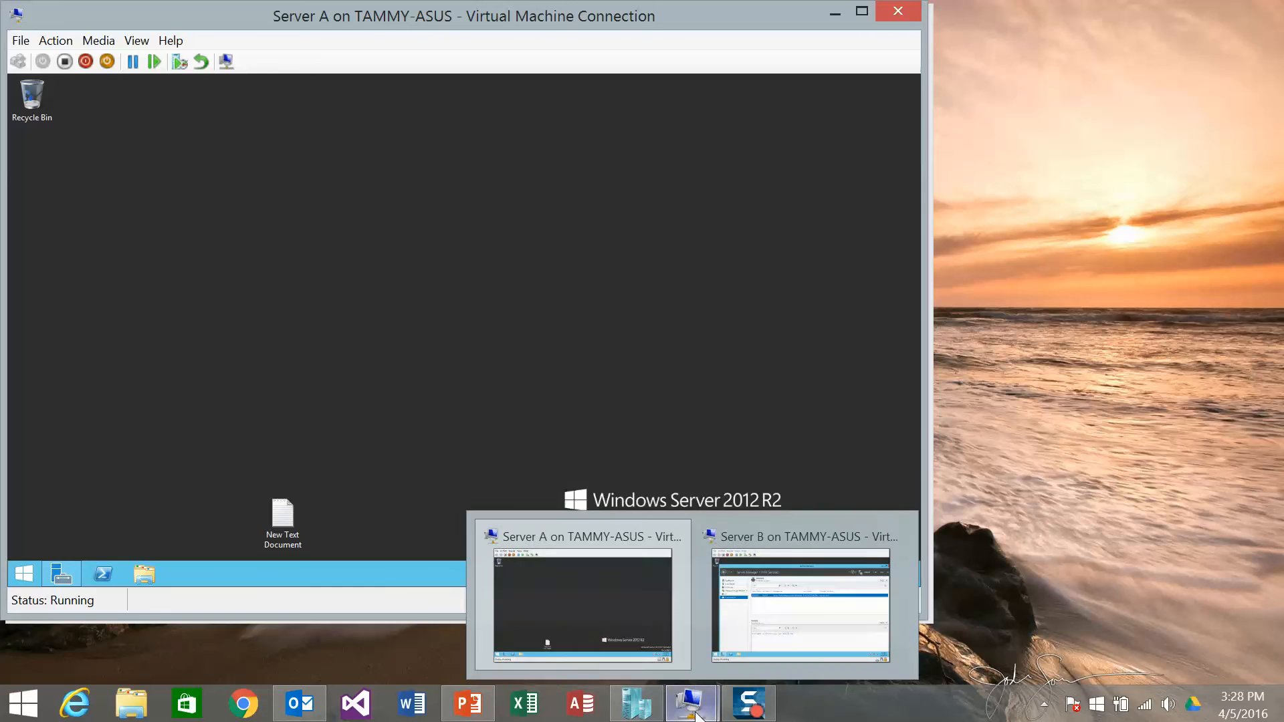
Step: Switch to the Server B virtual machine from the taskbar
click(800, 606)
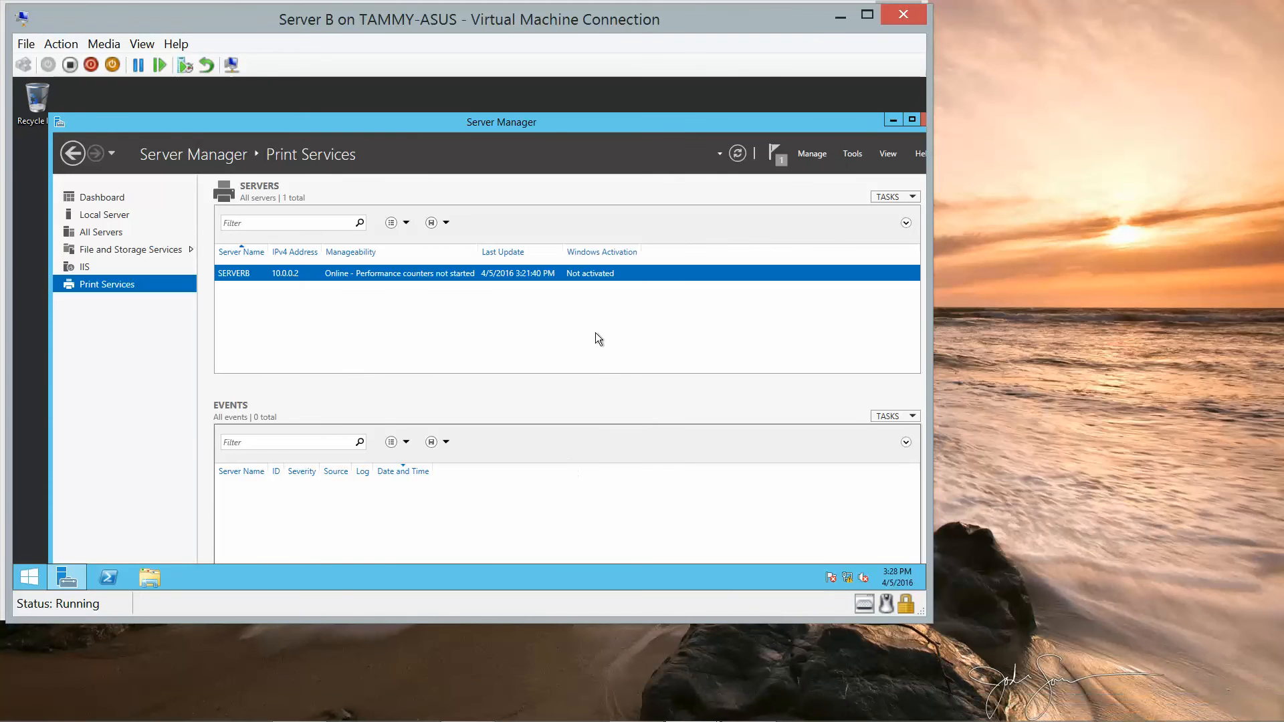
mouse_move(606, 306)
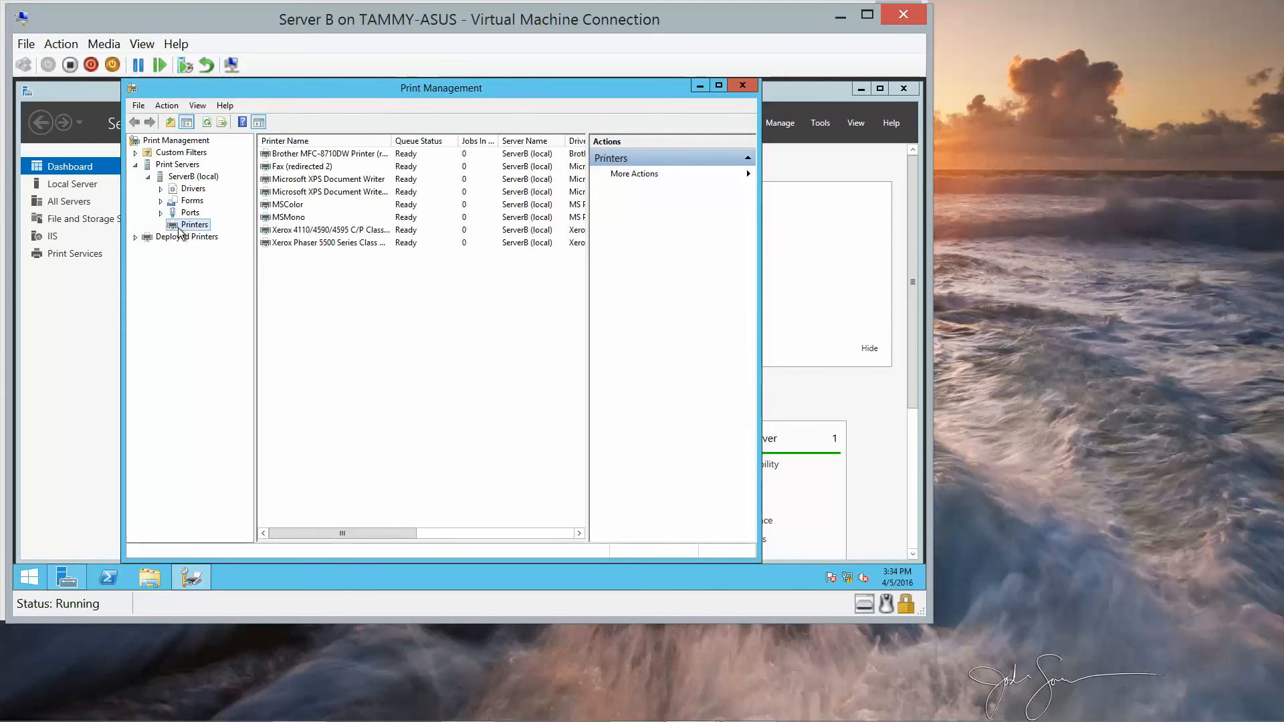
mouse_move(631, 114)
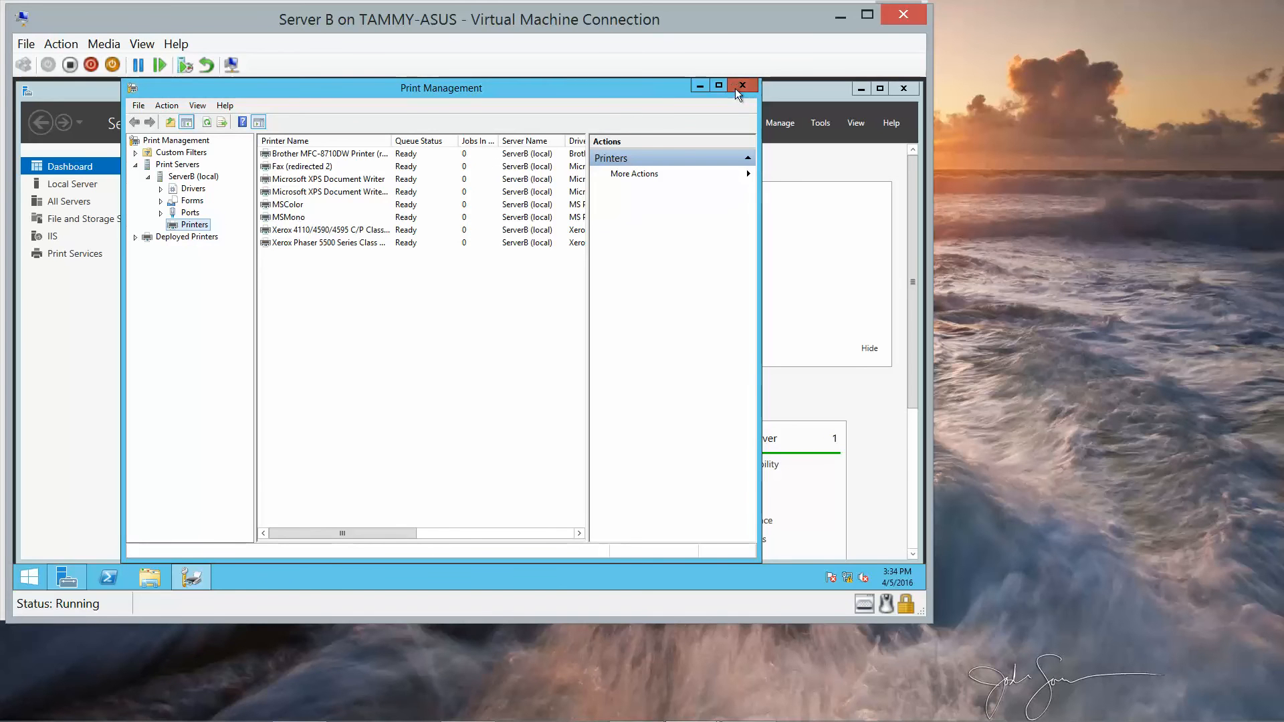
Step: Relaunch Print Management and start adding a printer on existing port LPT1
click(742, 85)
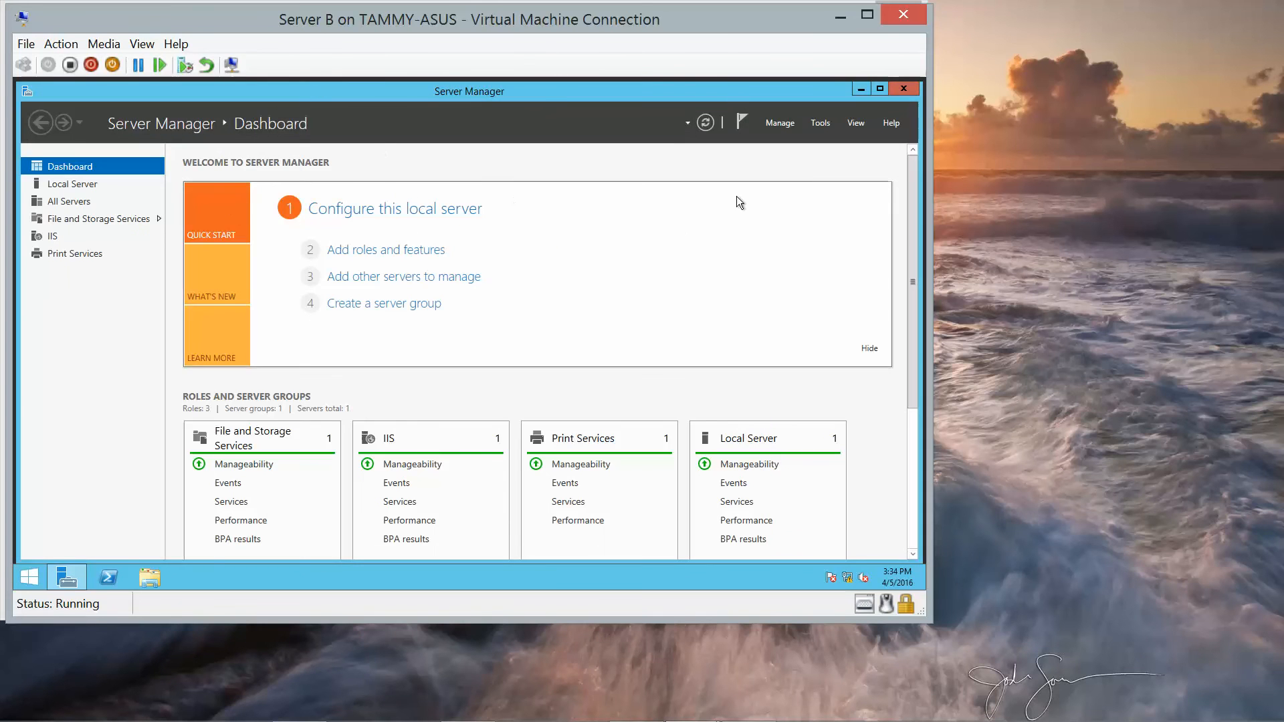
click(820, 123)
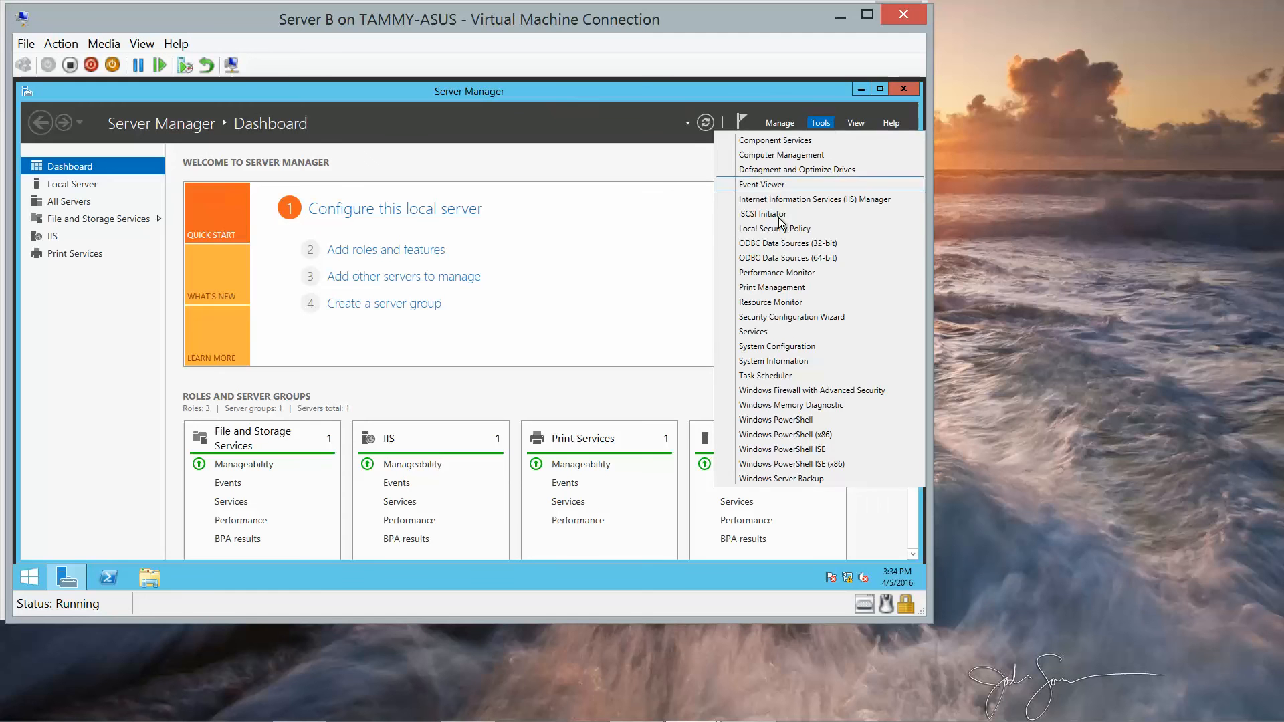
click(770, 287)
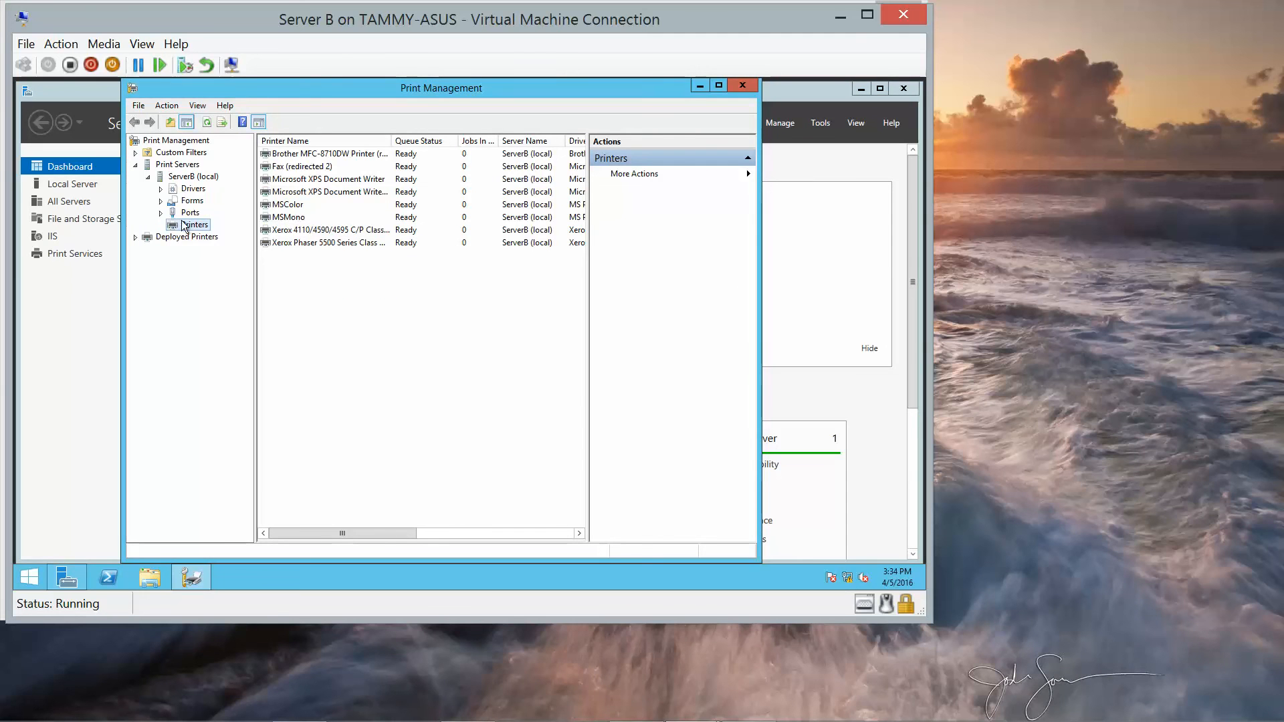
right_click(195, 226)
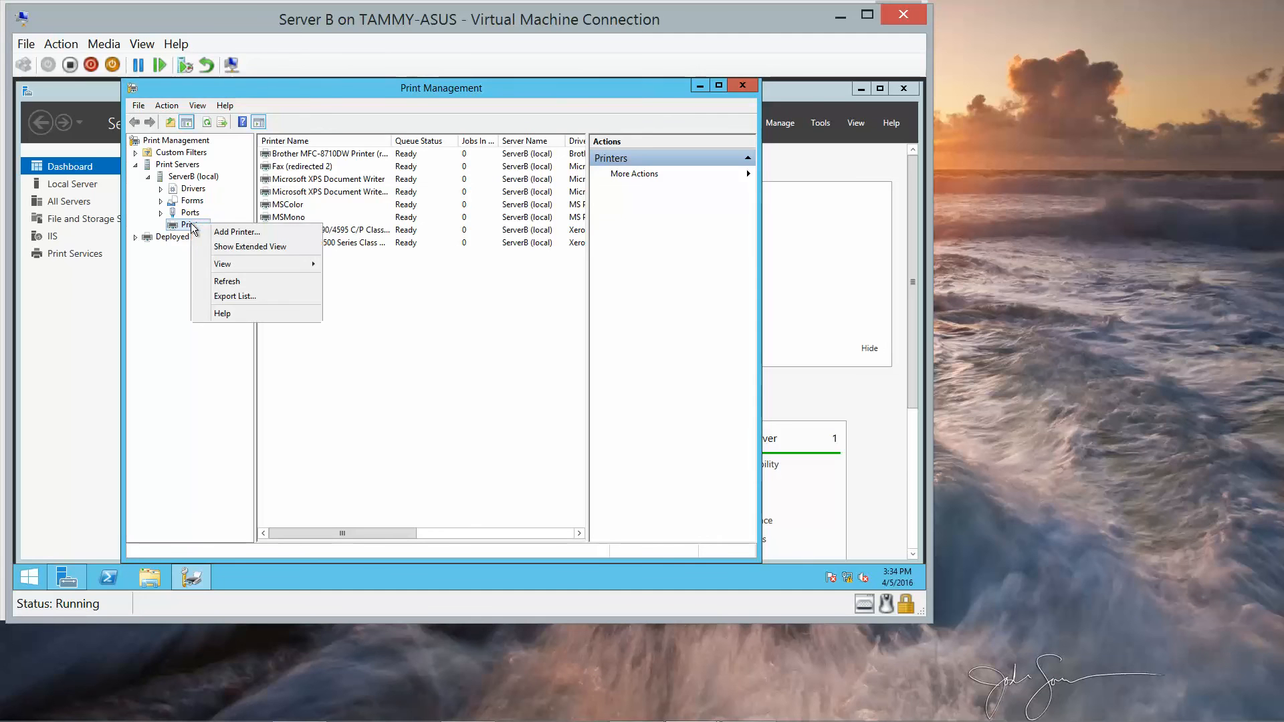
click(236, 232)
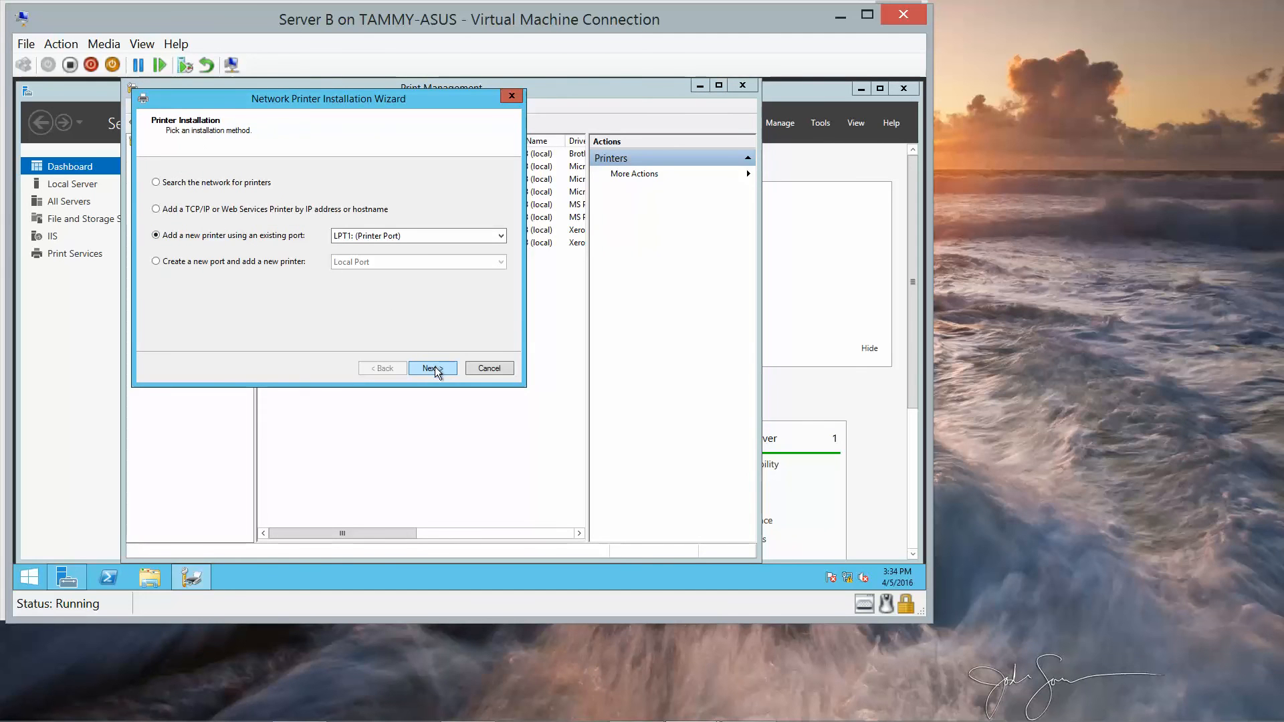
Step: Install a new Generic MS Publisher Color Printer driver for the printer
click(431, 368)
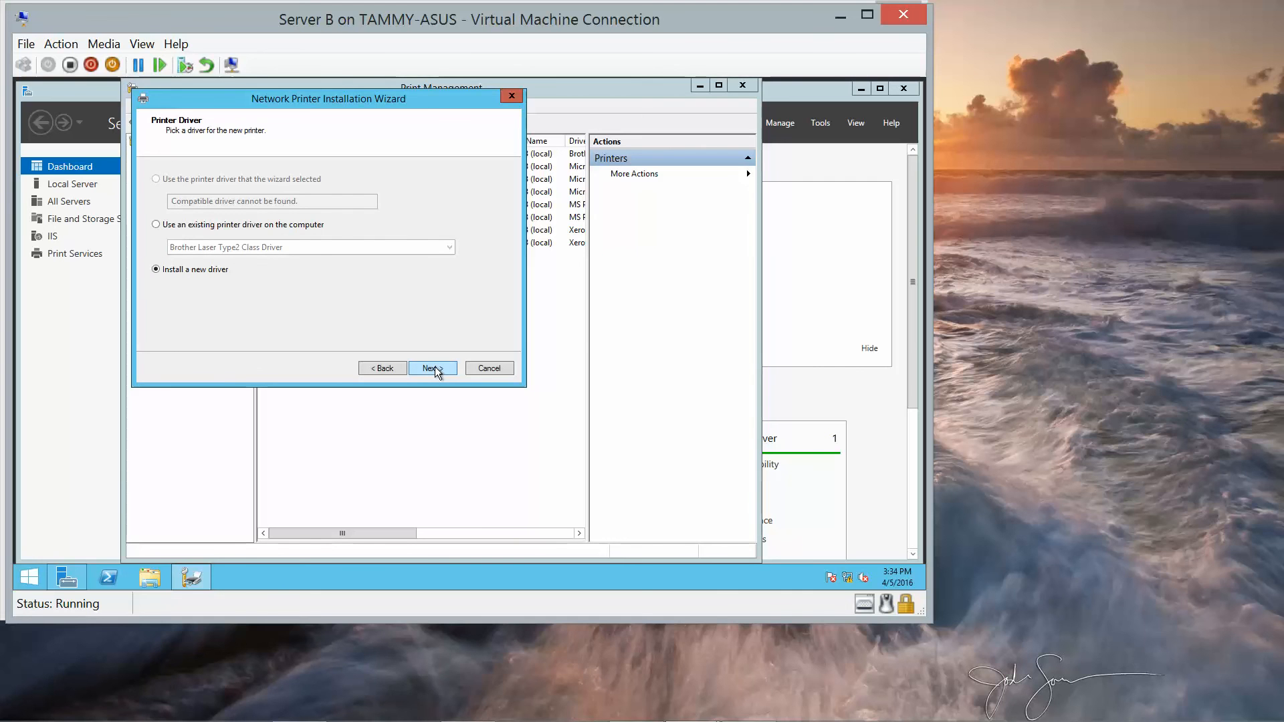
click(431, 368)
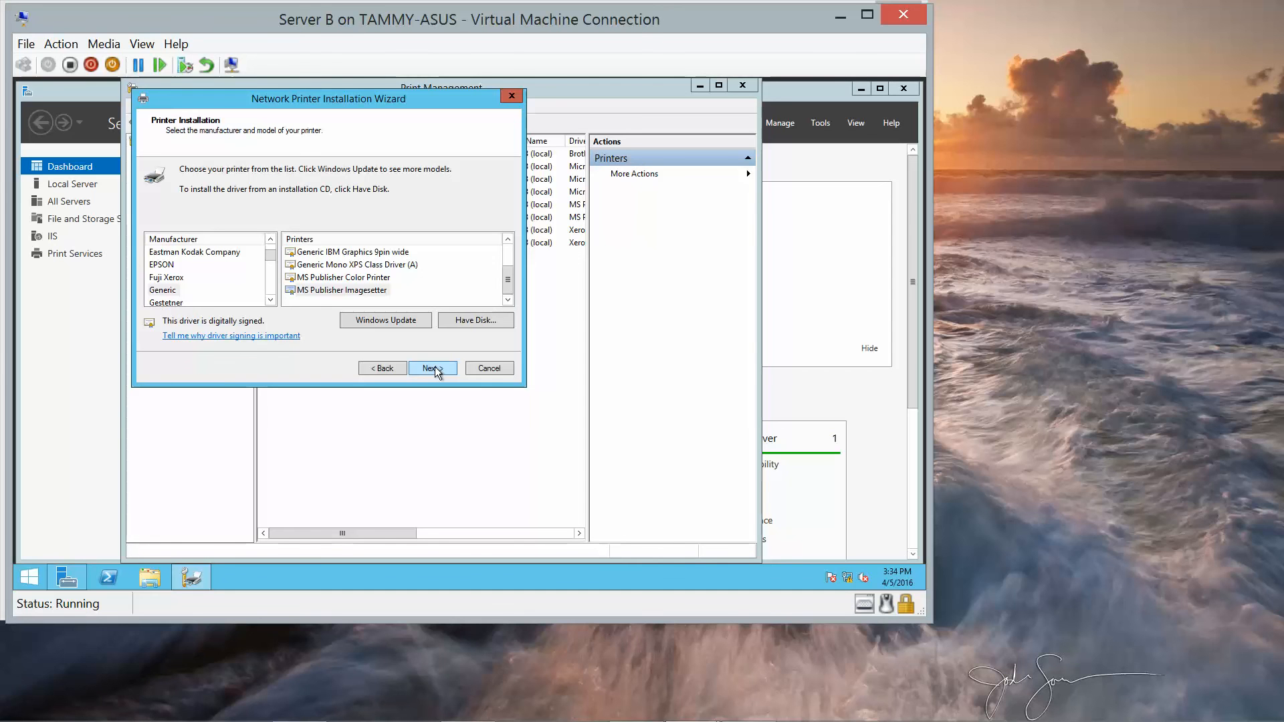
click(343, 277)
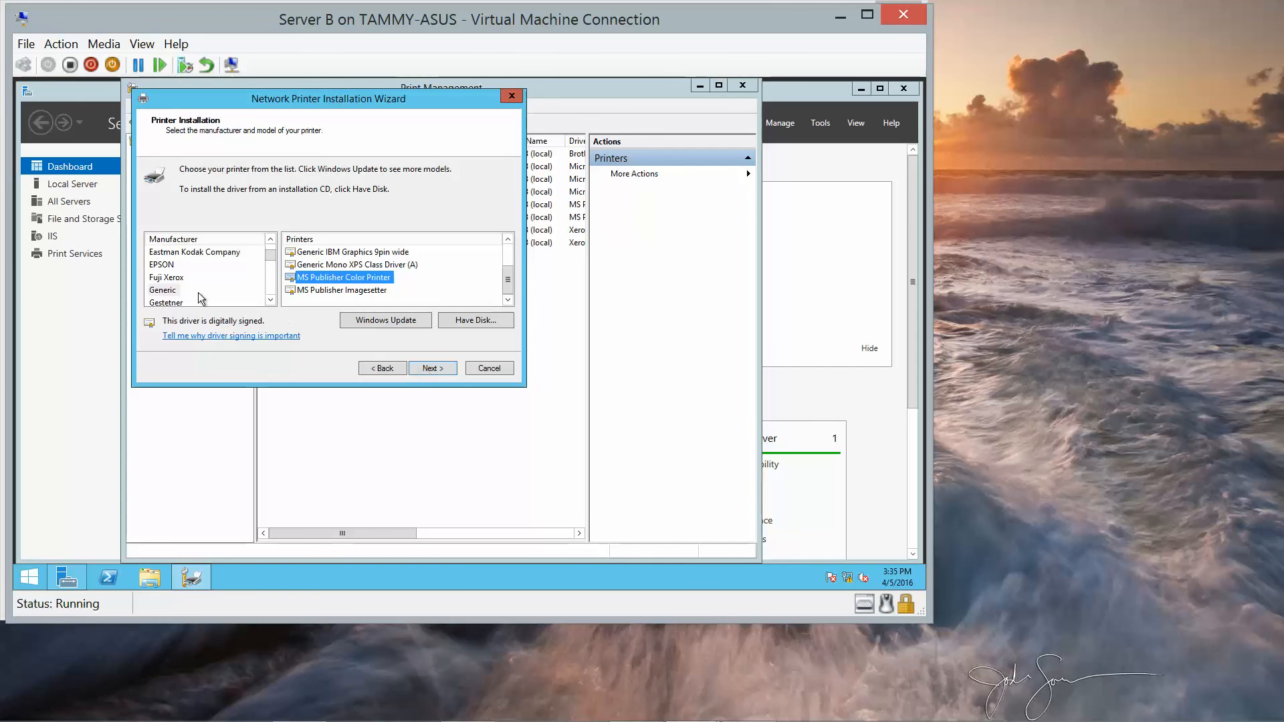
click(163, 290)
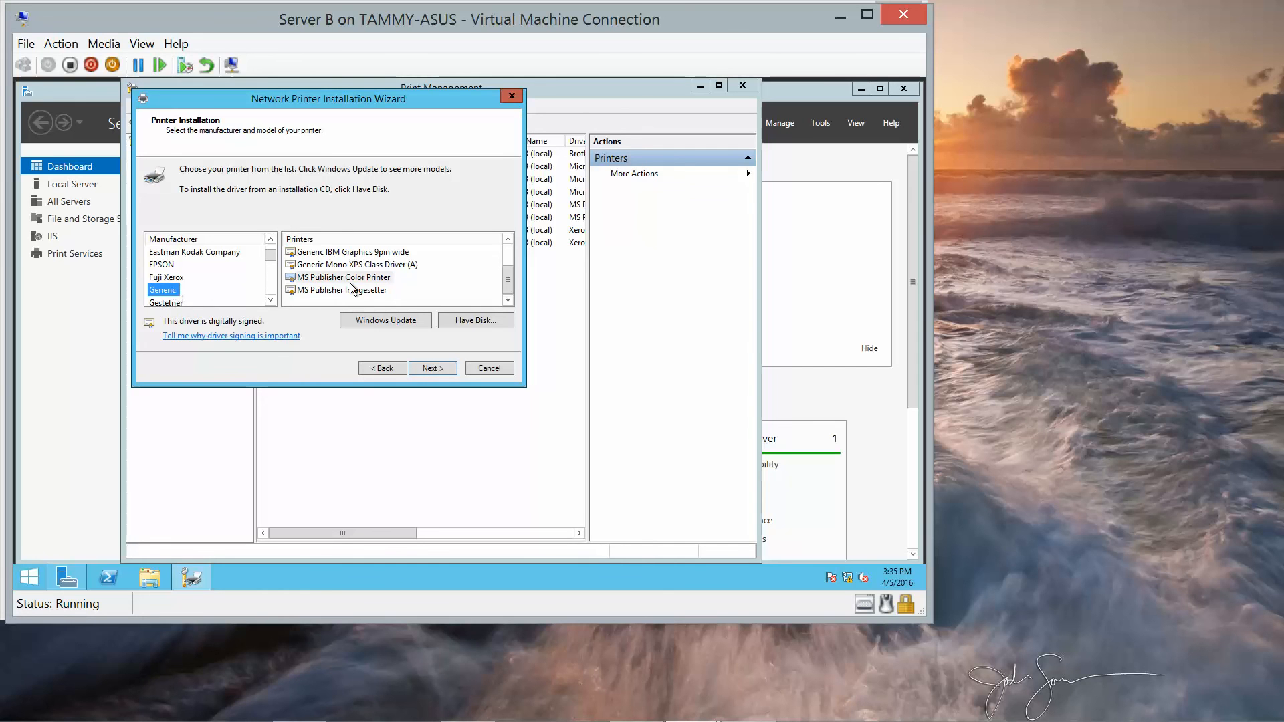
click(343, 276)
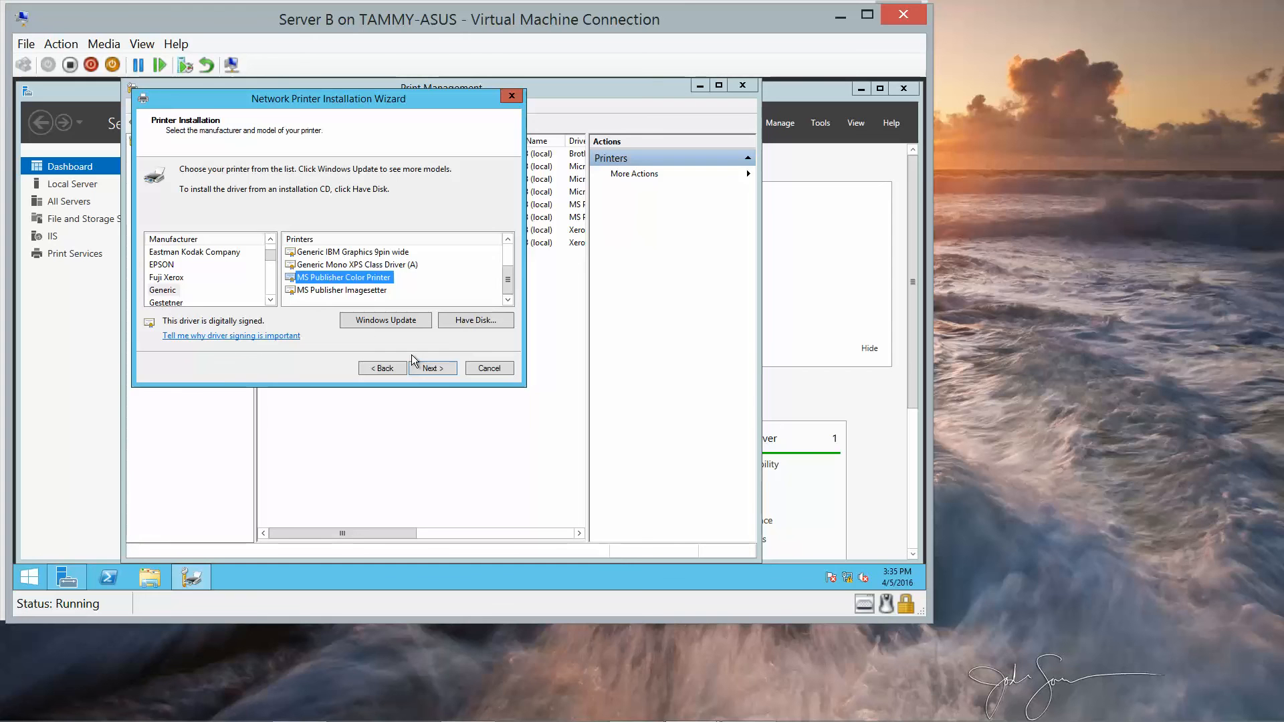
mouse_move(418, 361)
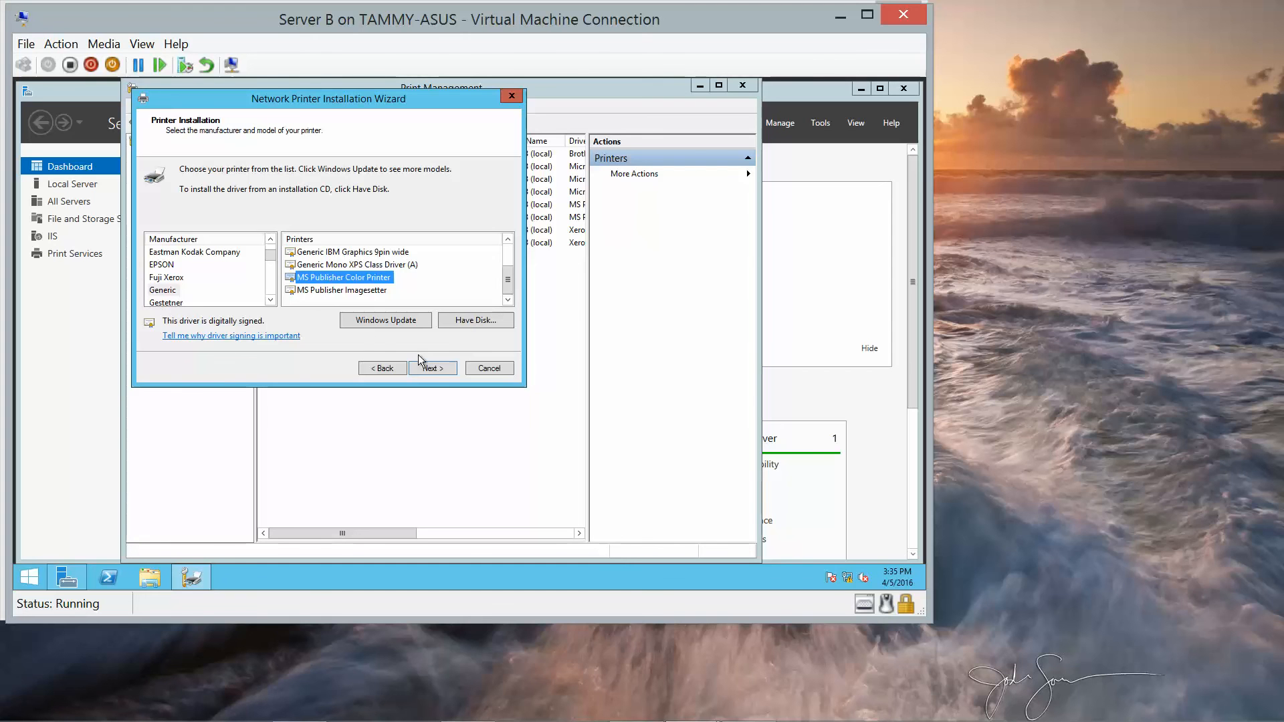
click(432, 368)
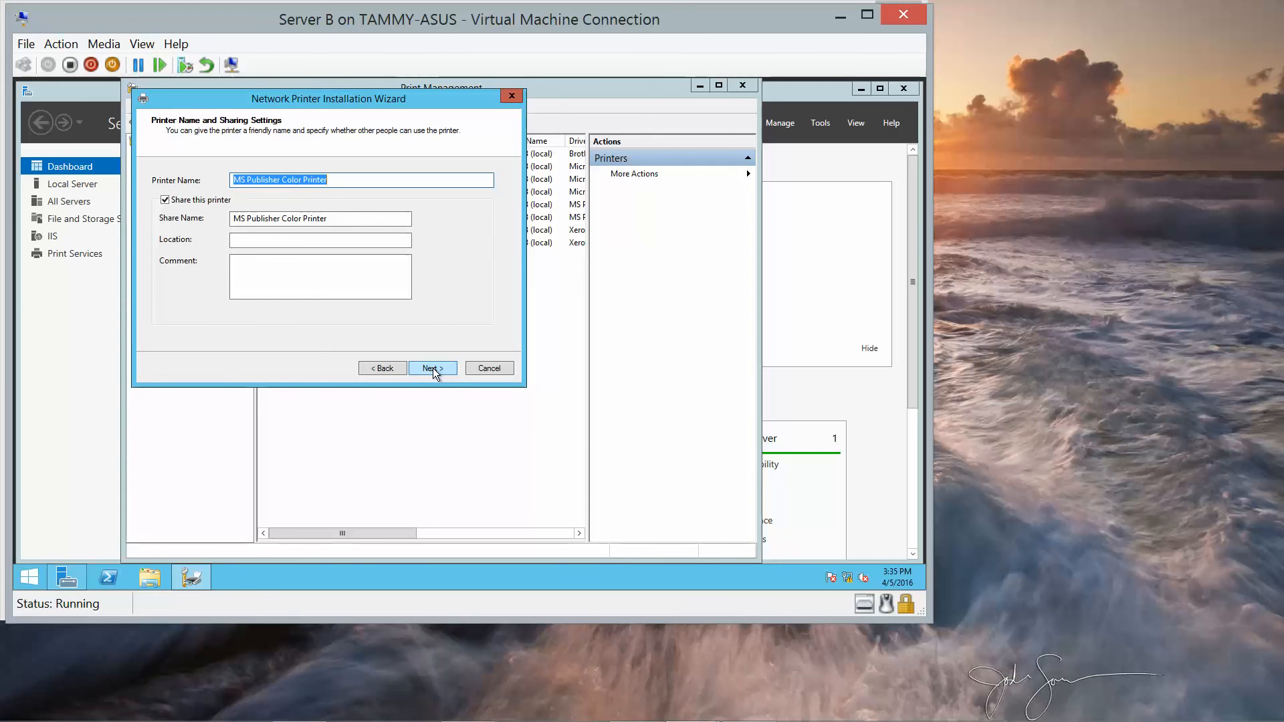
Step: Name the printer MSColor - PM with share name MSColor PM
text(MSColor - PM)
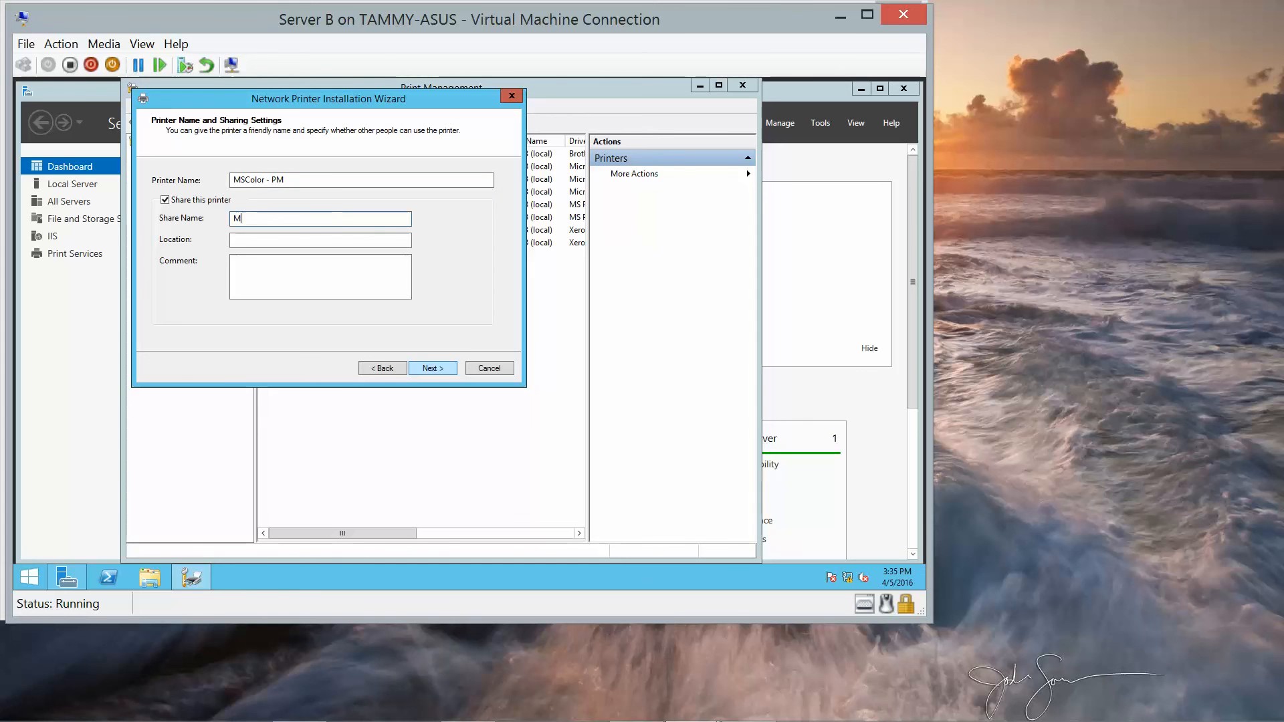
text(SColor)
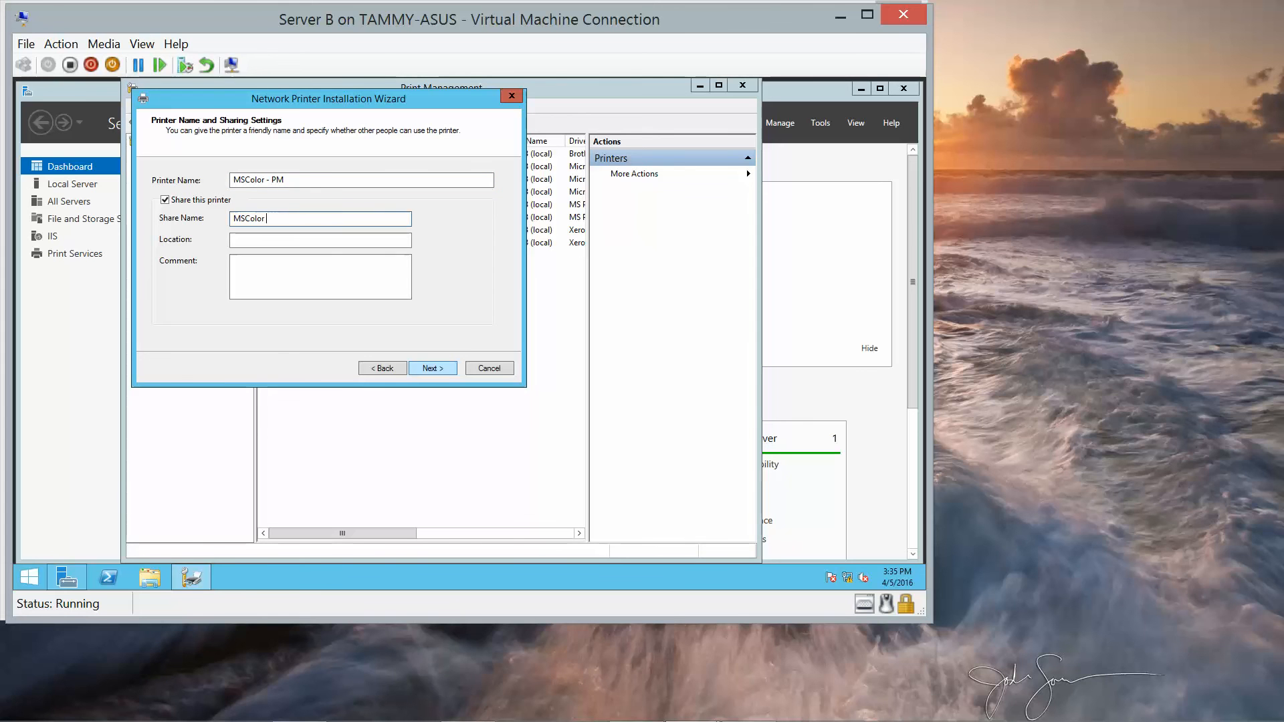
text(PM)
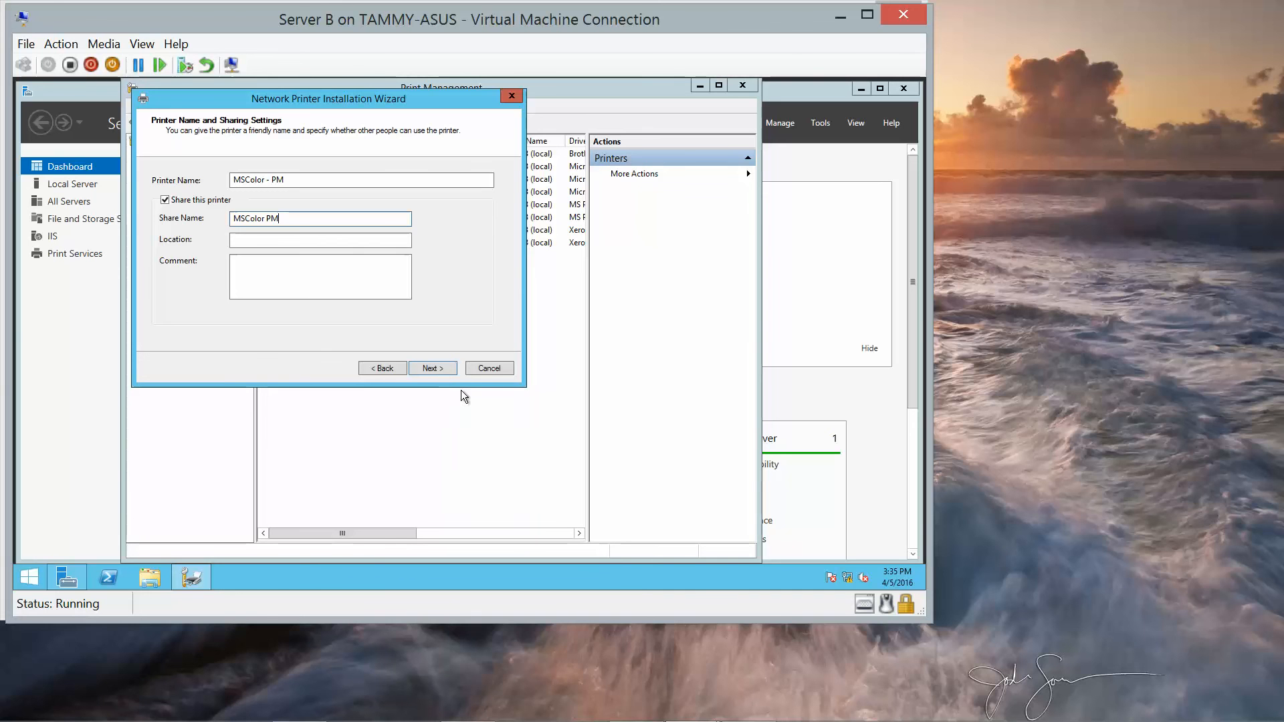
mouse_move(489, 427)
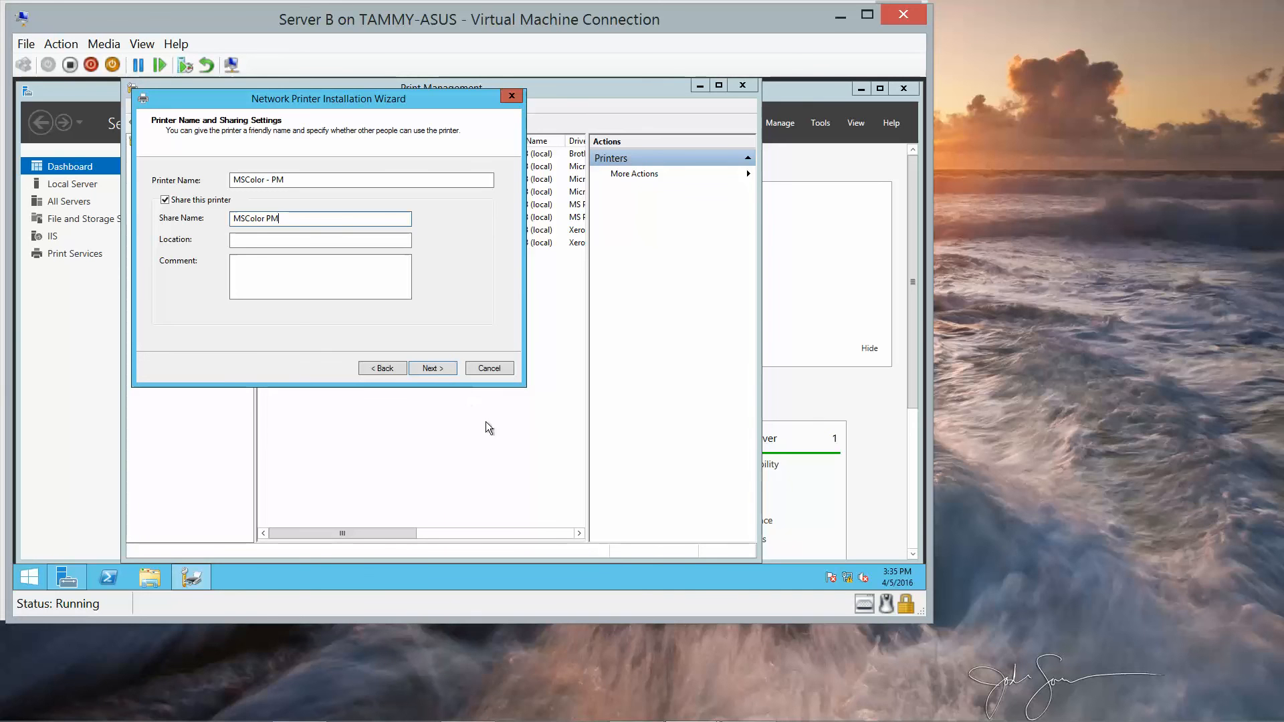
click(433, 368)
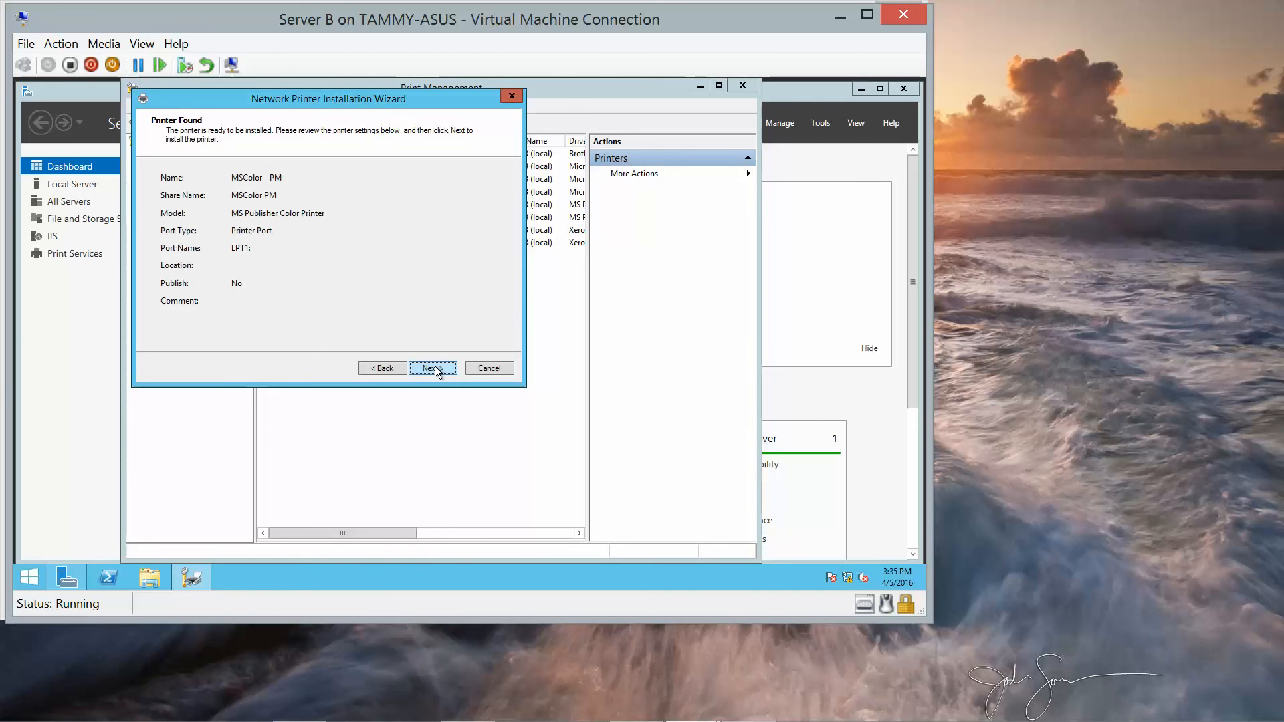
Step: Finish installing the printer and select MSColor - PM in the printer list
click(433, 368)
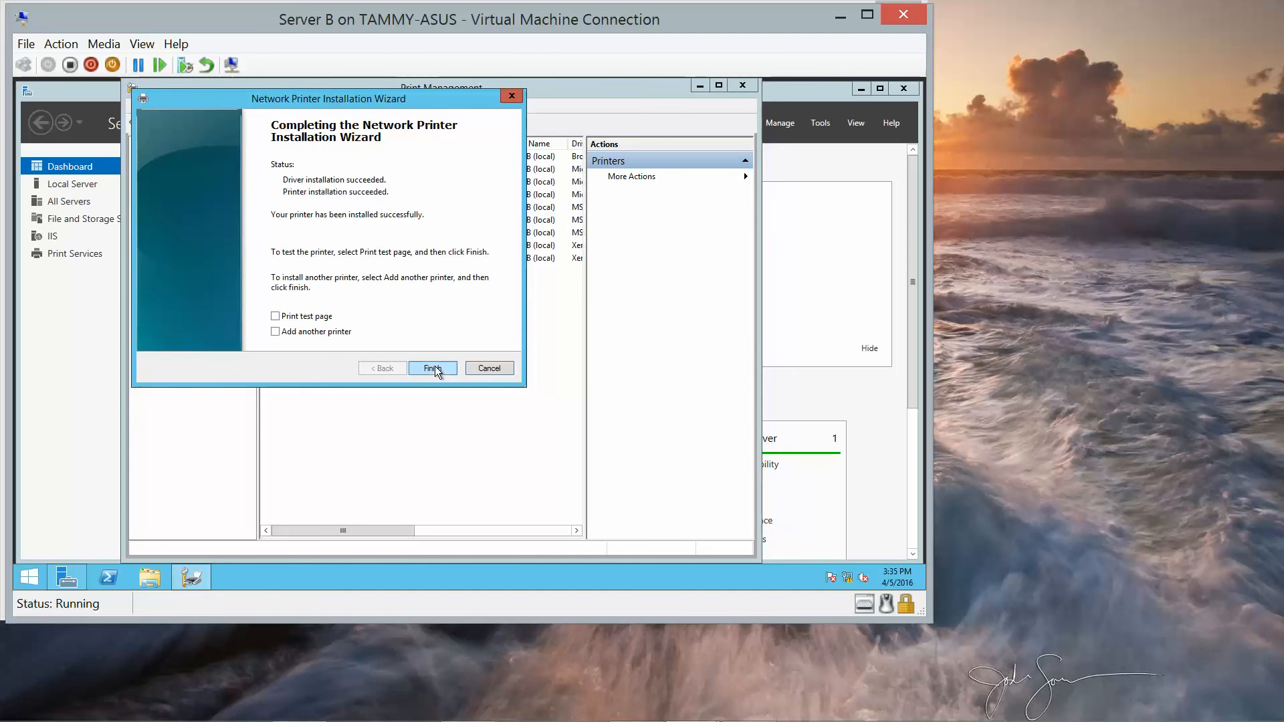
click(433, 368)
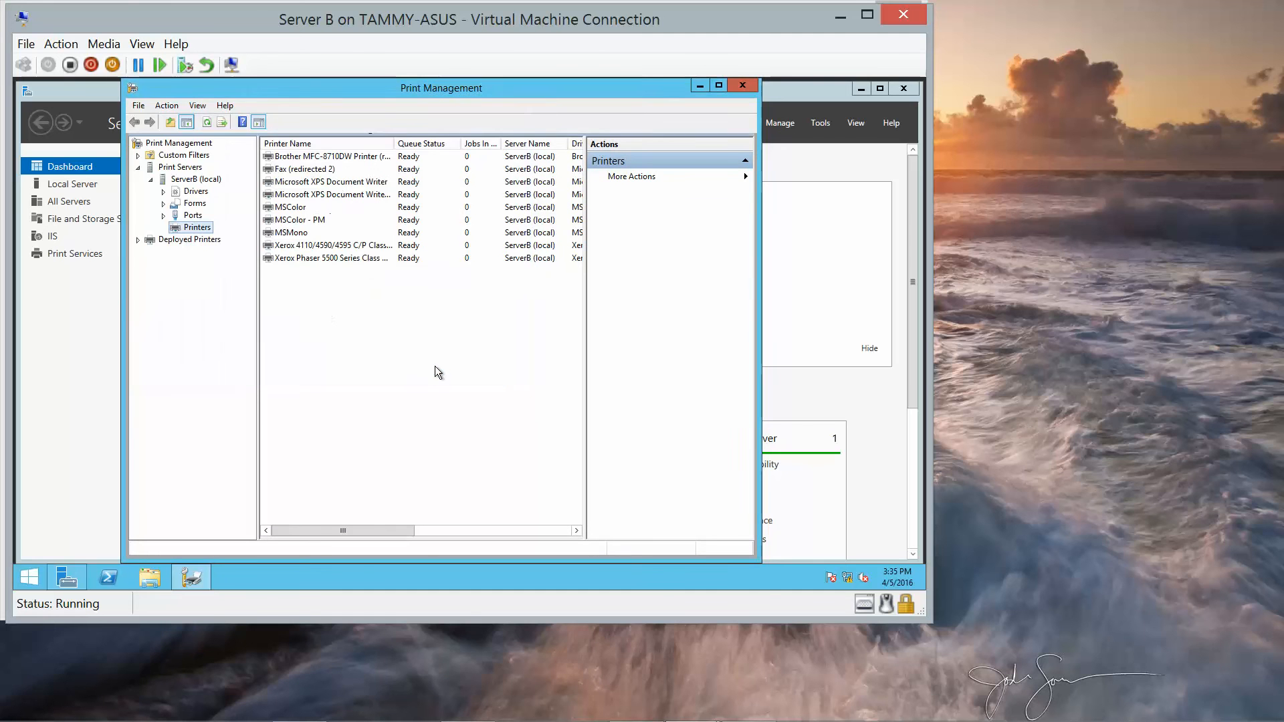
click(295, 219)
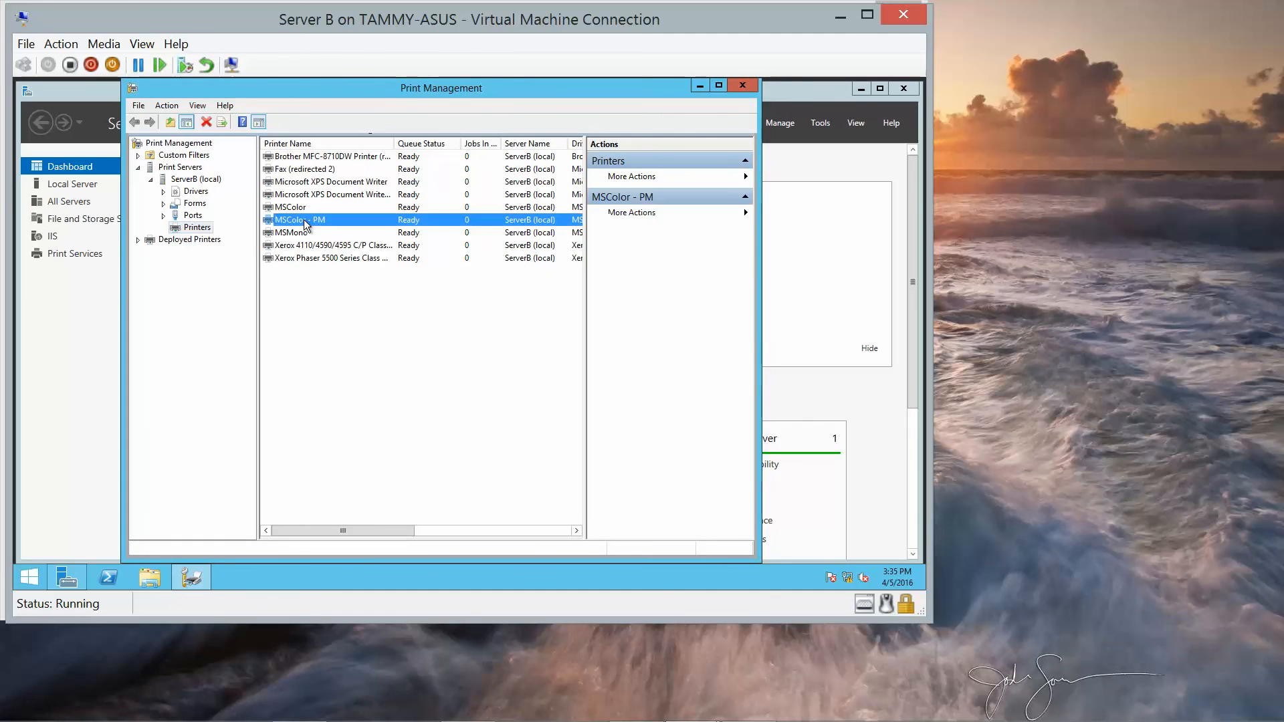
right_click(299, 219)
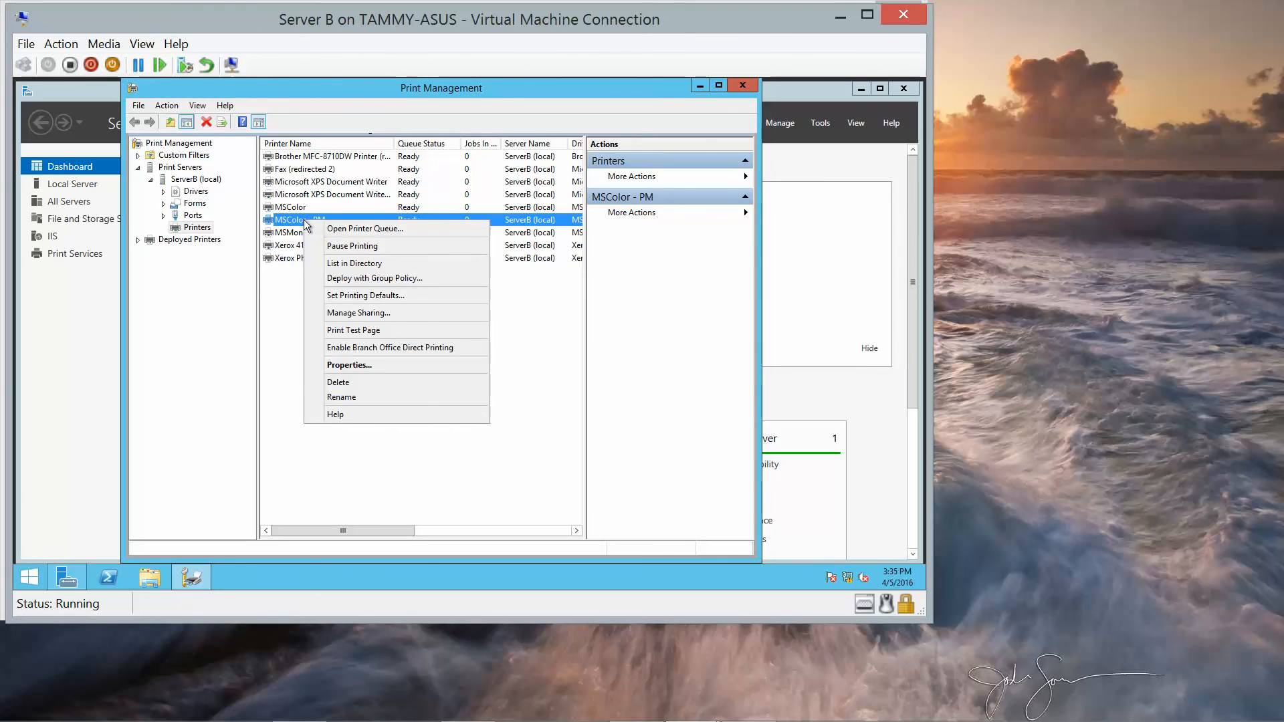
mouse_move(353, 246)
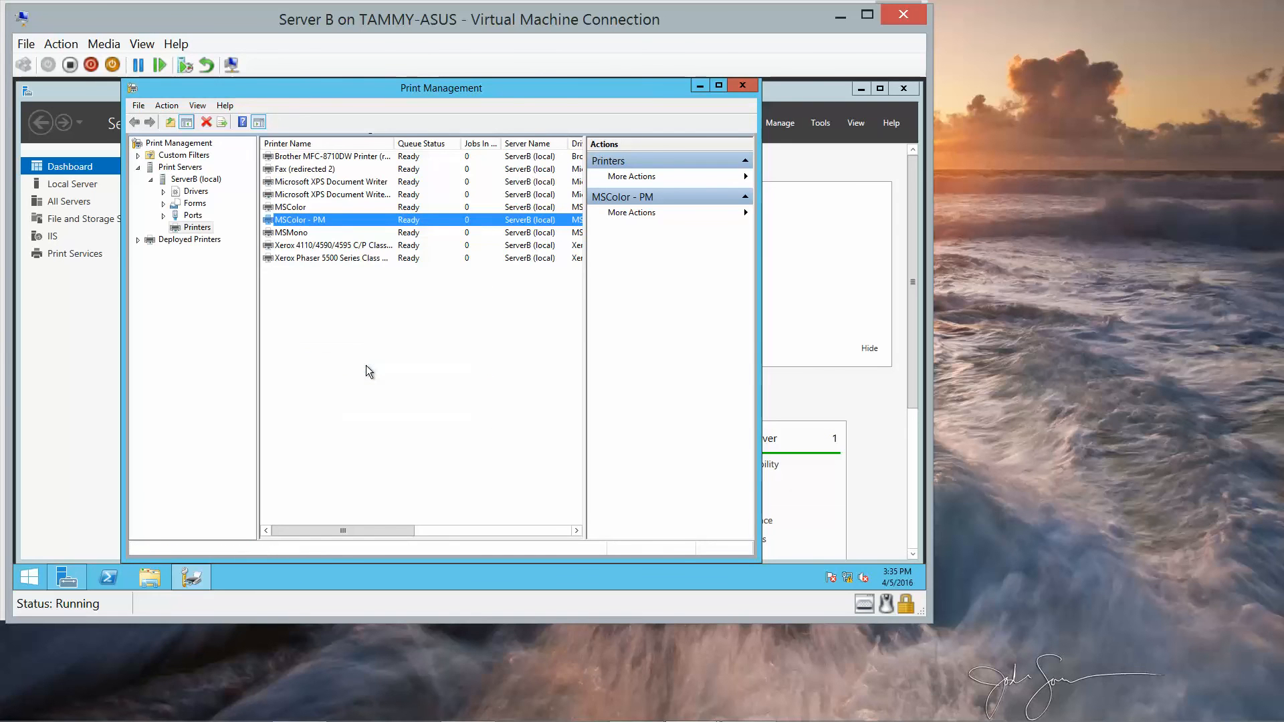
Step: Show the Advanced settings in MSColor - PM's properties
double_click(298, 219)
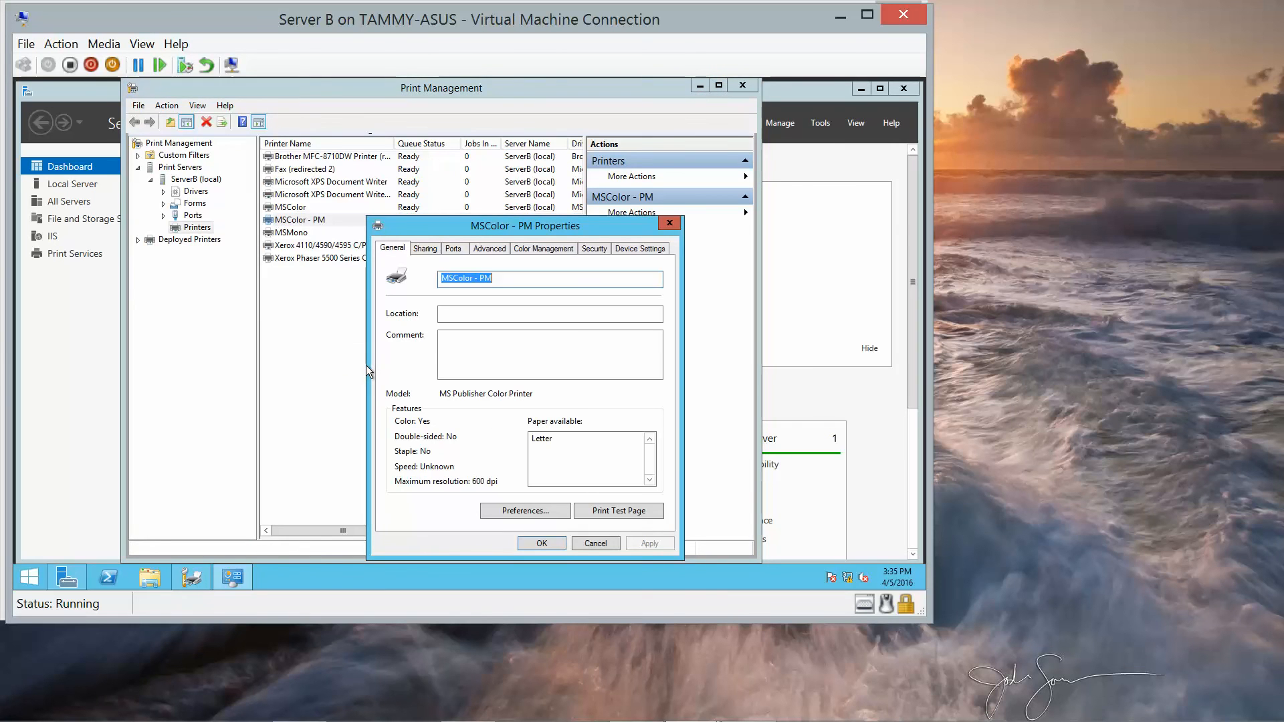
mouse_move(418, 307)
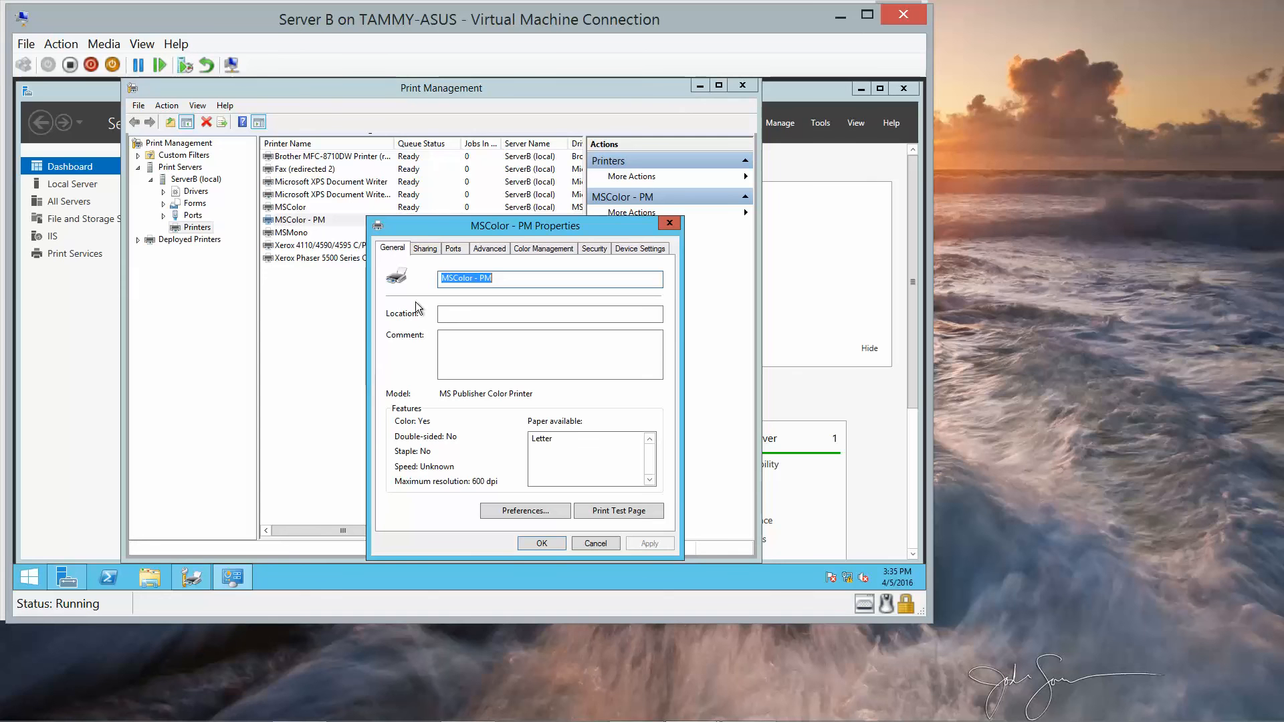
click(489, 248)
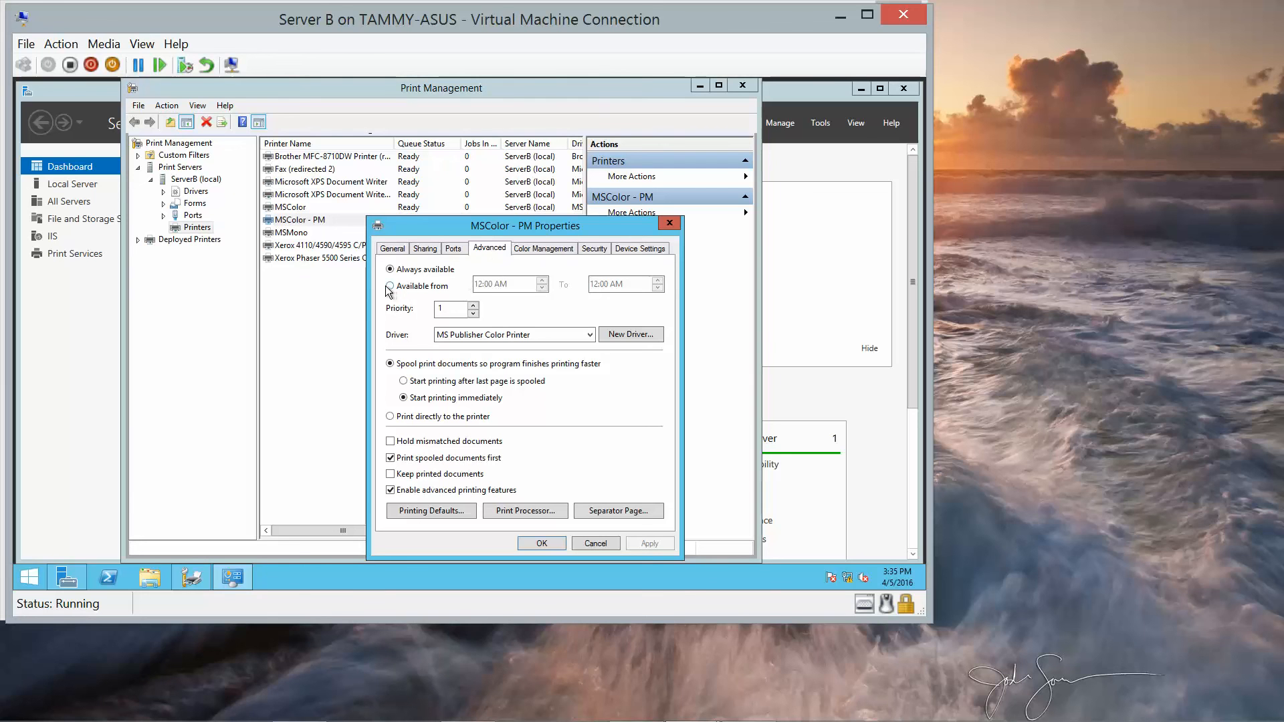
Step: Limit MSColor - PM availability to 9:00 AM–5:00 PM, then view its security permissions
click(391, 285)
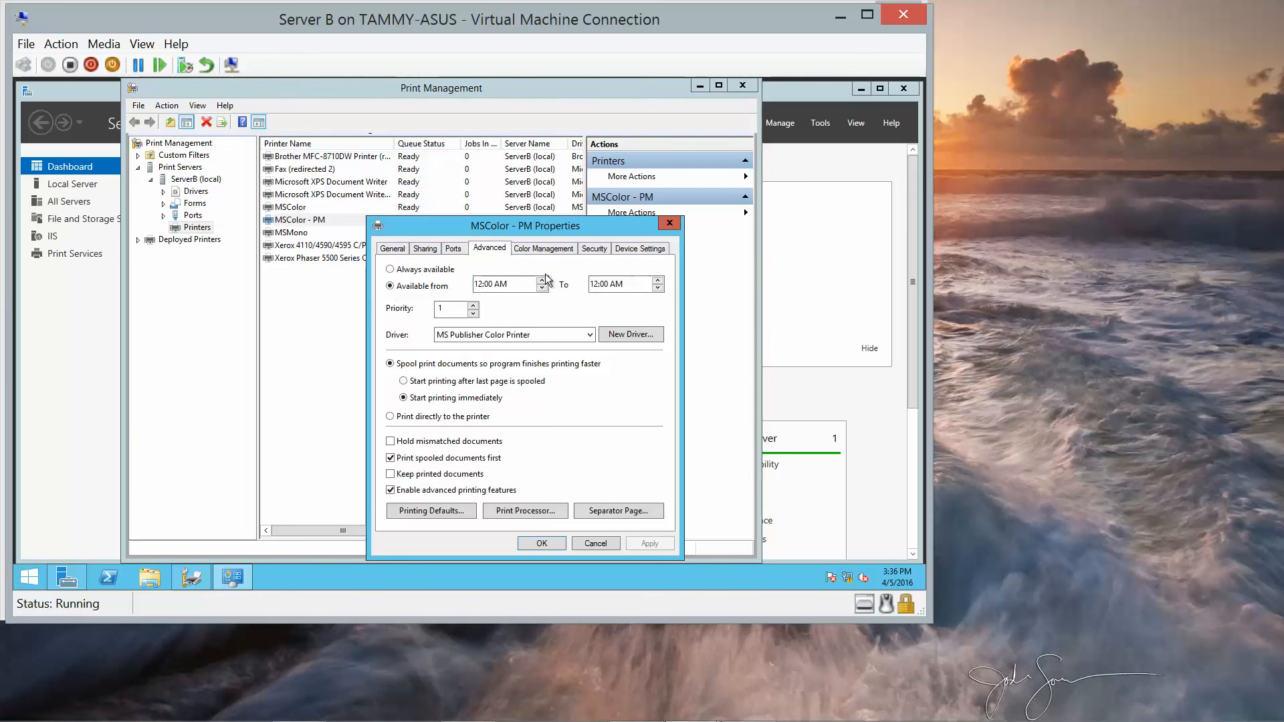
click(541, 284)
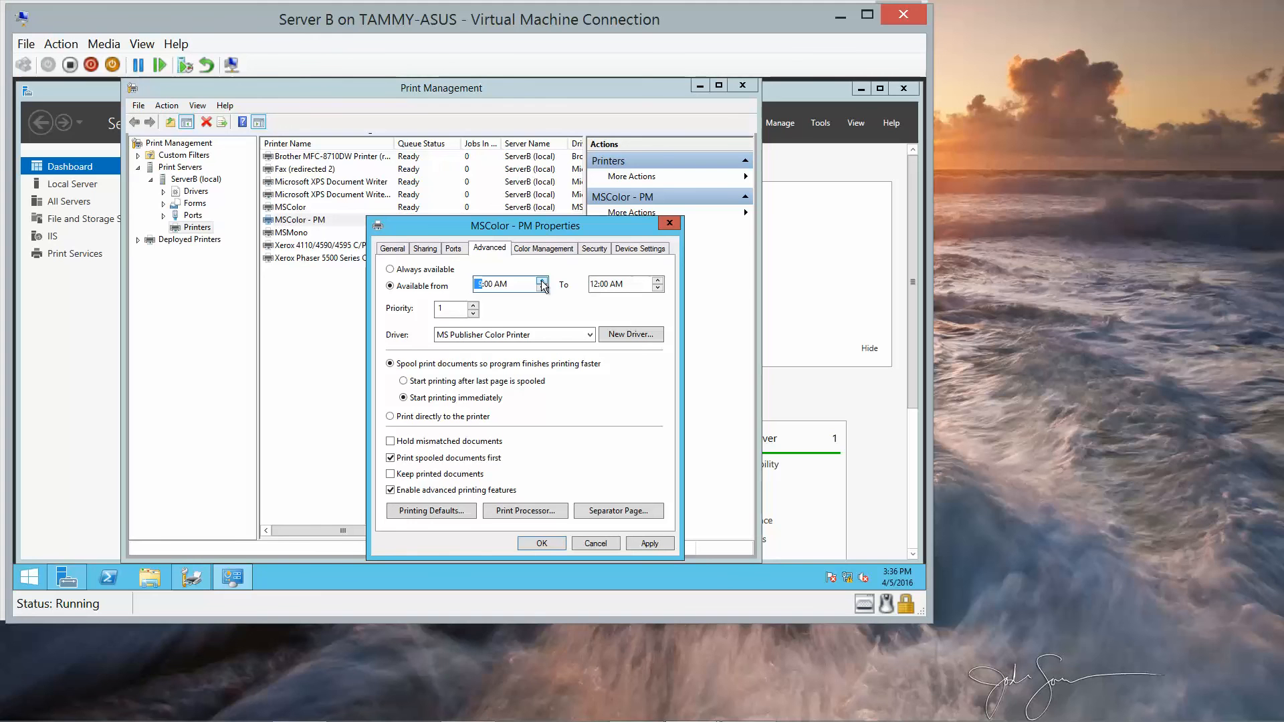
click(541, 281)
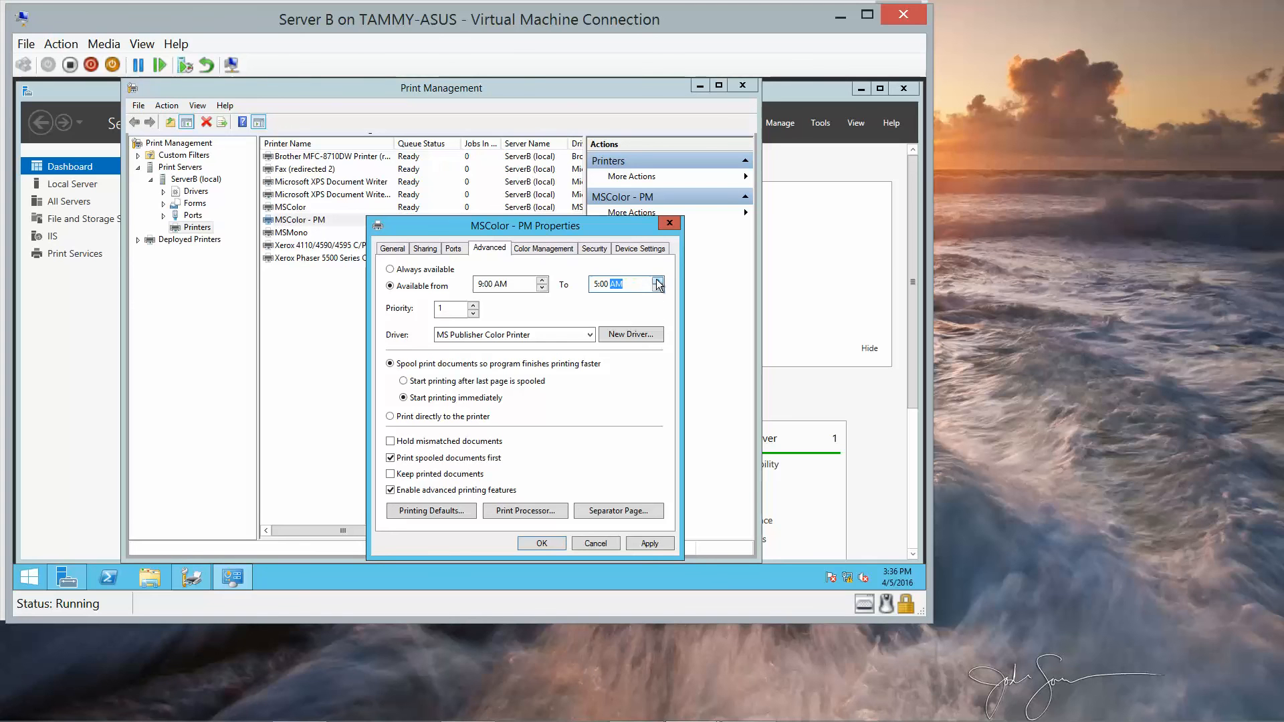
click(657, 280)
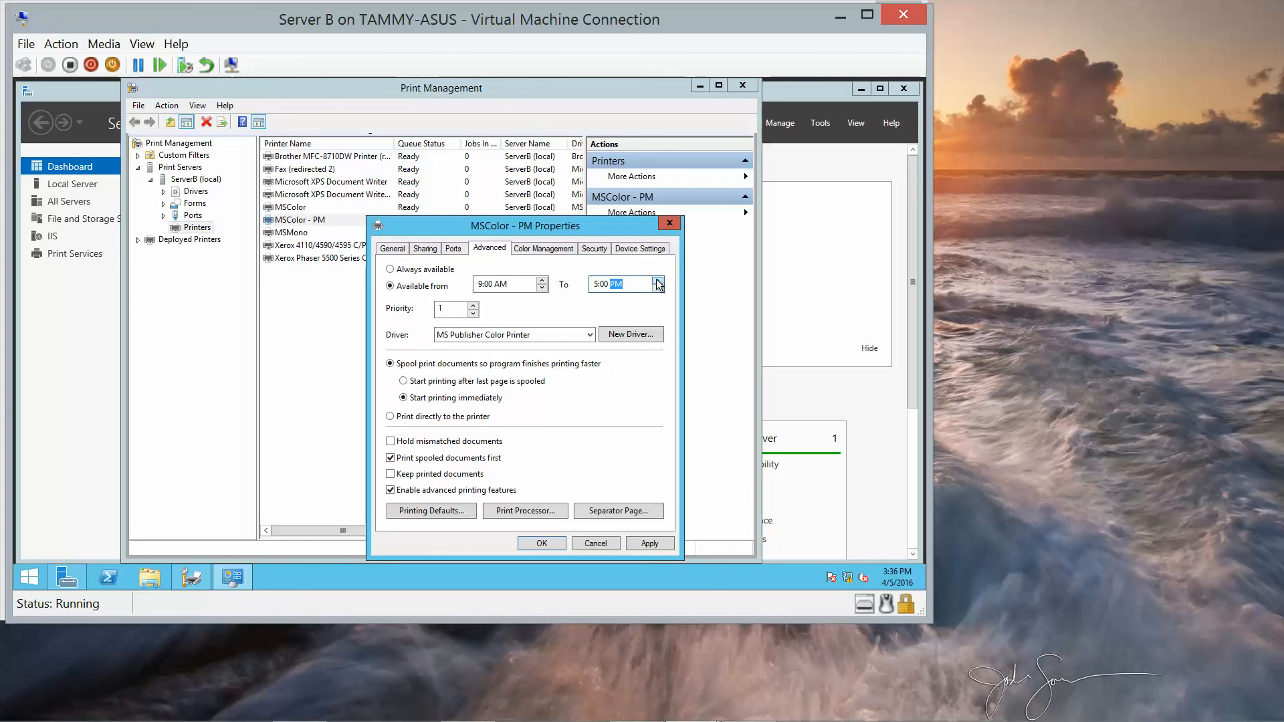
mouse_move(576, 514)
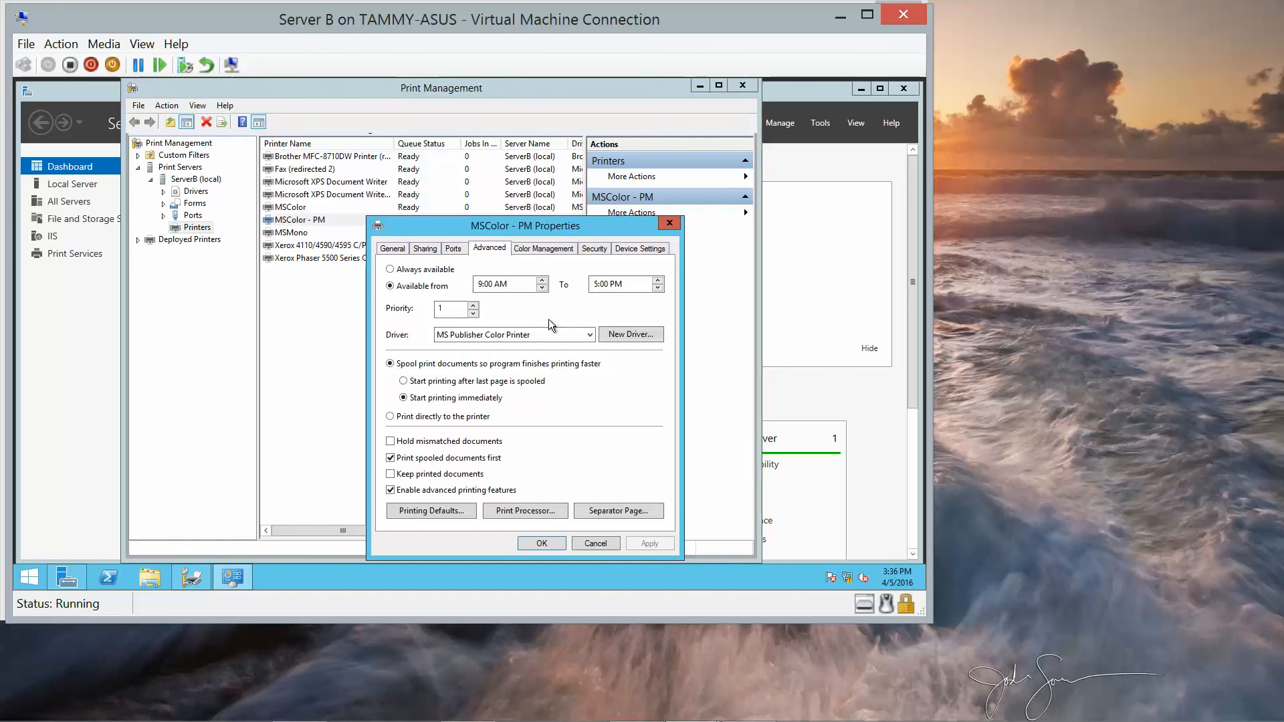
click(593, 248)
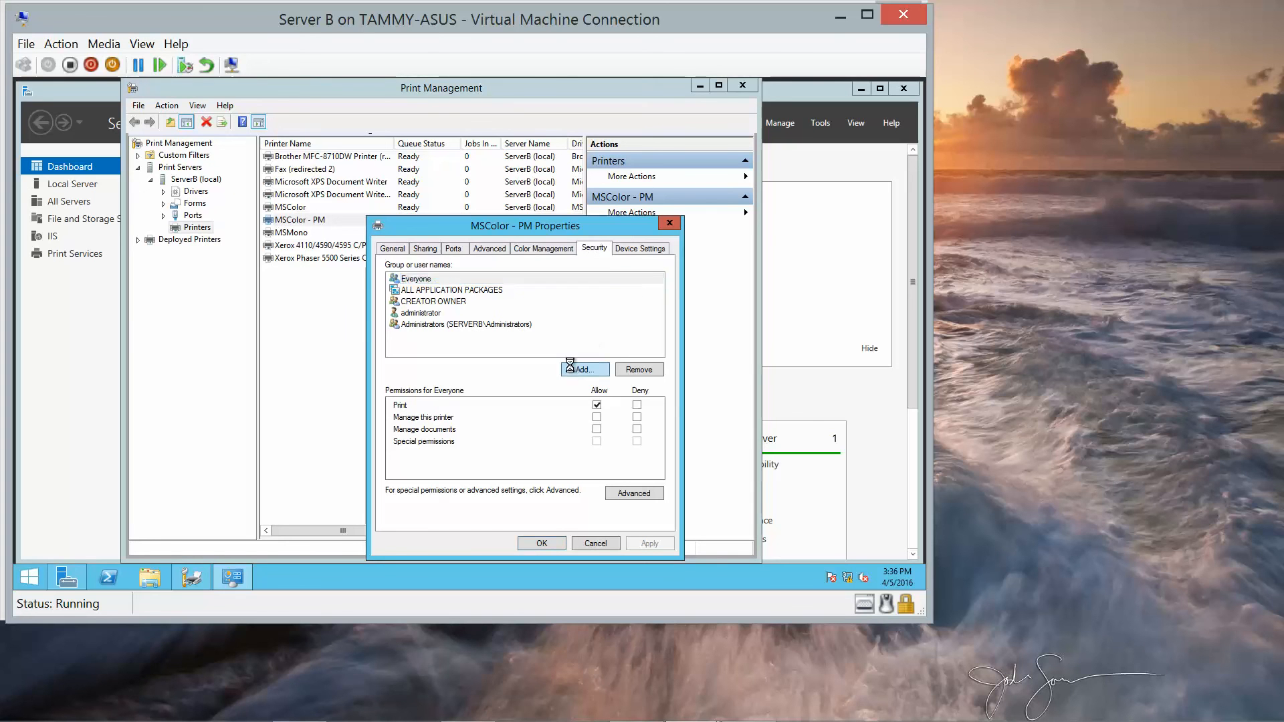
Step: Remove Domain Users from MSColor - PM's permissions and open the add-group picker
click(584, 369)
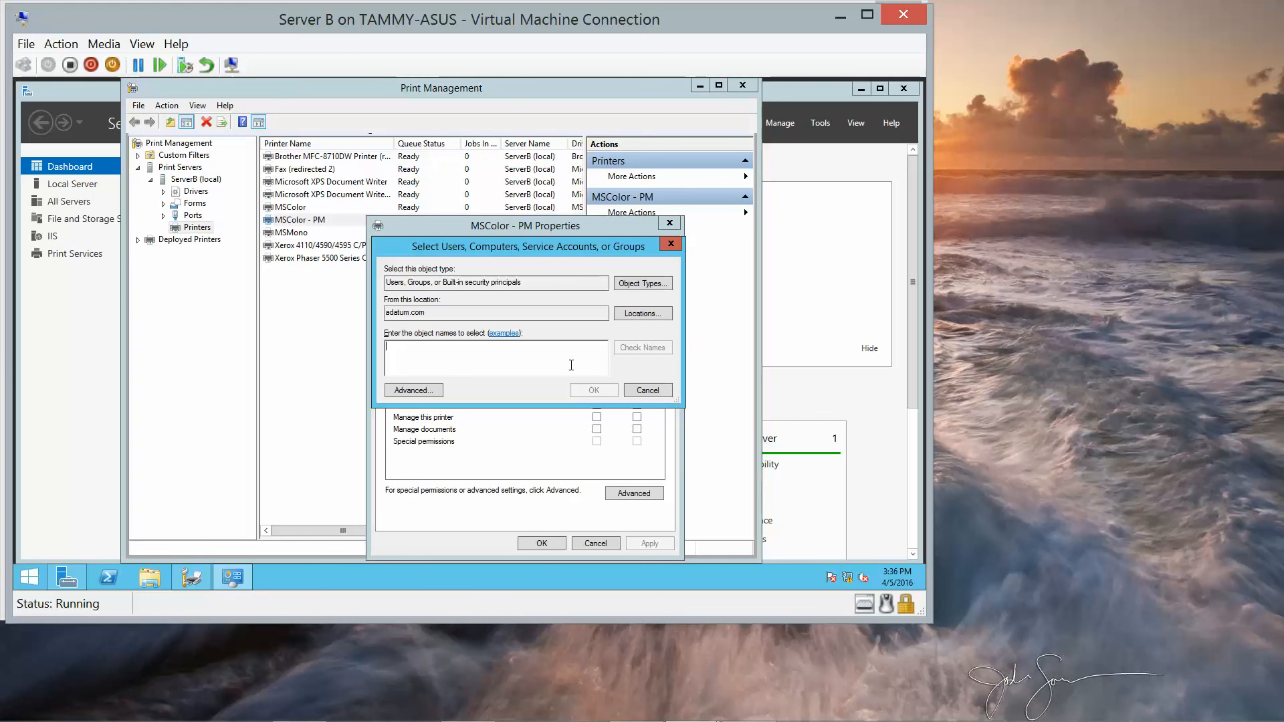
text(dom)
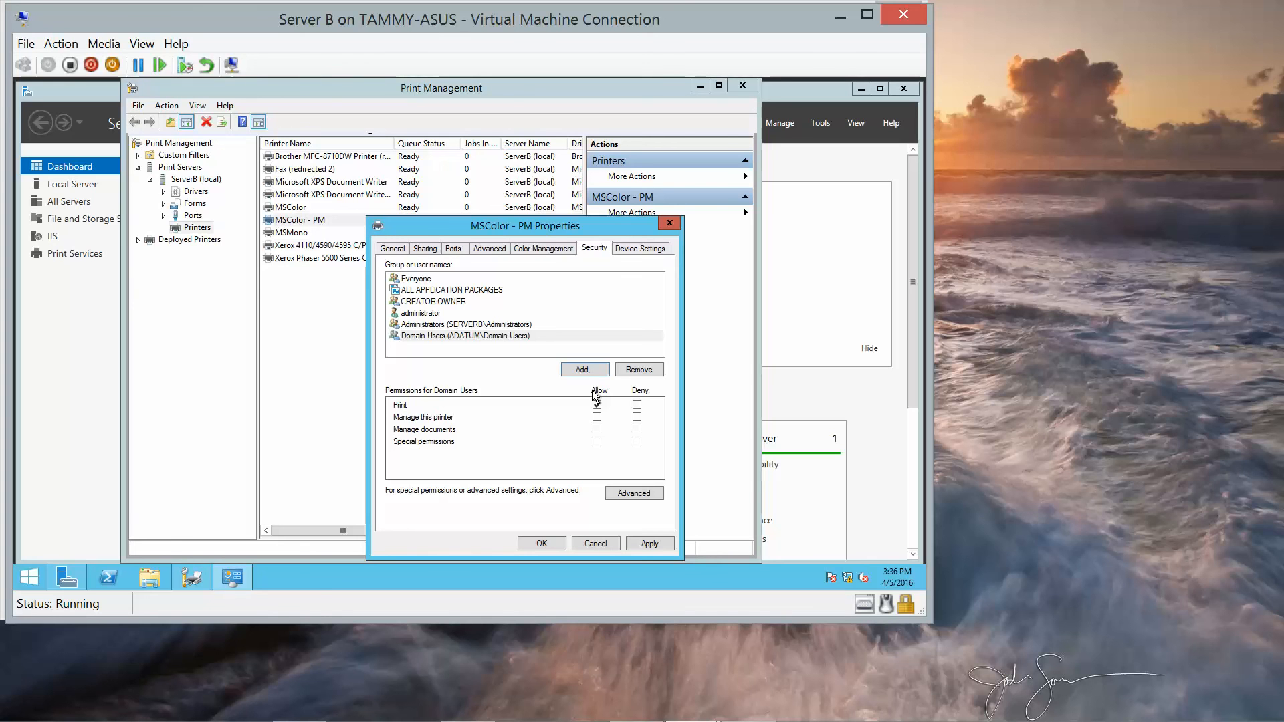
click(596, 405)
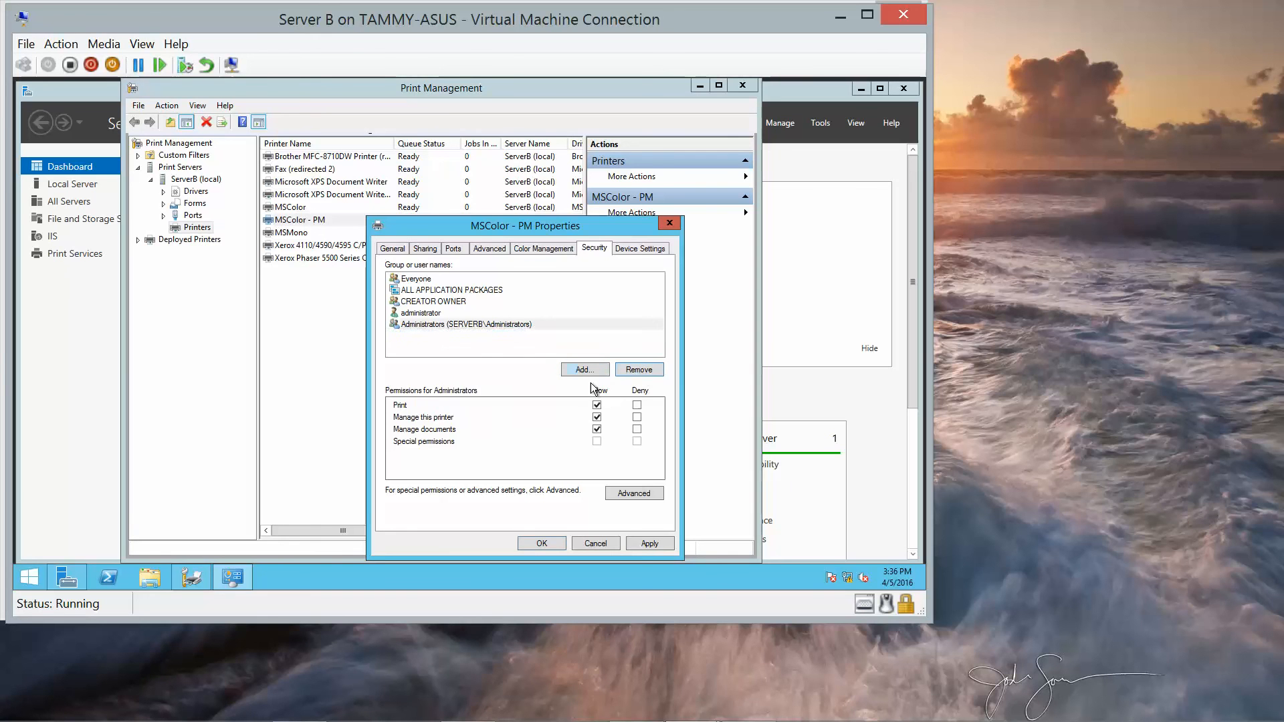
click(584, 369)
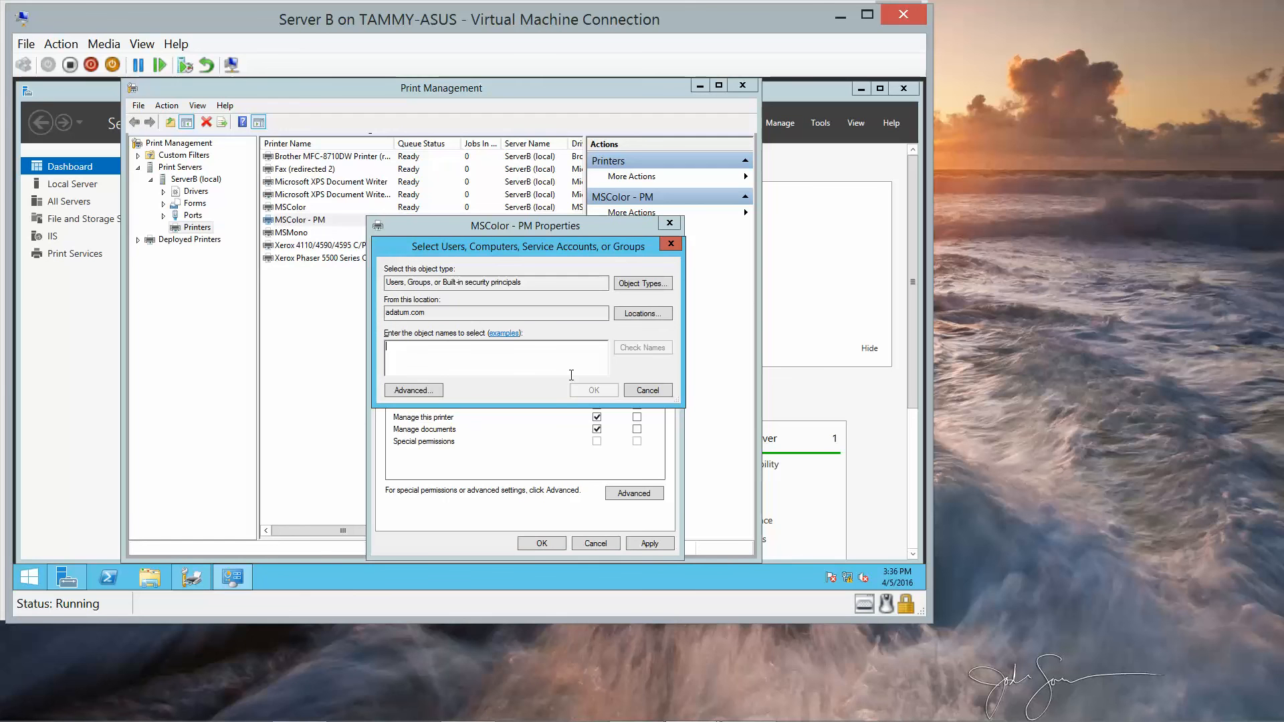
Step: Check the name 'domain ad' and dismiss the Name Not Found warning
text(domain adminis)
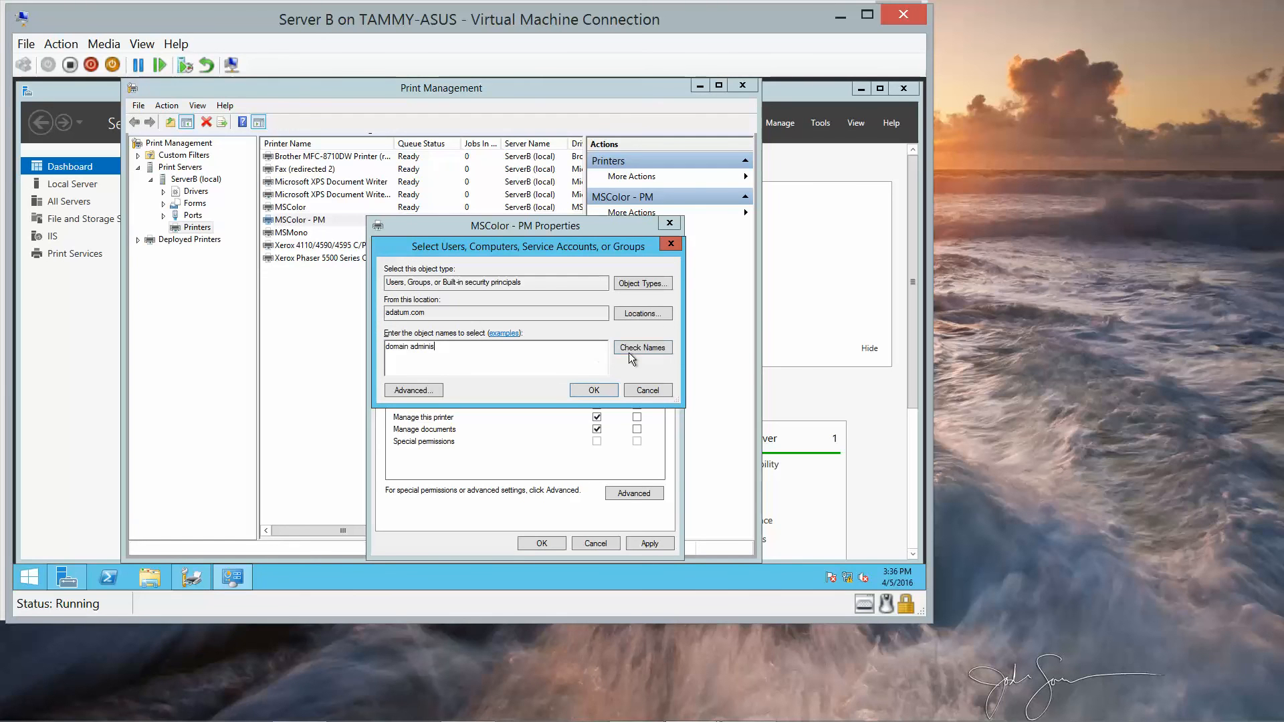
click(643, 346)
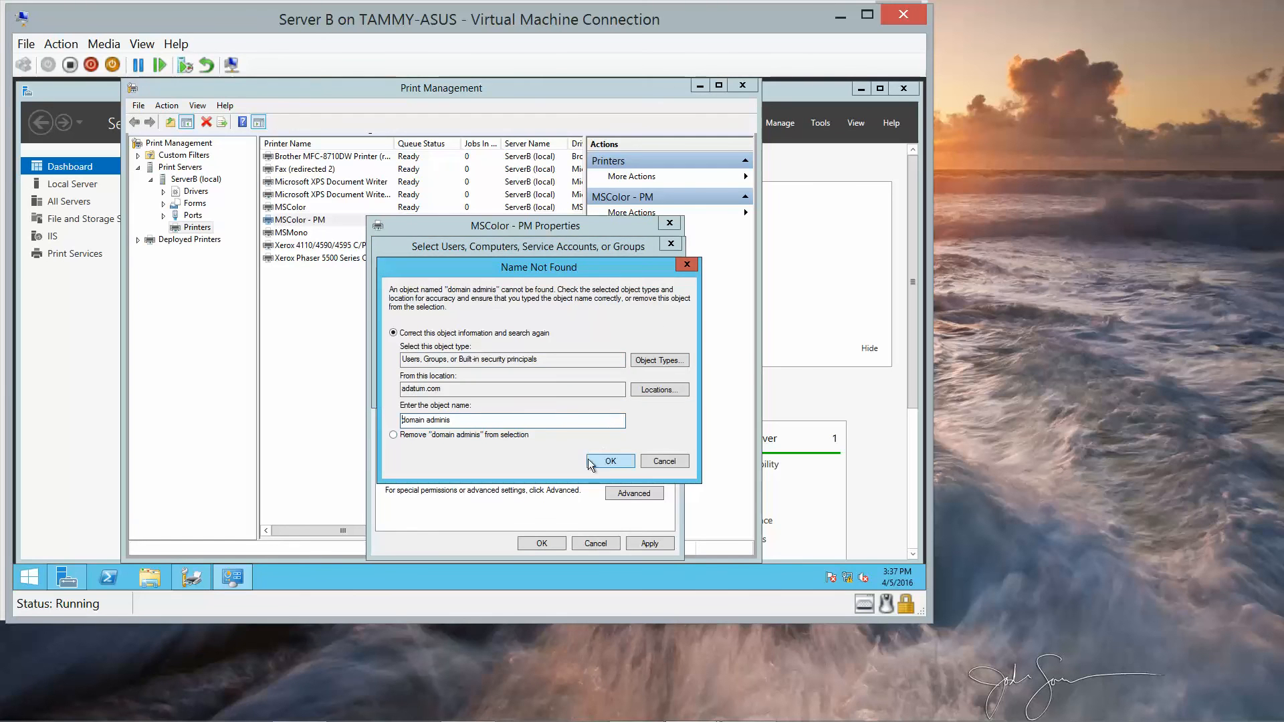
mouse_move(568, 414)
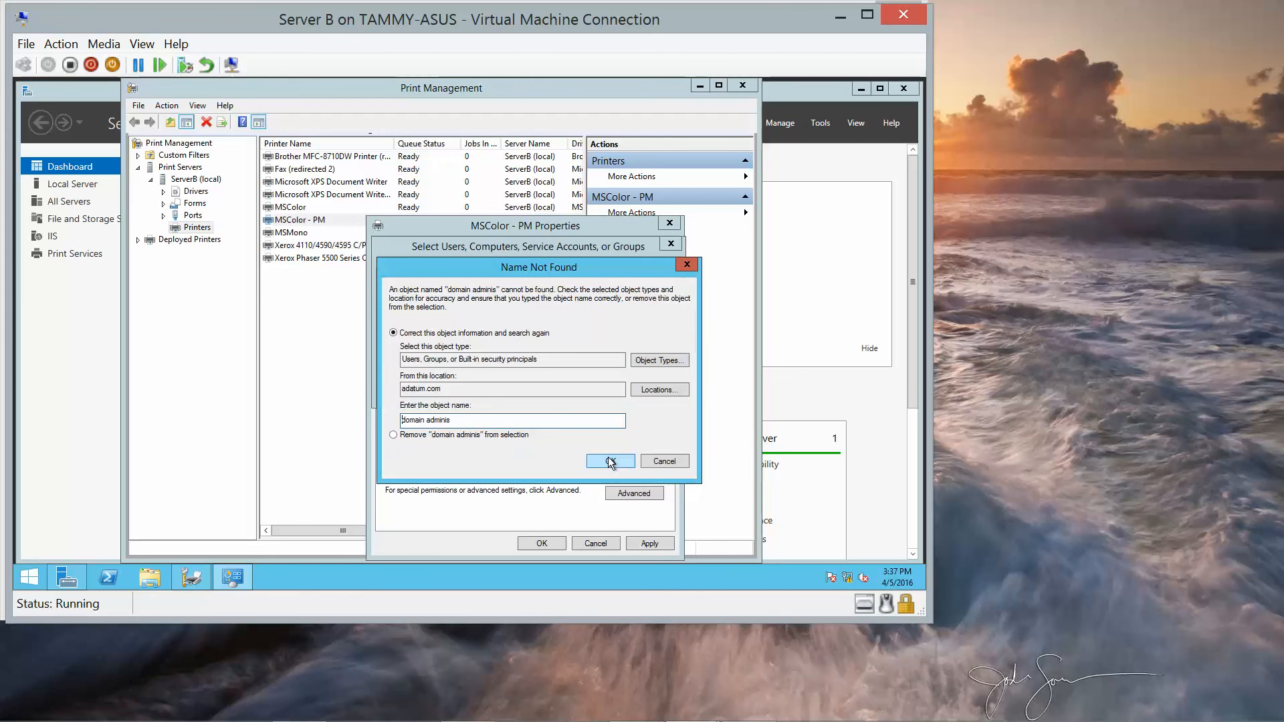
click(610, 460)
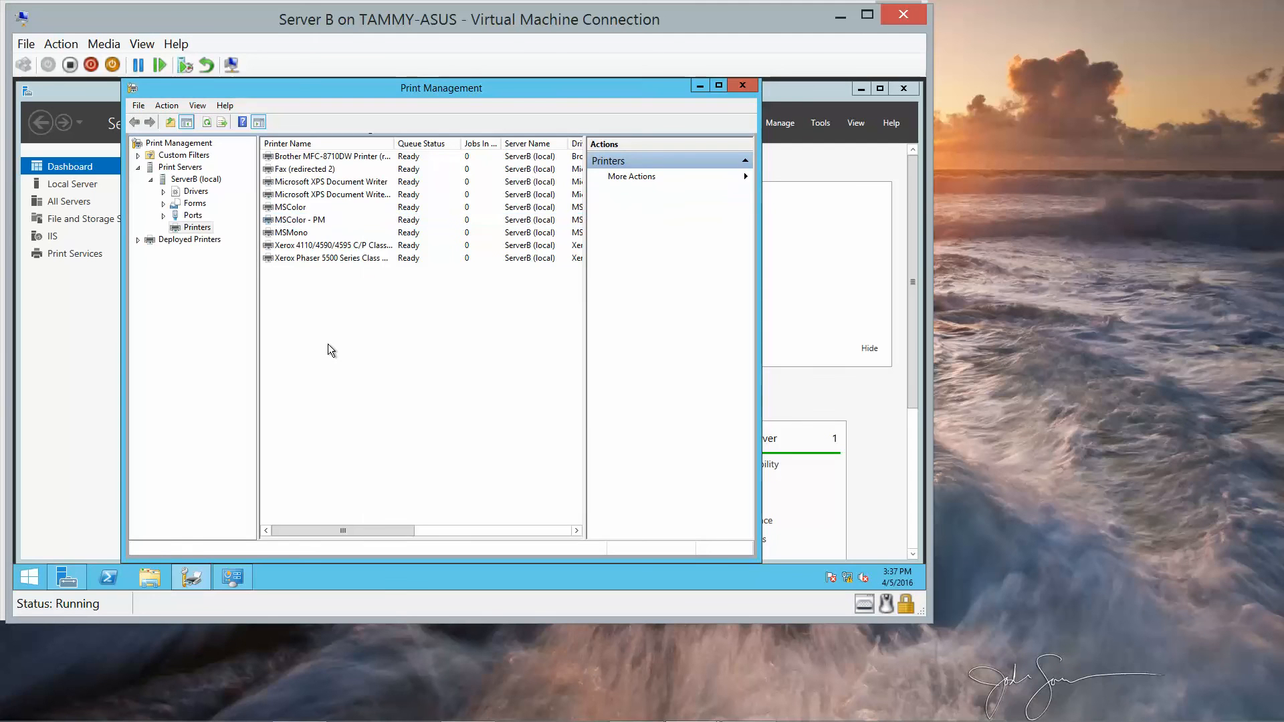
mouse_move(610, 705)
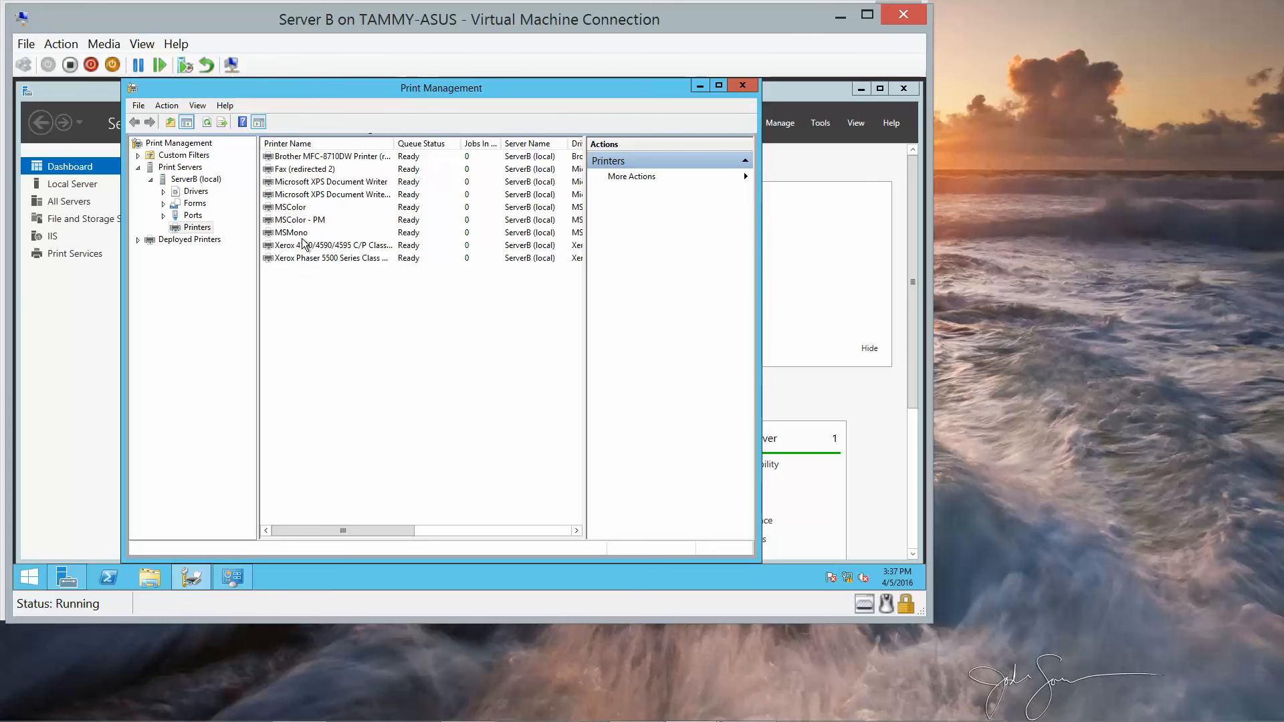
Step: In MSColor - PM's properties, look up 'domain' and add Domain Admins with Print allowed
right_click(295, 219)
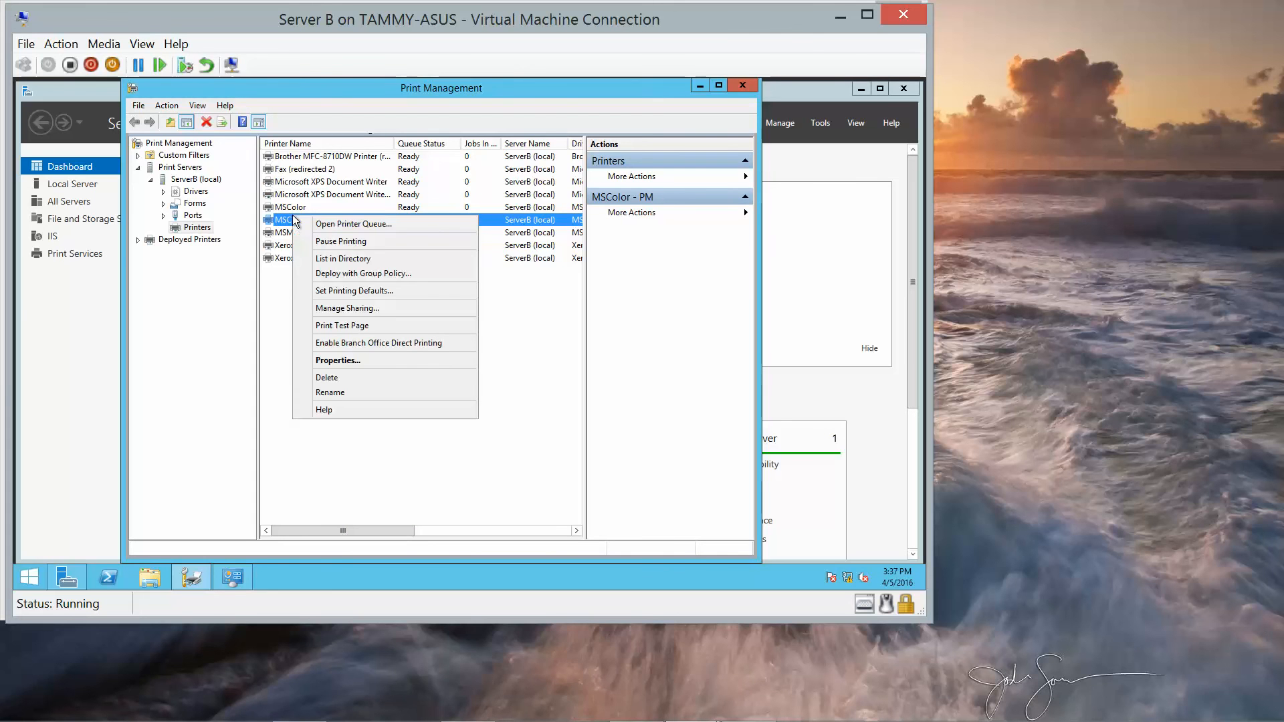
click(337, 361)
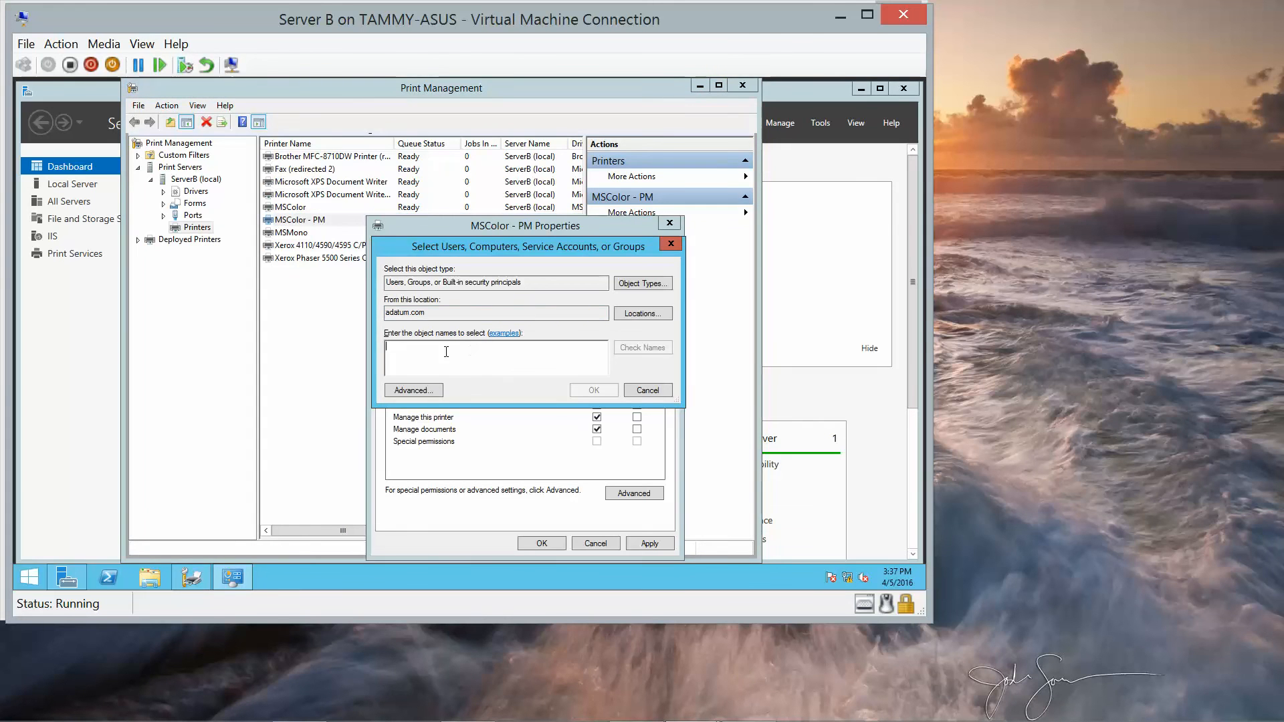
text(domain)
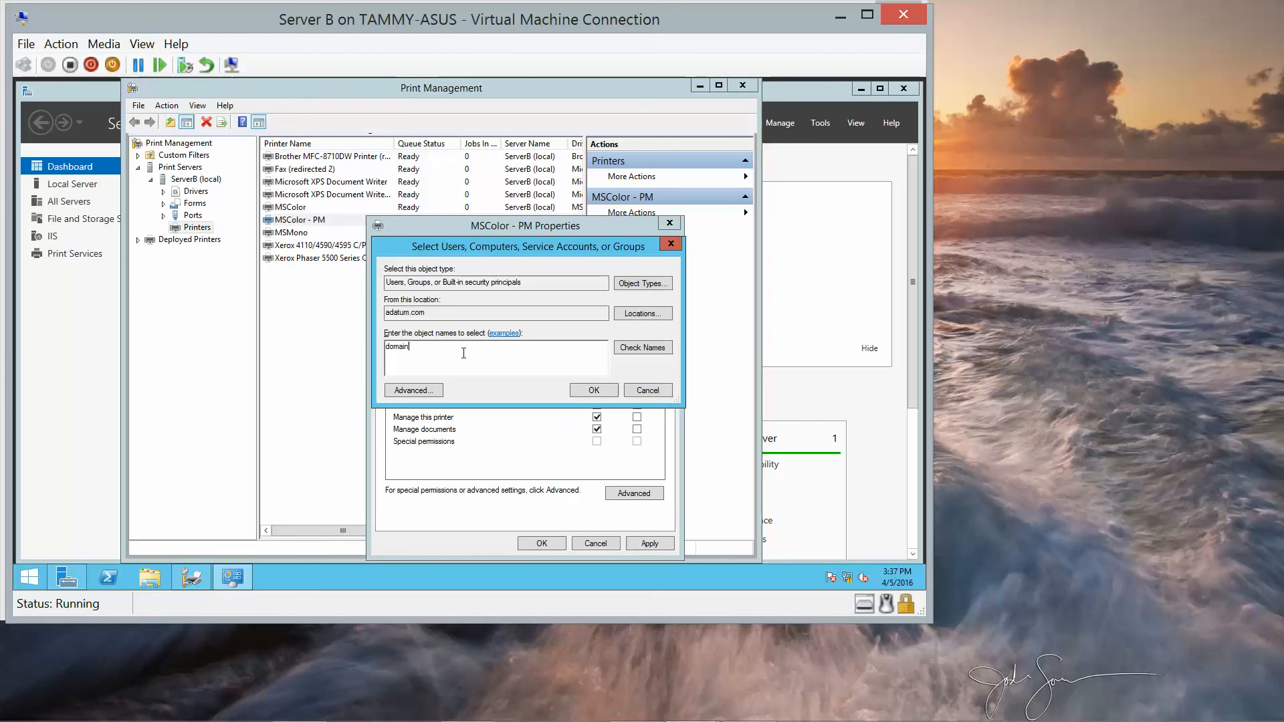
click(643, 347)
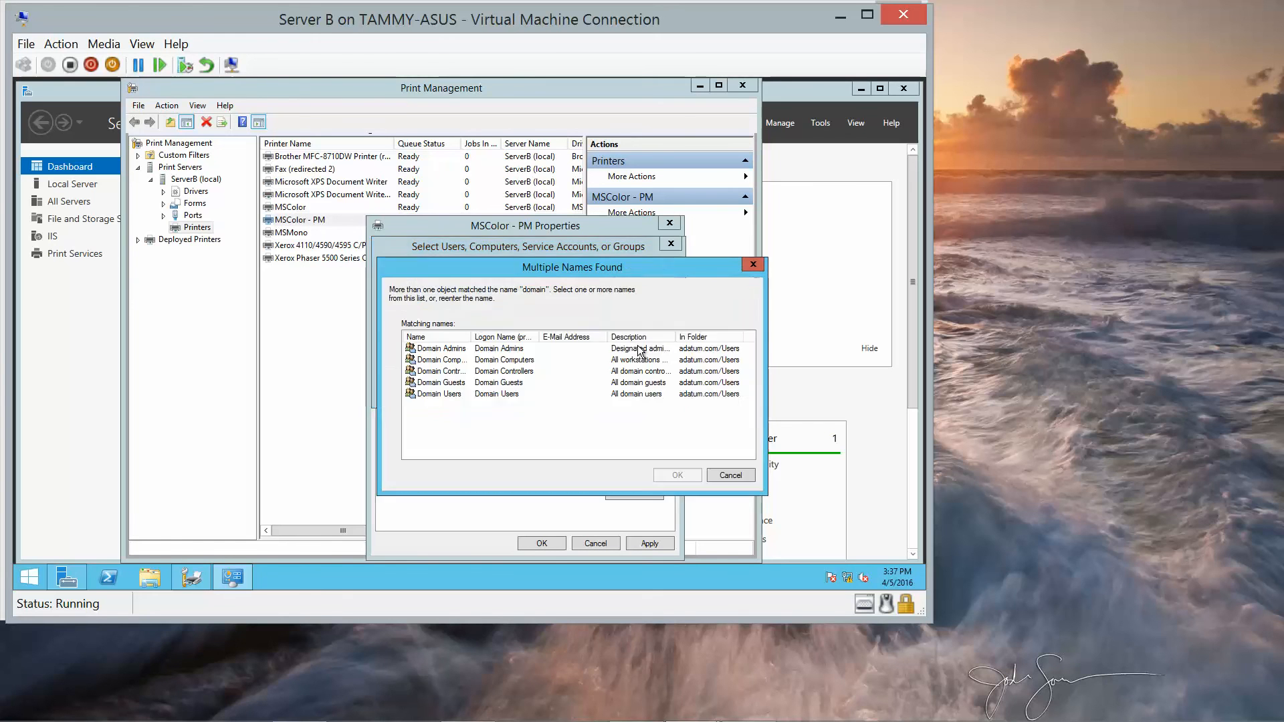
click(439, 348)
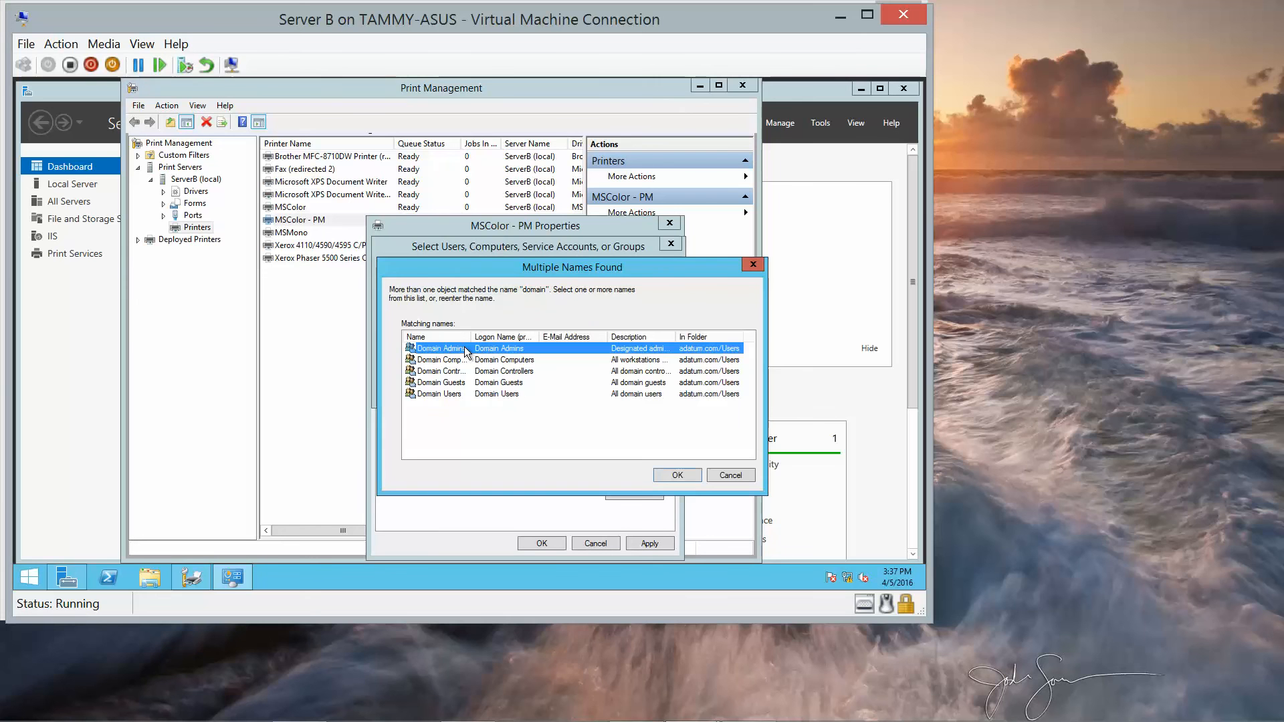
click(676, 475)
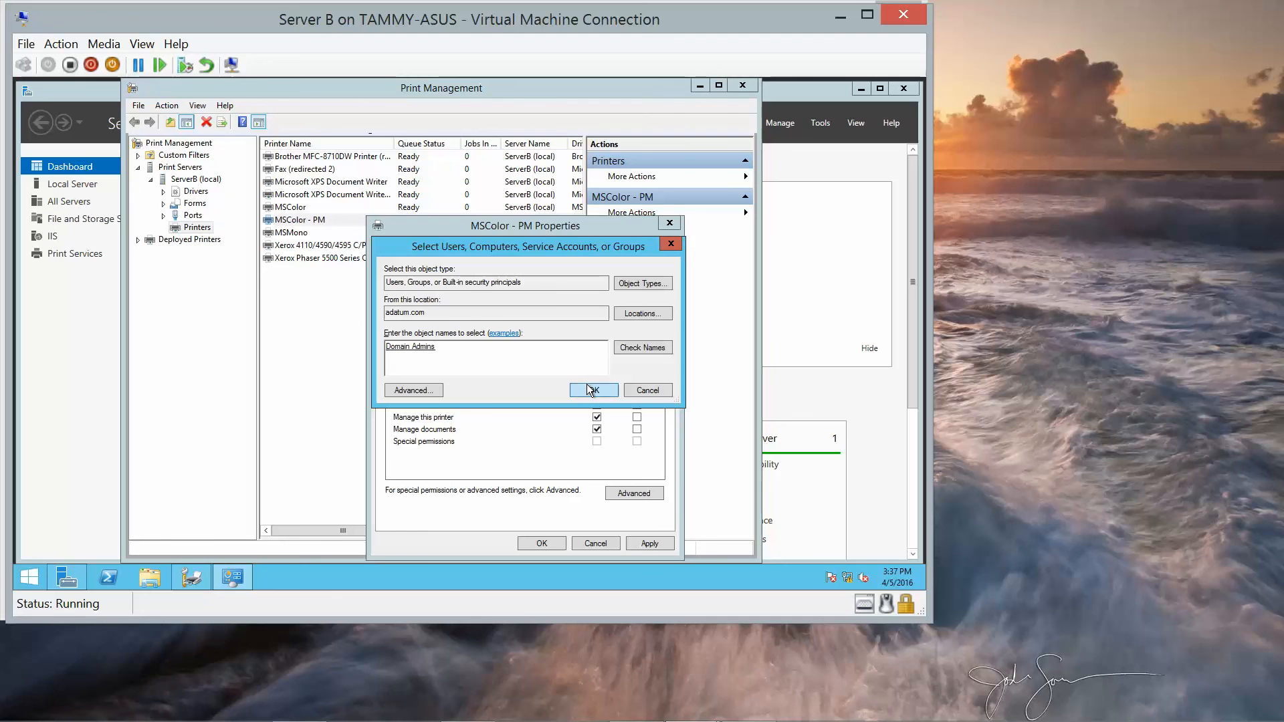
click(593, 389)
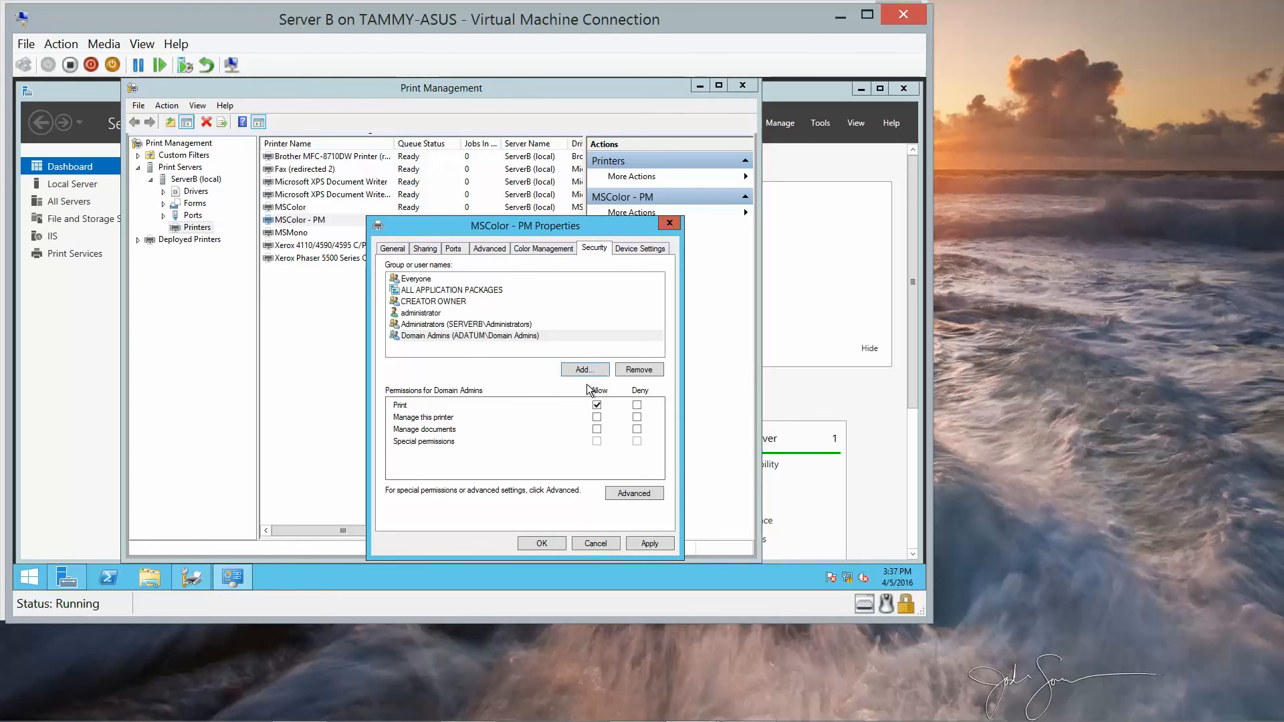
click(598, 405)
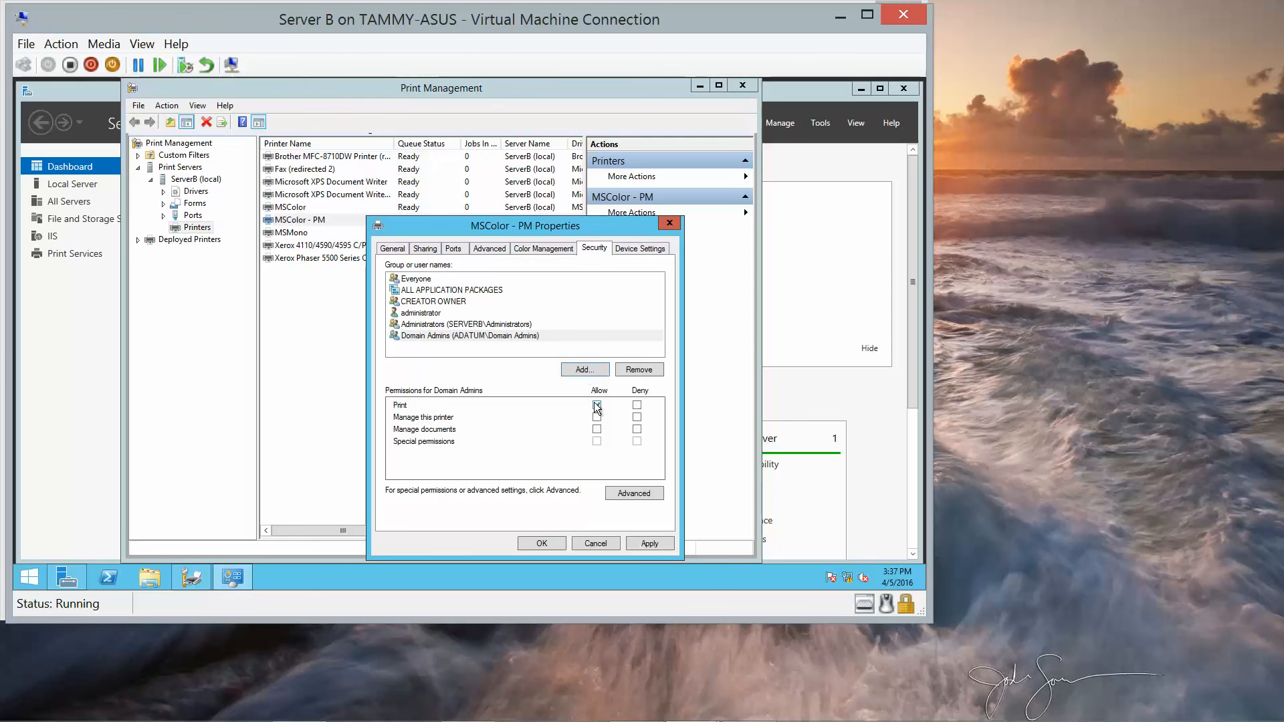
click(597, 404)
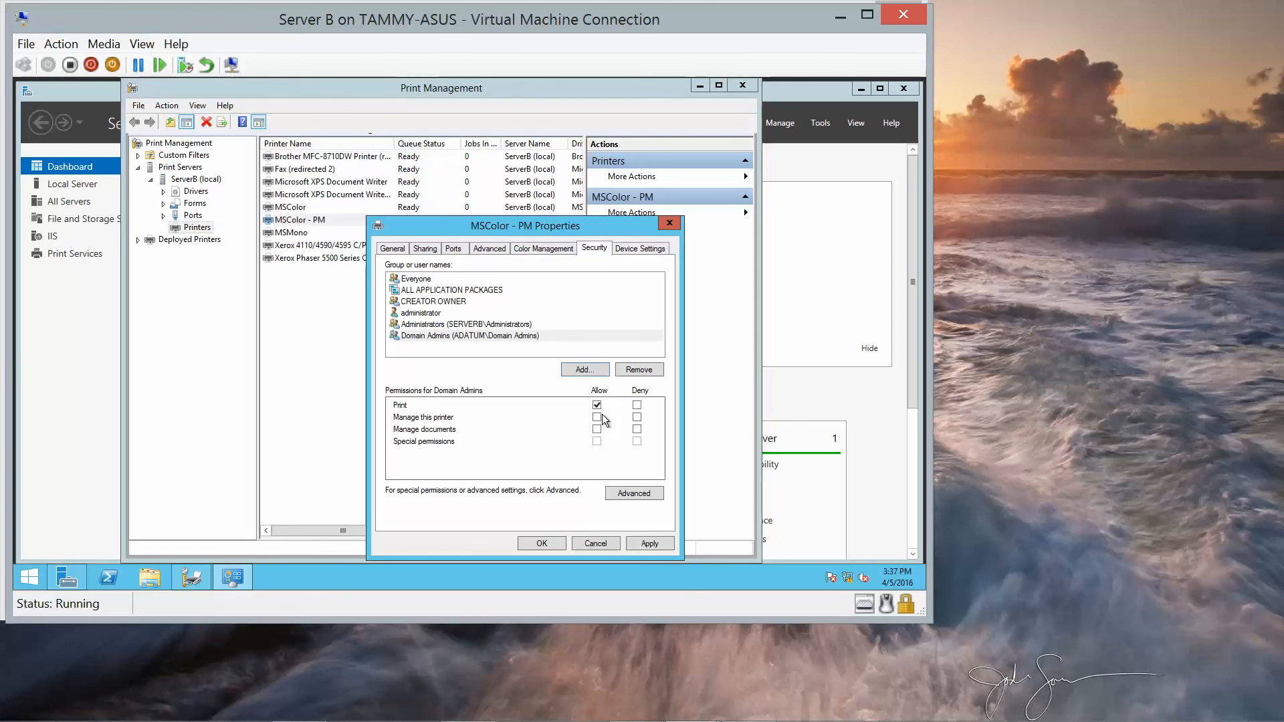
mouse_move(518, 375)
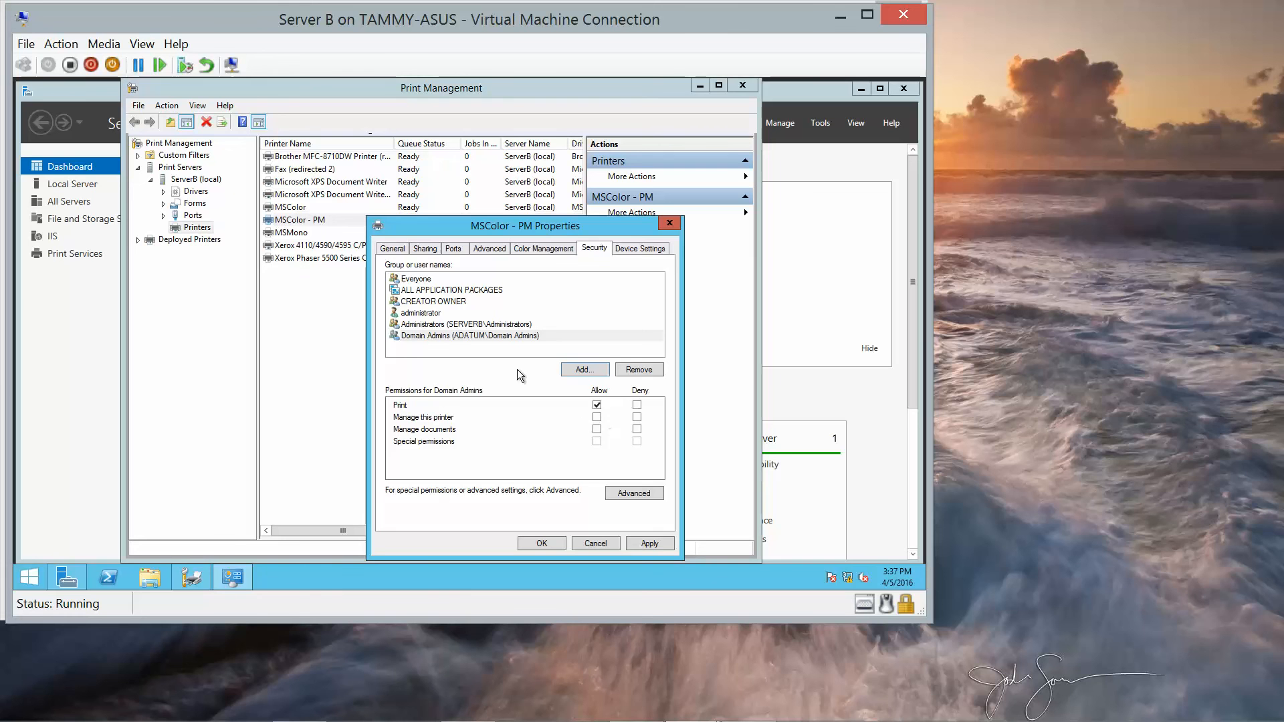
Step: Select the Everyone entry in MSColor - PM's permissions and remove it
click(416, 279)
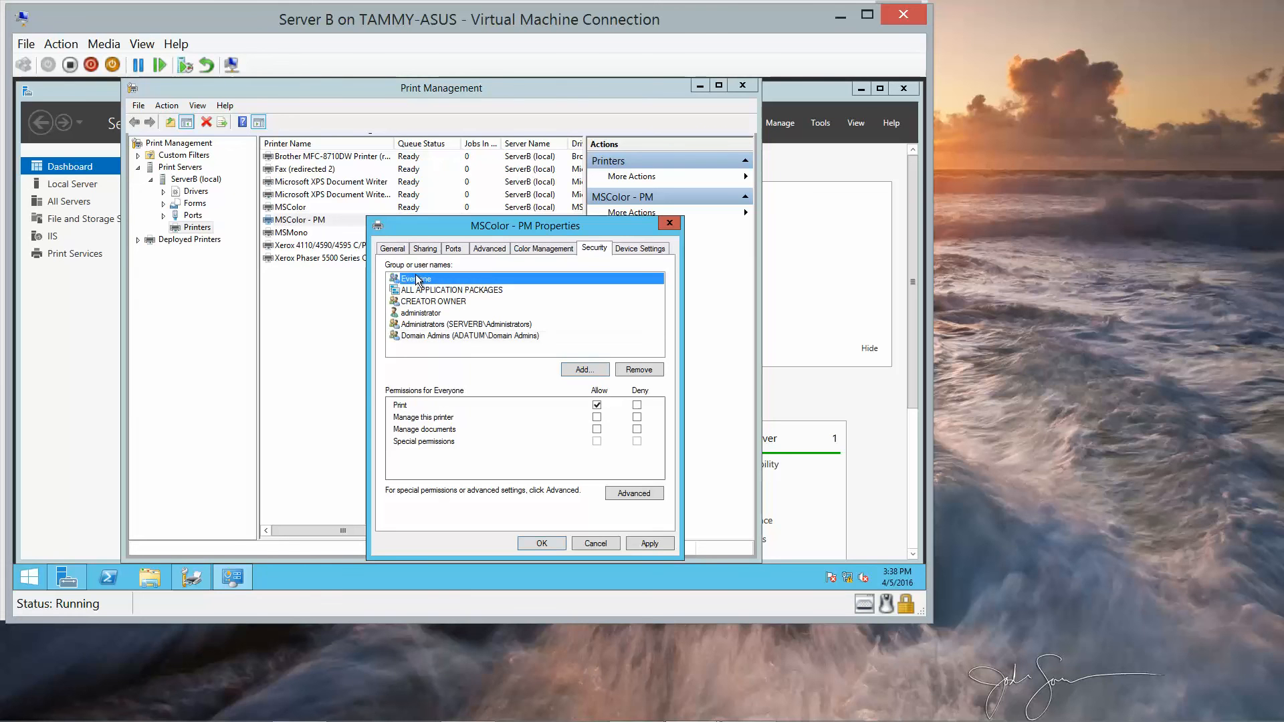
click(639, 369)
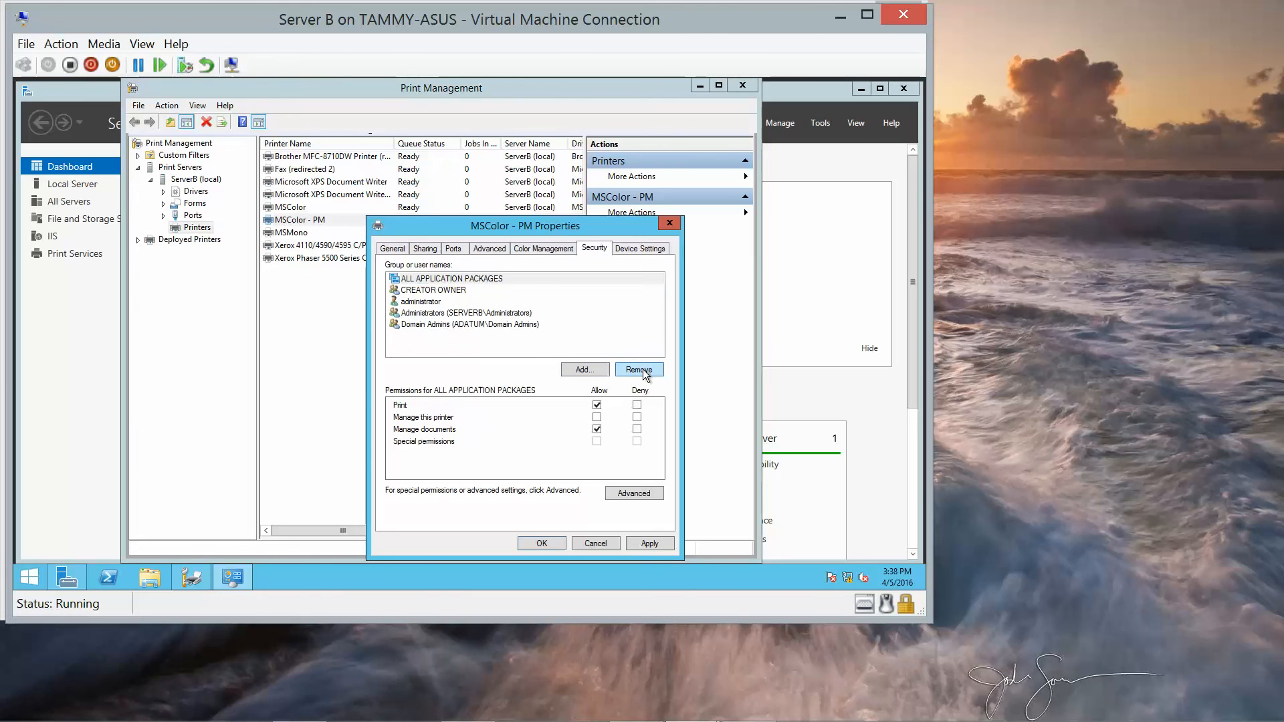
mouse_move(604, 430)
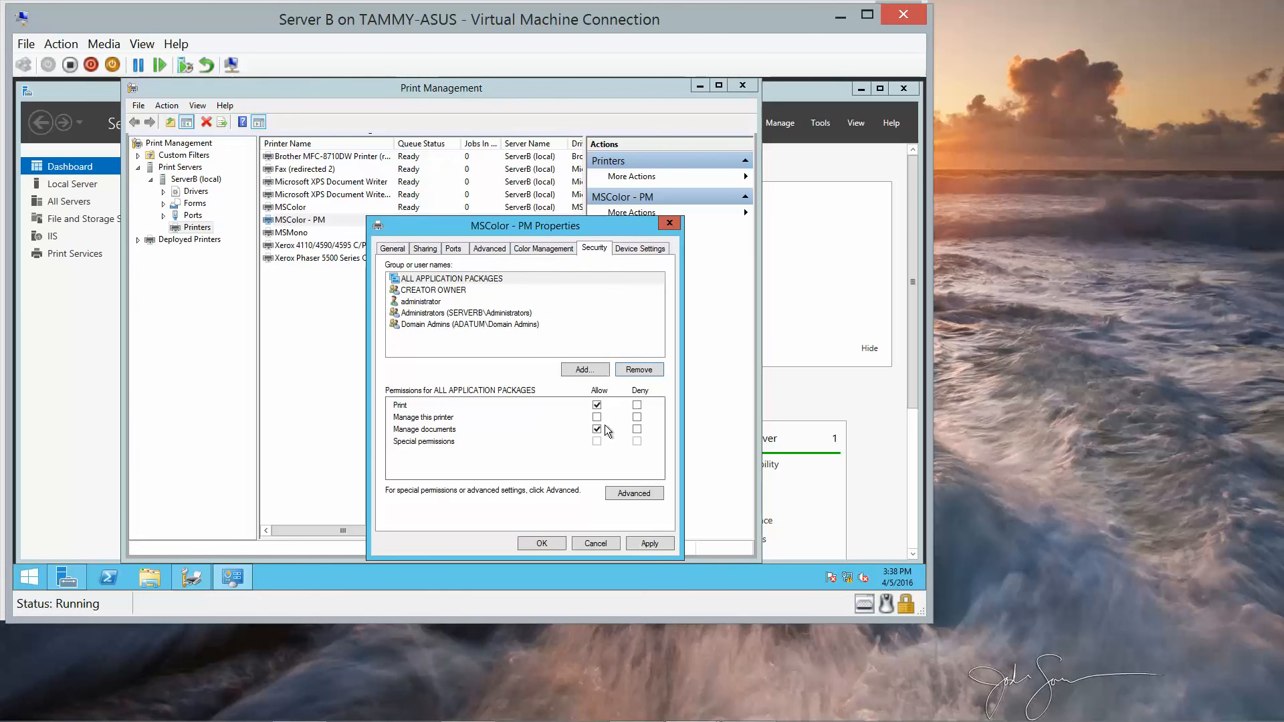
mouse_move(591, 501)
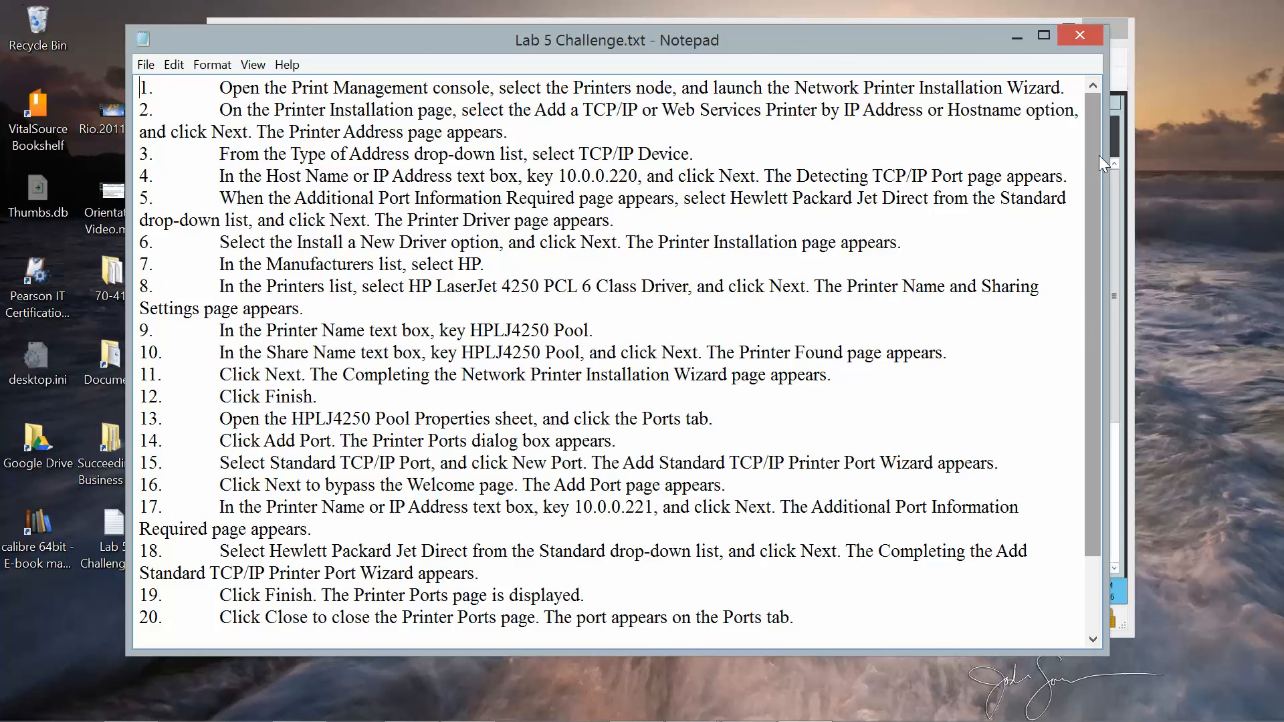
Step: Scroll Lab 5 Challenge.txt down to step 22 on printer pooling
scroll(down, 3)
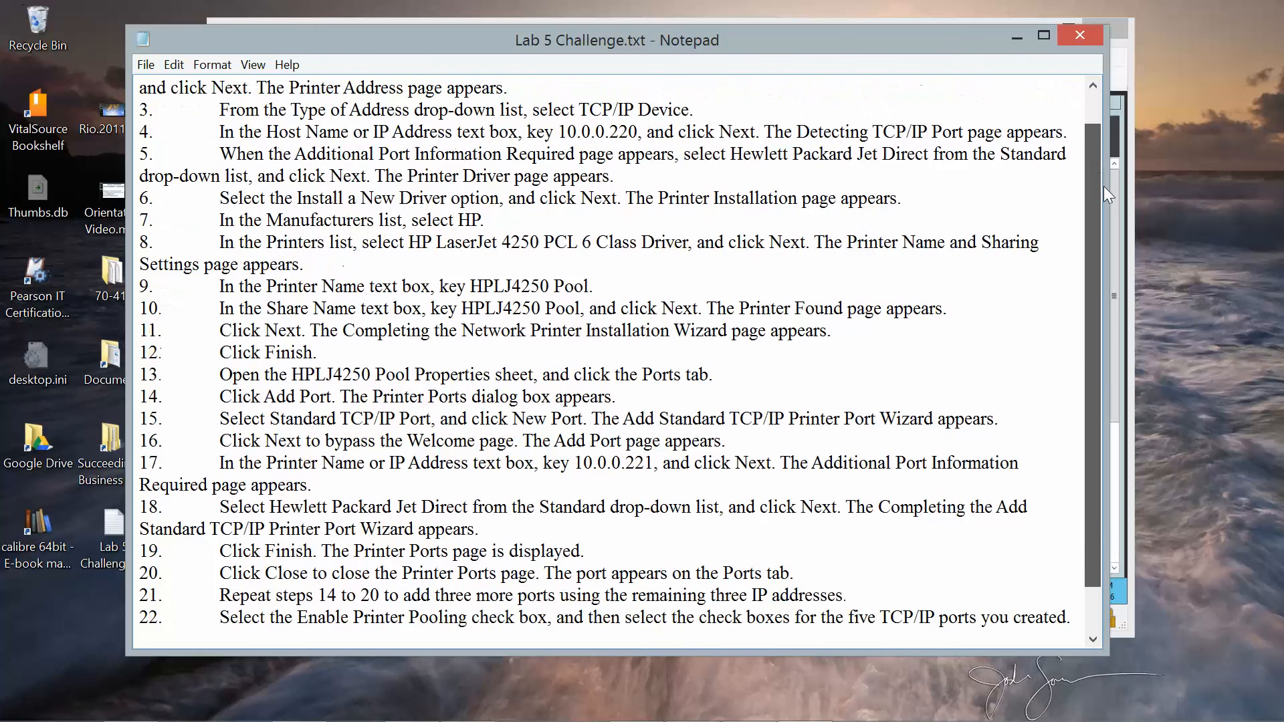
scroll(down, 3)
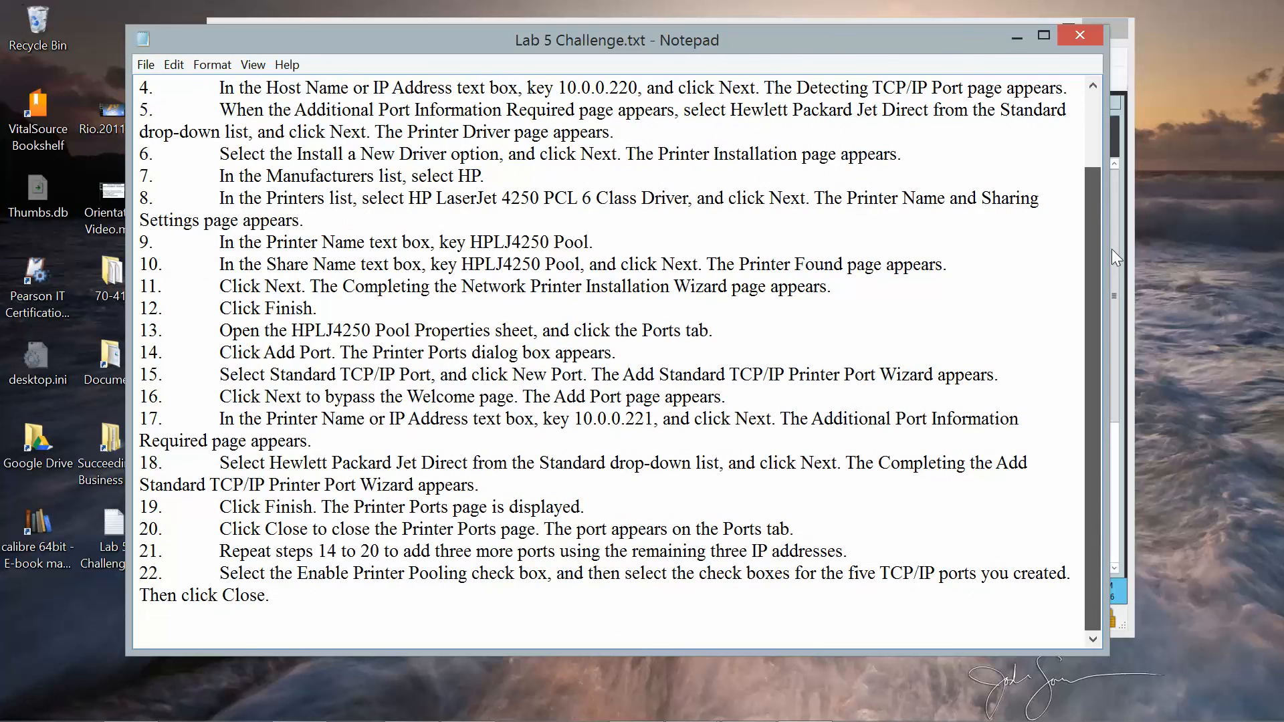
mouse_move(587, 78)
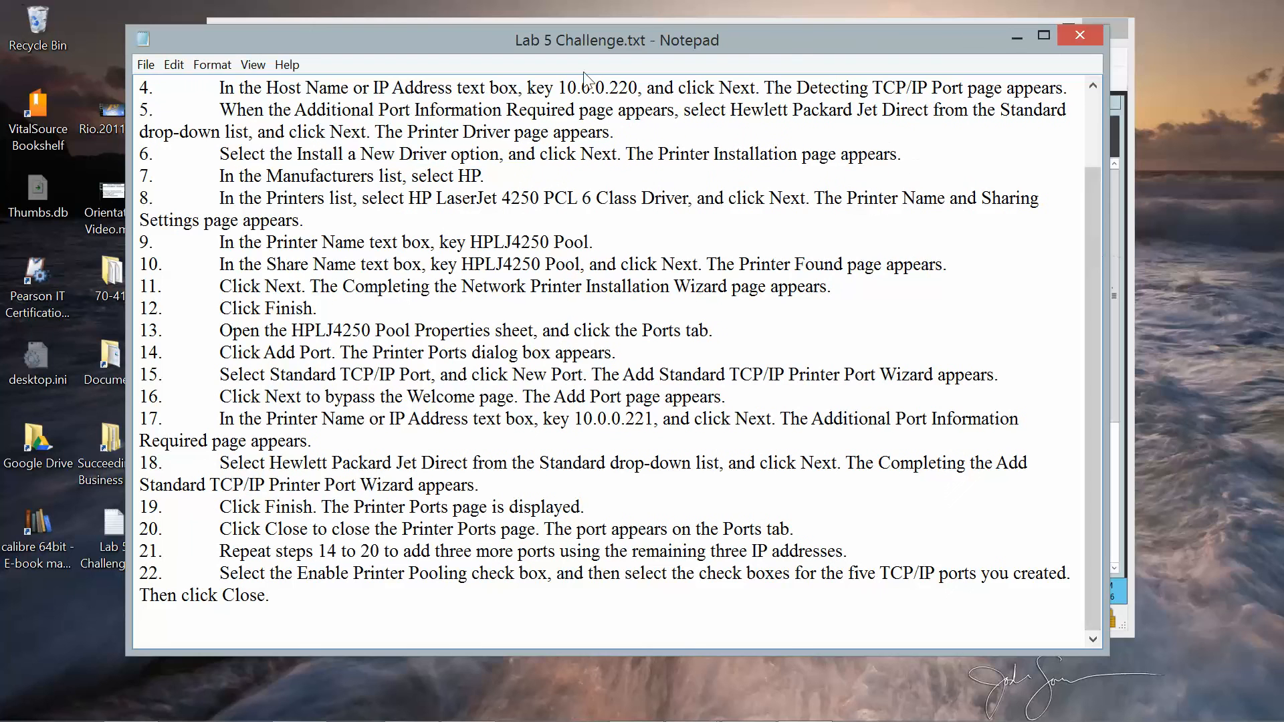
click(145, 65)
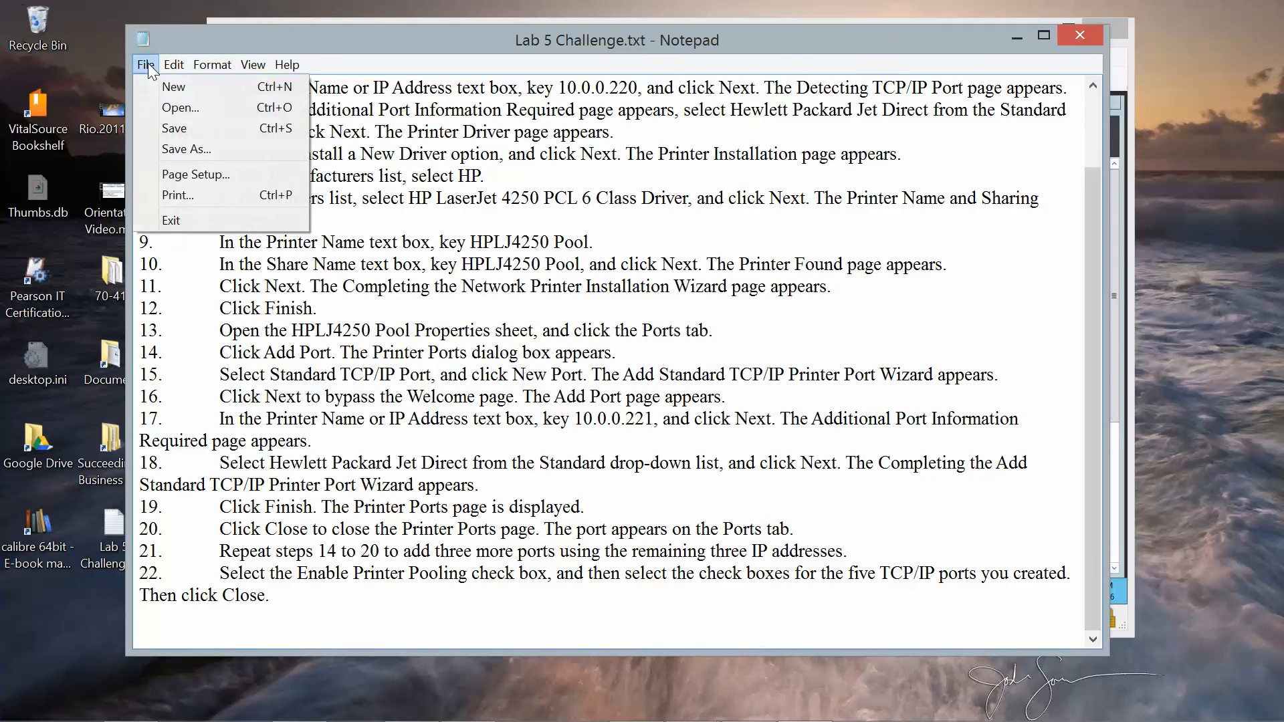
mouse_move(174, 128)
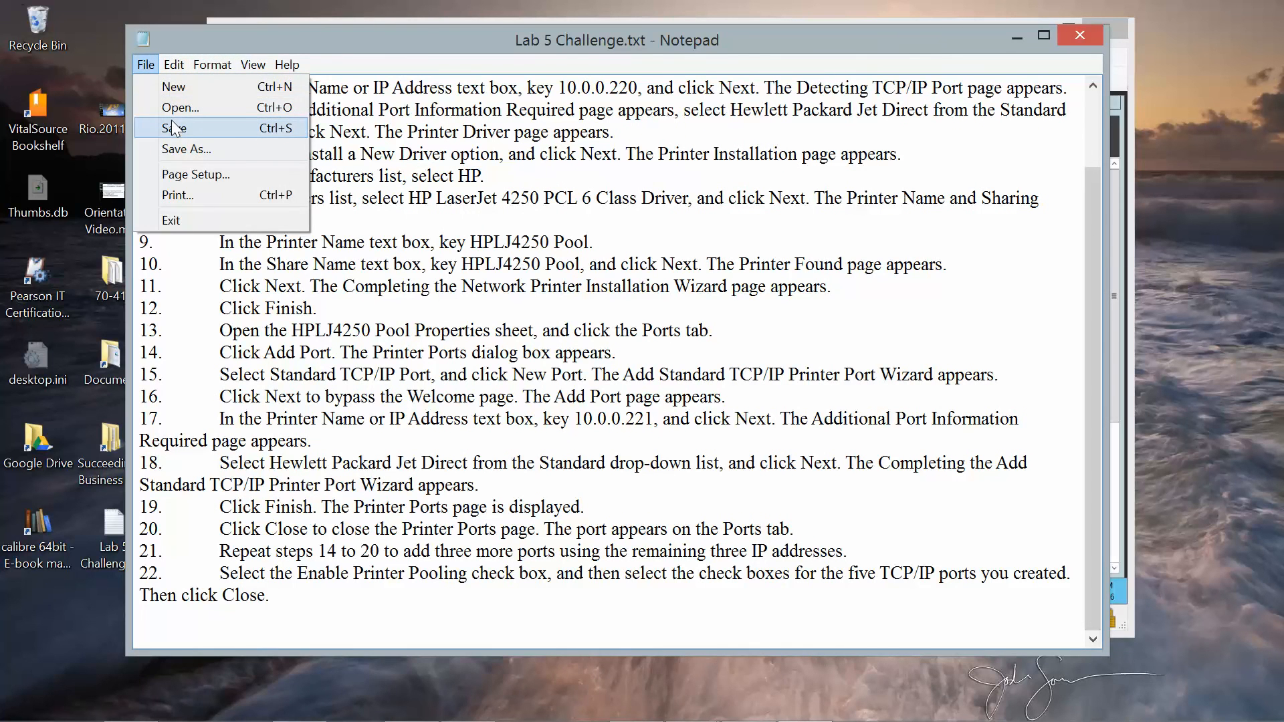